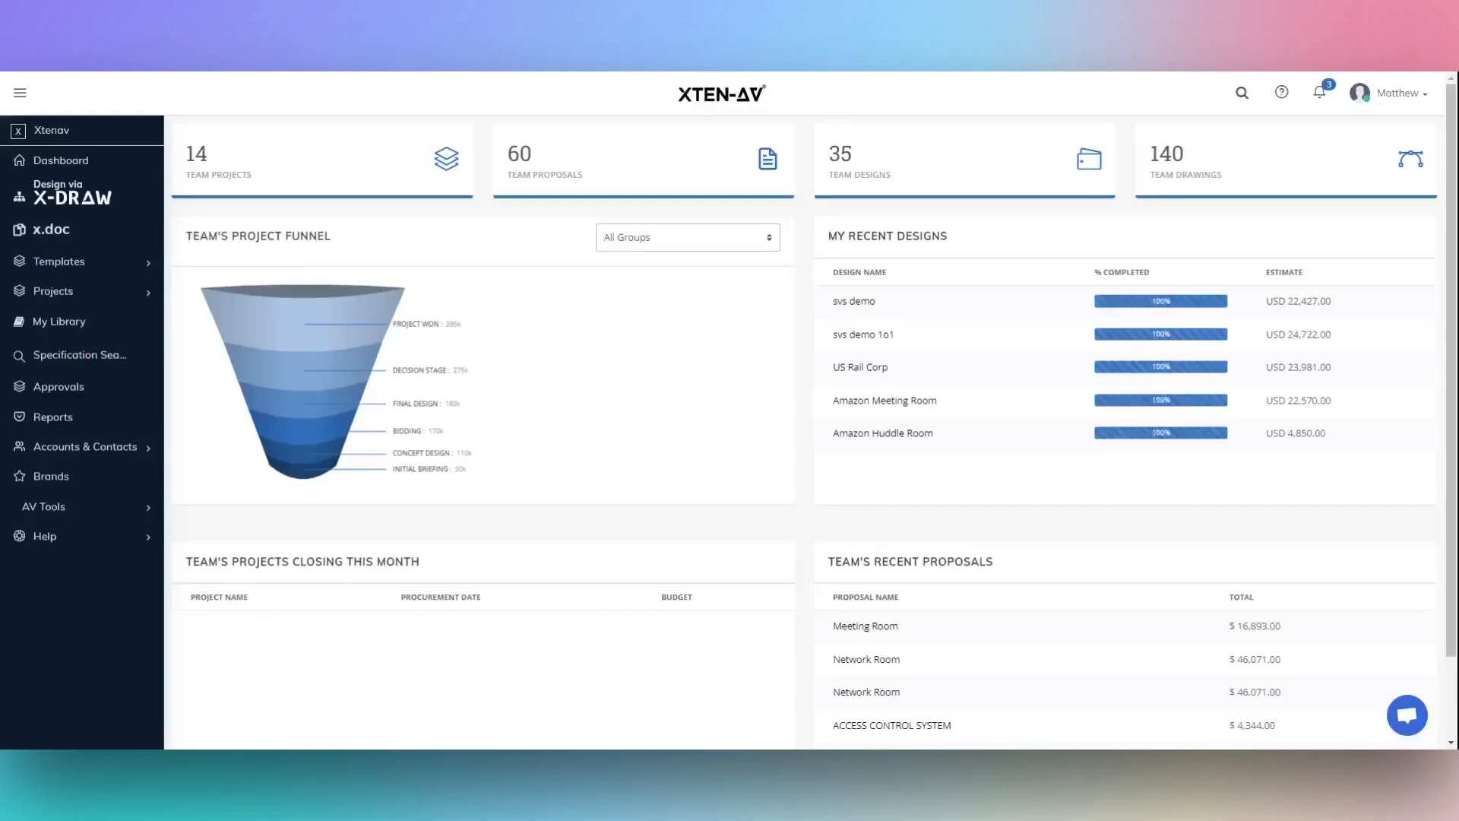
mouse_move(447, 191)
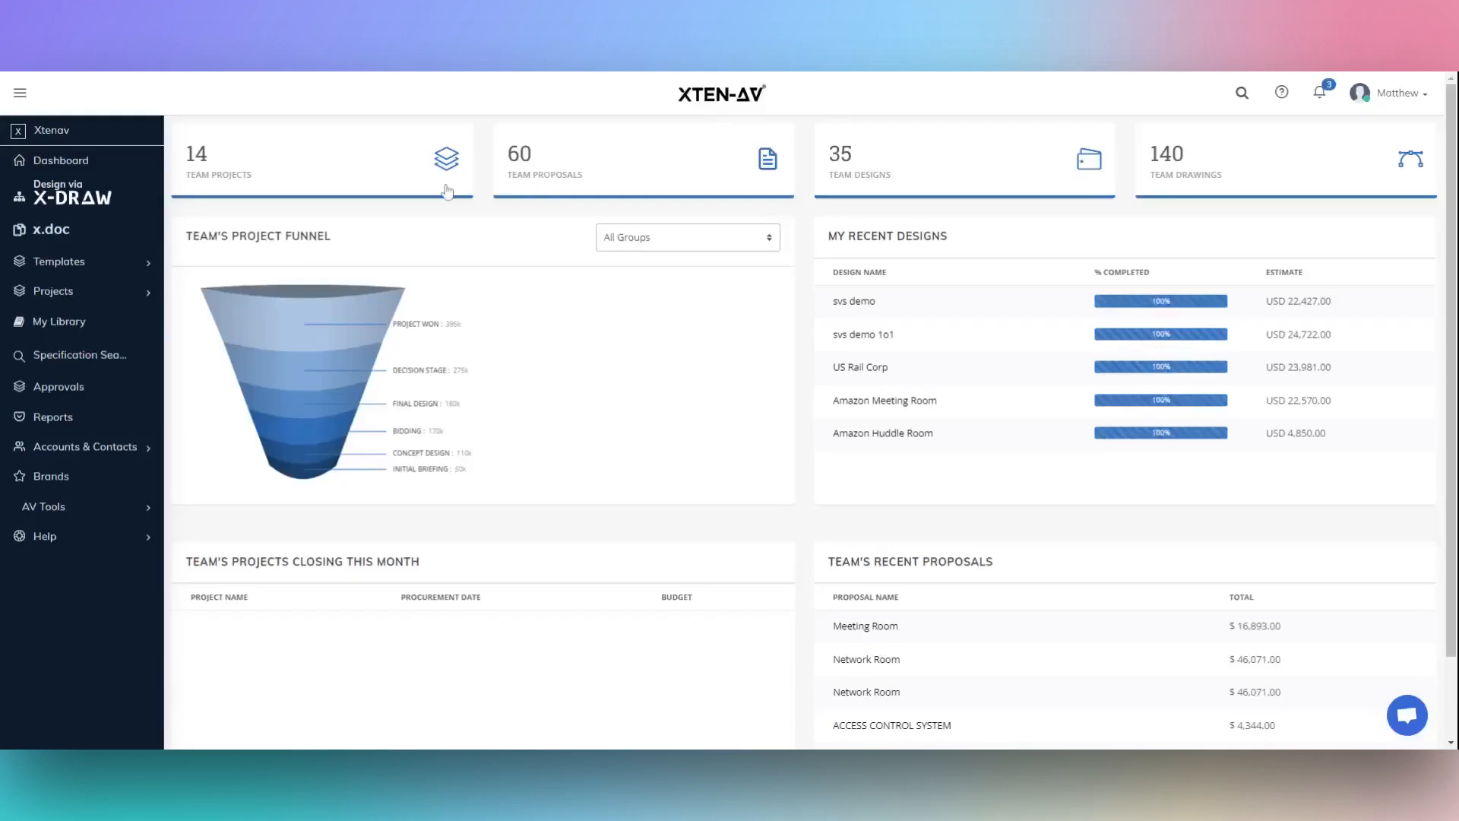
mouse_move(448, 190)
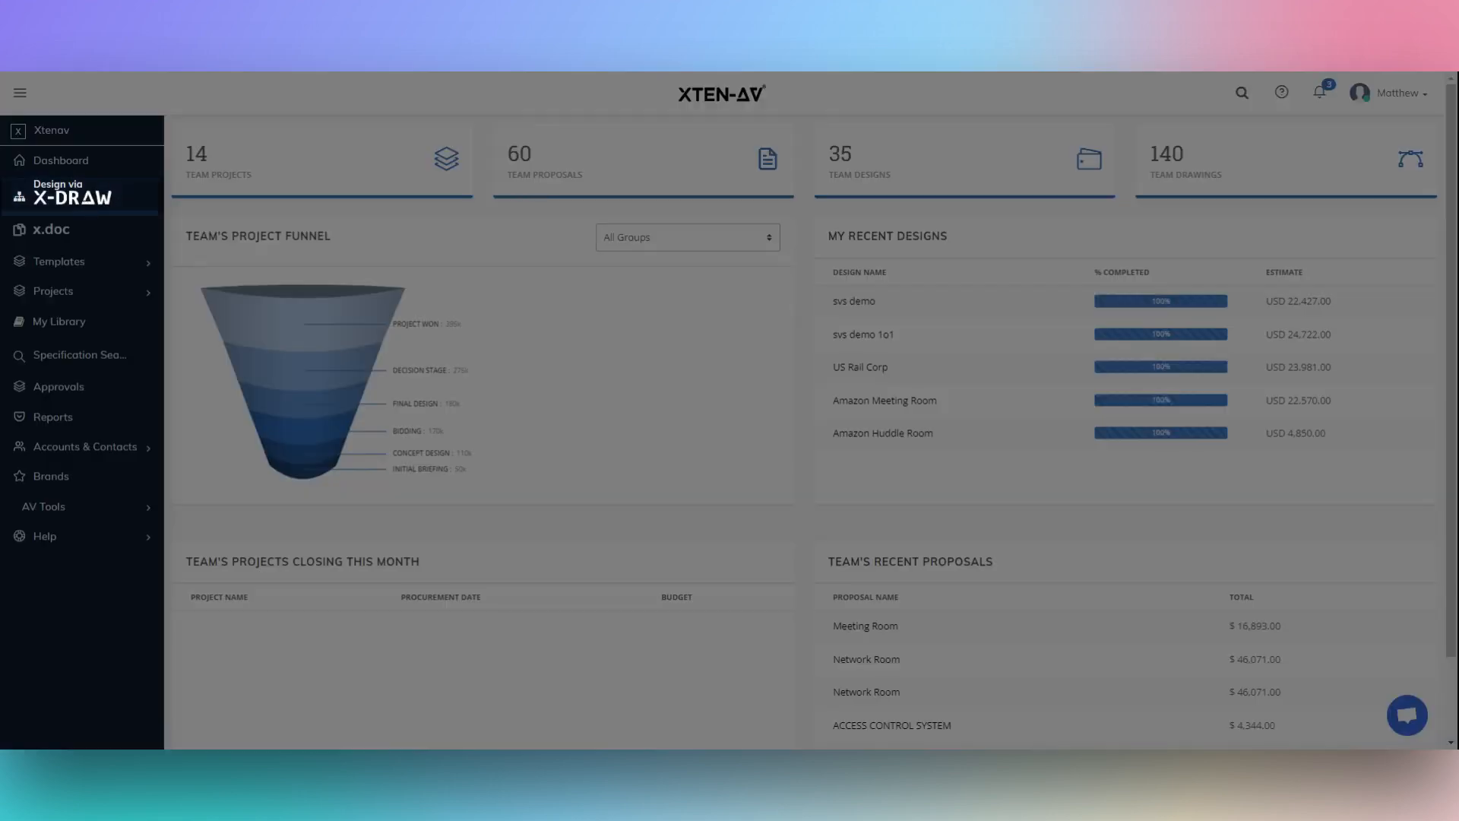
- Name the design 'Axis Designs' and try the design count buttons, ending at one design
left_click(71, 196)
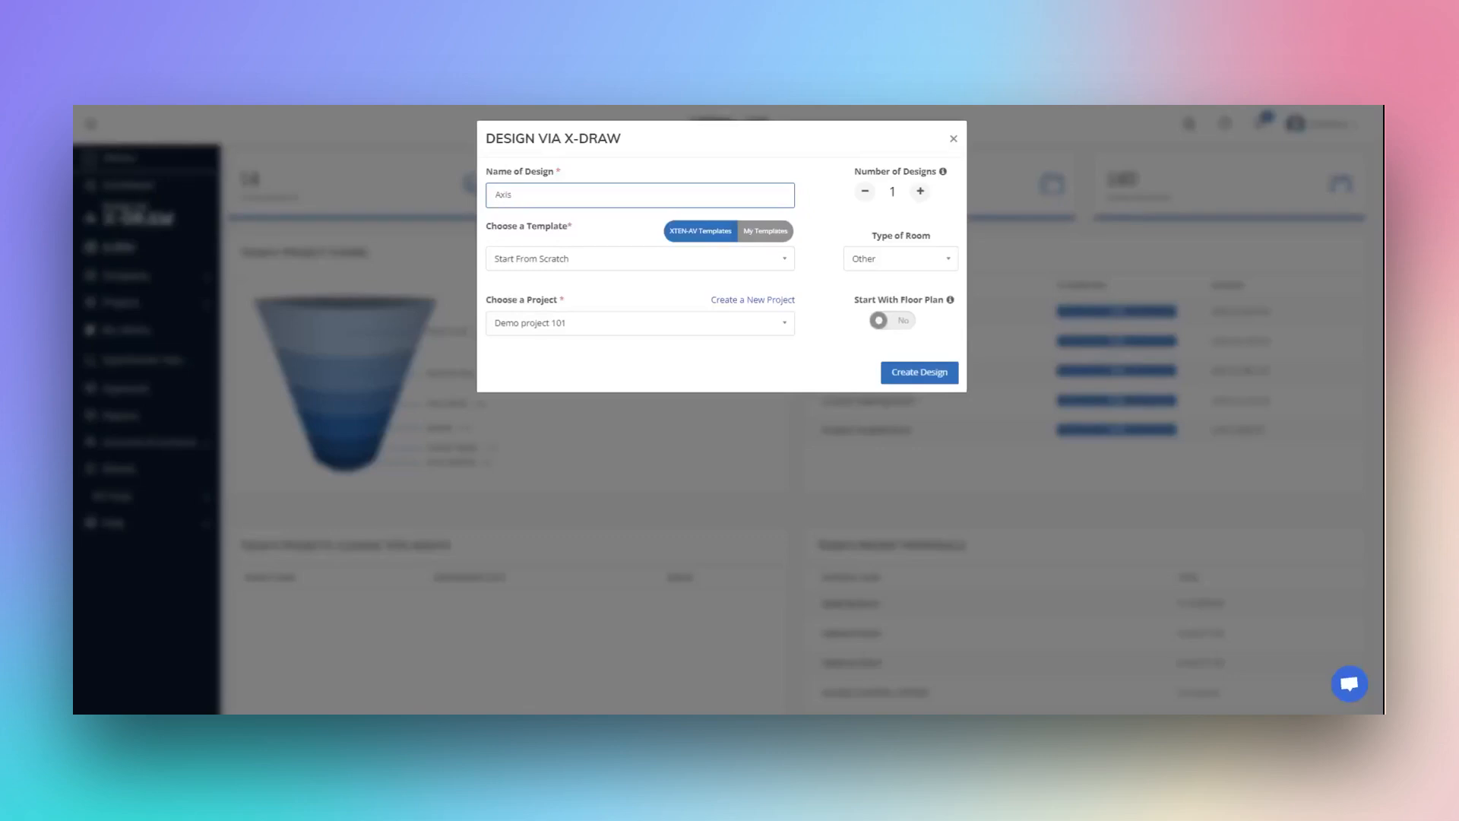
type("Designs")
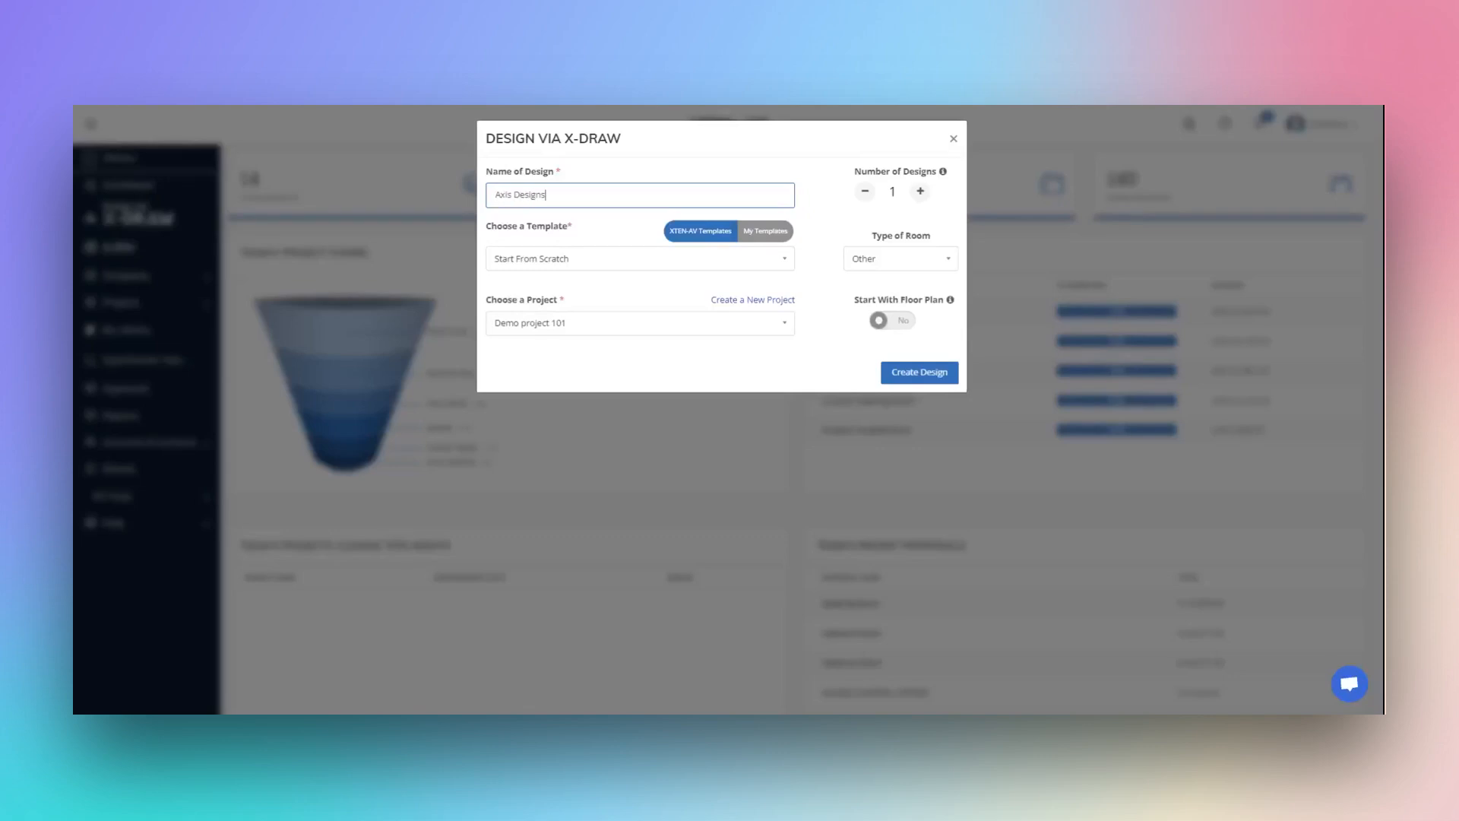
mouse_move(1086, 182)
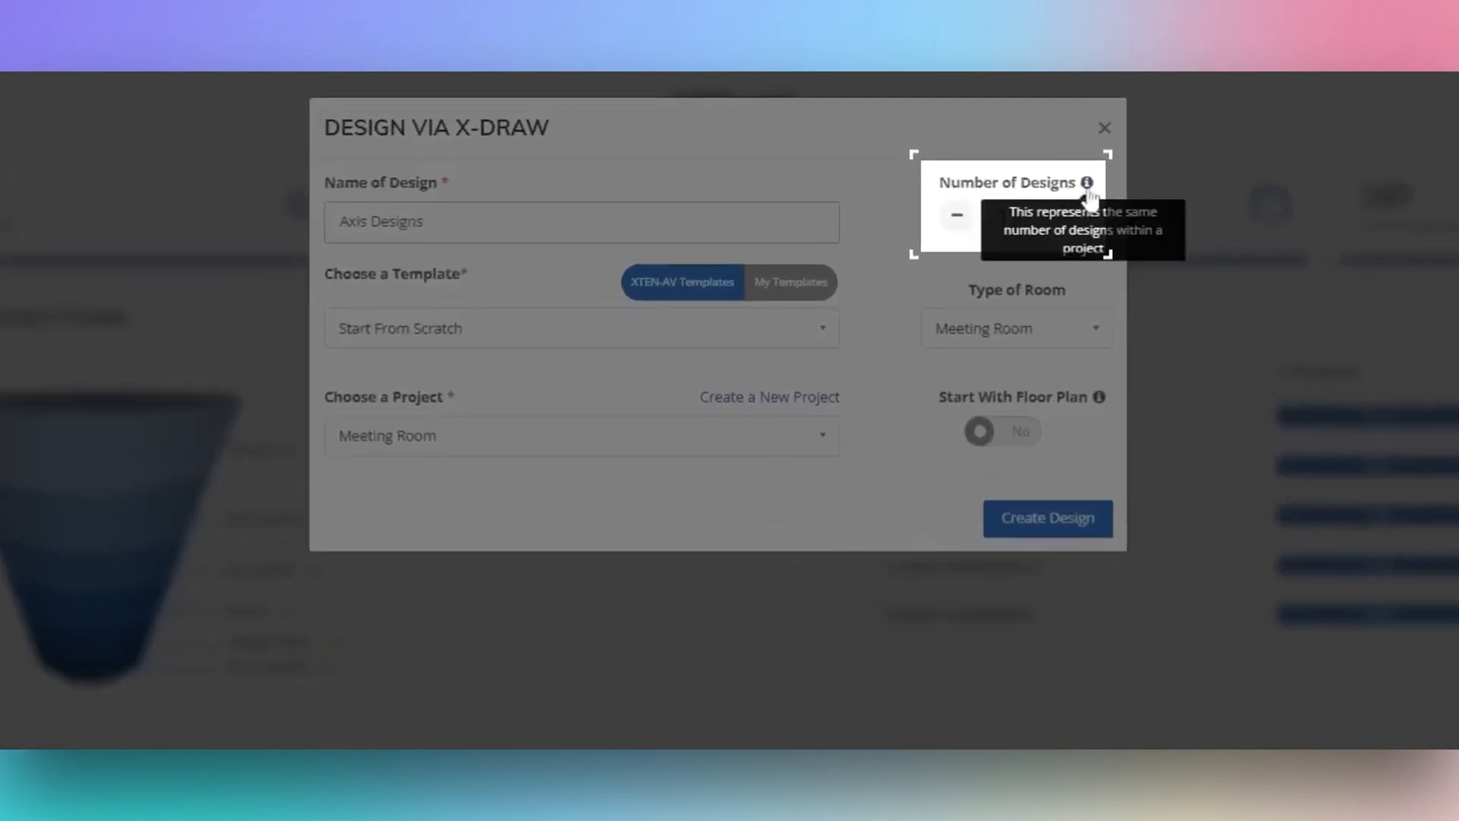
mouse_move(1087, 197)
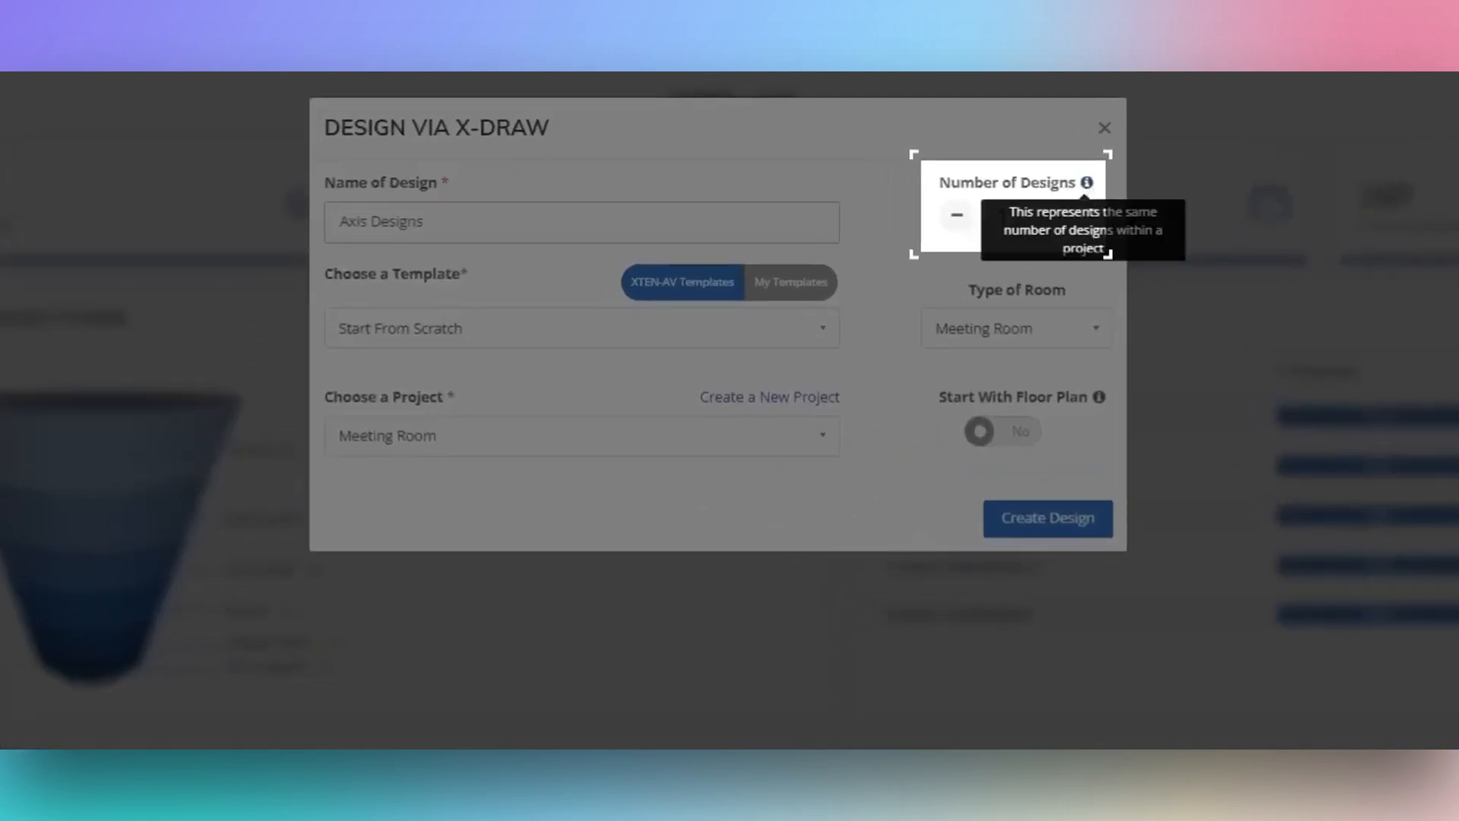
left_click(1047, 216)
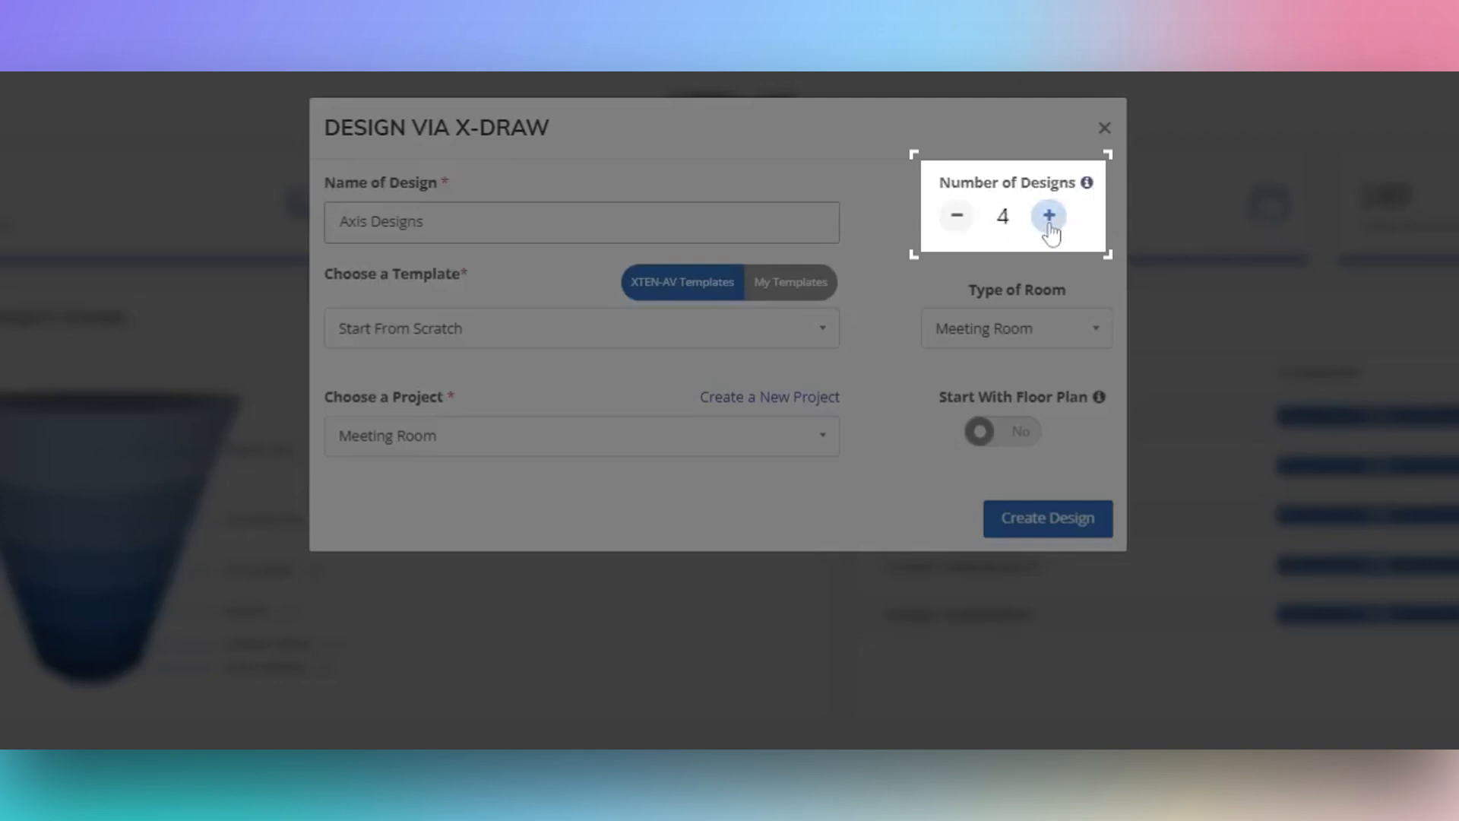
left_click(1049, 216)
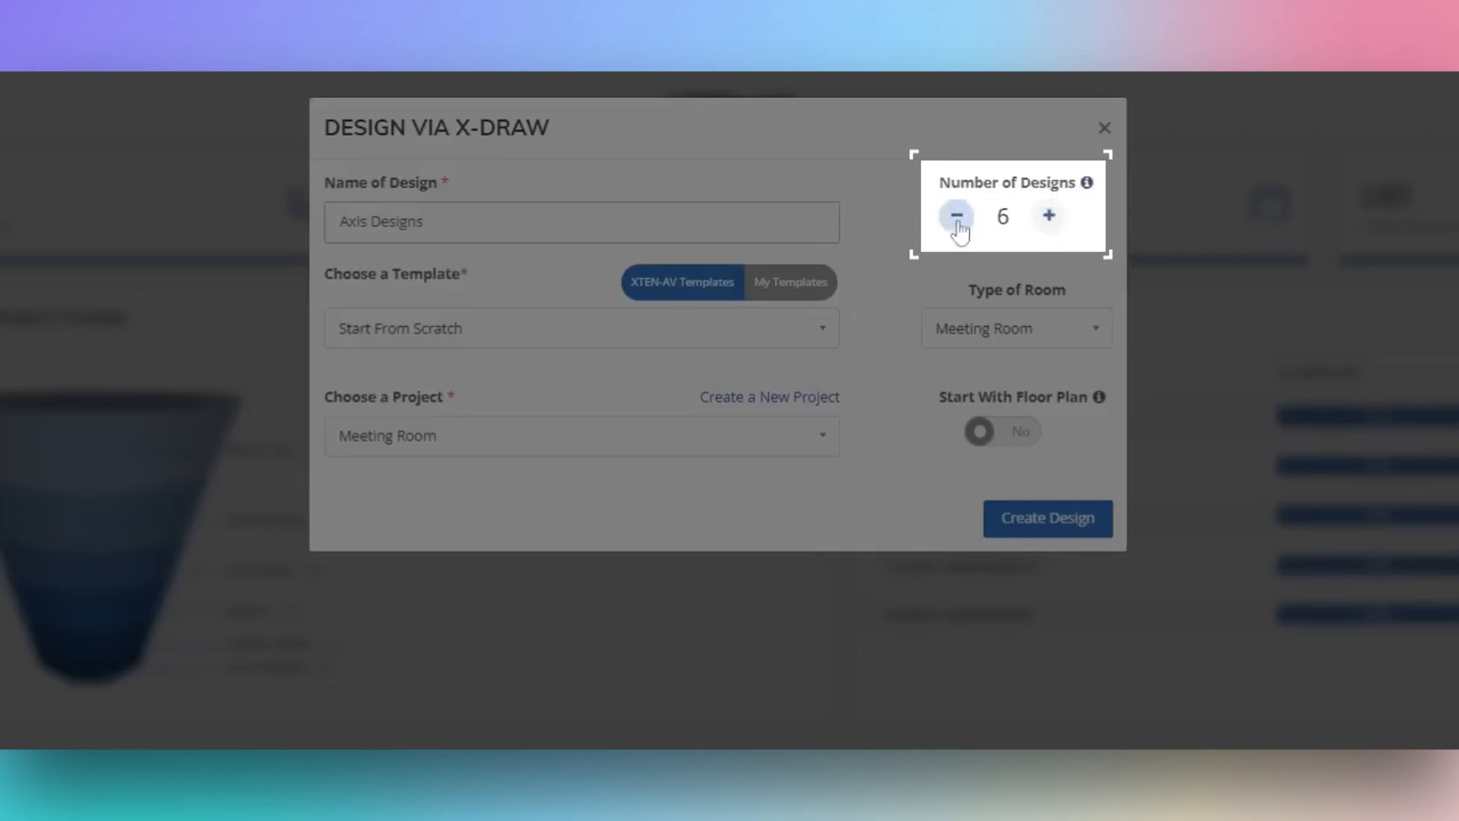
left_click(956, 216)
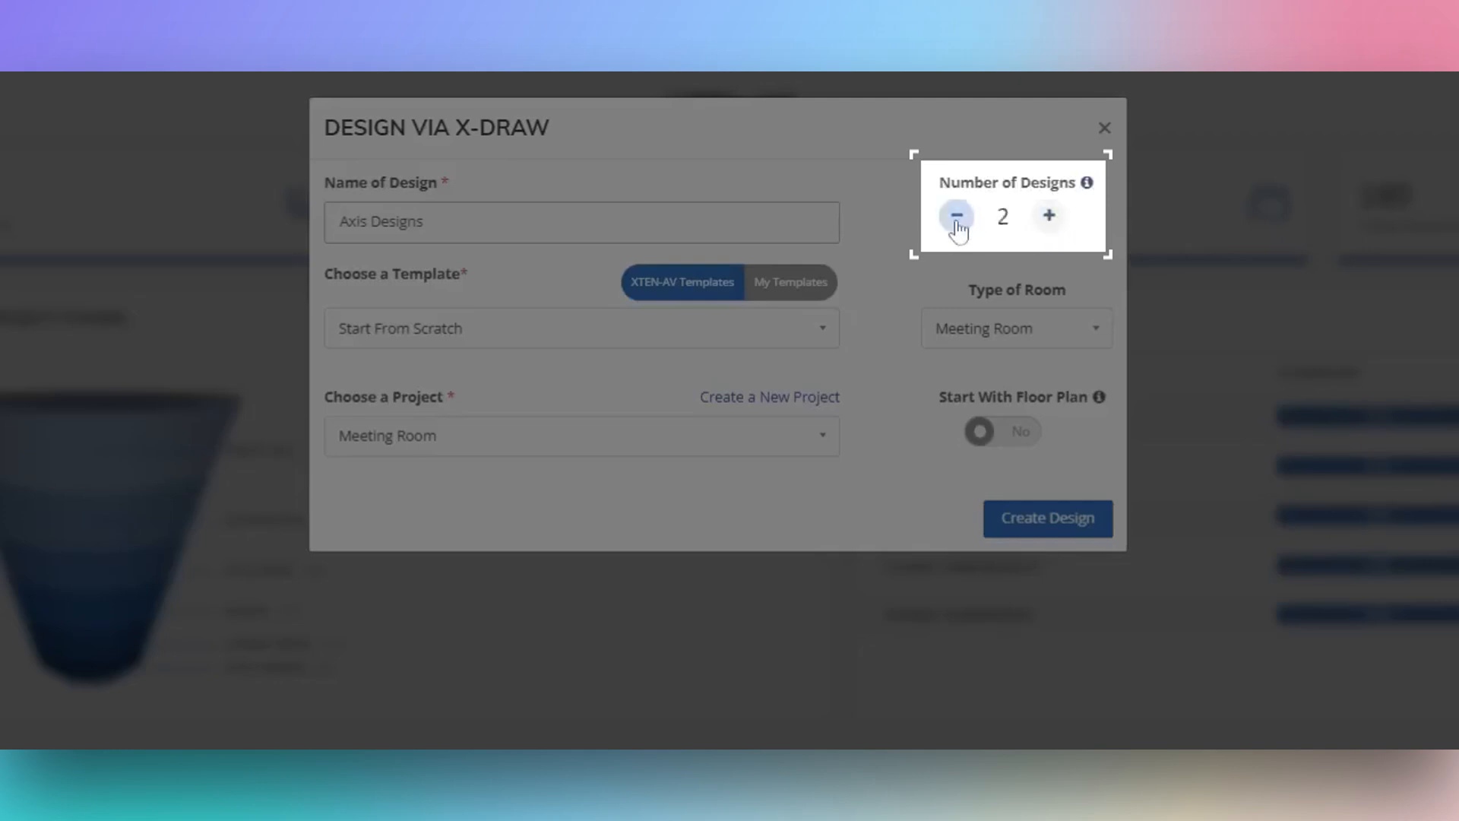
left_click(956, 215)
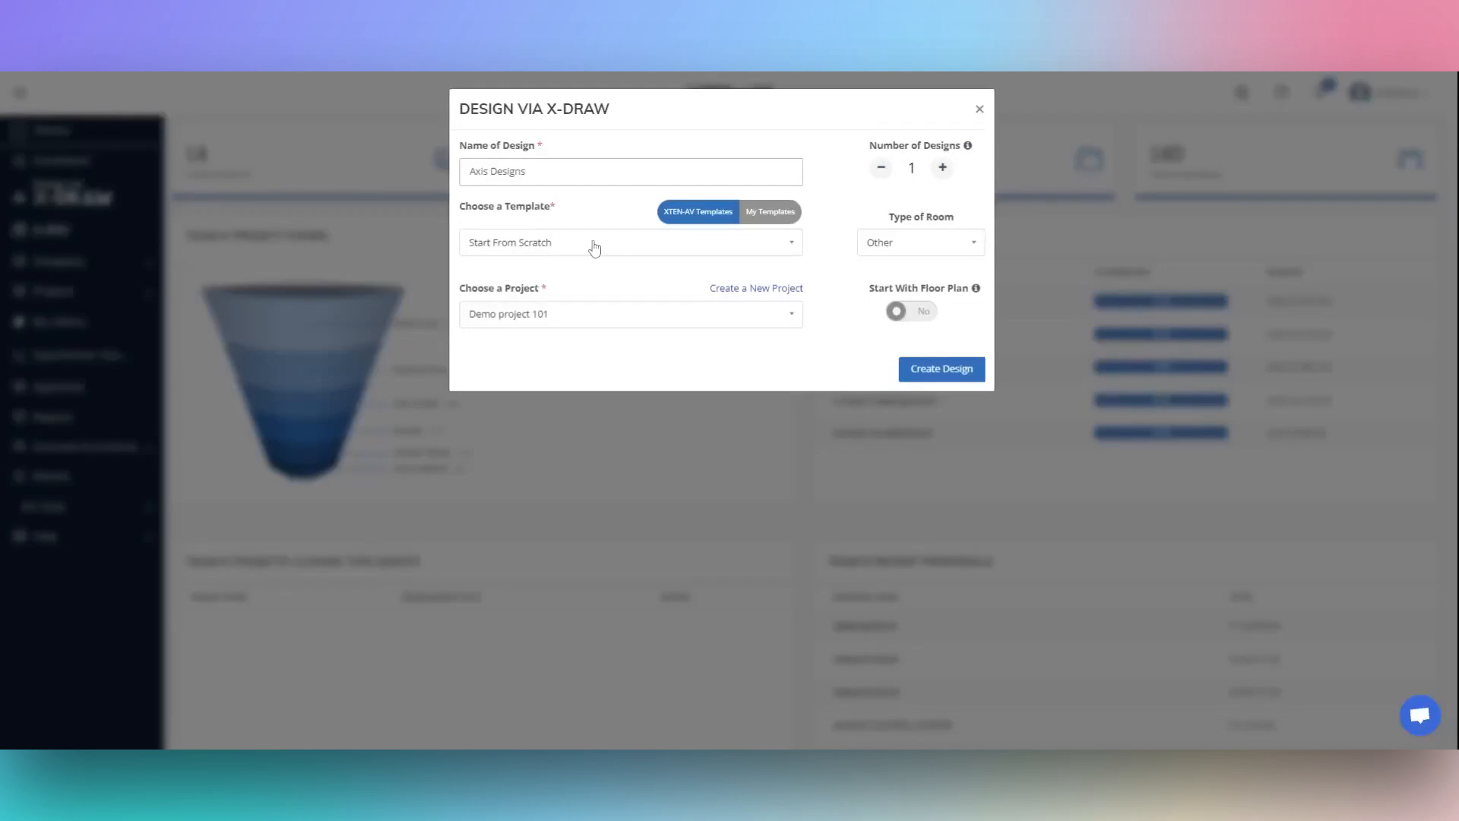
mouse_move(594, 249)
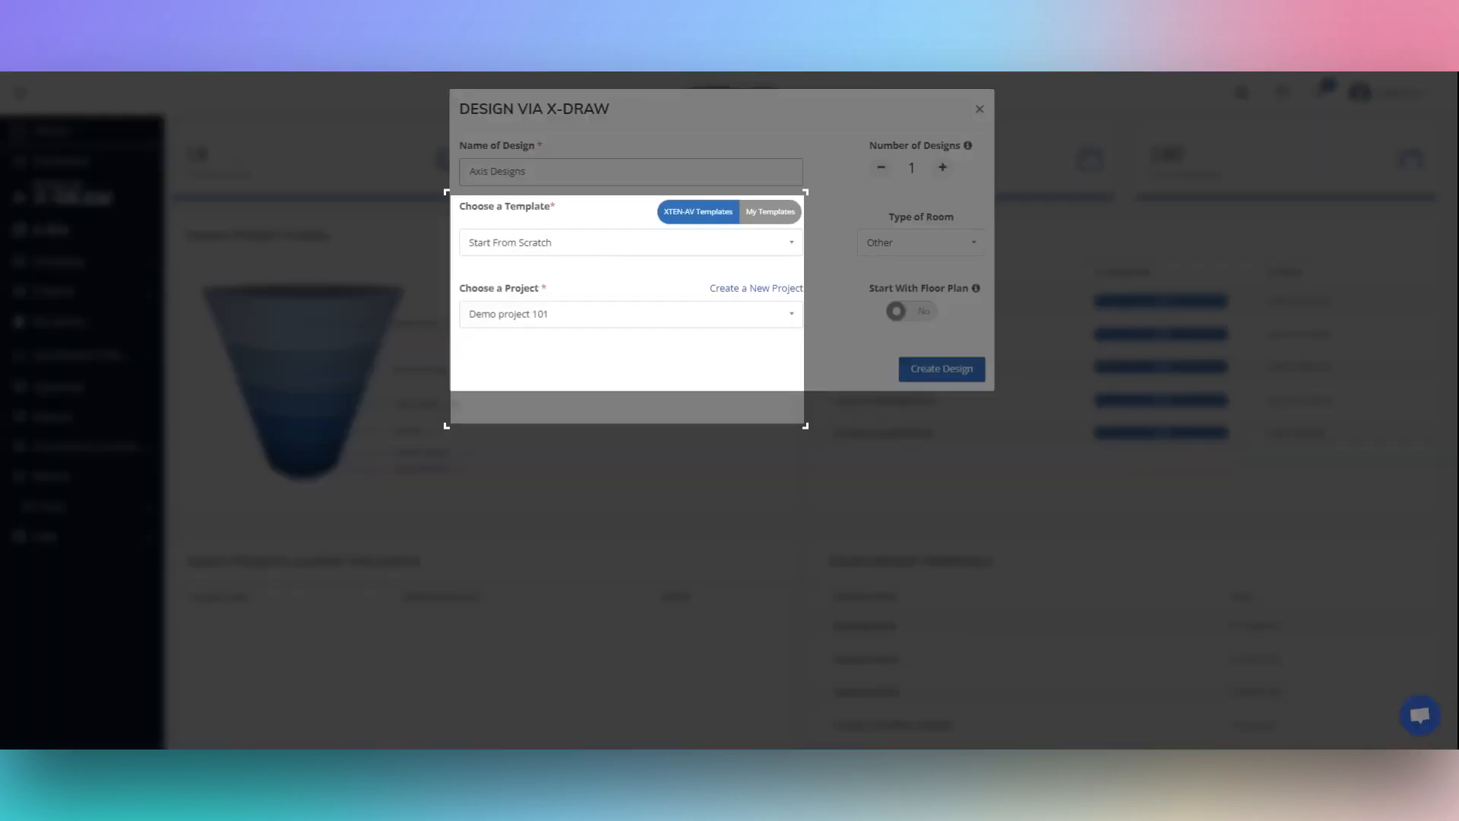
left_click(630, 242)
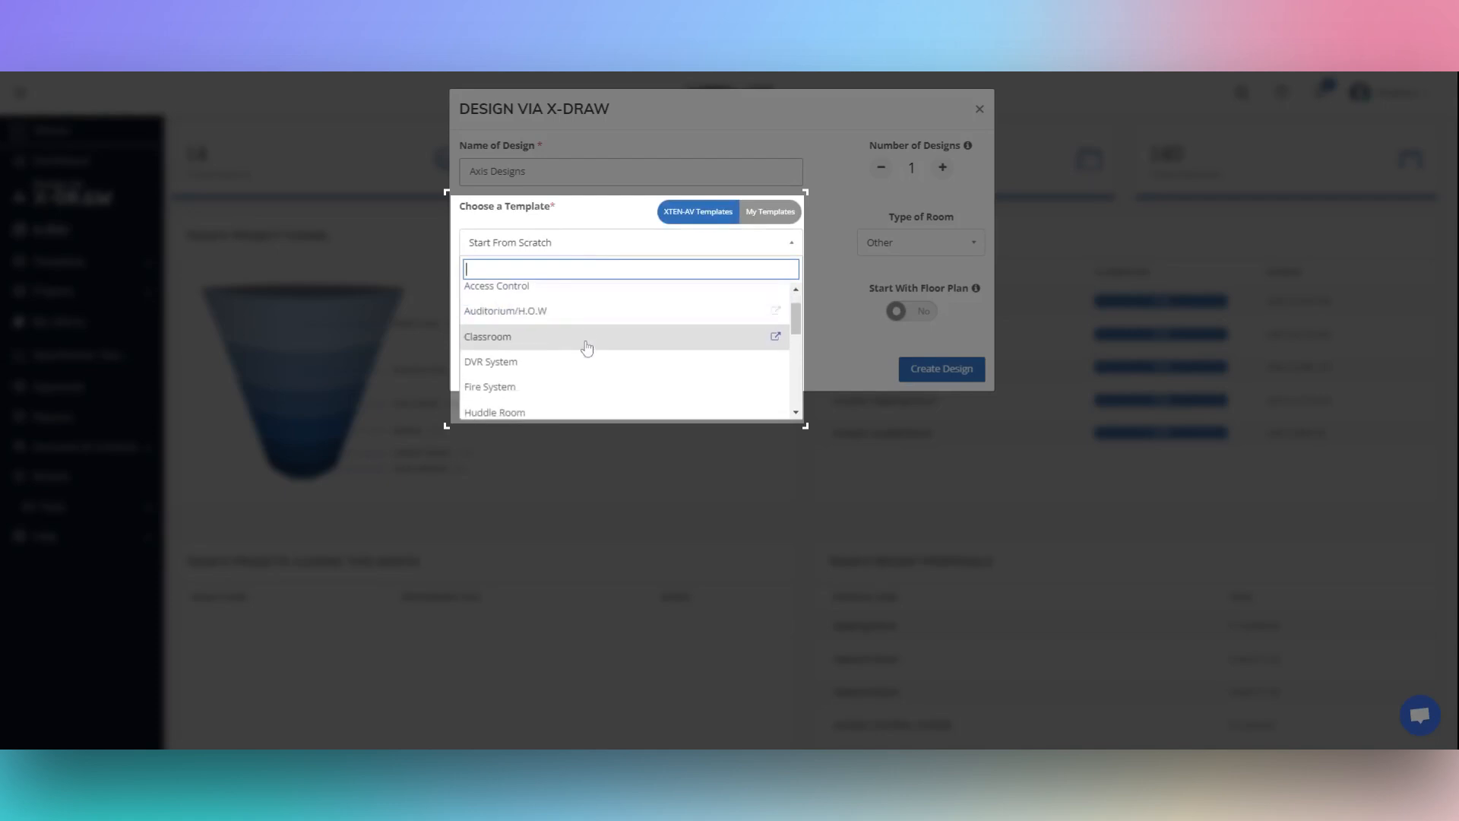
scroll("down", 3)
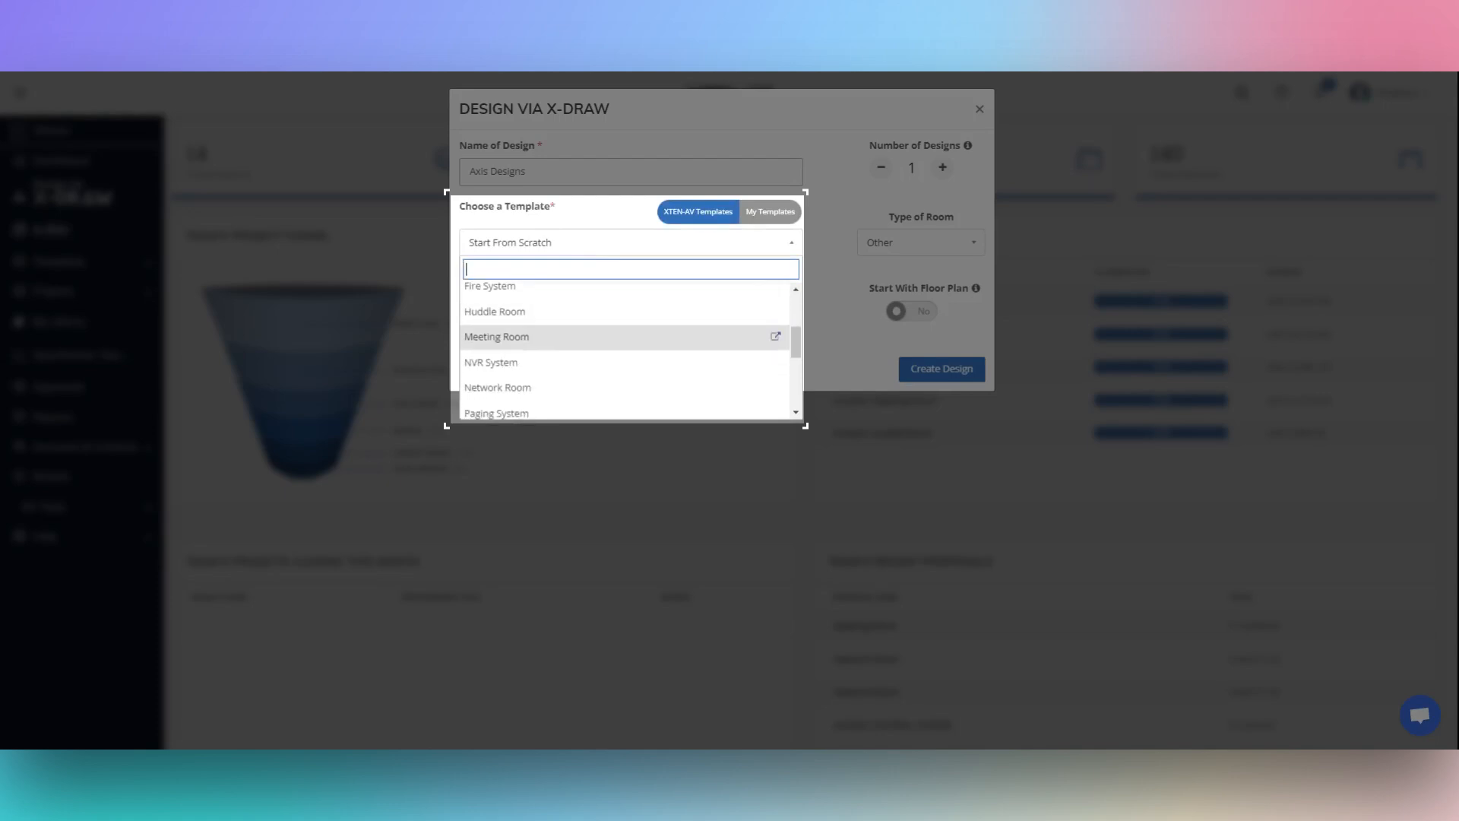
scroll("down", 3)
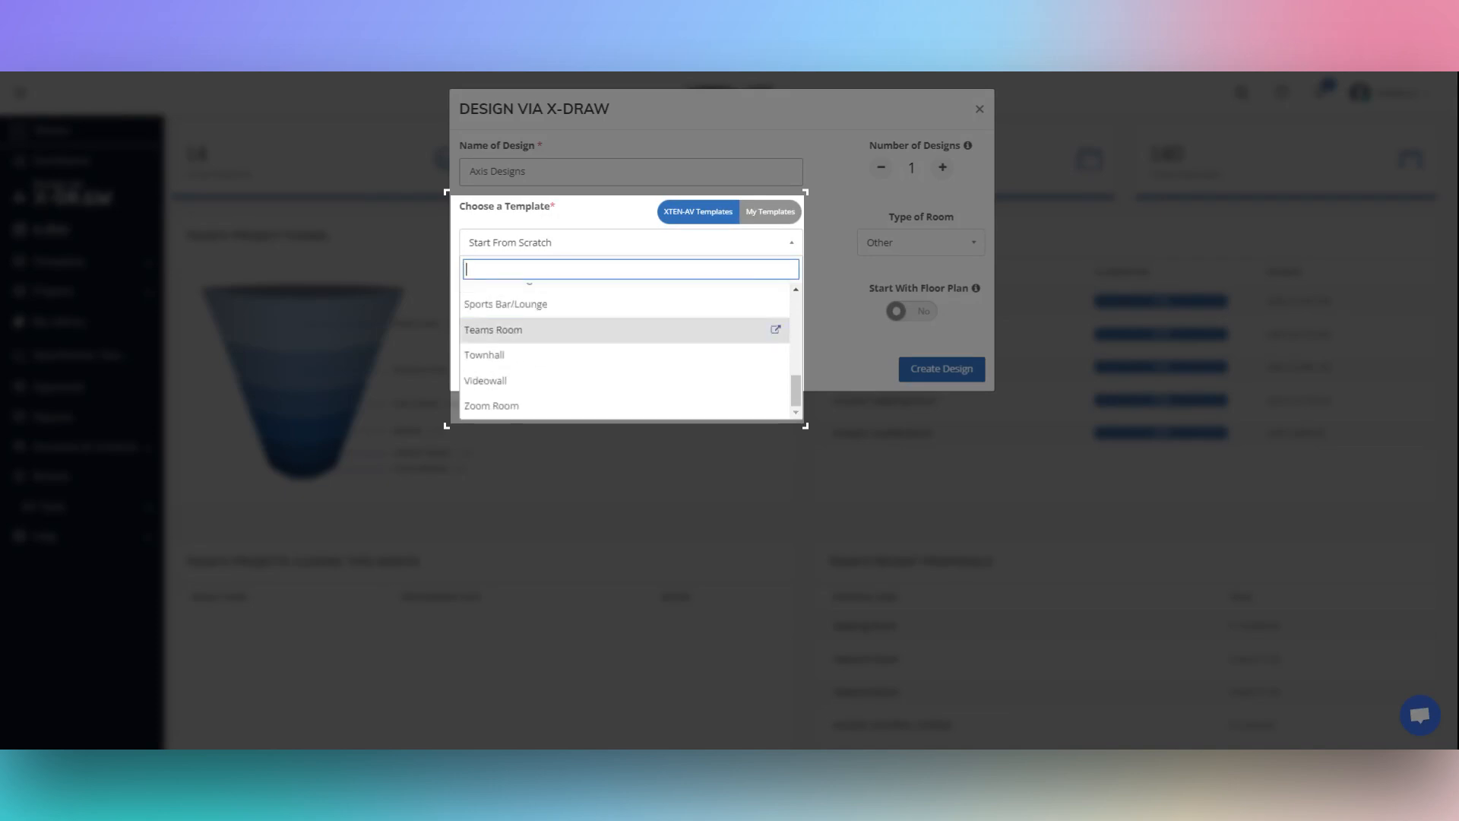
scroll("up", 3)
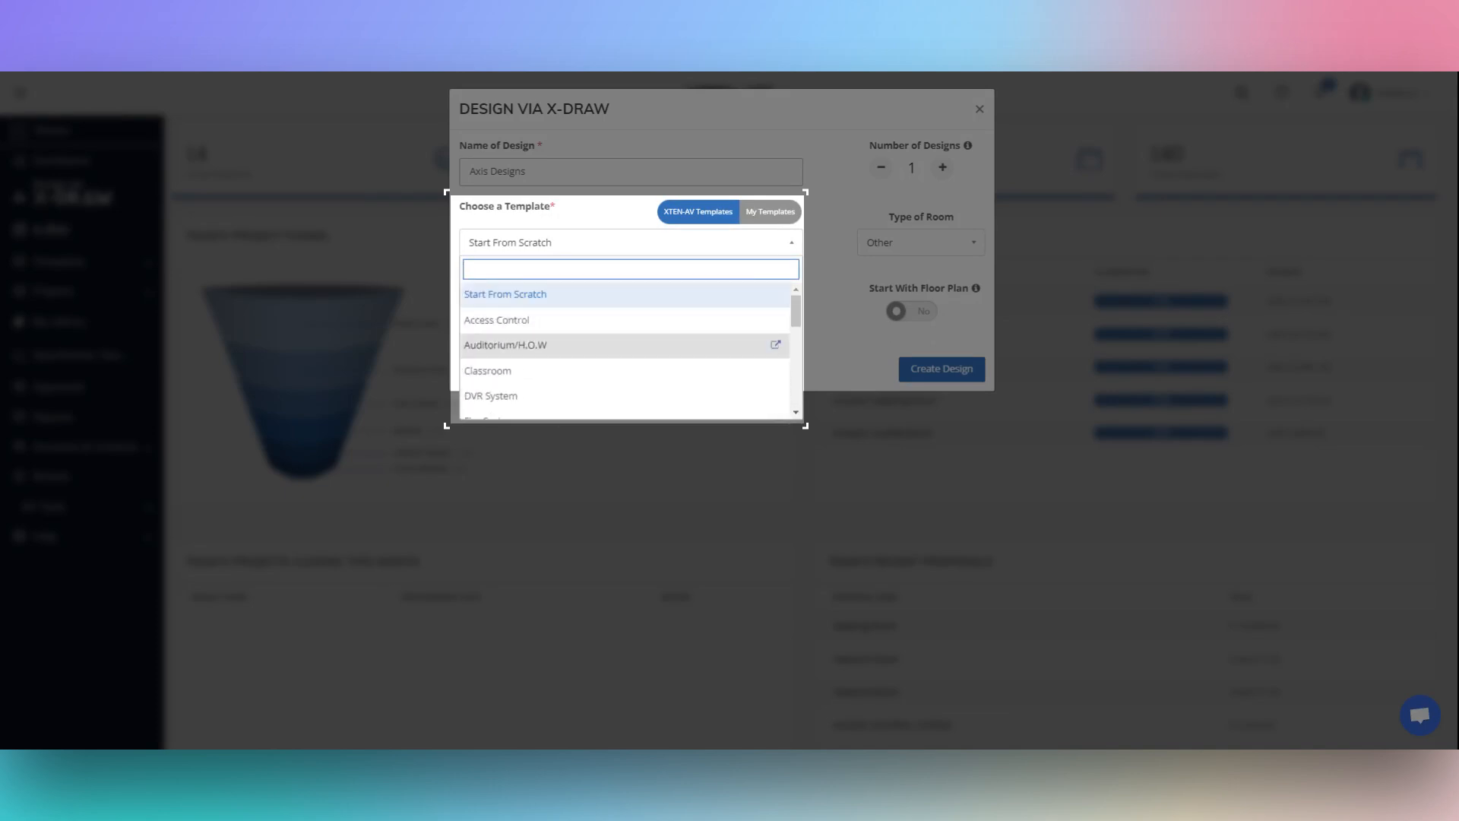
left_click(505, 294)
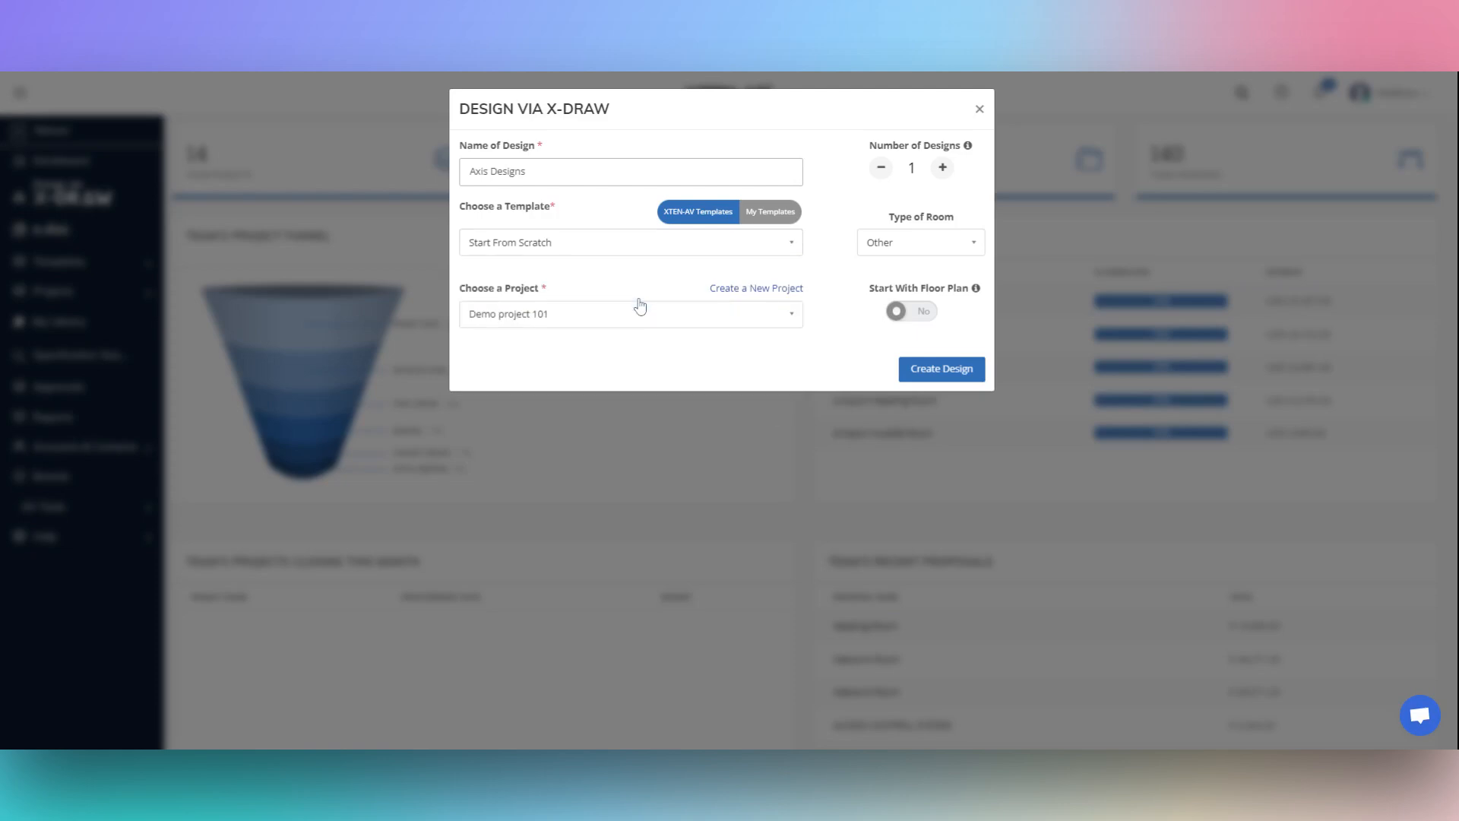
left_click(771, 211)
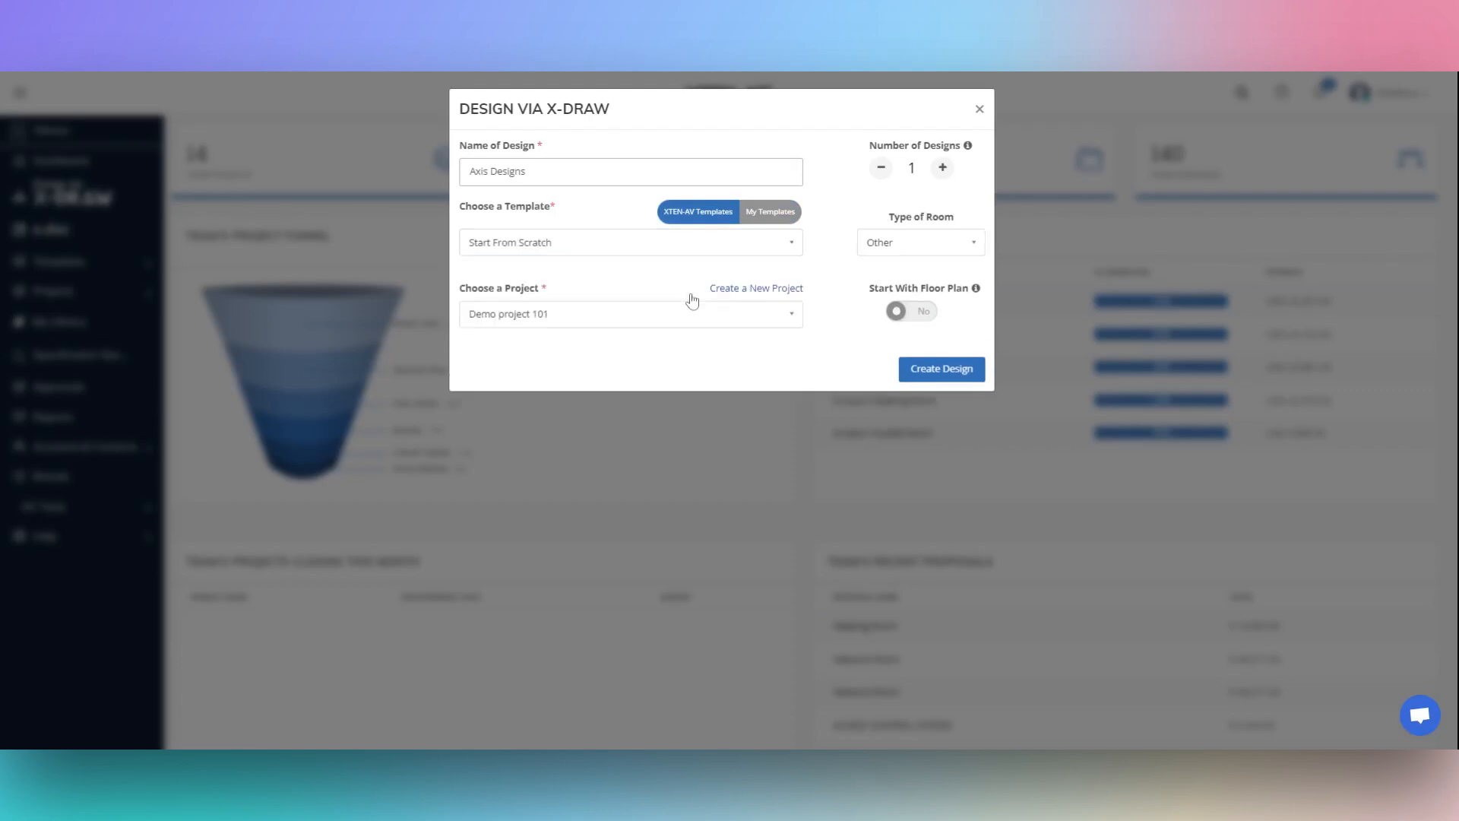
mouse_move(683, 285)
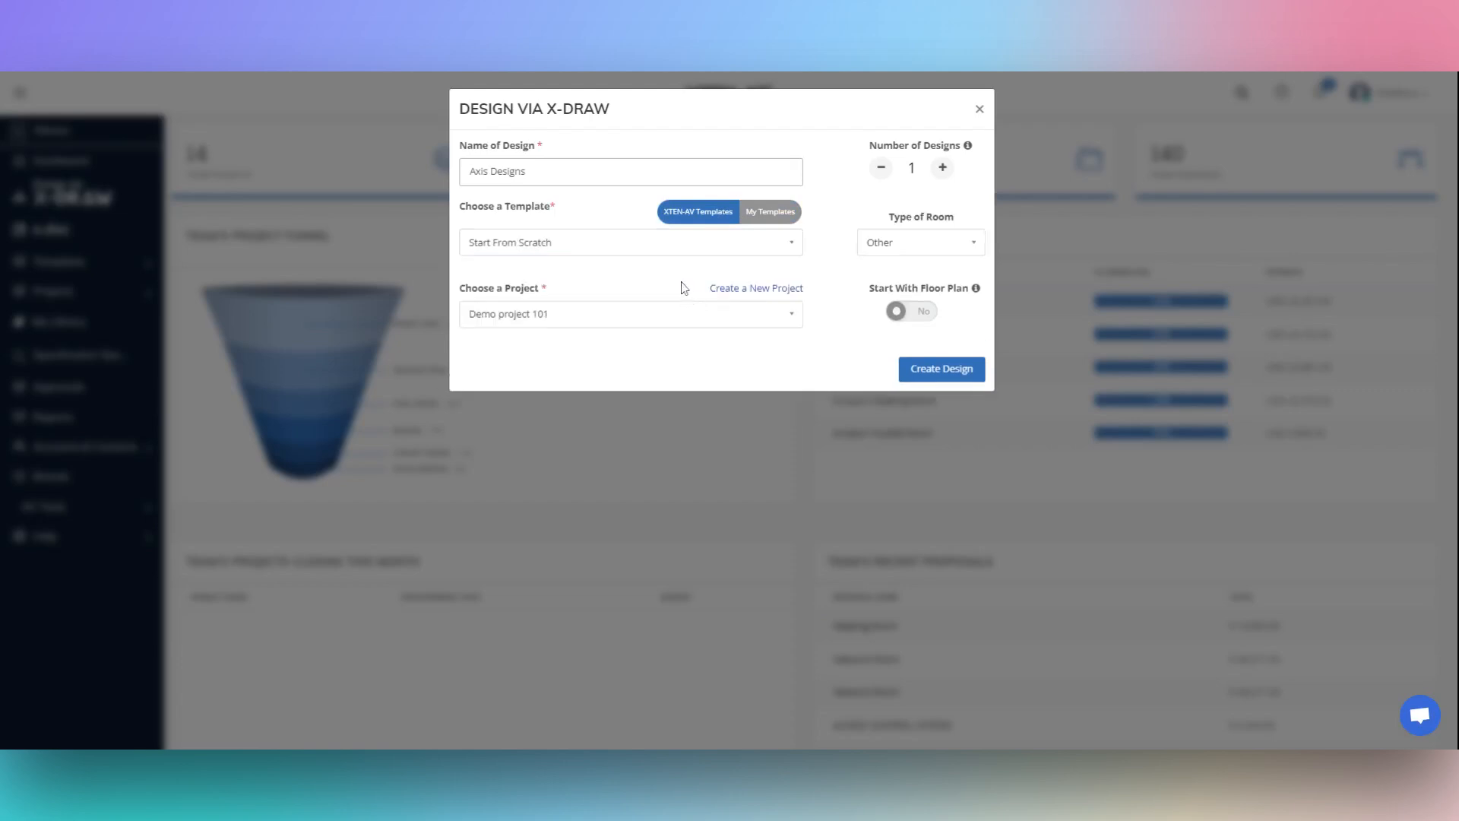
- Set room type and project to Meeting Room, with floor plan left at No
left_click(919, 242)
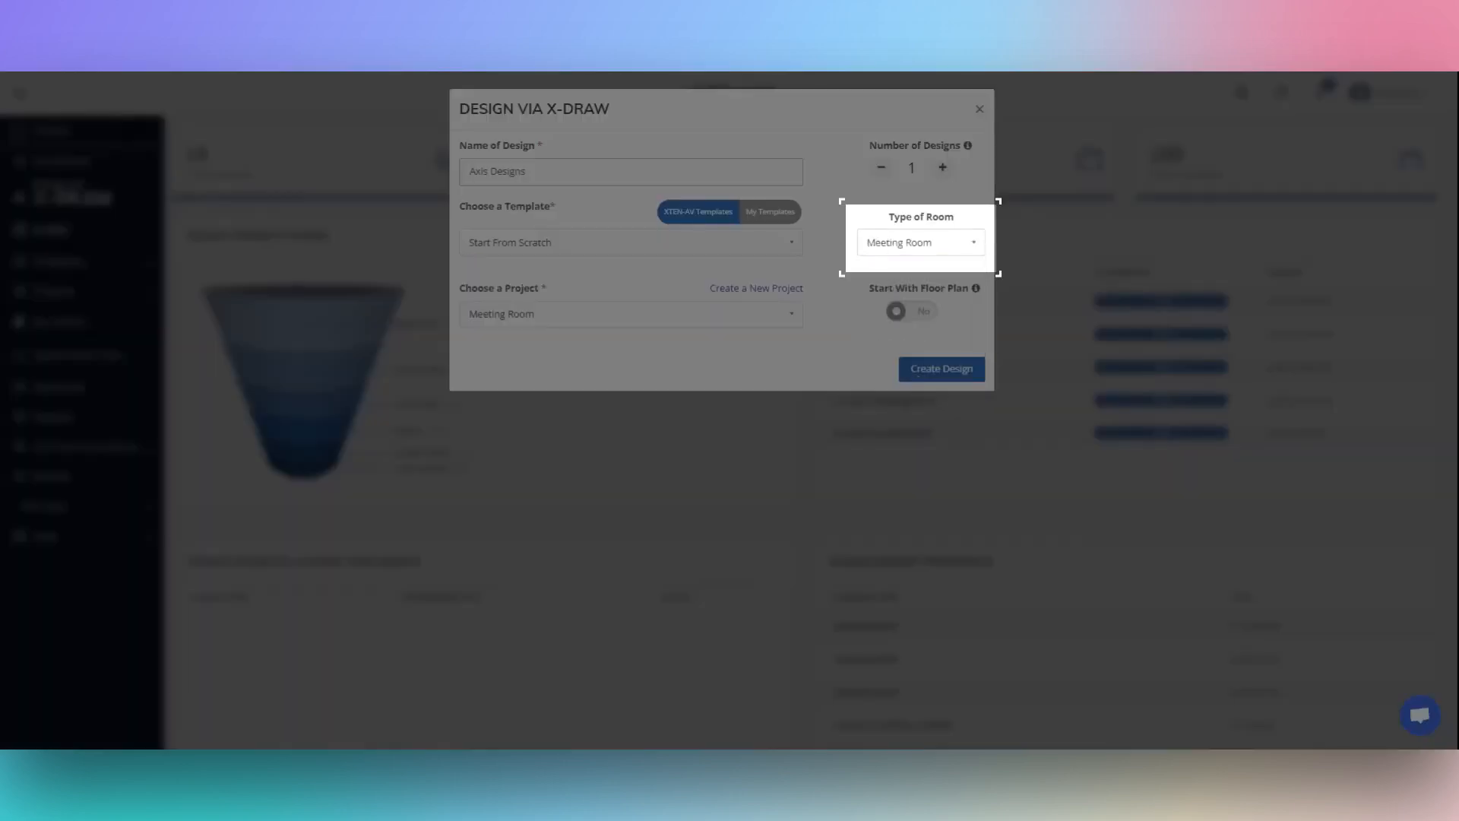
left_click(920, 241)
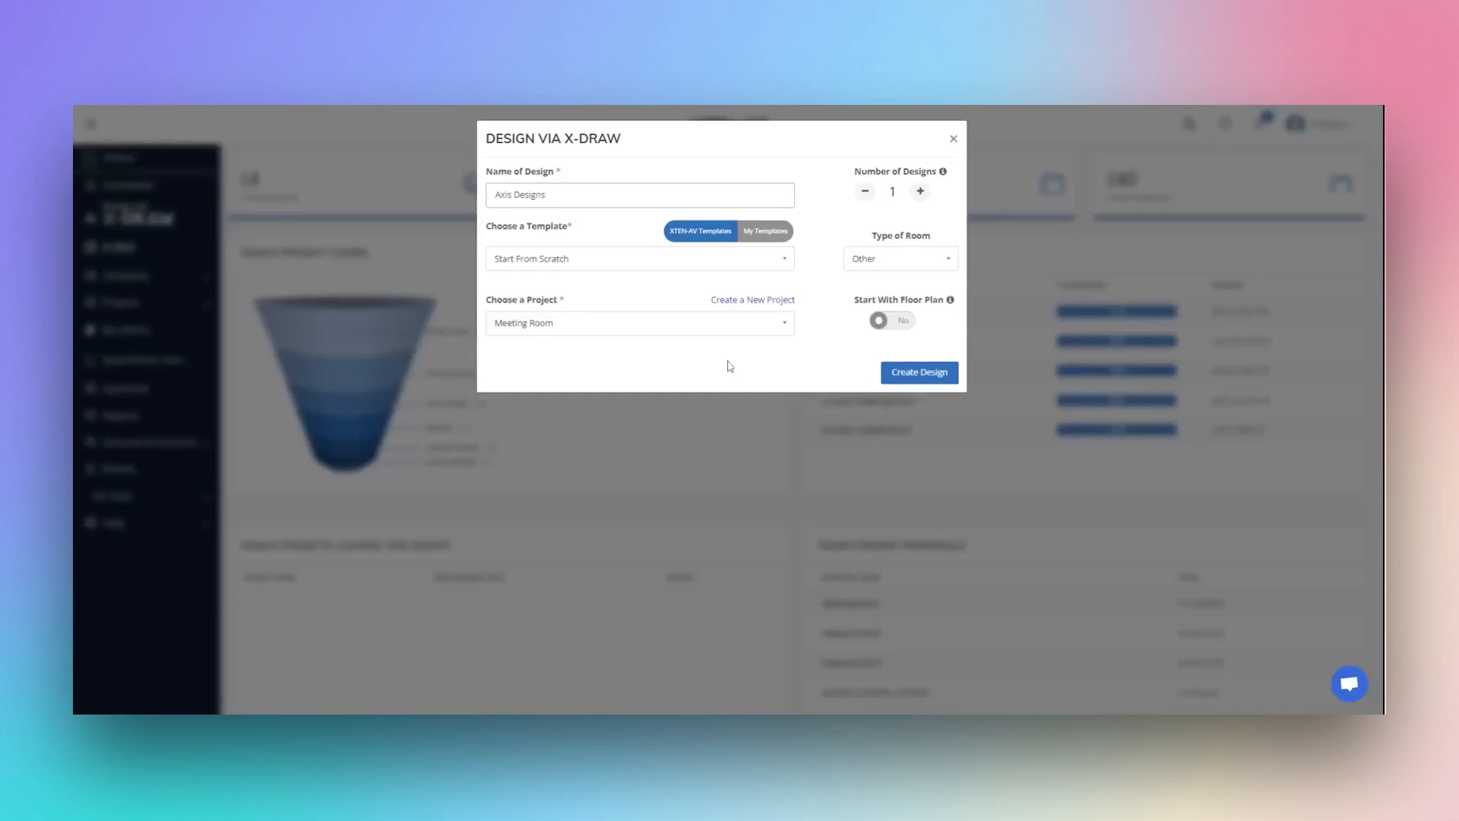
left_click(638, 323)
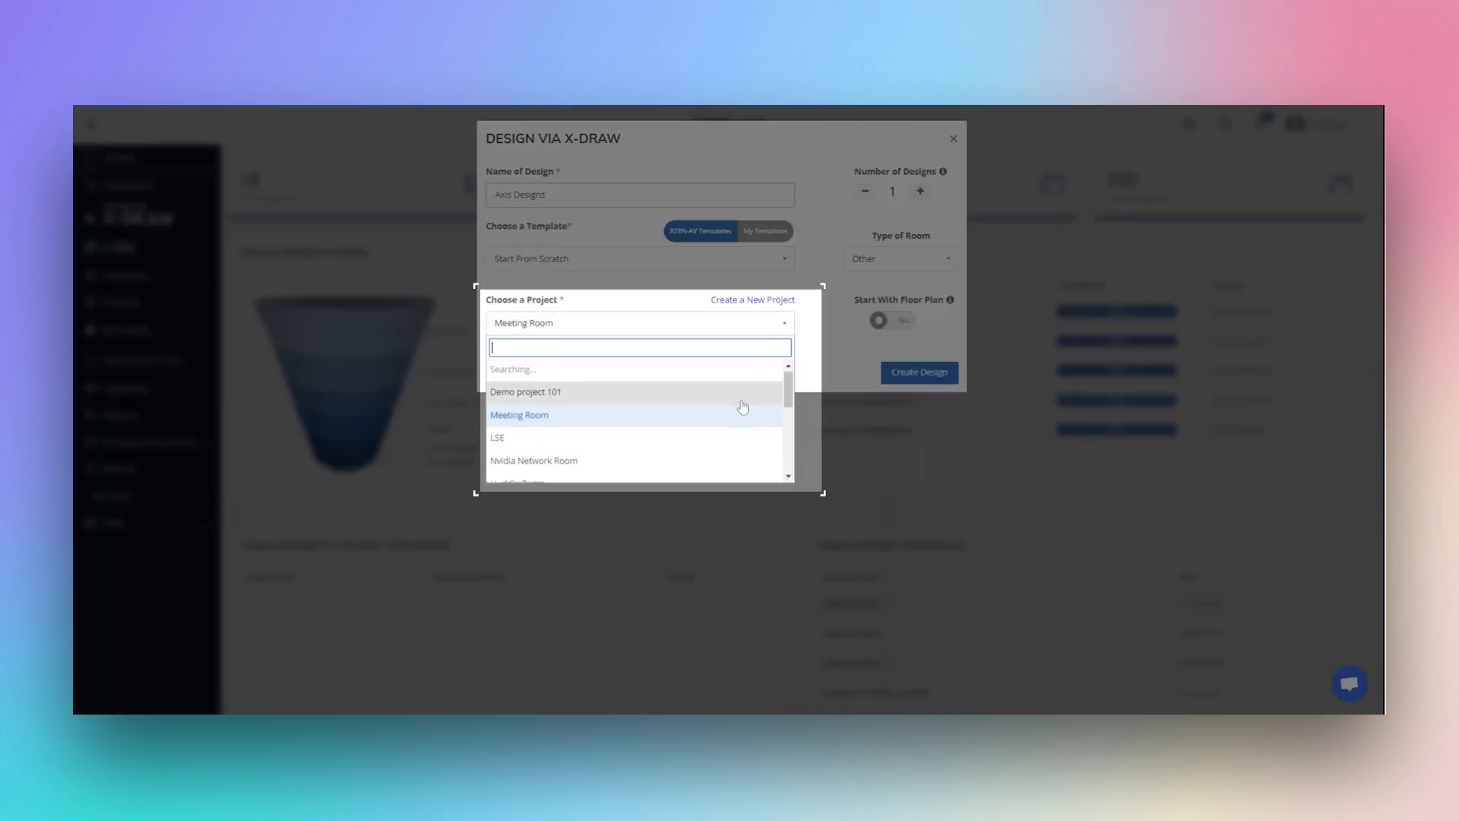
scroll("down", 3)
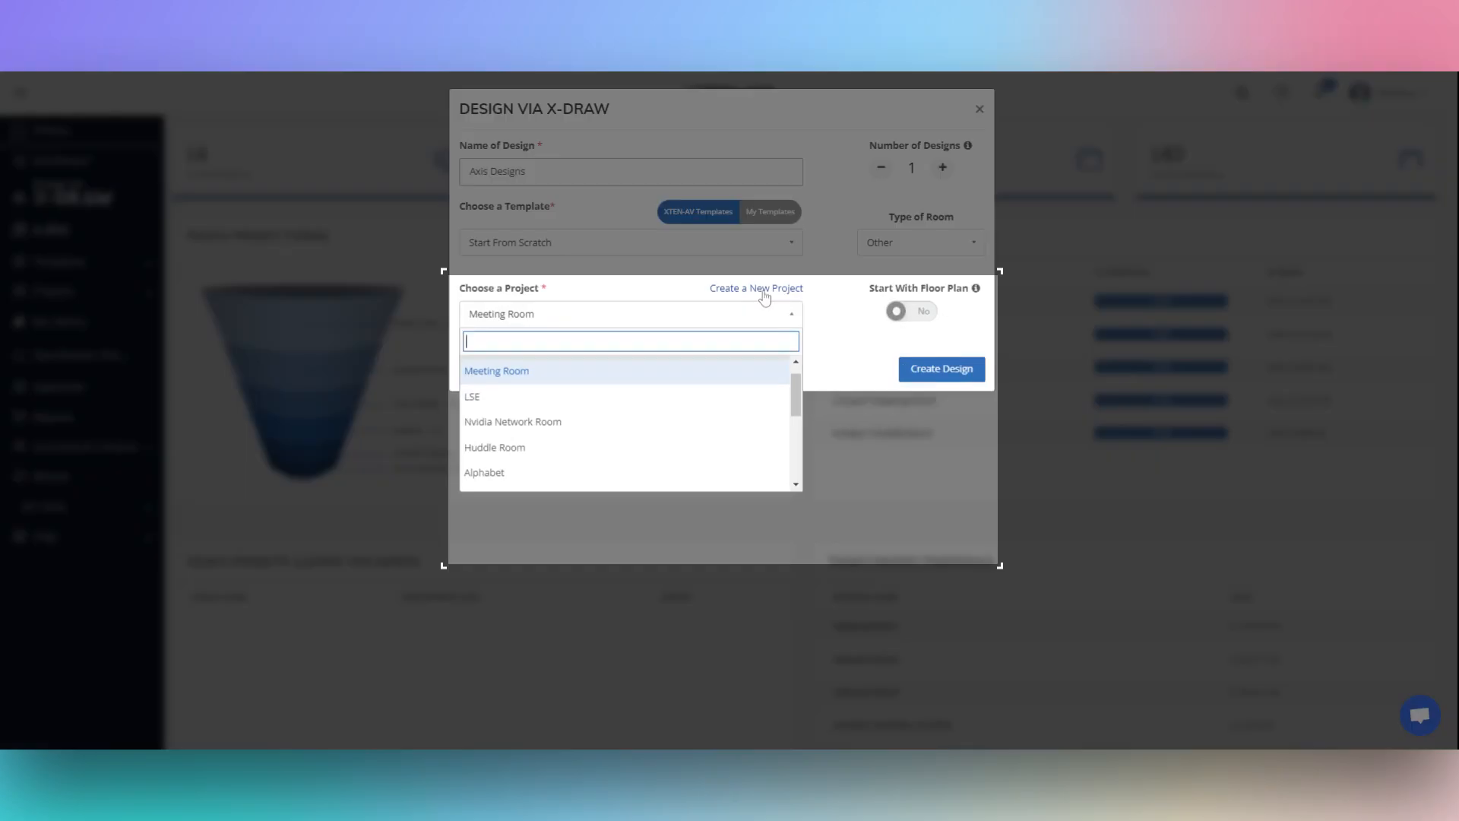
left_click(755, 287)
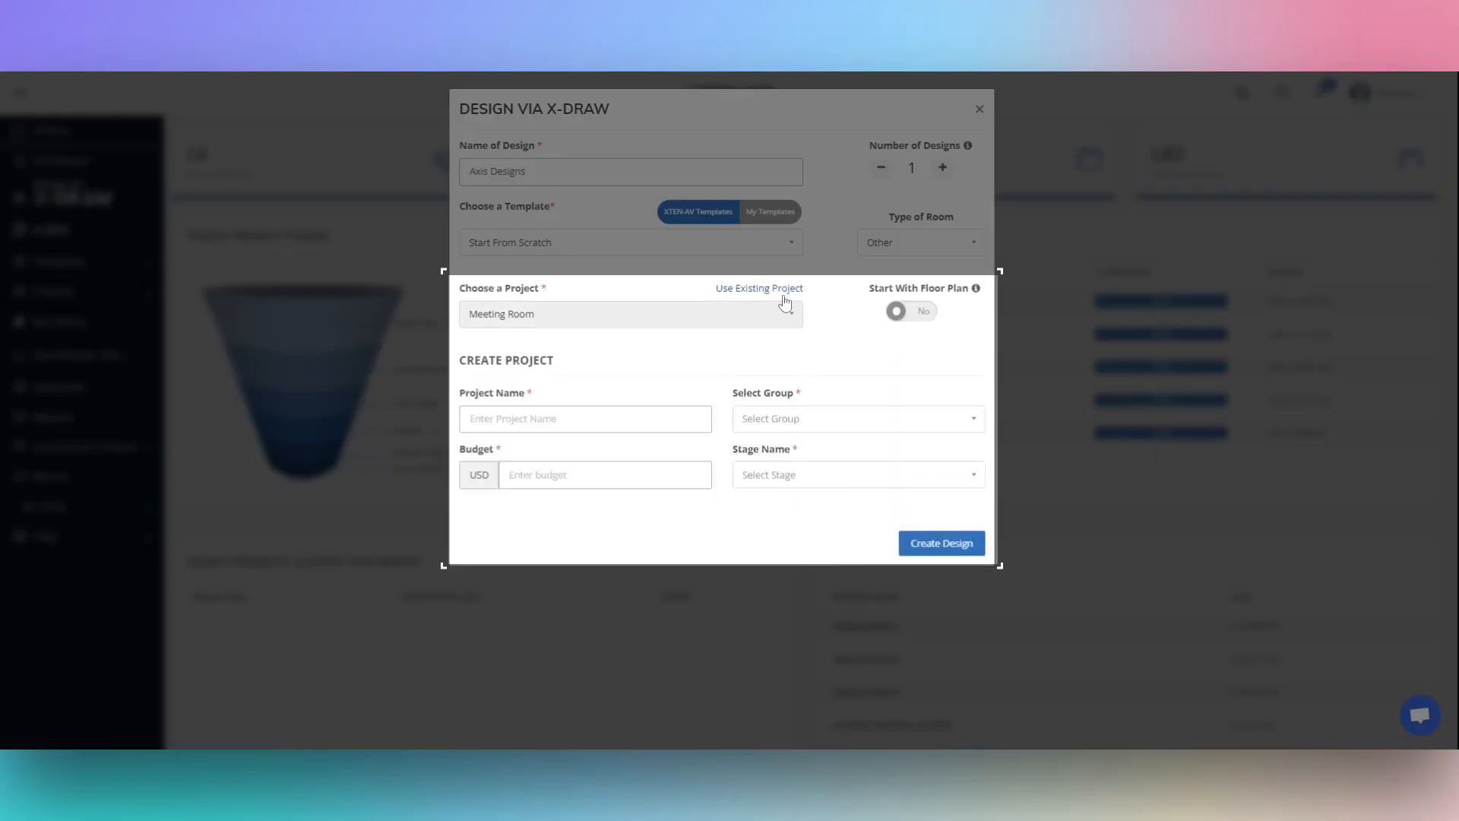
left_click(758, 289)
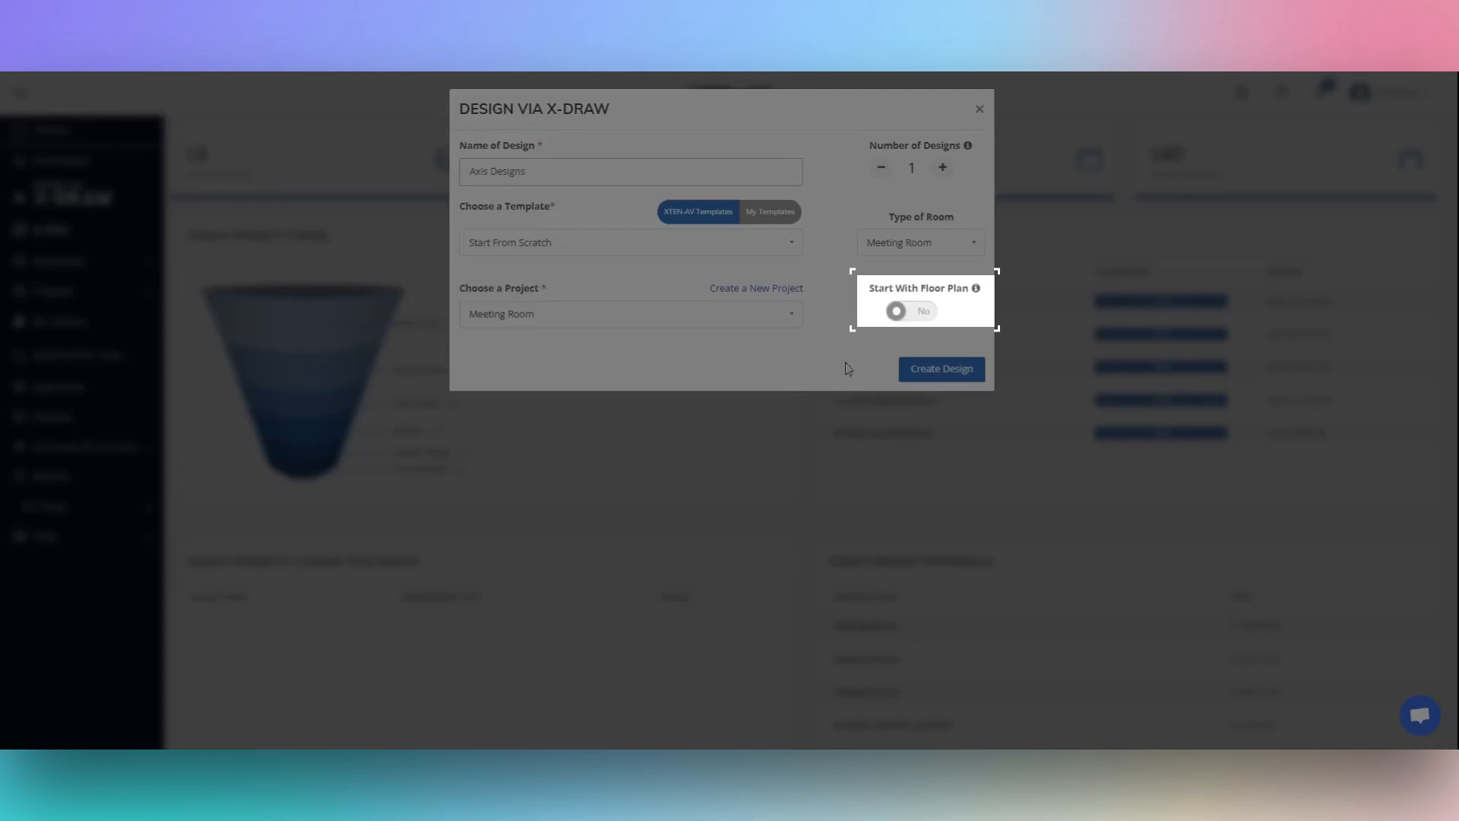
mouse_move(975, 289)
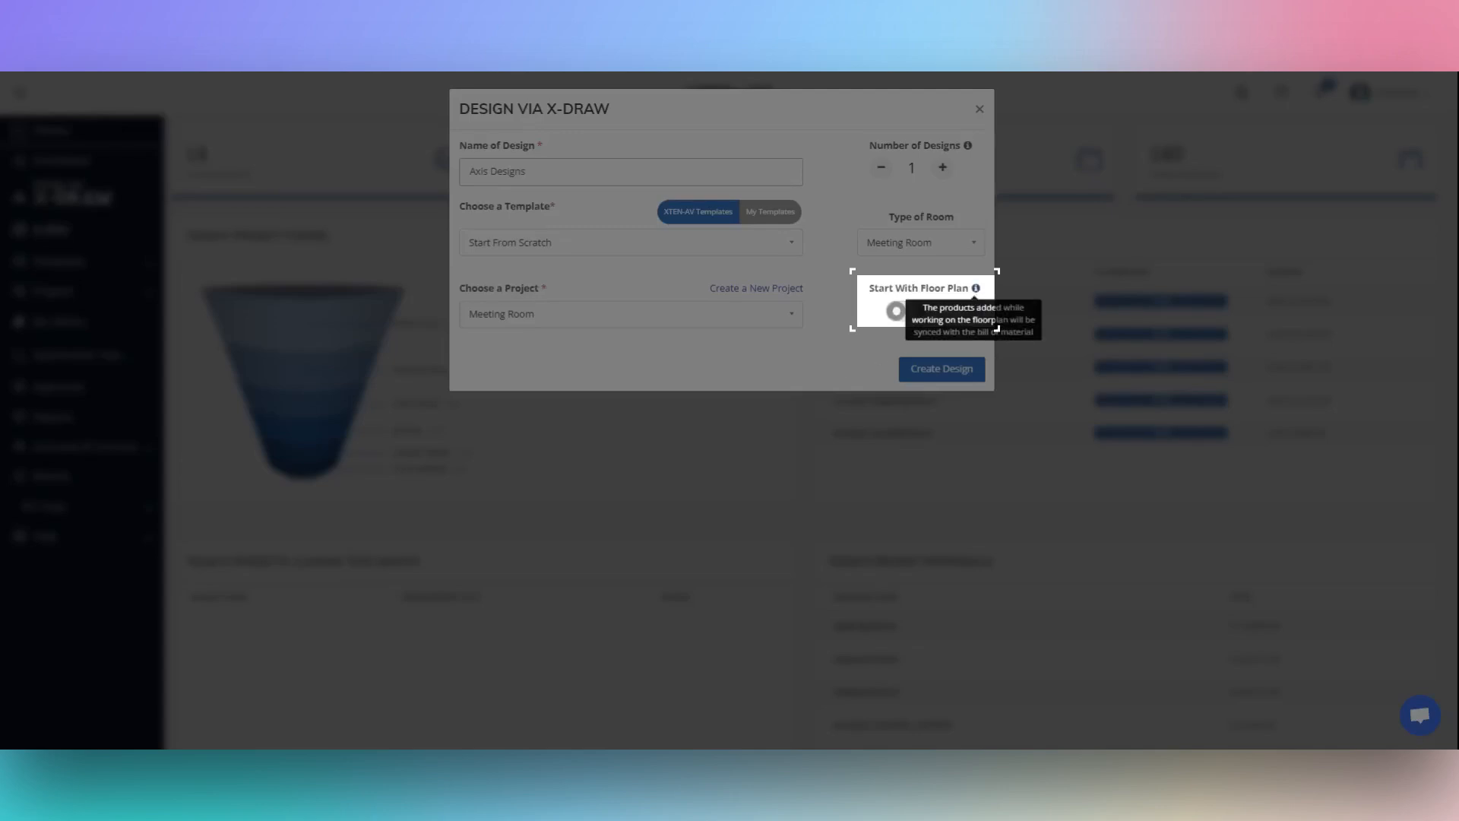
mouse_move(948, 315)
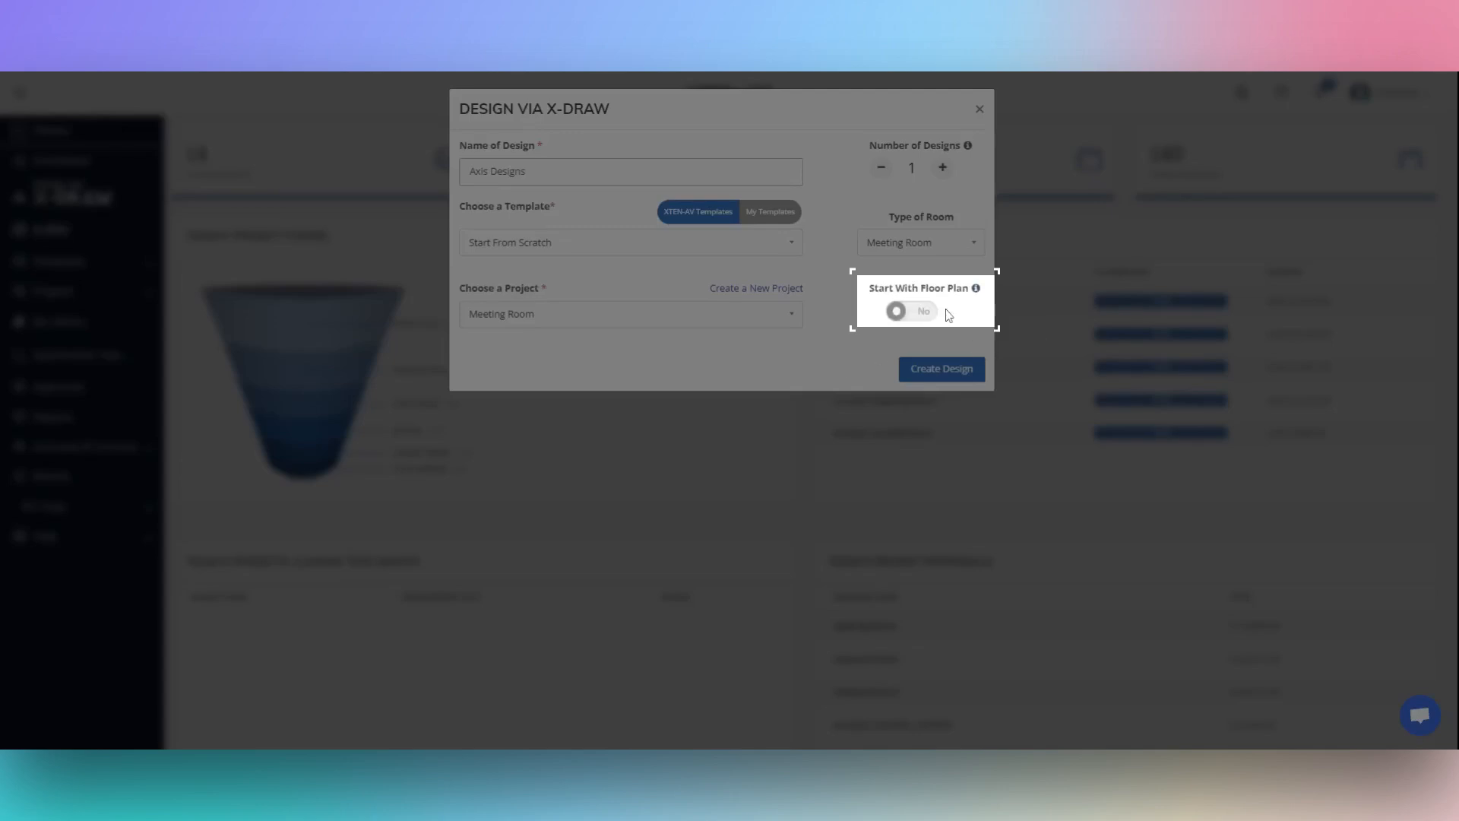
left_click(907, 311)
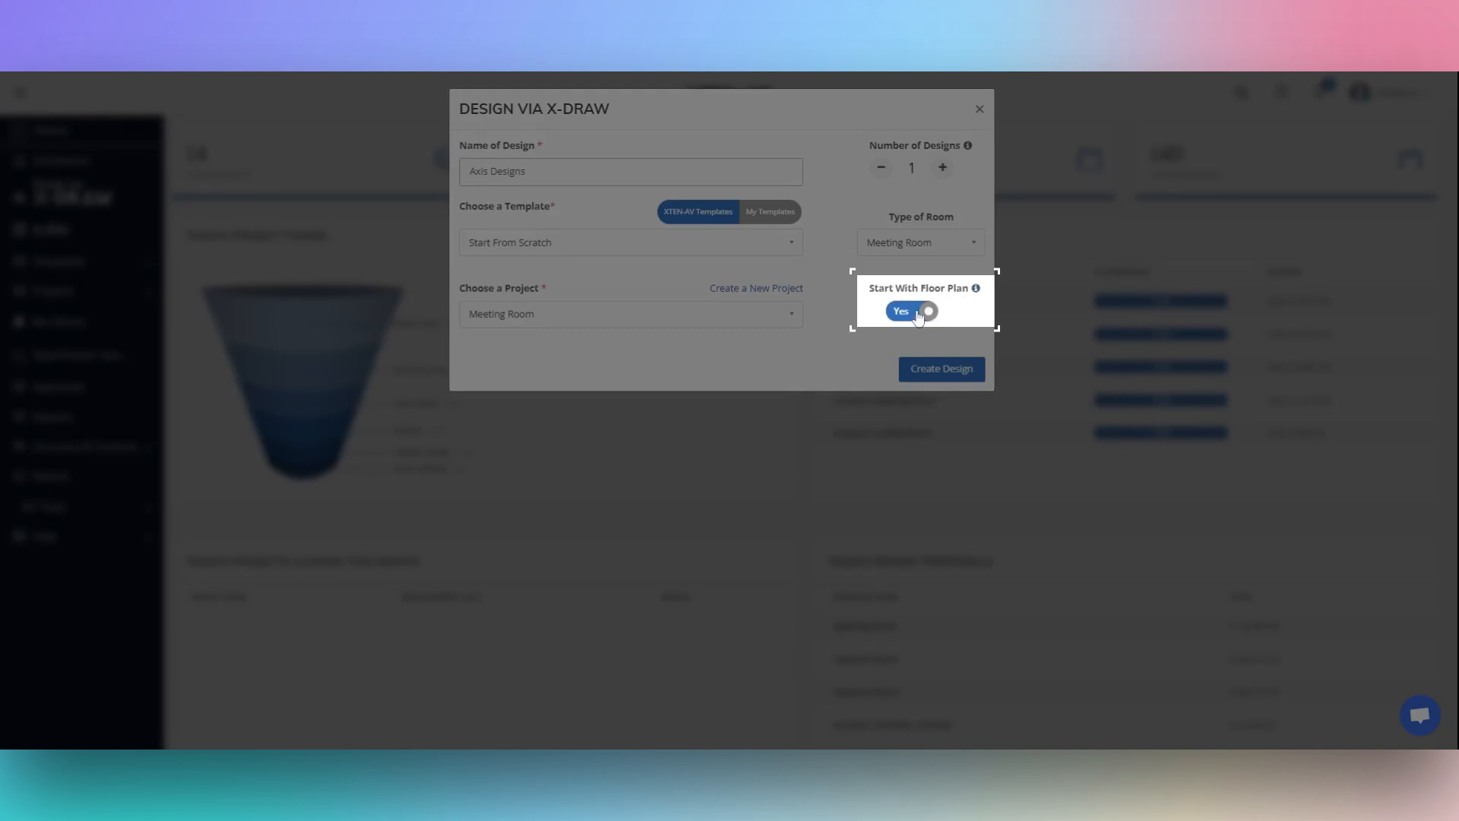
left_click(921, 311)
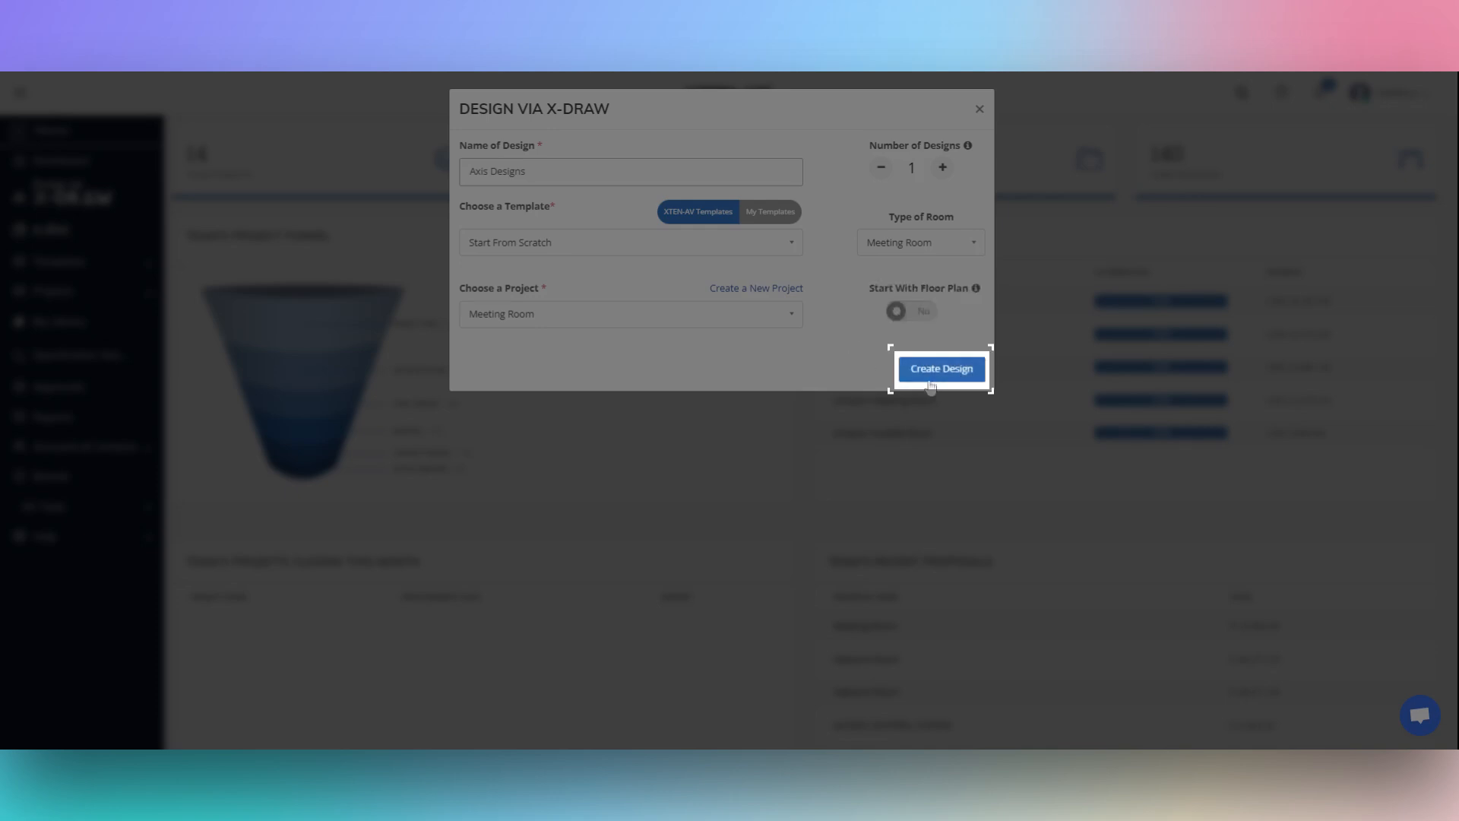
- Create the Axis Designs design and toggle product search to My Library and back
left_click(940, 369)
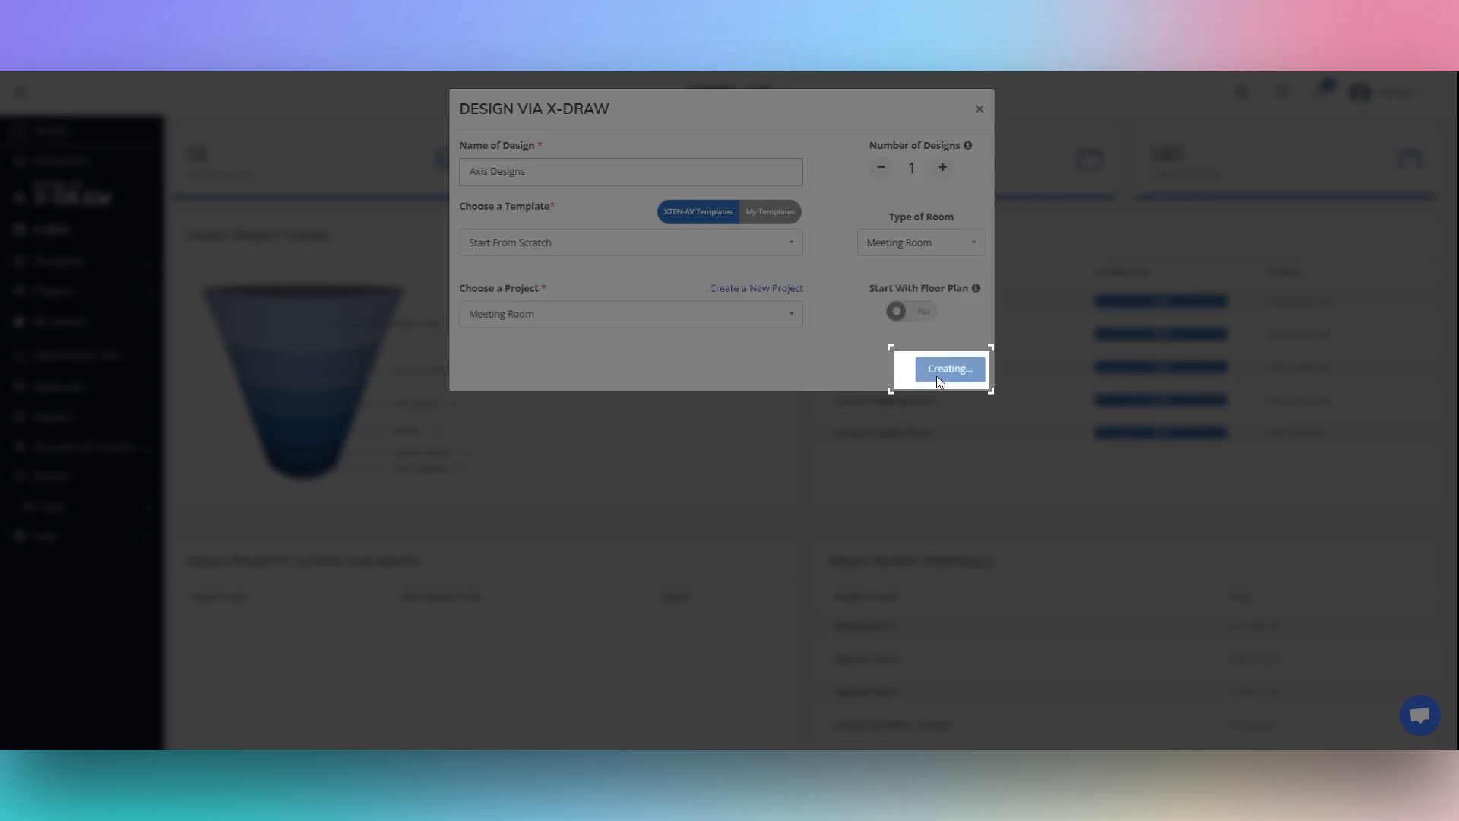
left_click(948, 368)
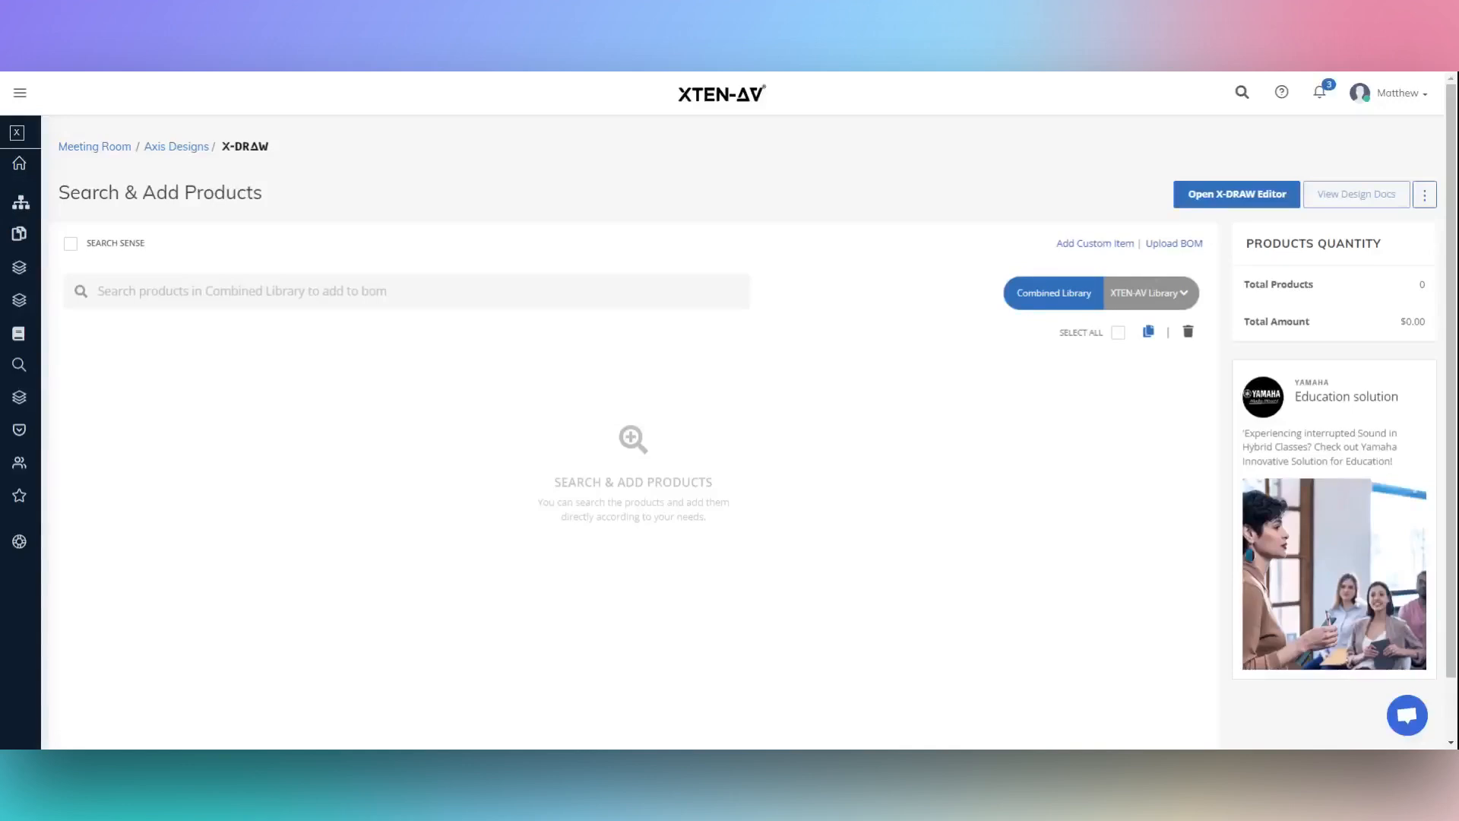
mouse_move(571, 393)
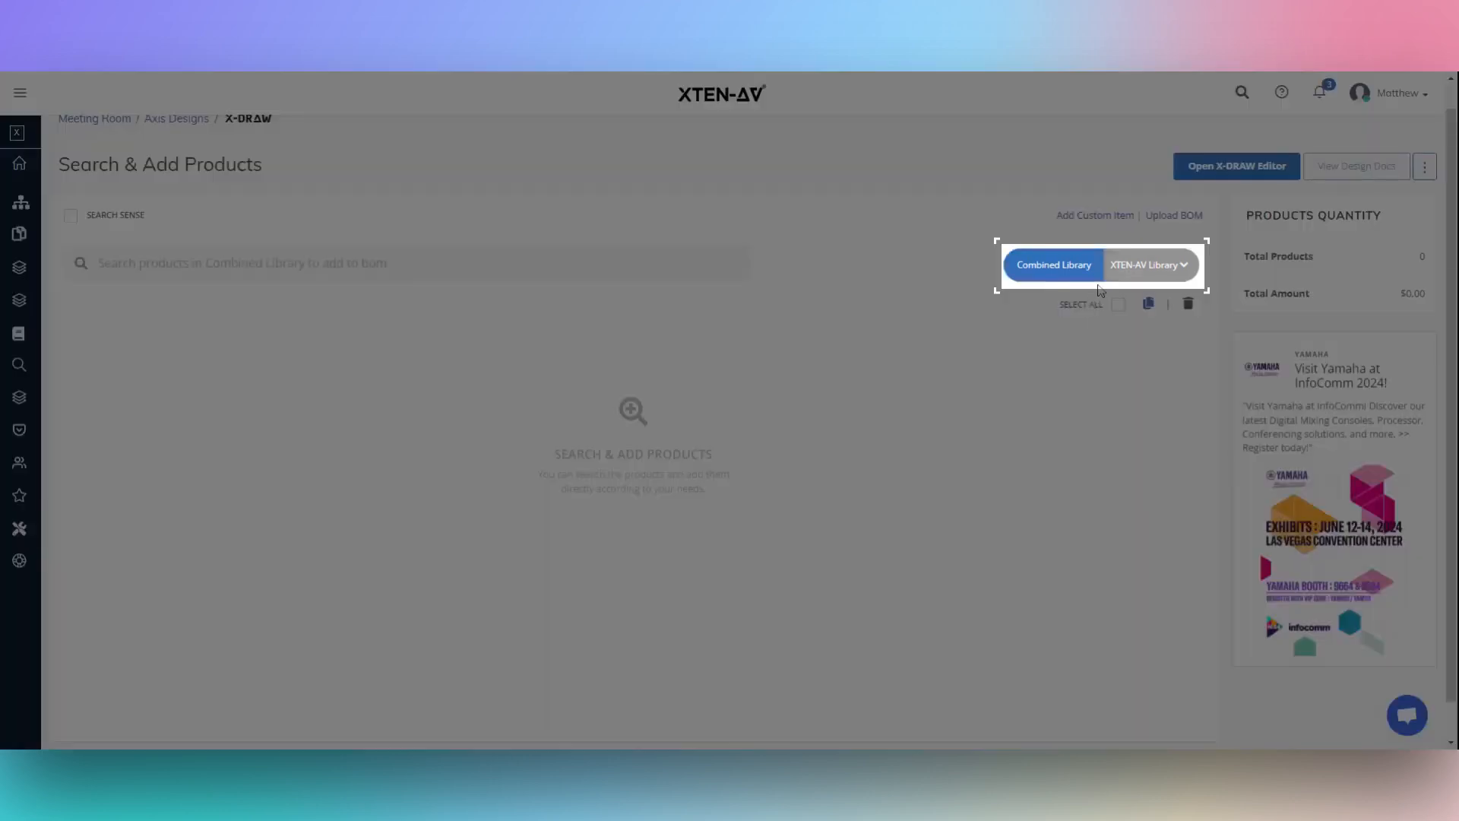
mouse_move(1099, 291)
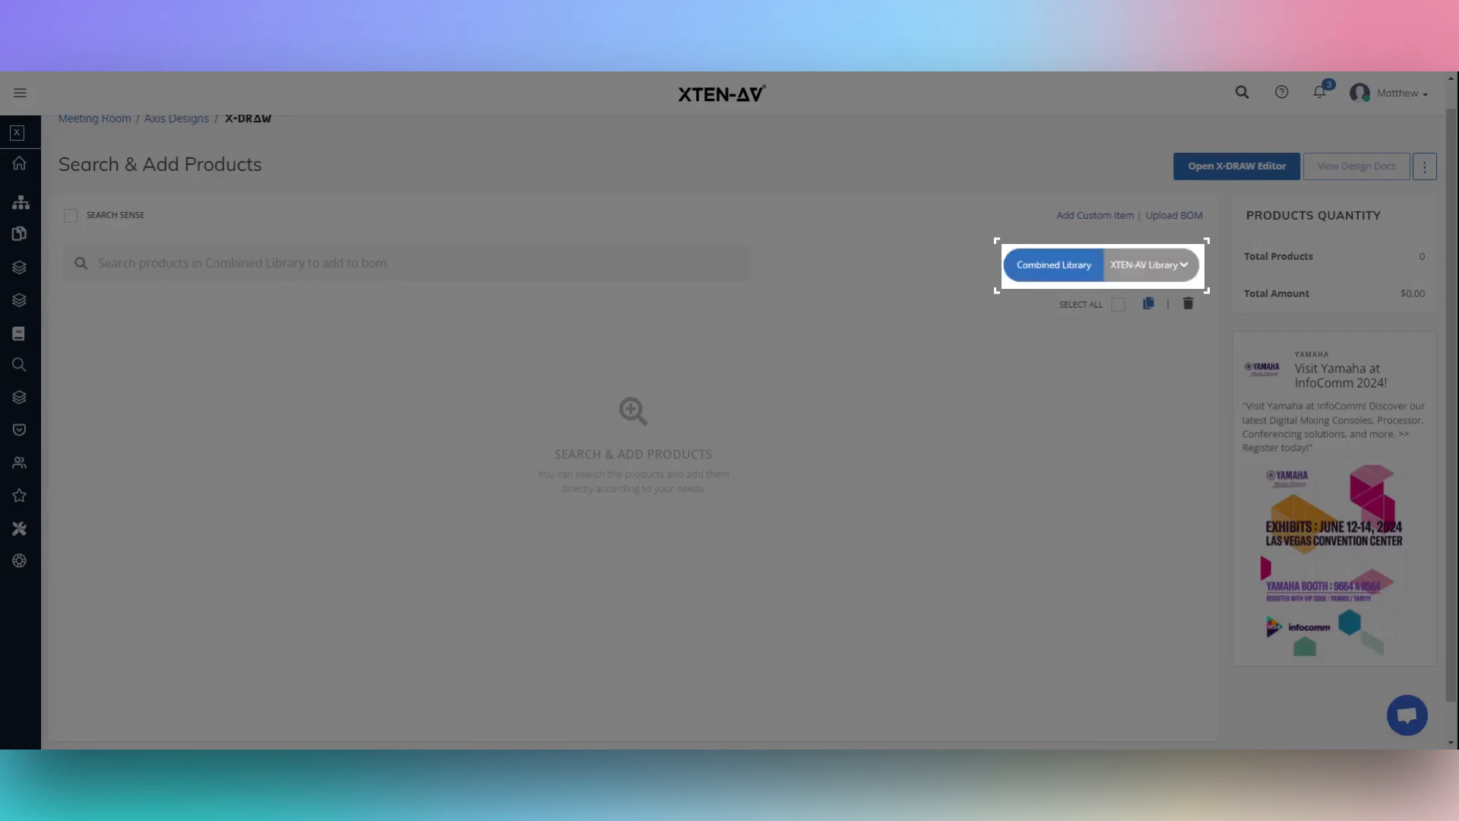
left_click(1147, 265)
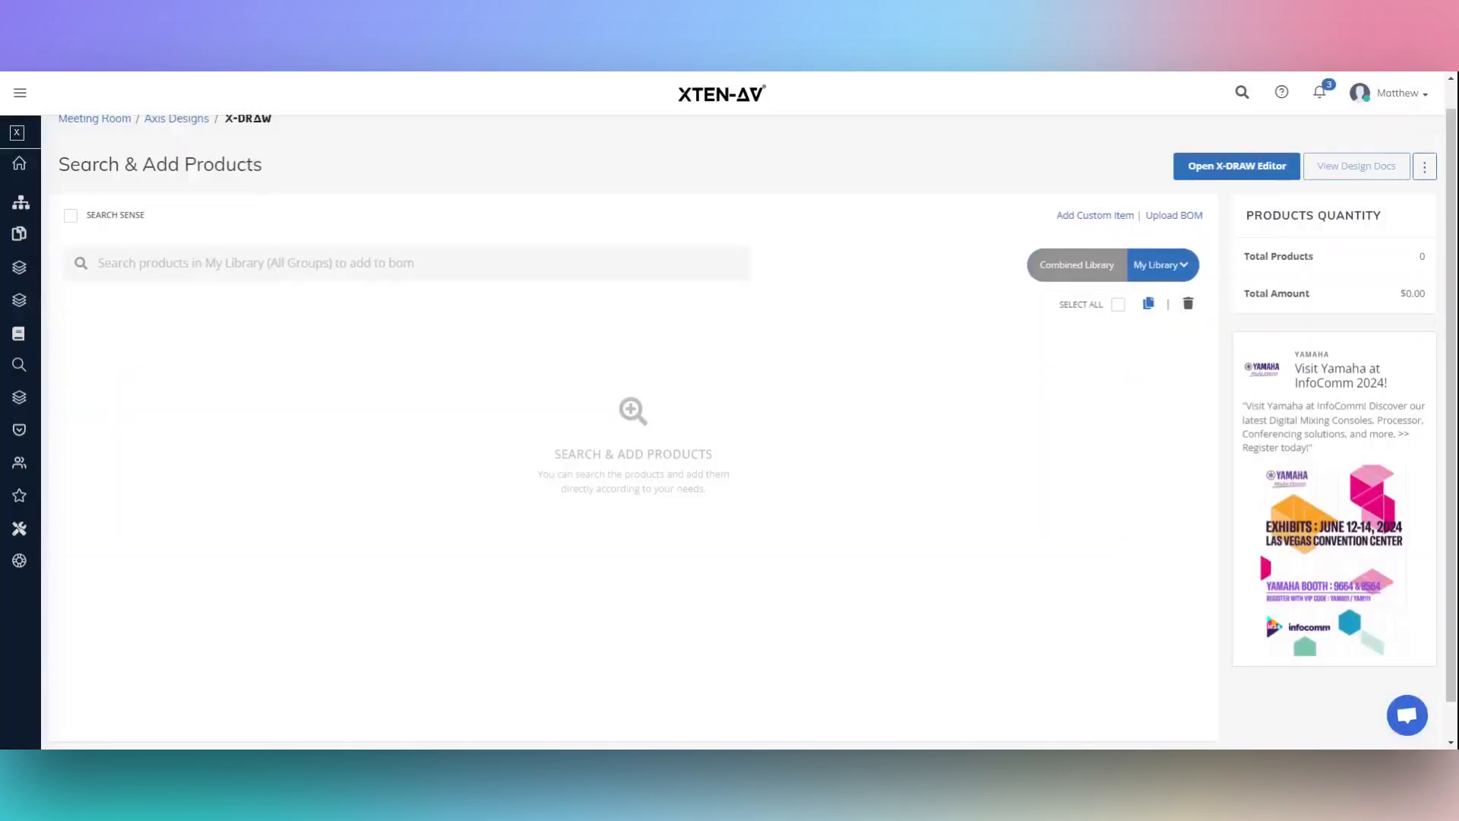
left_click(1159, 264)
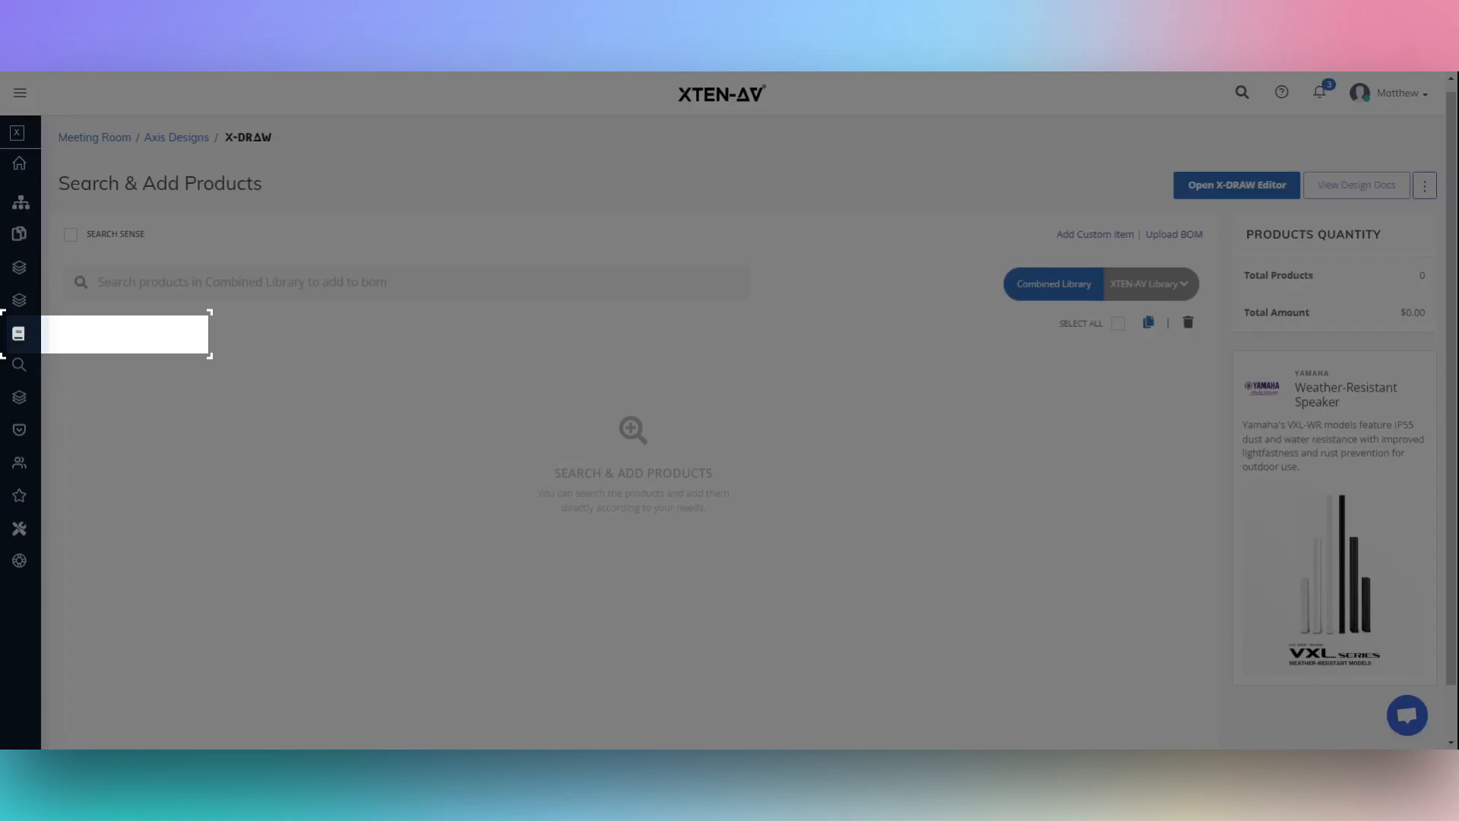
- Enable Search Sense and search 'extron' to add the Extron DTP CrossPoint 84 IPCP SA
left_click(71, 243)
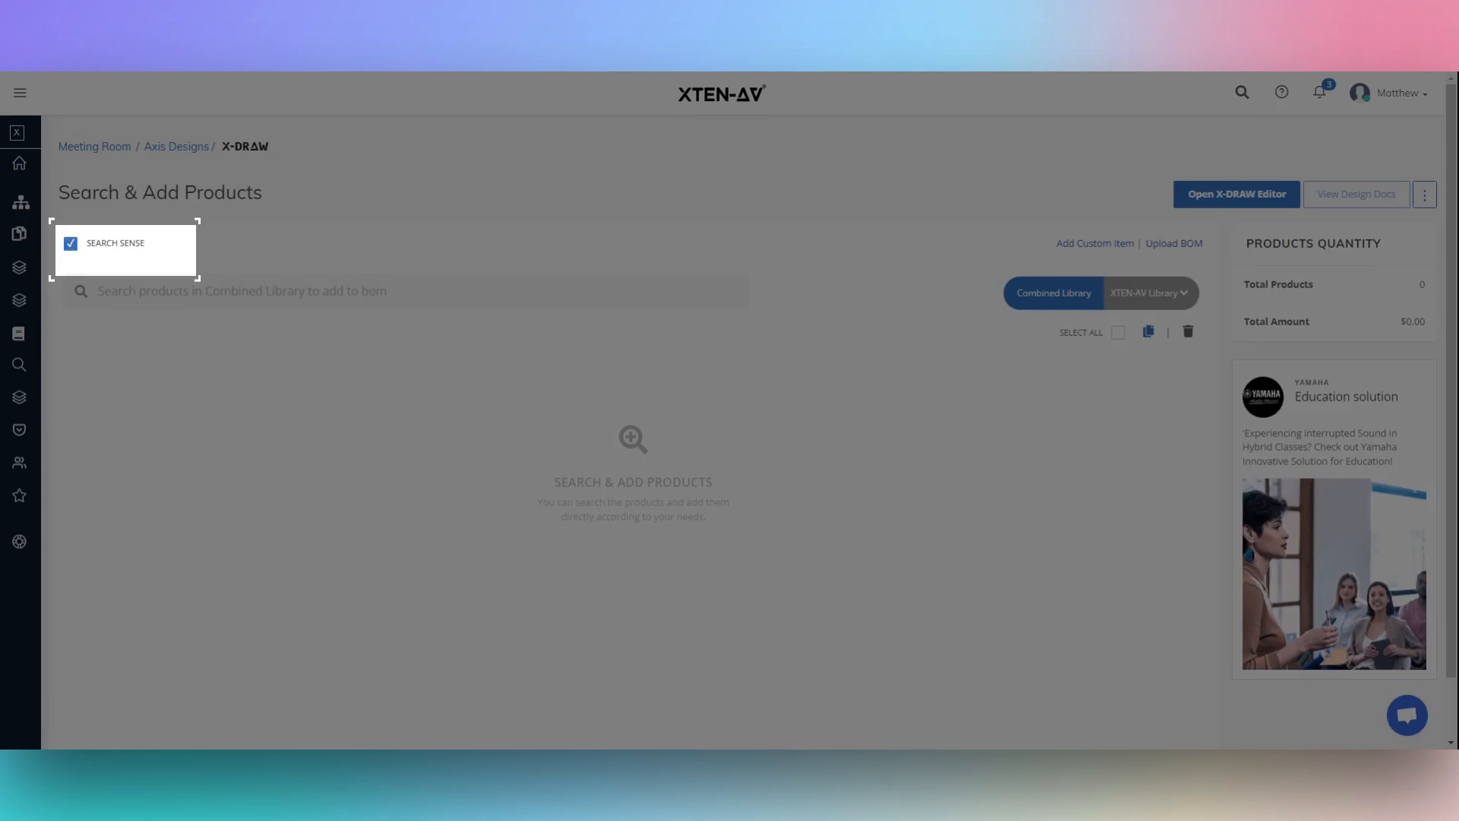
mouse_move(115, 243)
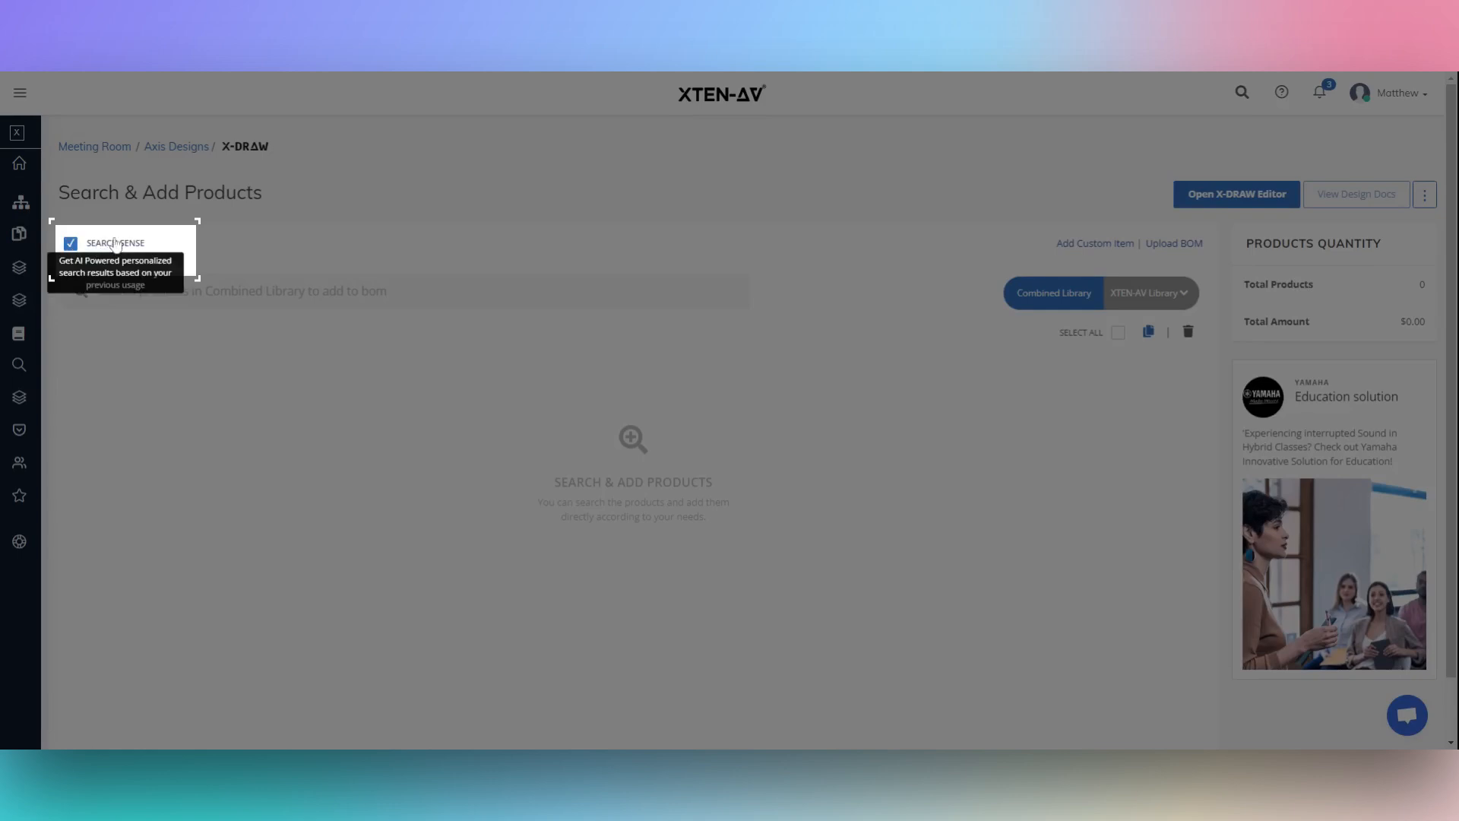
type("ex")
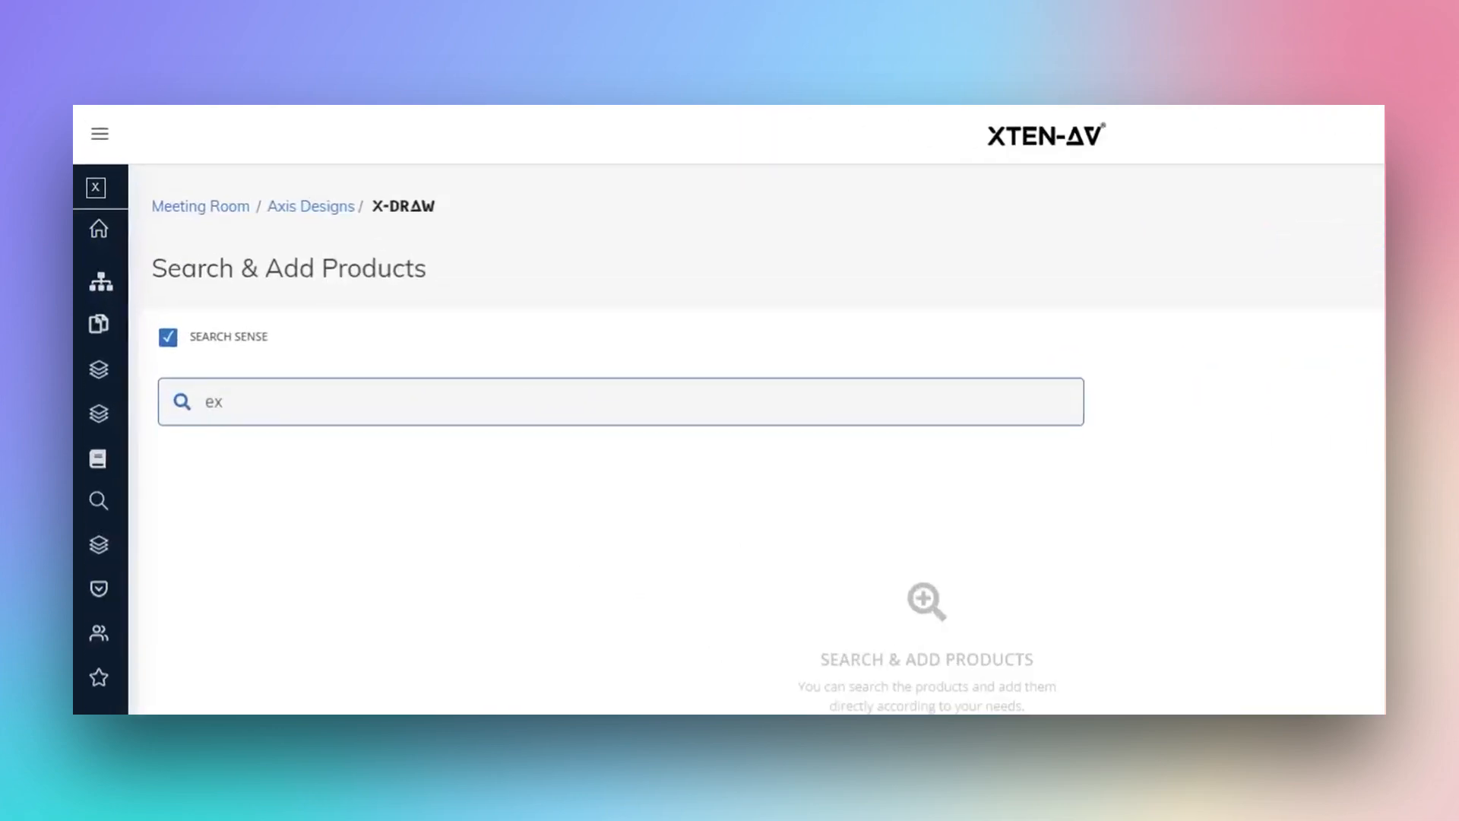
type("tron")
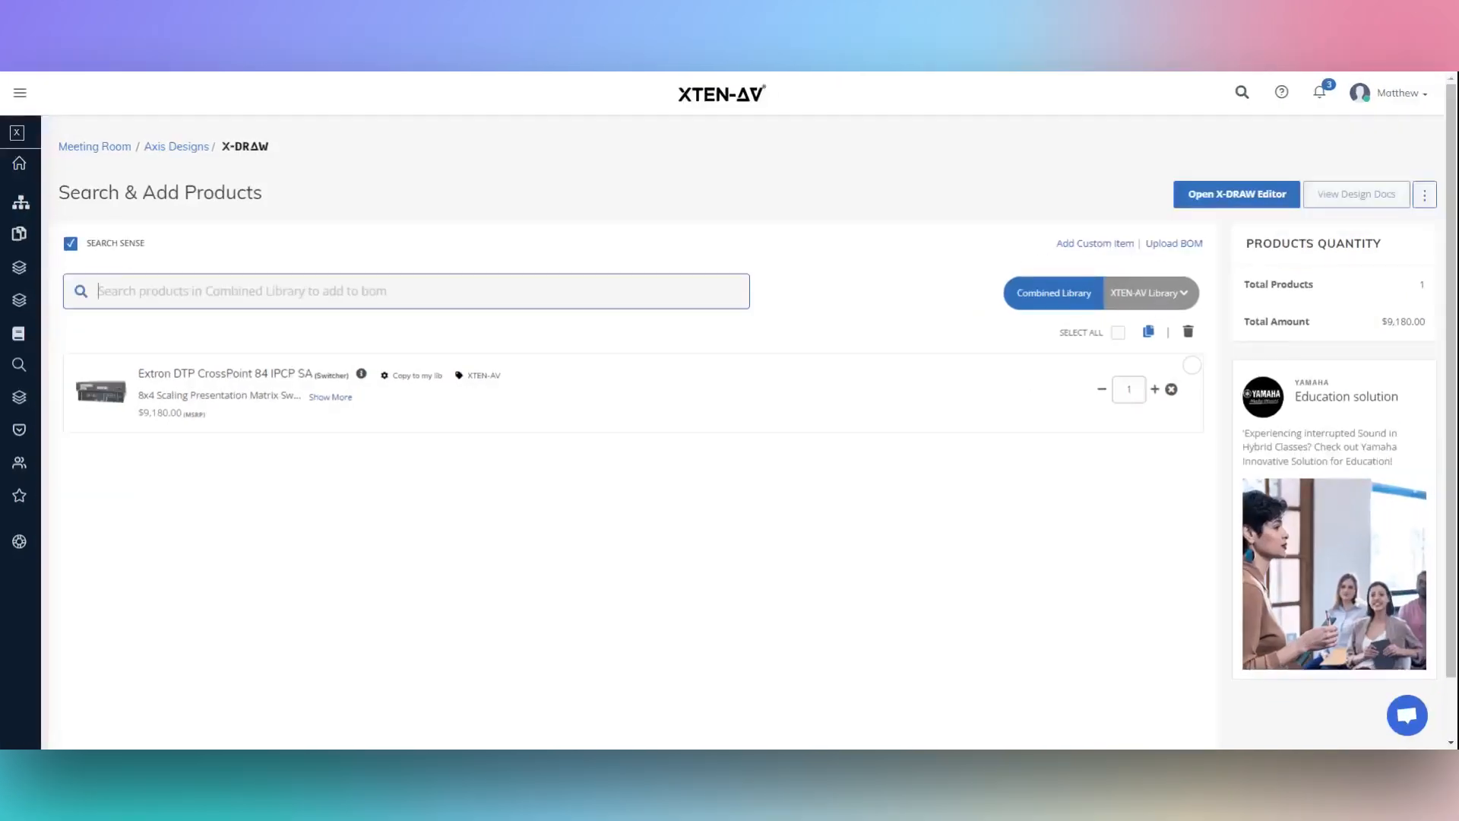
- Search 'crestron', then copy the QSC Q-SYS PTZ 12x72 camera to My Library and save it
type("crestron")
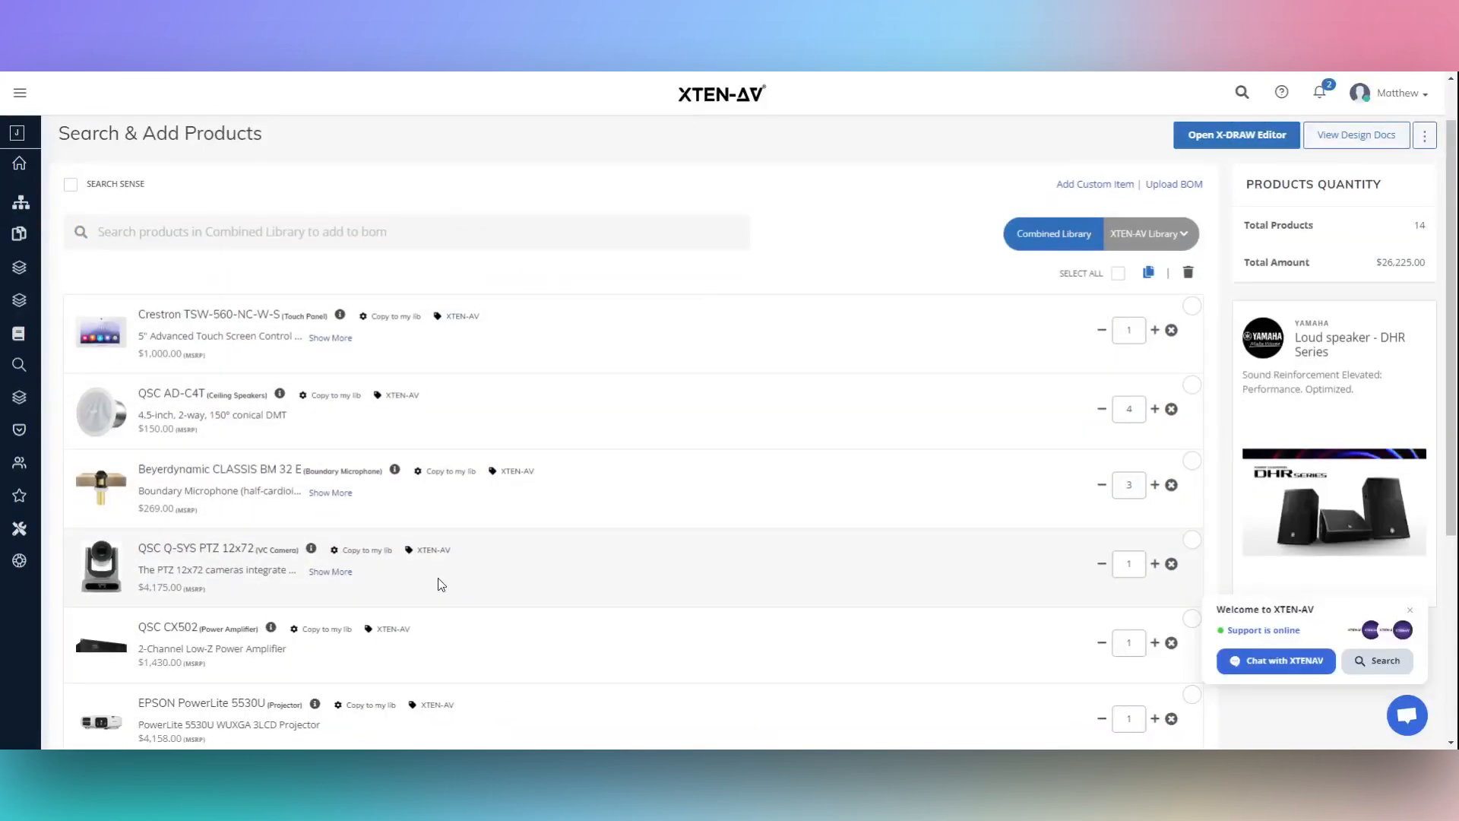
mouse_move(361, 549)
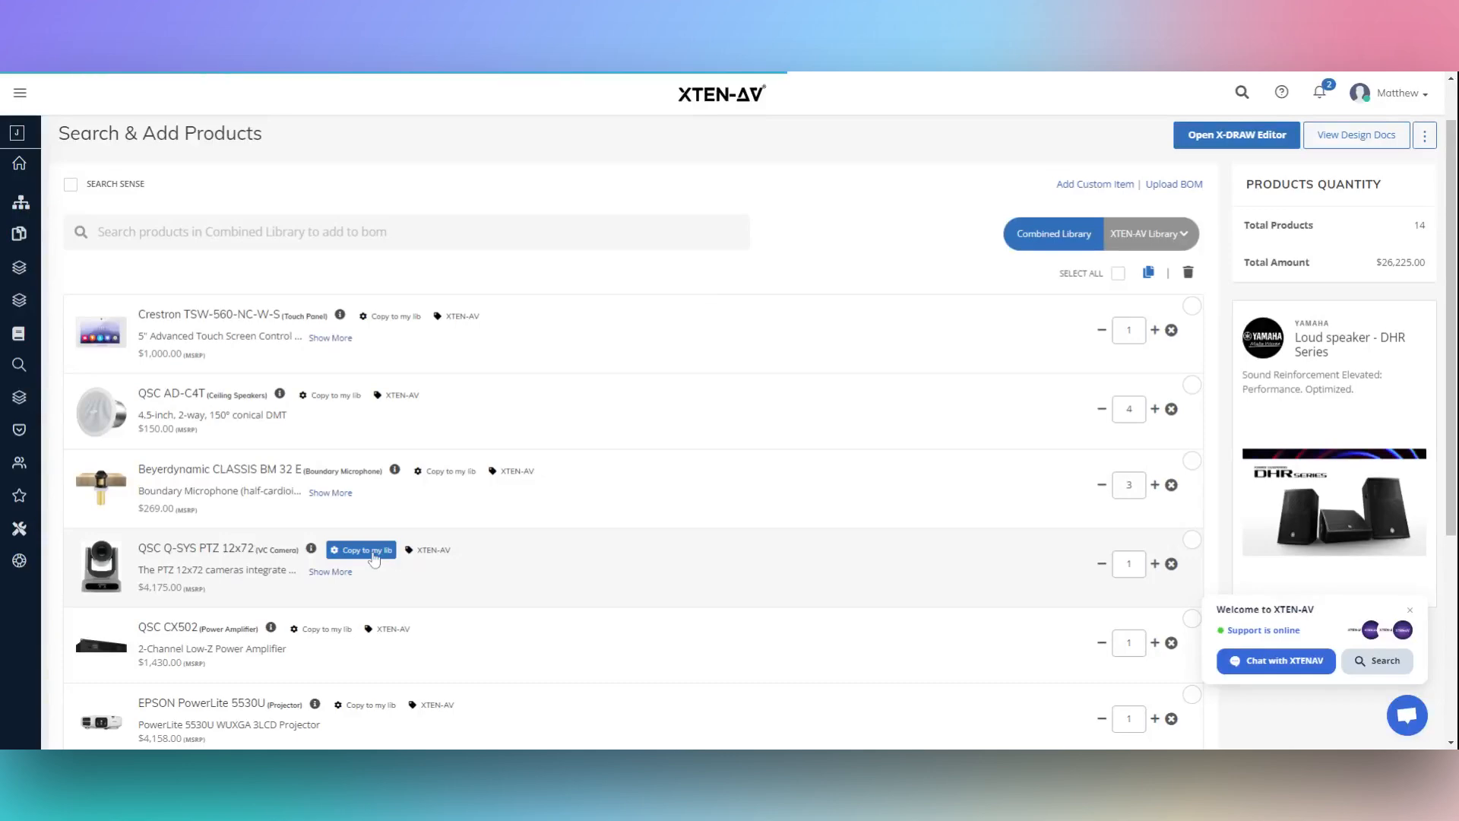
left_click(361, 549)
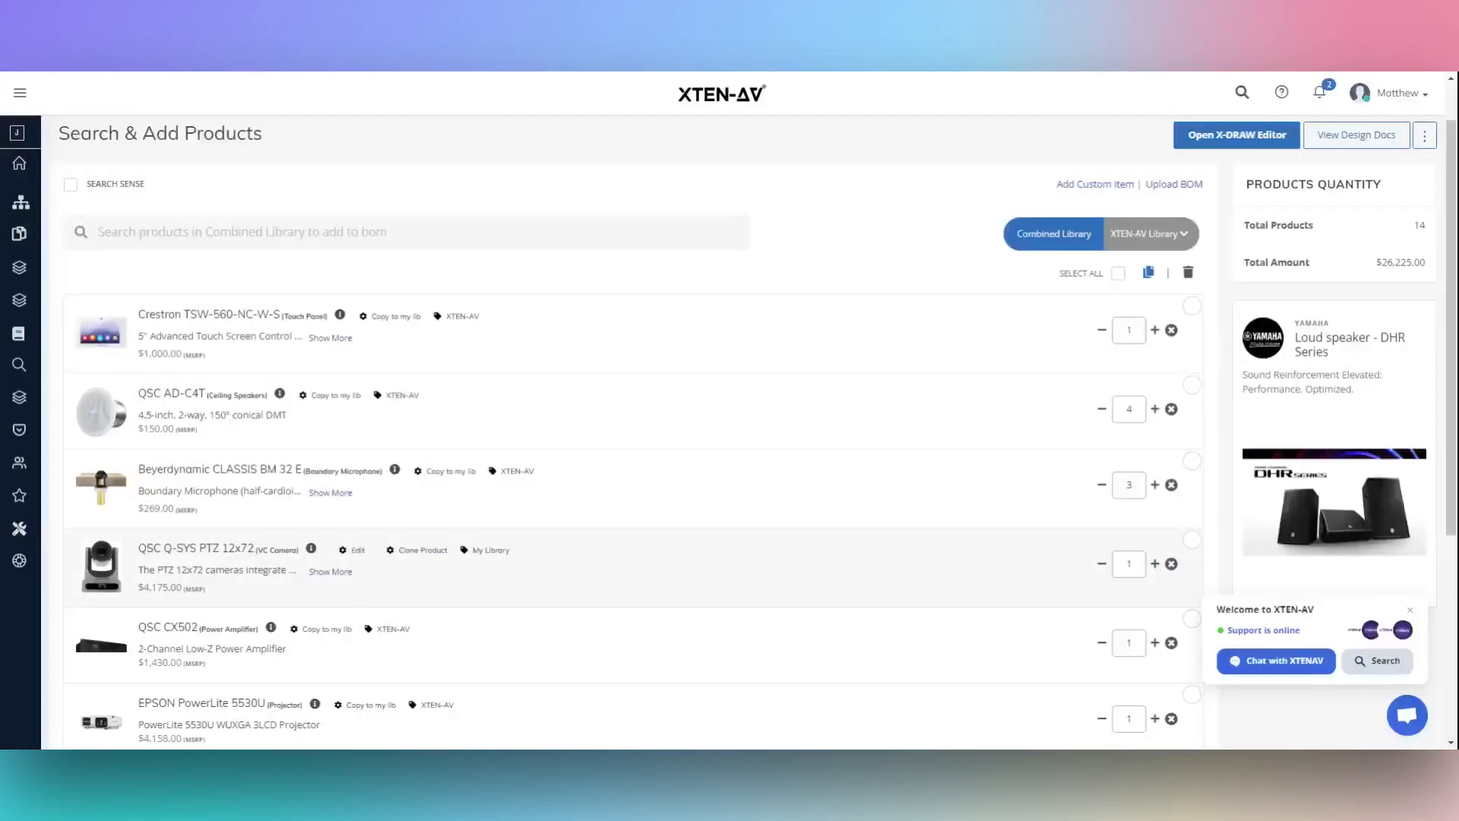
left_click(351, 549)
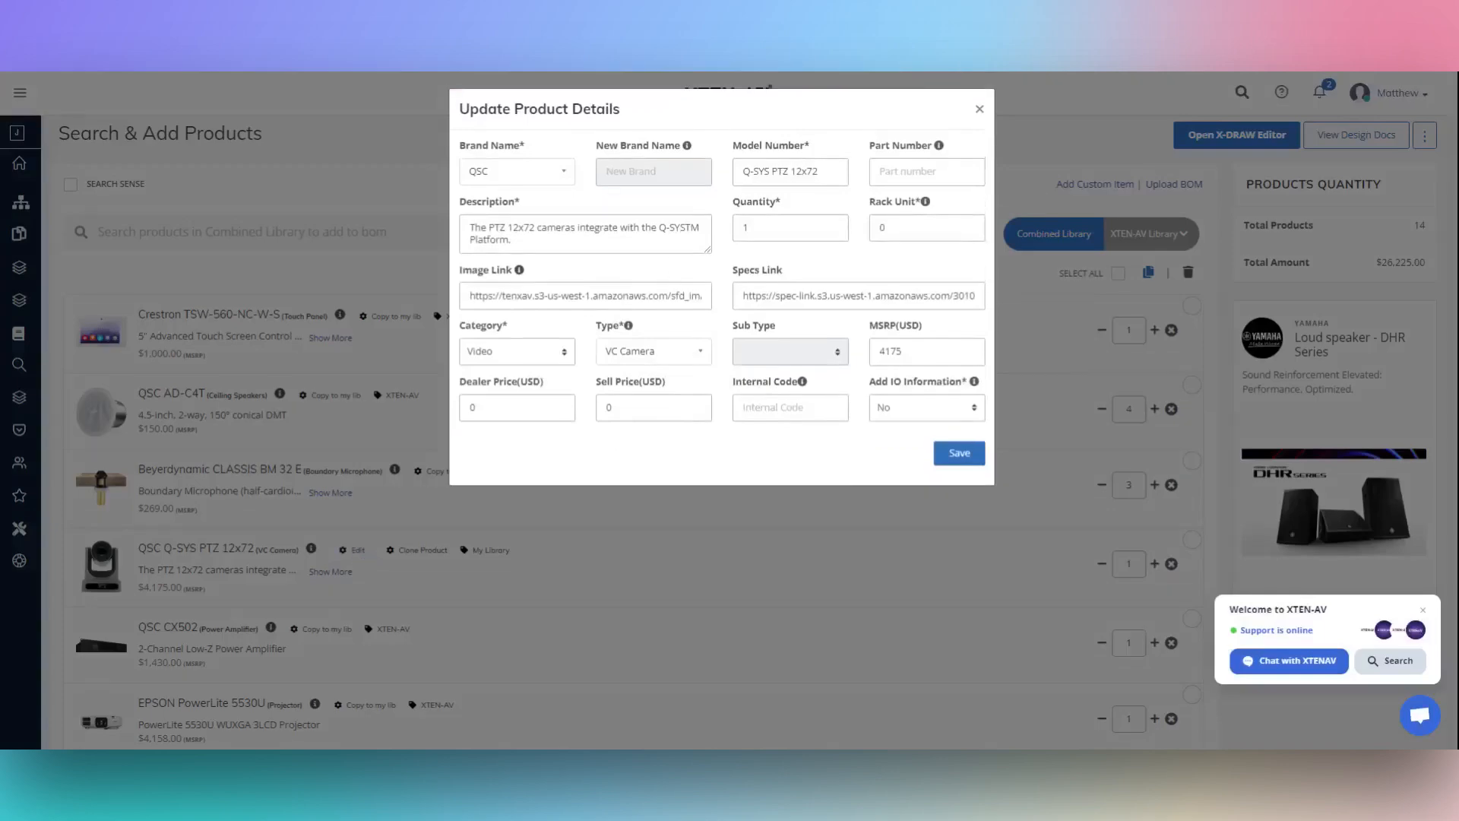
mouse_move(882, 448)
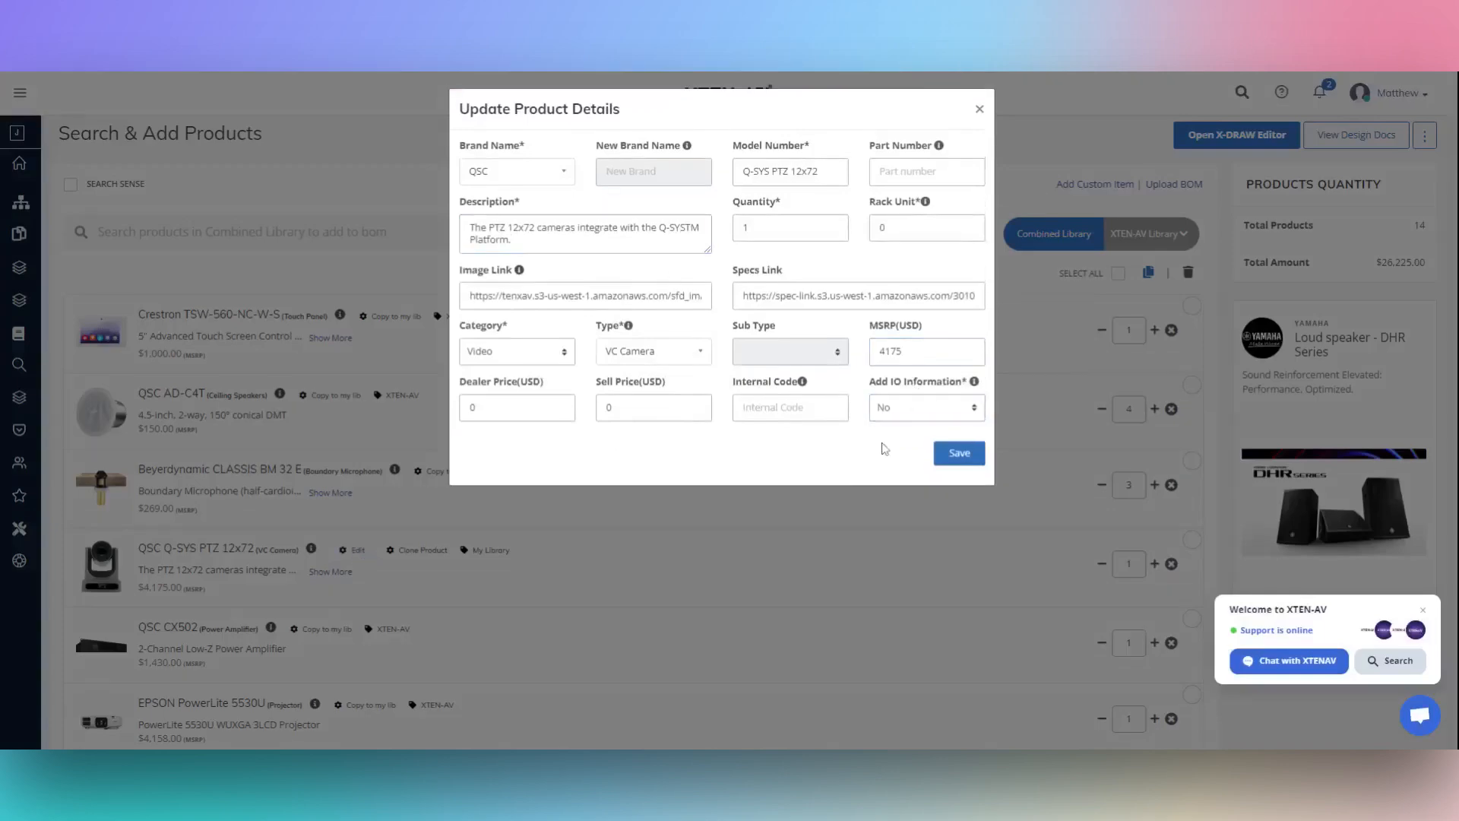
left_click(978, 109)
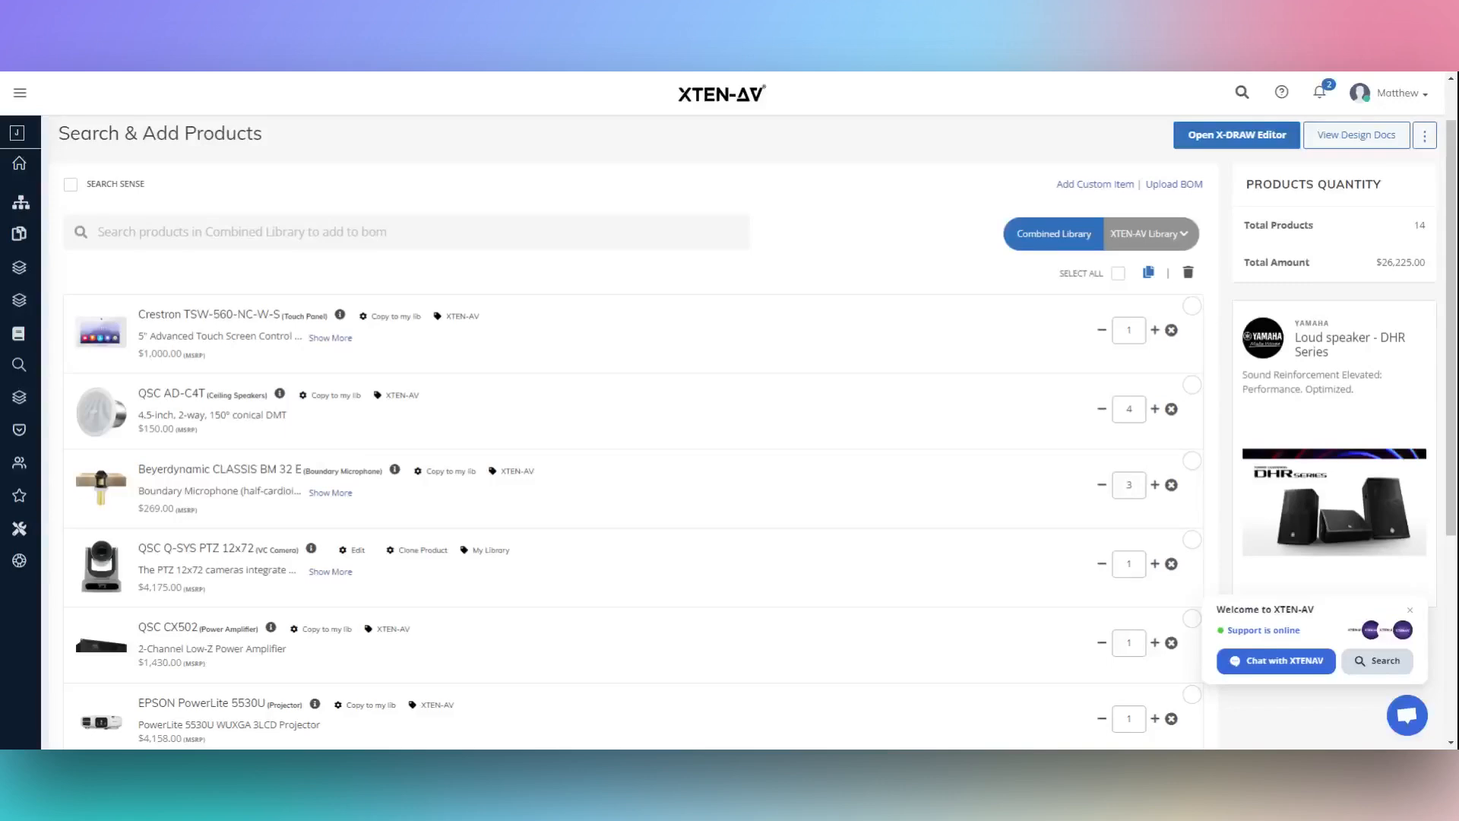
mouse_move(1103, 192)
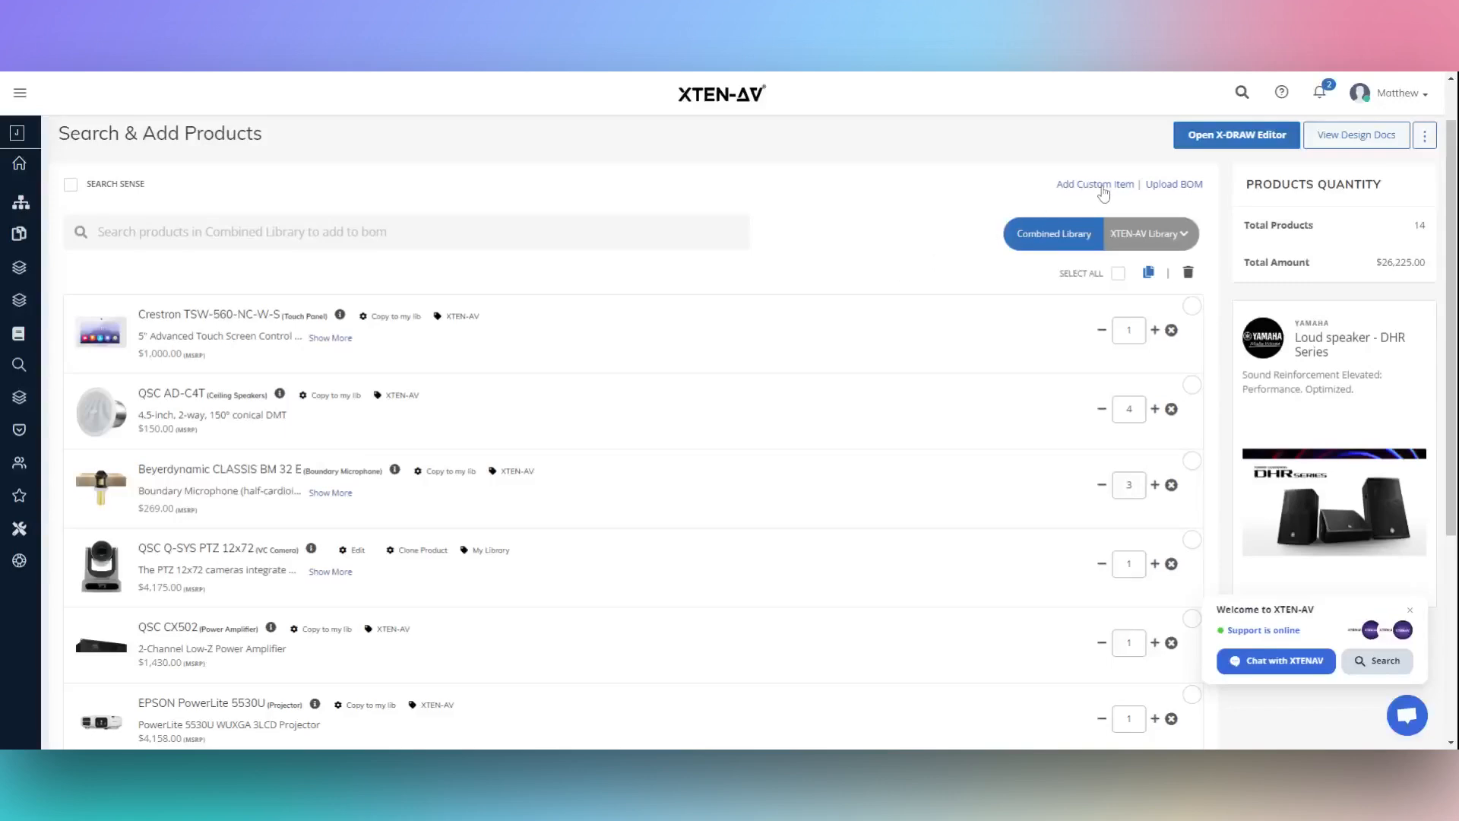
left_click(1095, 183)
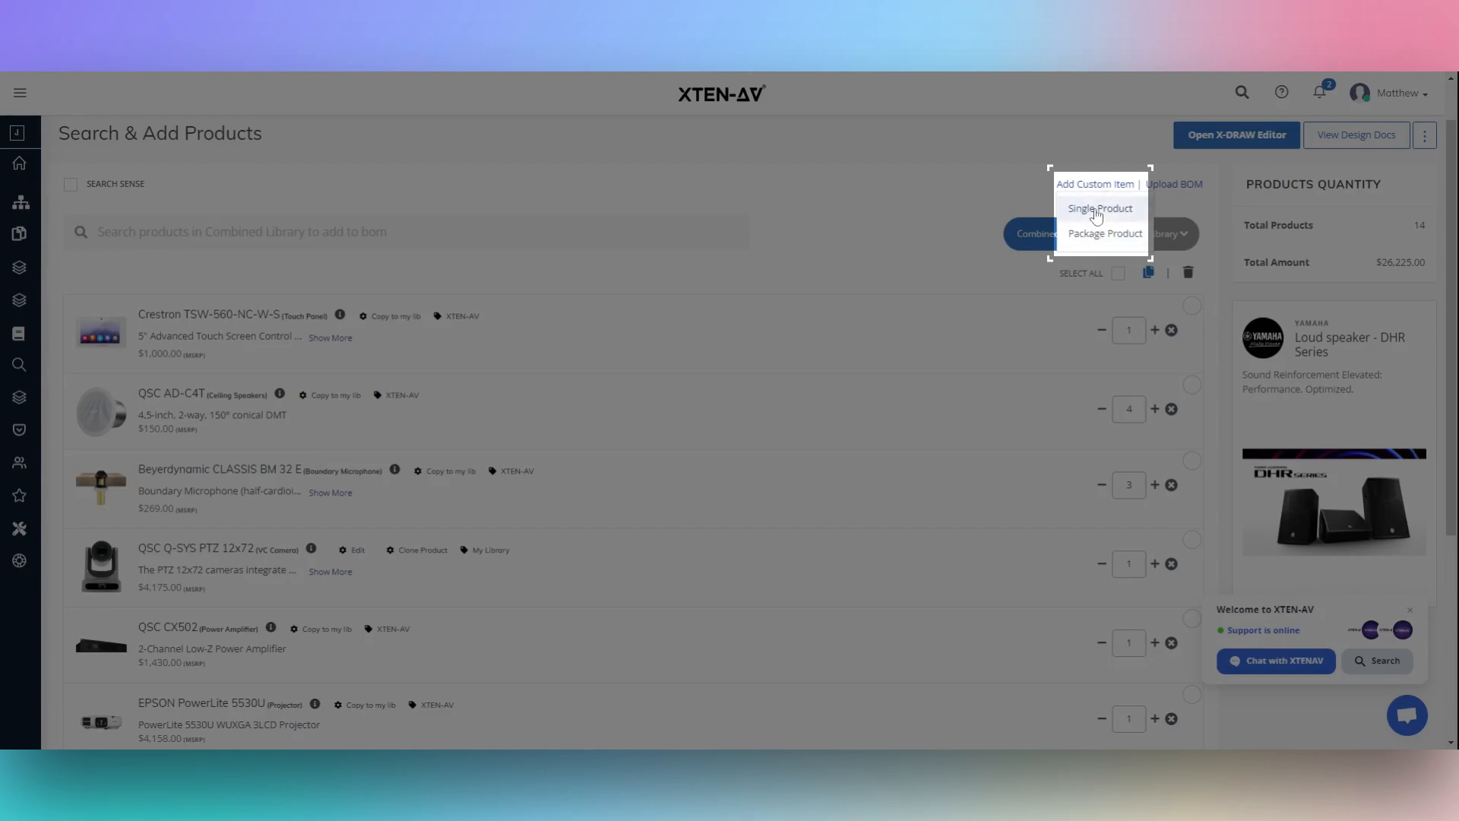
left_click(1099, 207)
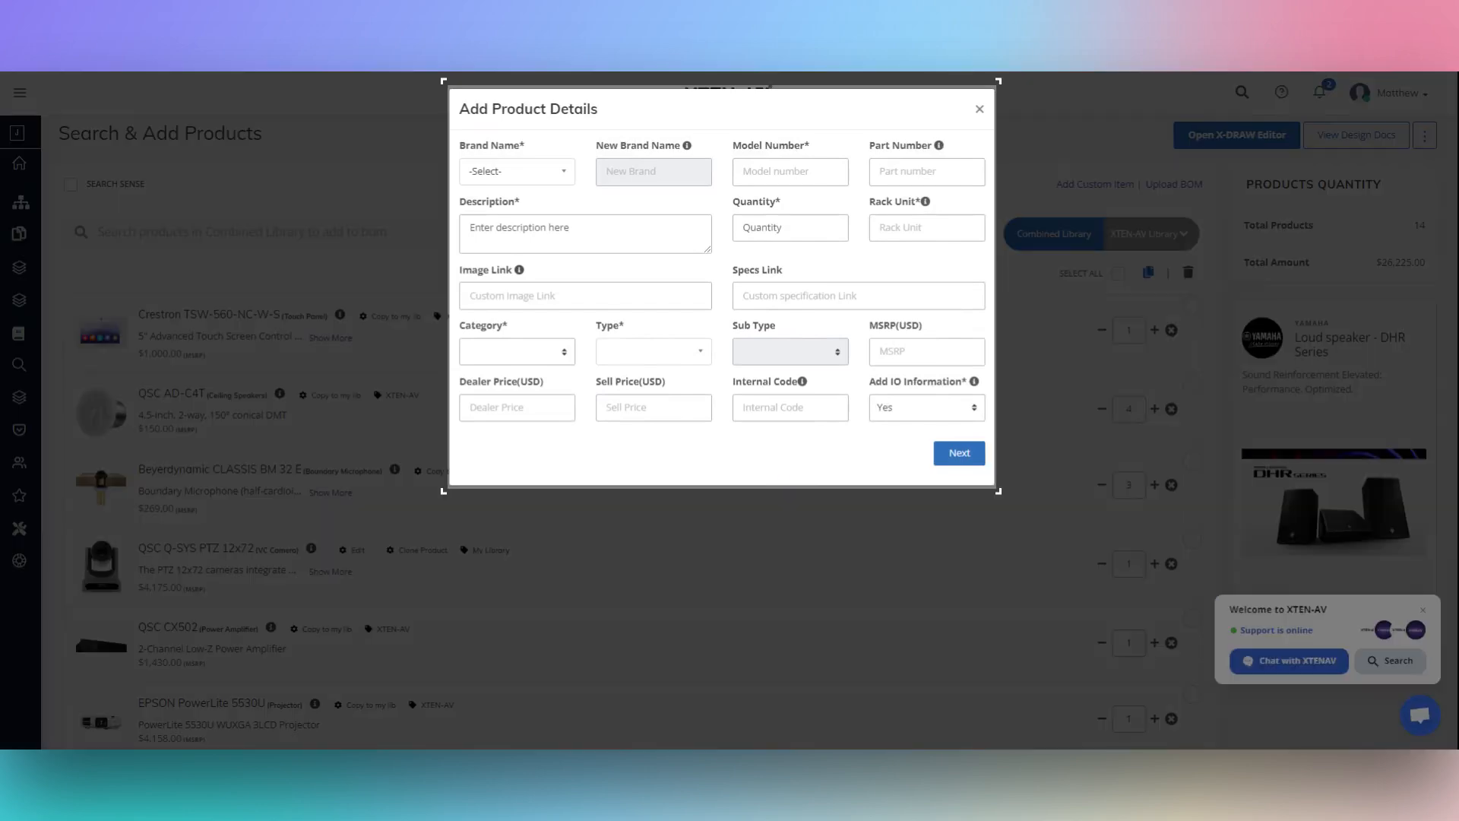
mouse_move(955, 117)
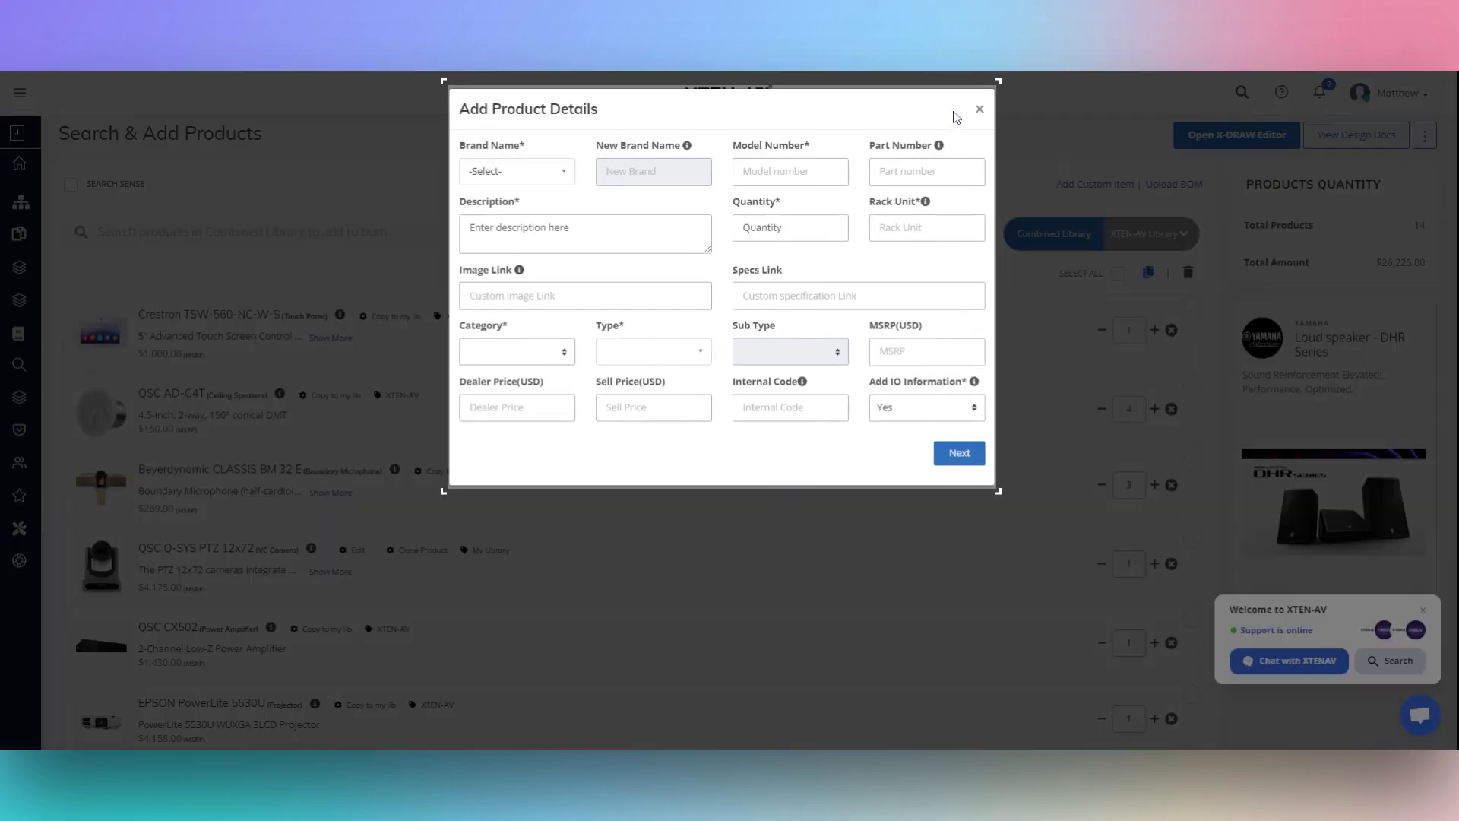
left_click(978, 108)
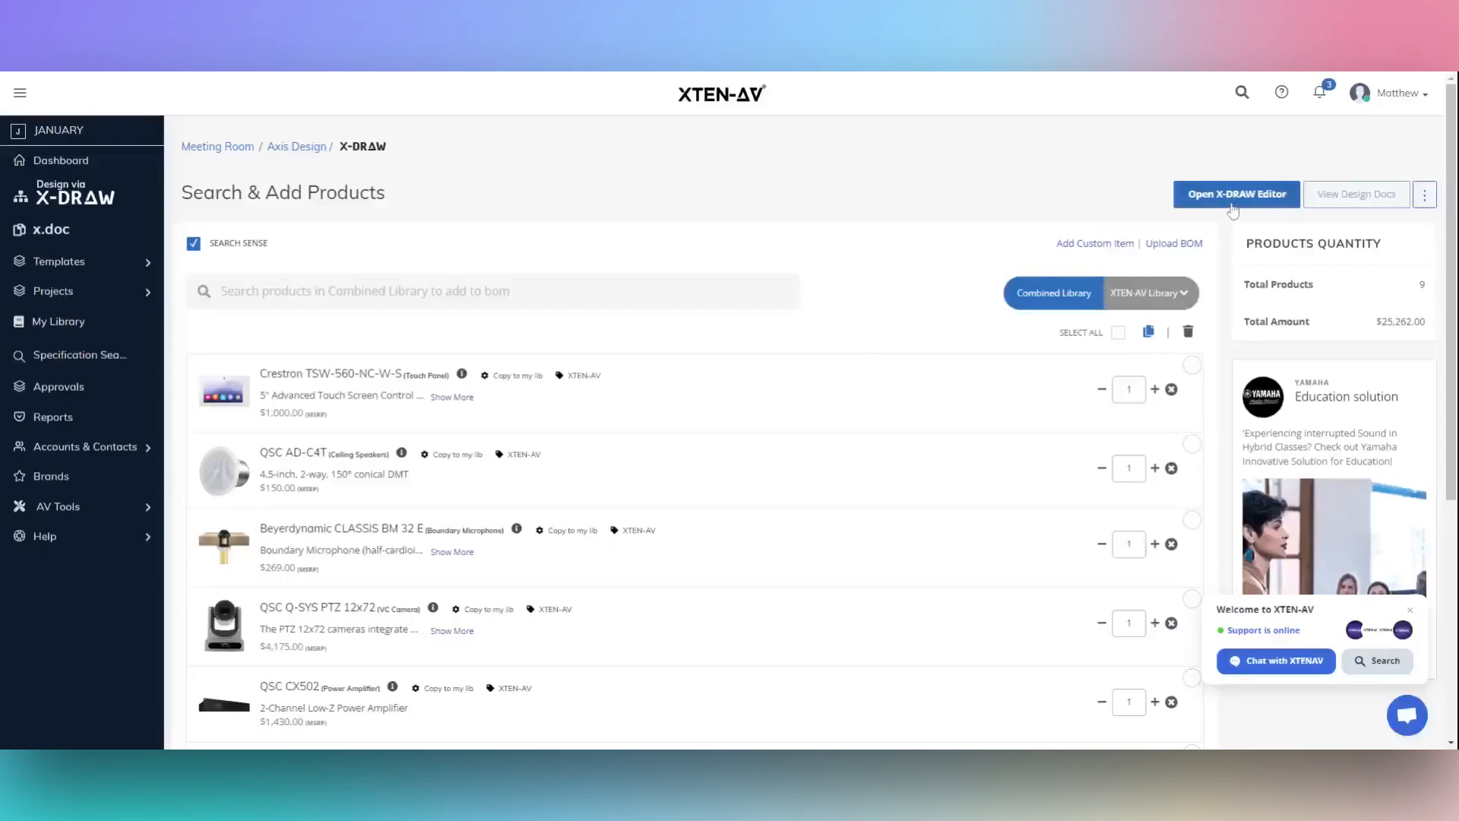
- Open Axis Designs in the X-DRAW editor with a Single Tabbed layout
left_click(1235, 194)
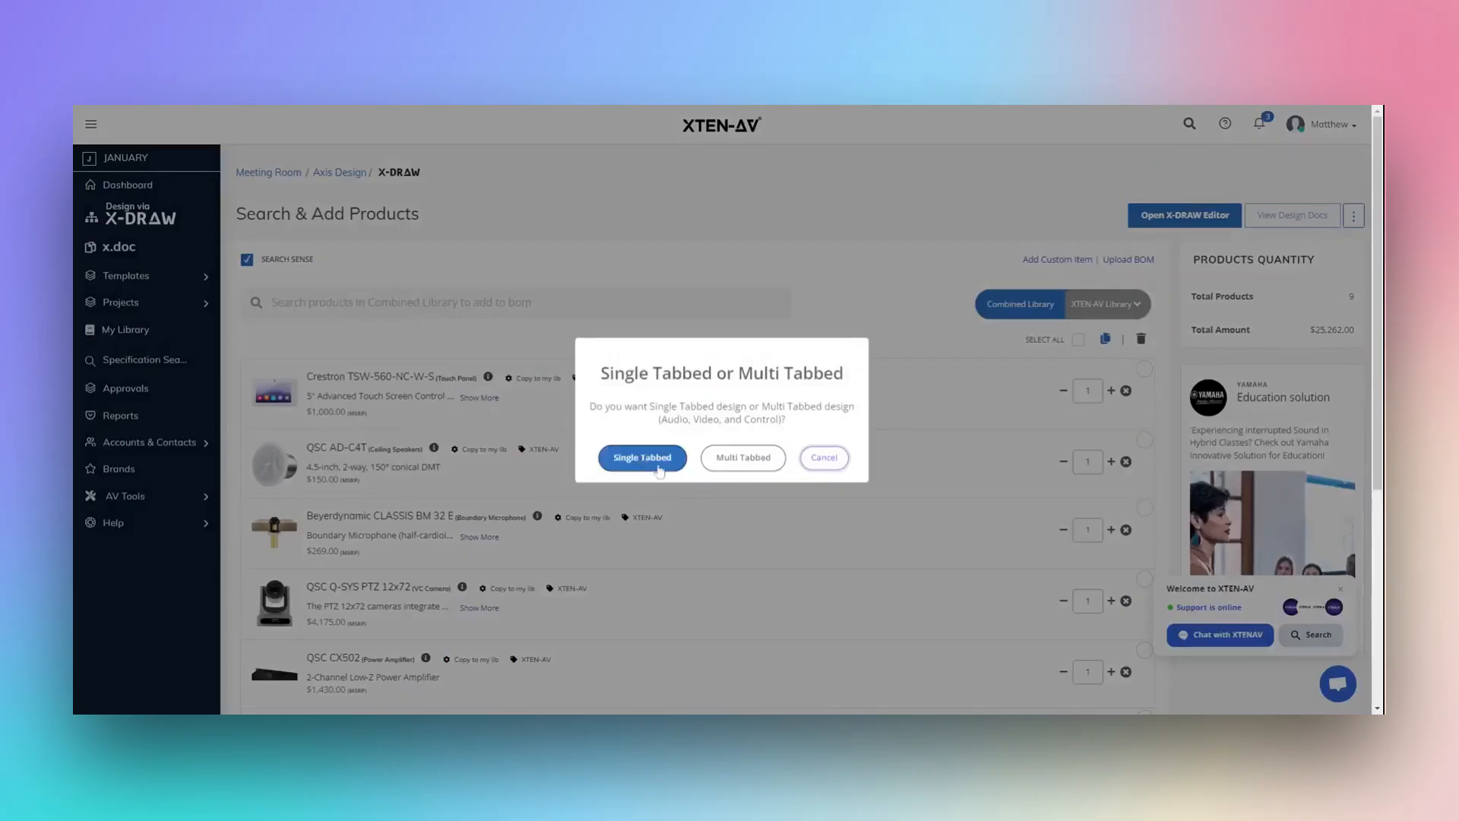
left_click(641, 457)
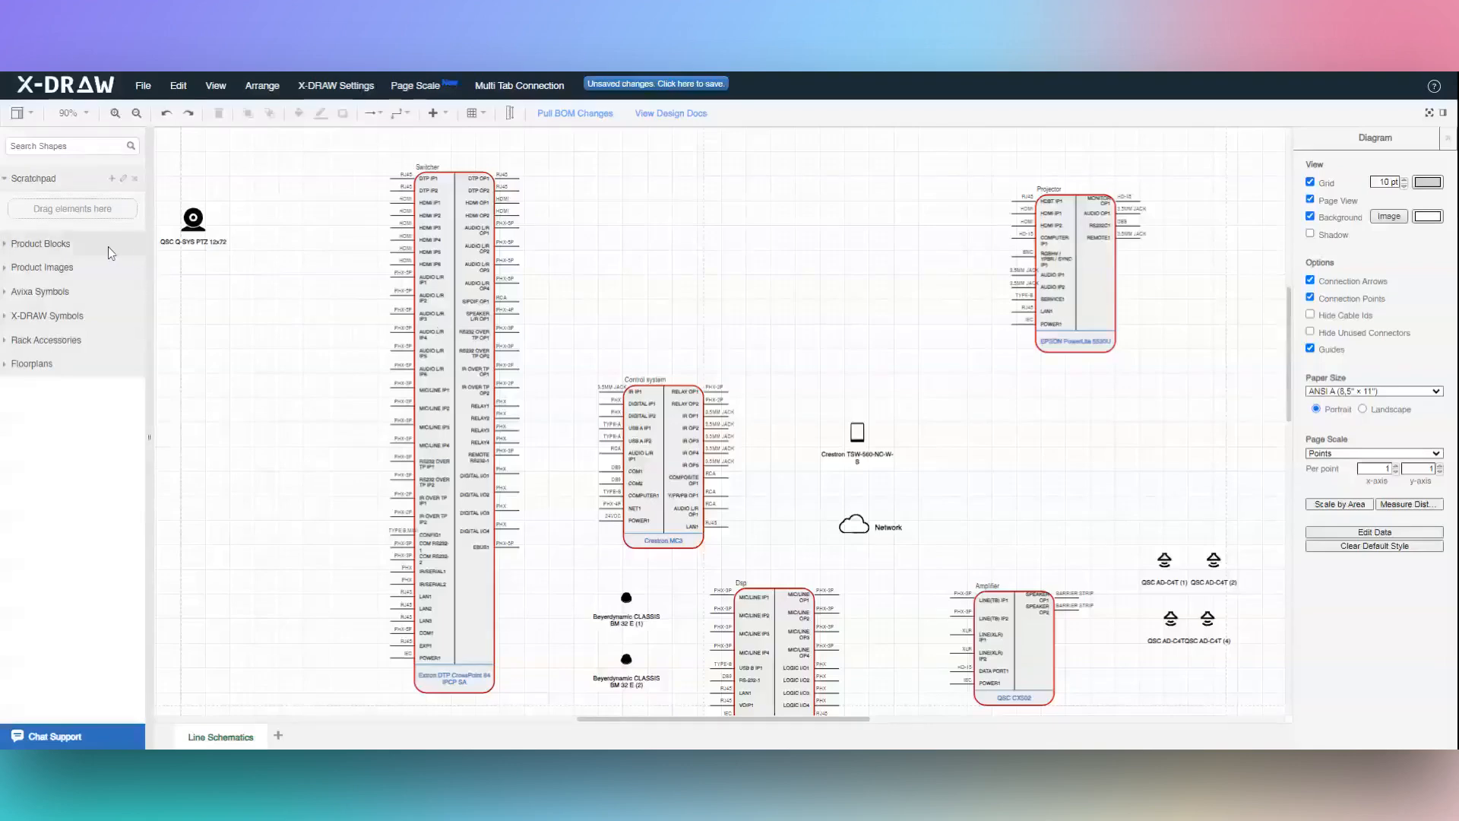
- Add a display block found by searching 'display' and save the schematic
left_click(40, 244)
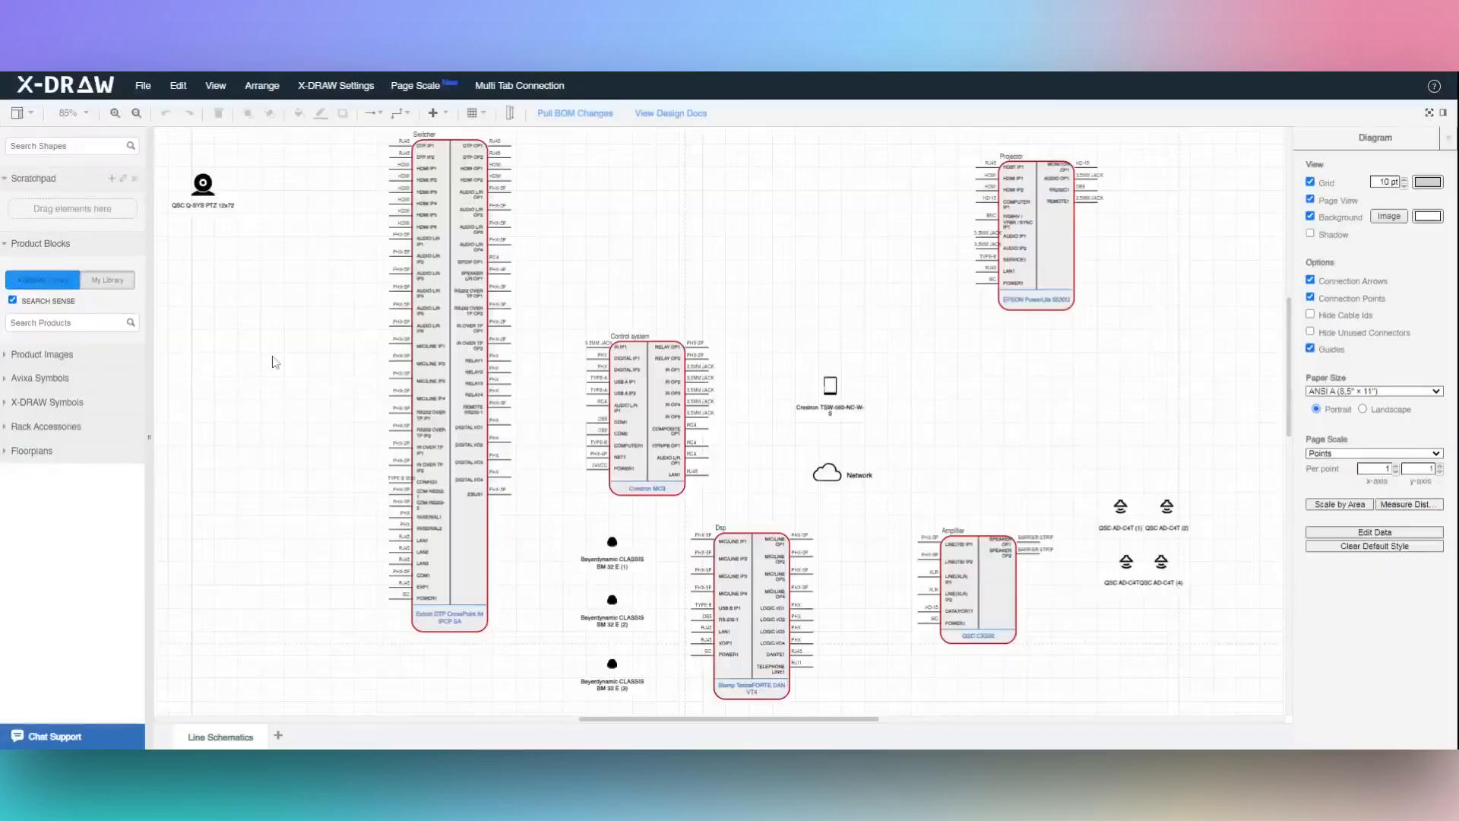
type("display")
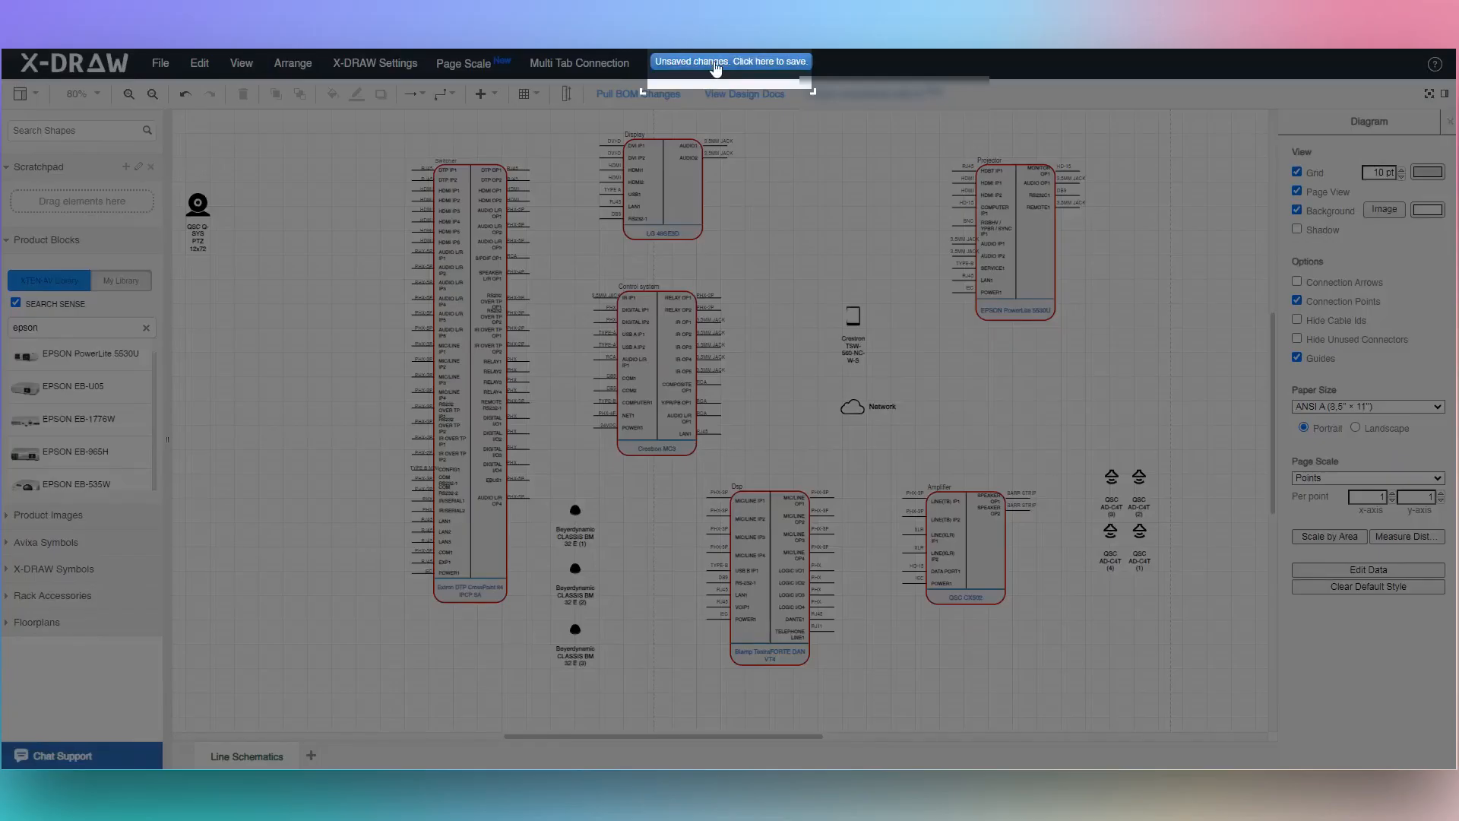
left_click(730, 62)
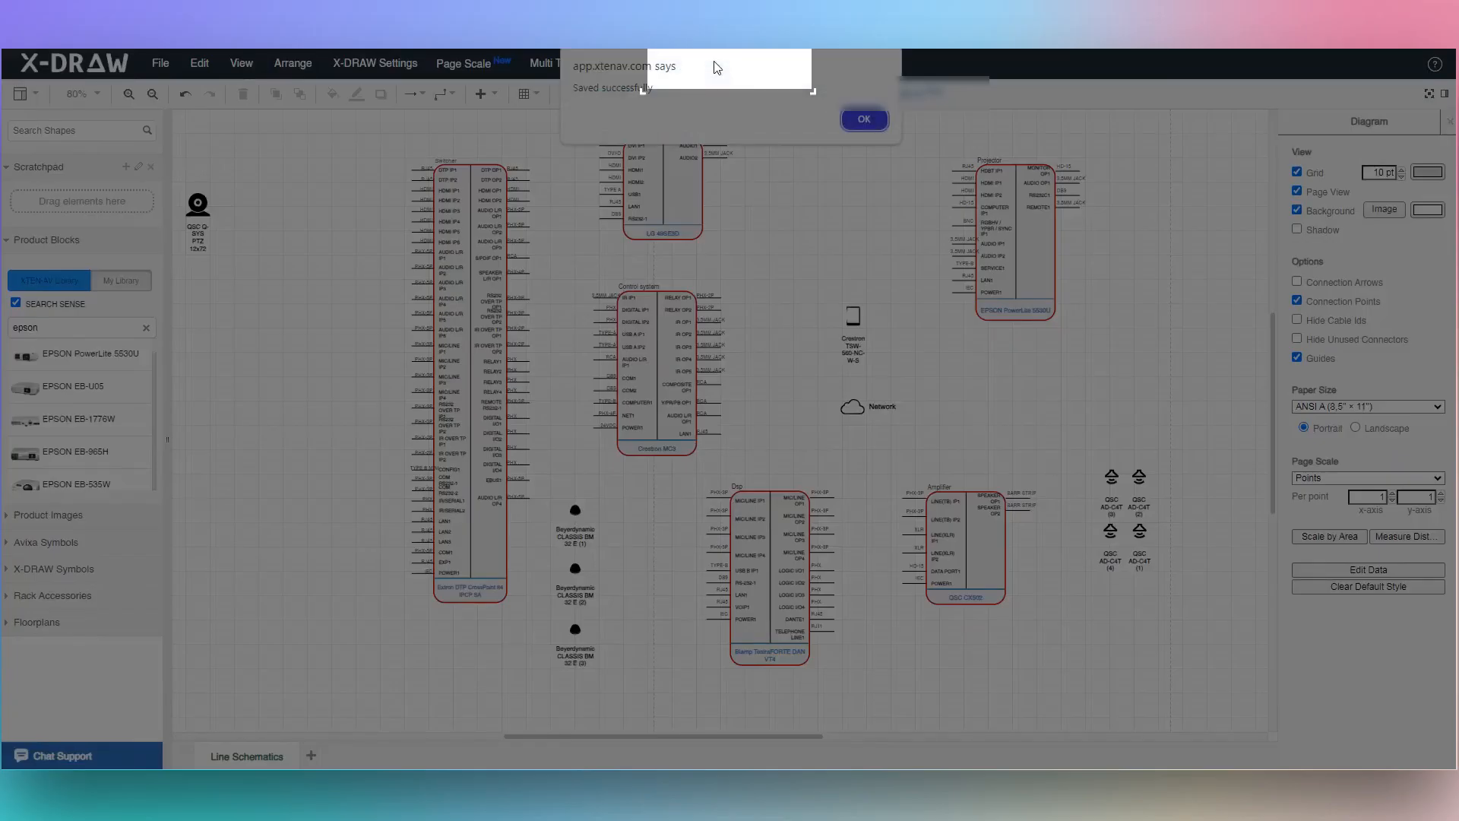
left_click(862, 120)
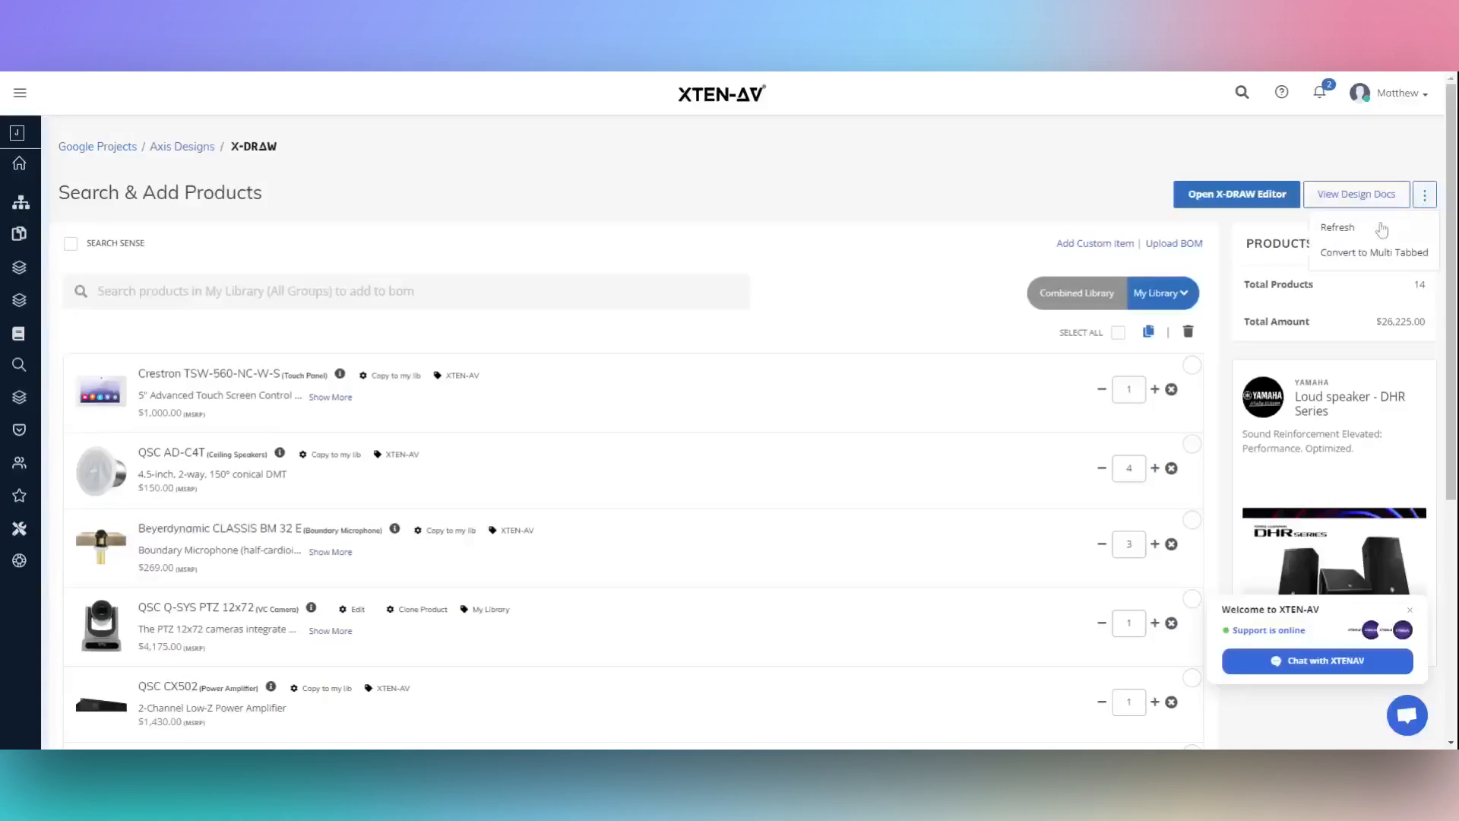
- Refresh the product list (15 products, $26,975) and reopen the schematic in X-DRAW
left_click(1337, 227)
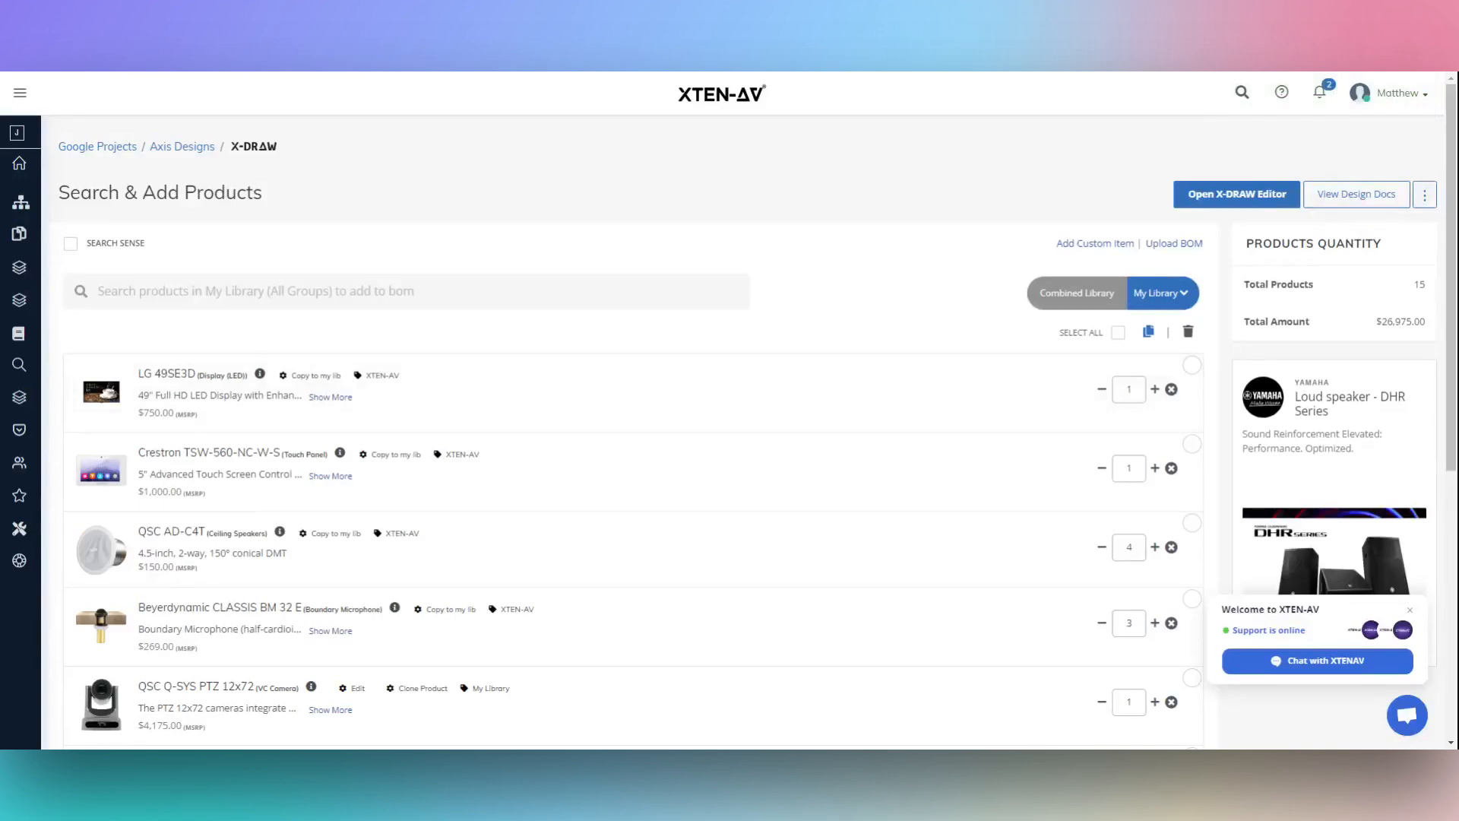
left_click(1236, 194)
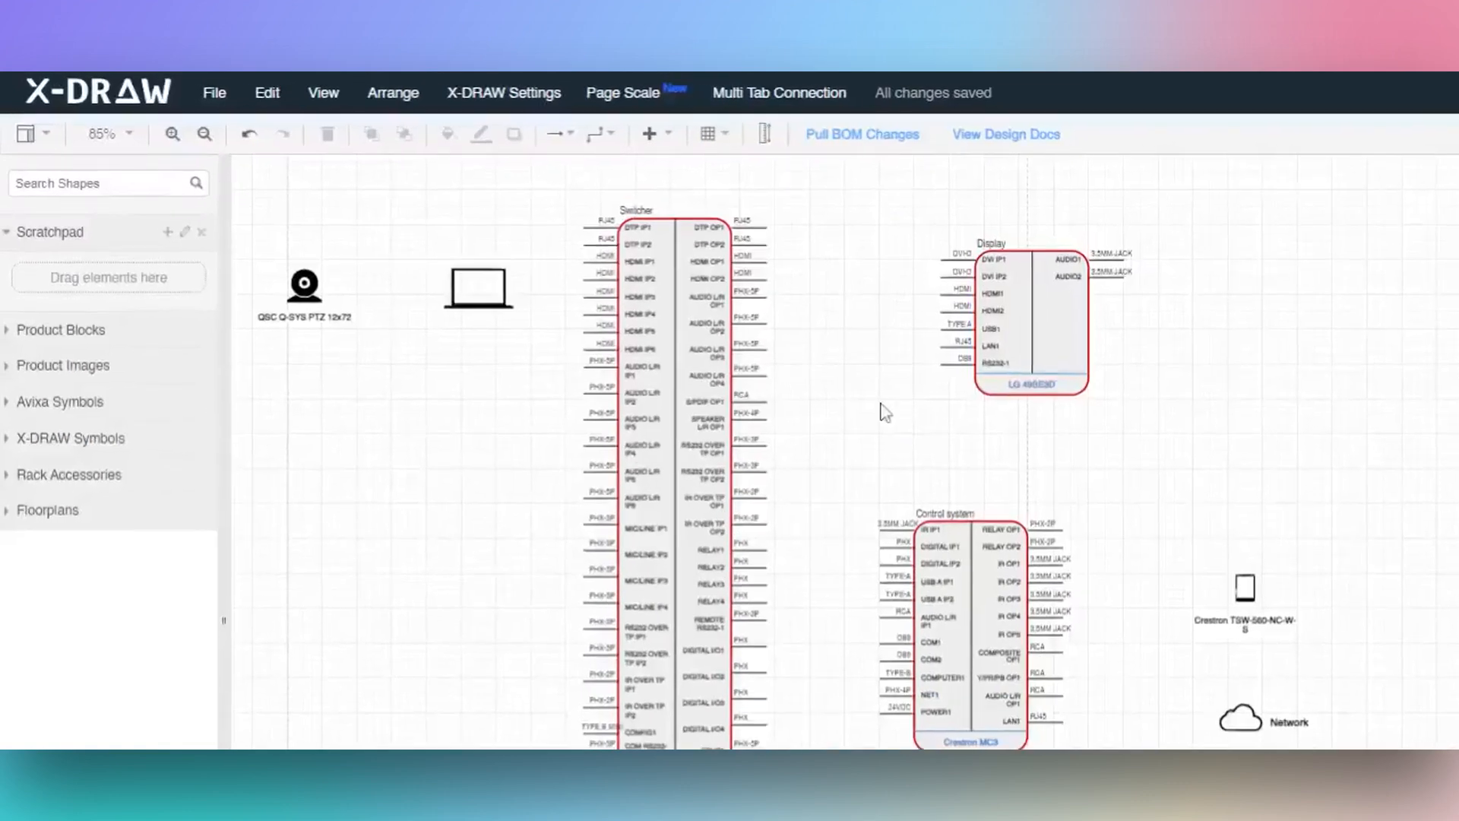
mouse_move(767, 281)
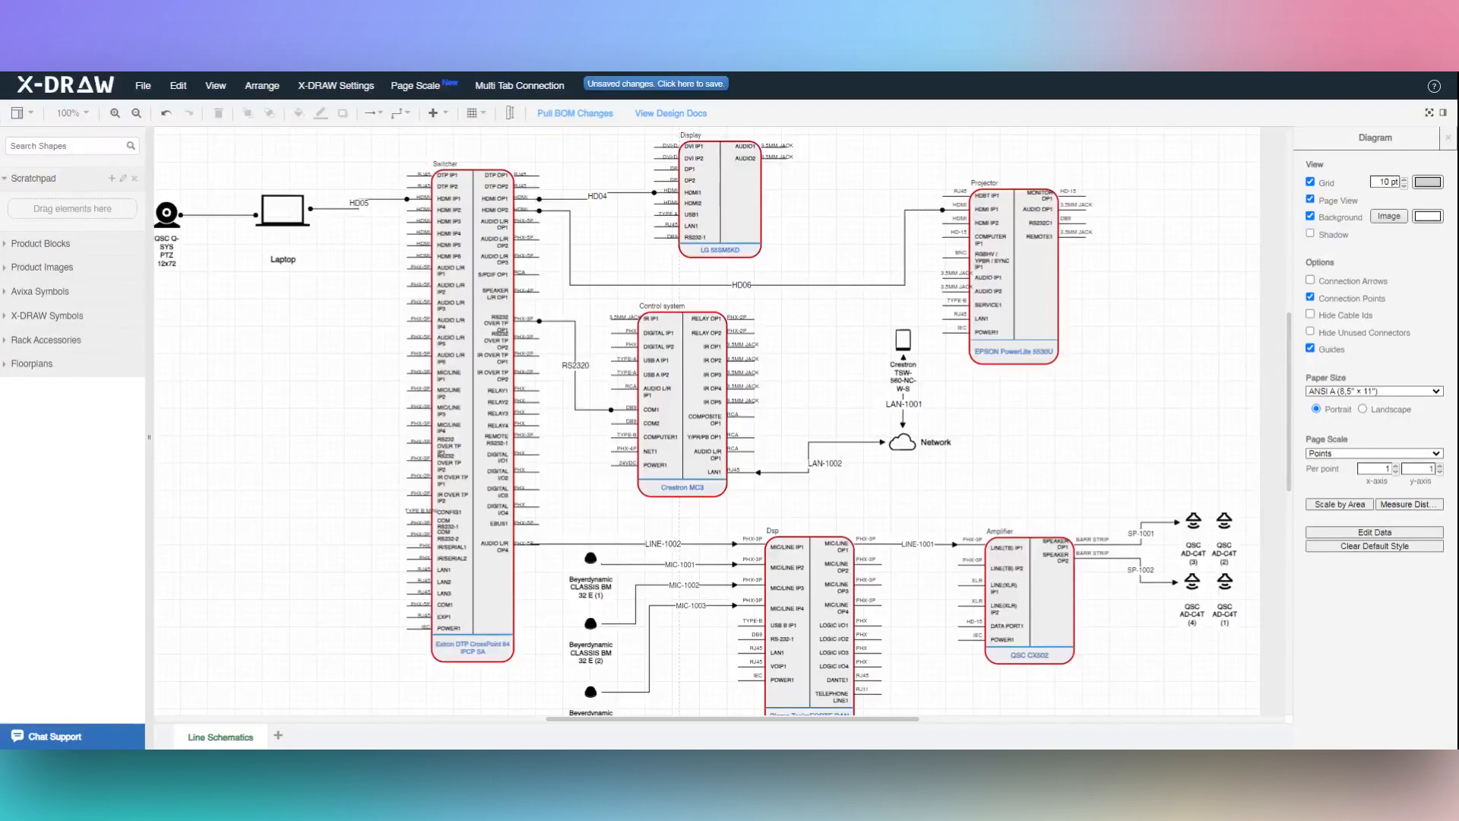
- Save the schematic with its HD04, RS2320 and LAN-1002 cable connections
left_click(654, 83)
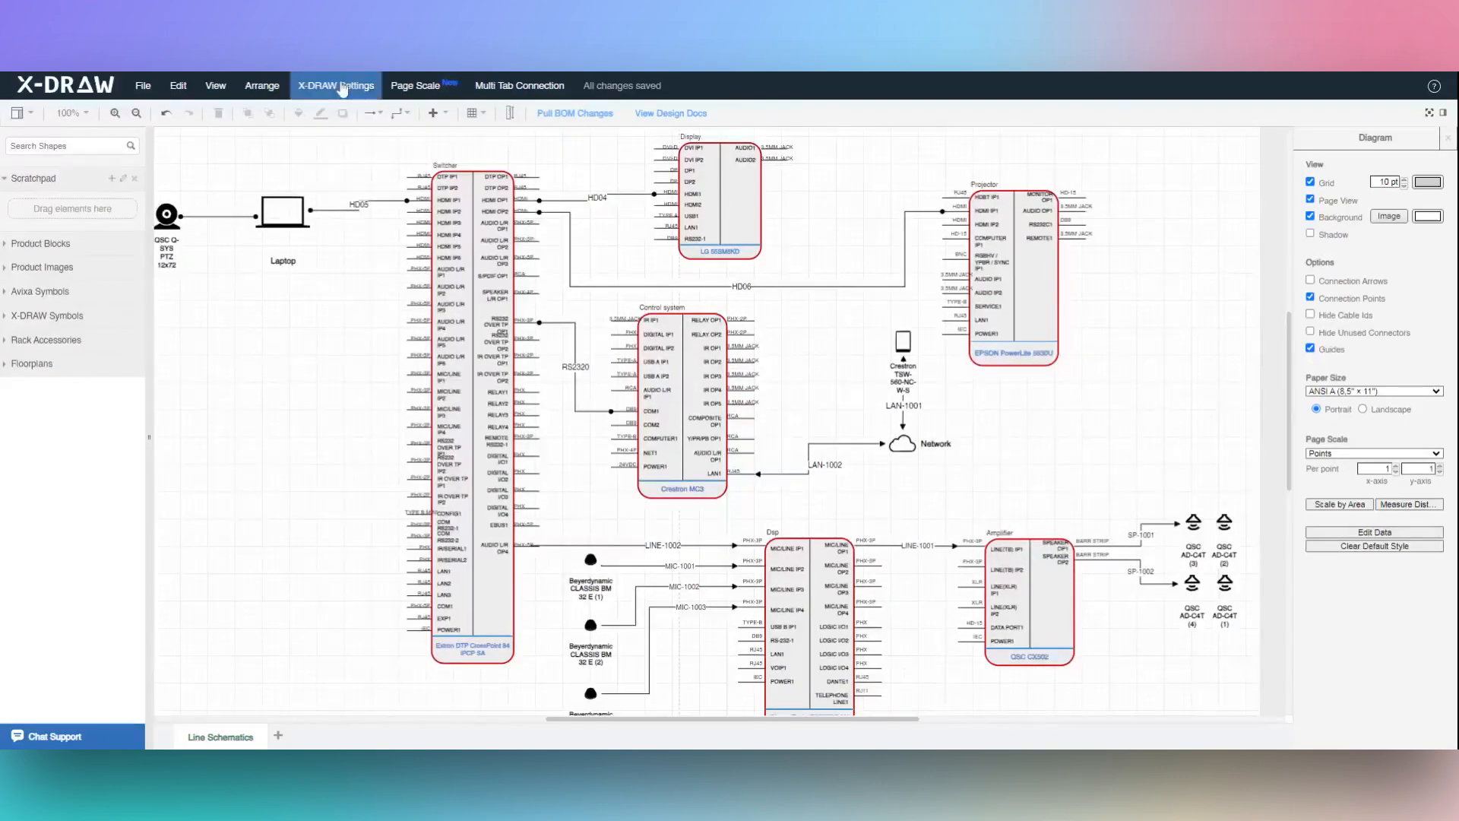
- Turn on cable IDs at both ends in X-DRAW Settings and save
left_click(335, 85)
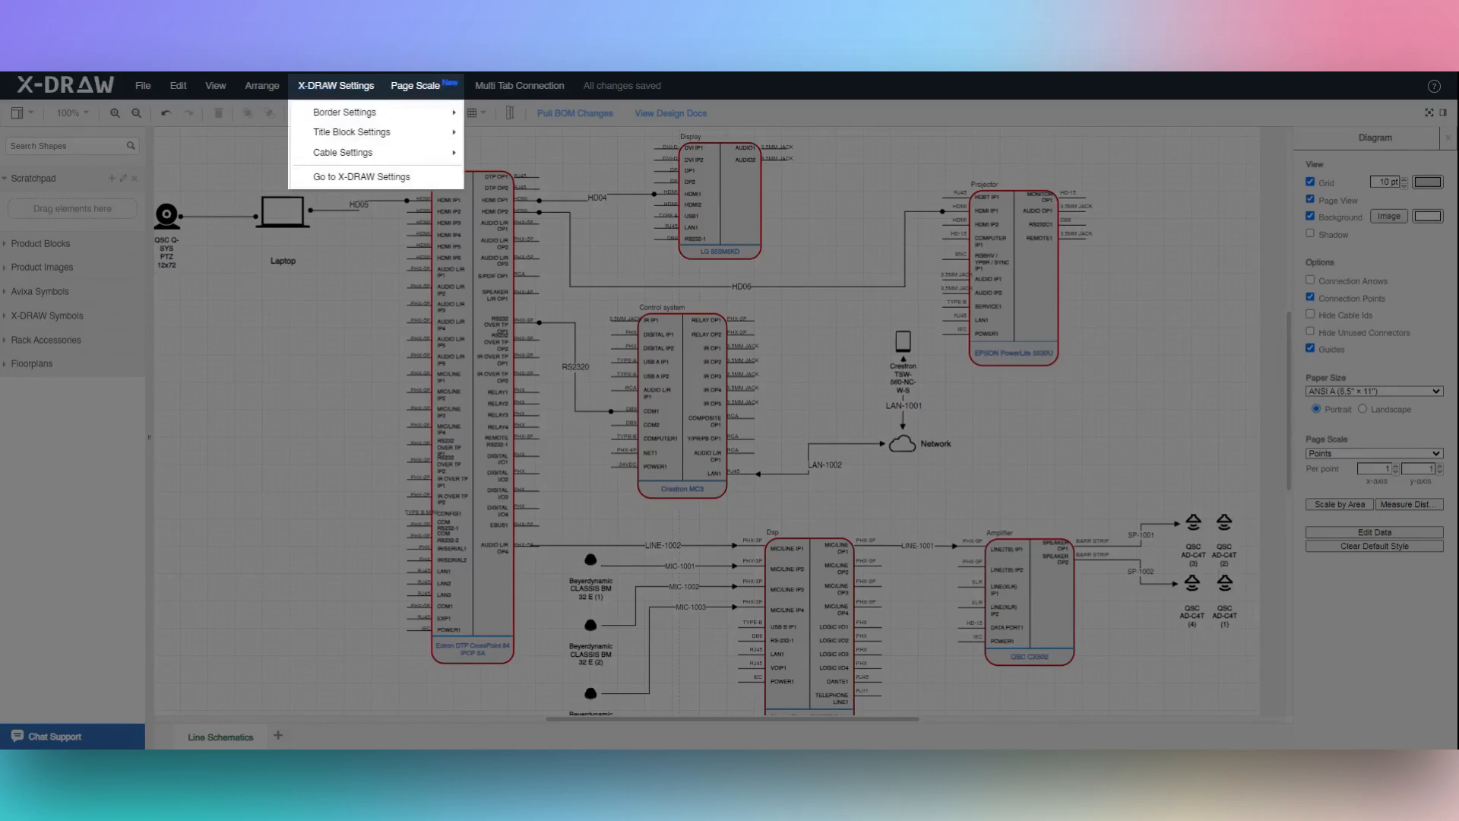
left_click(341, 153)
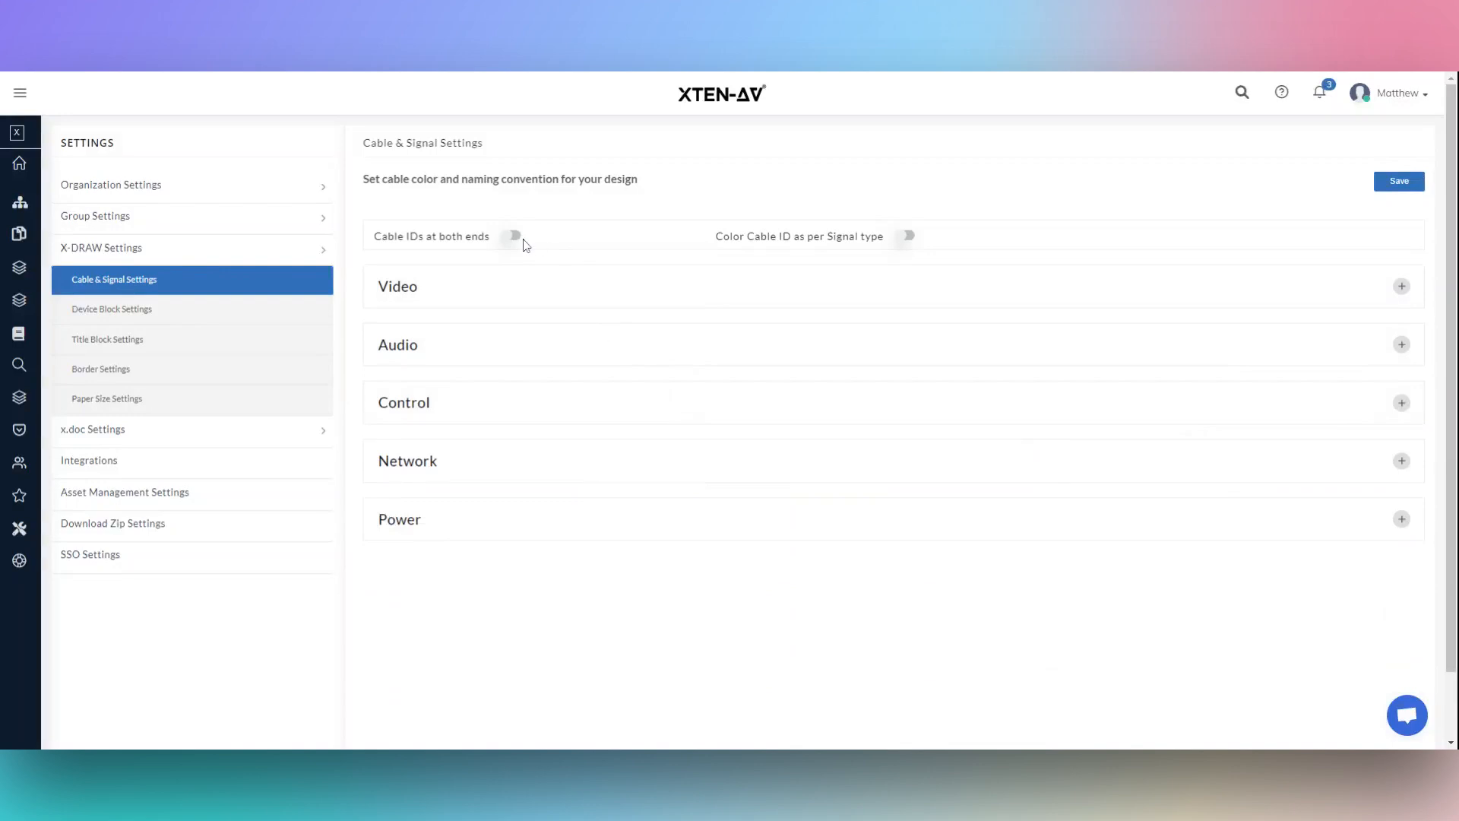
mouse_move(1383, 199)
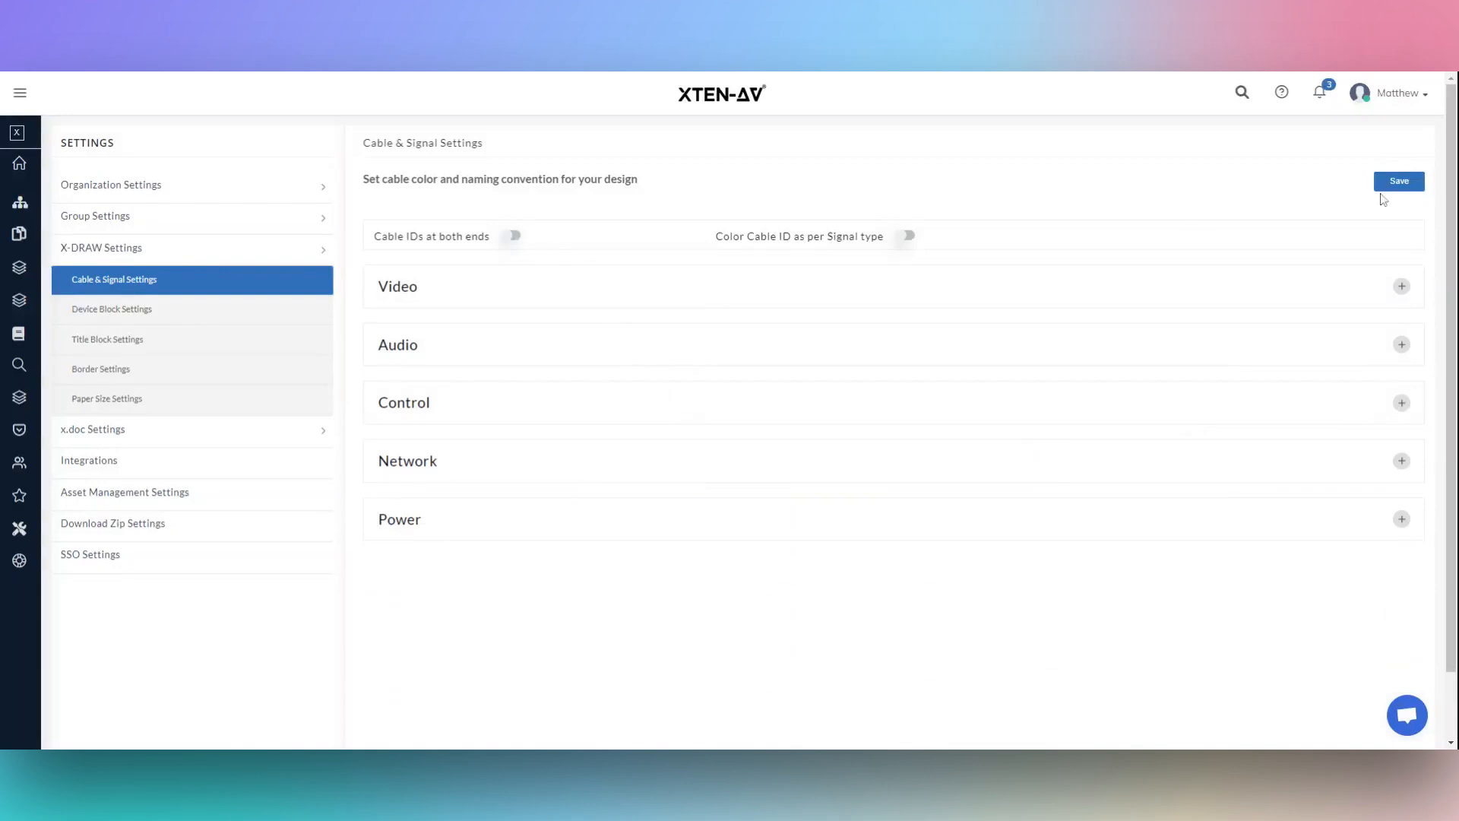
left_click(1399, 181)
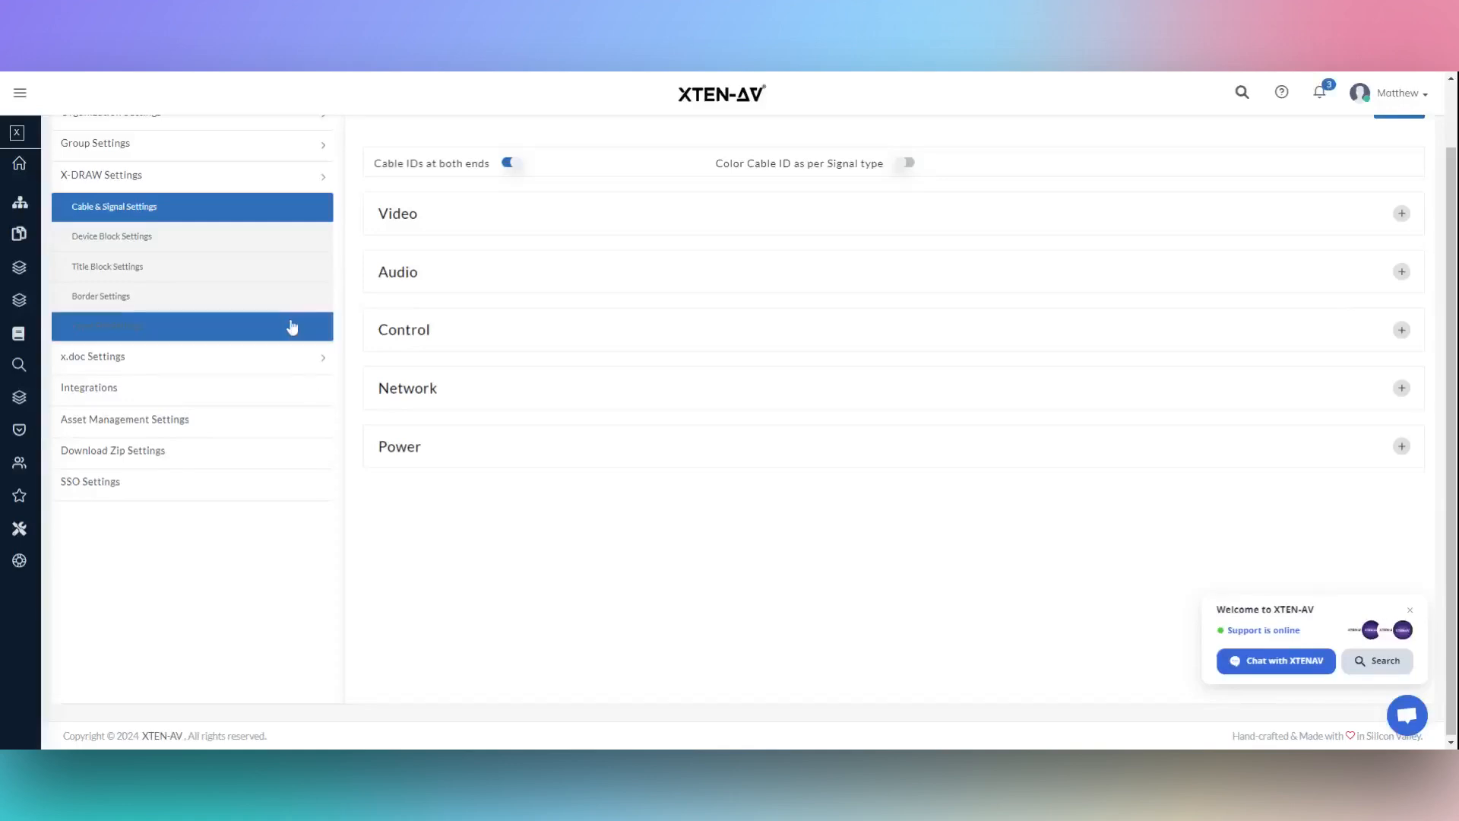
- Edit the Sample Device Block in device block settings and save its block and port settings
left_click(112, 236)
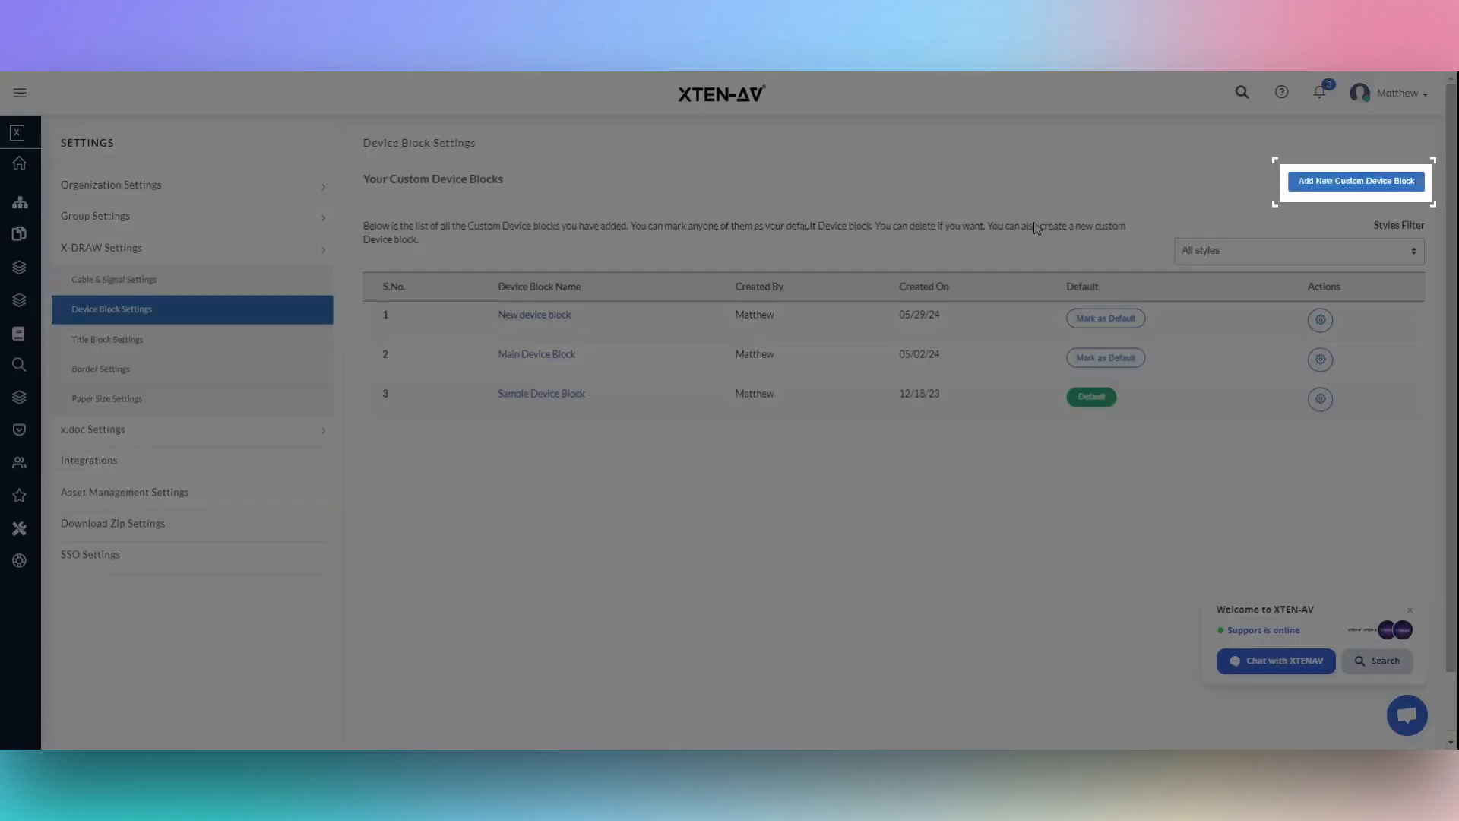
mouse_move(1355, 193)
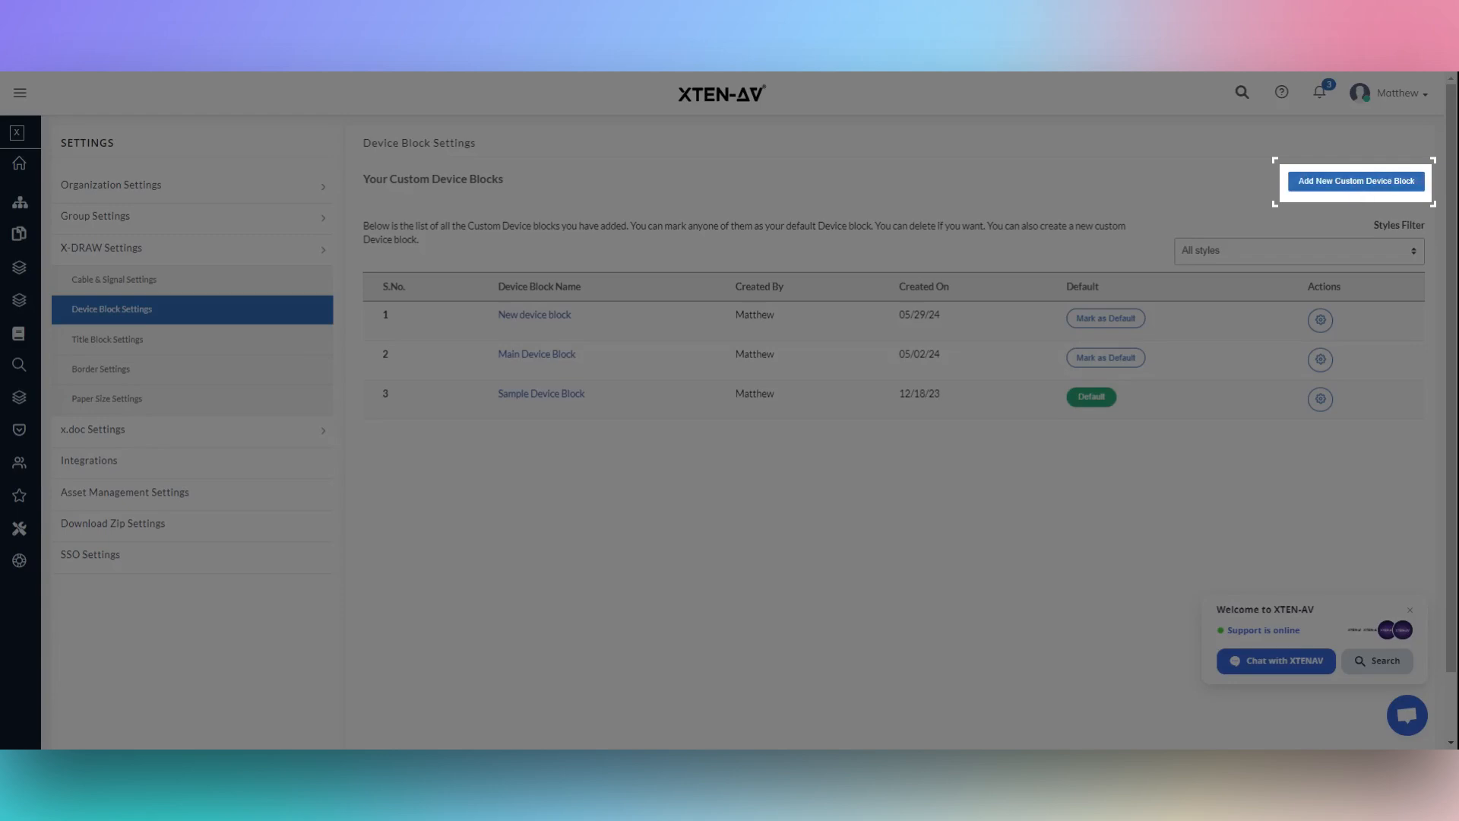
left_click(1318, 319)
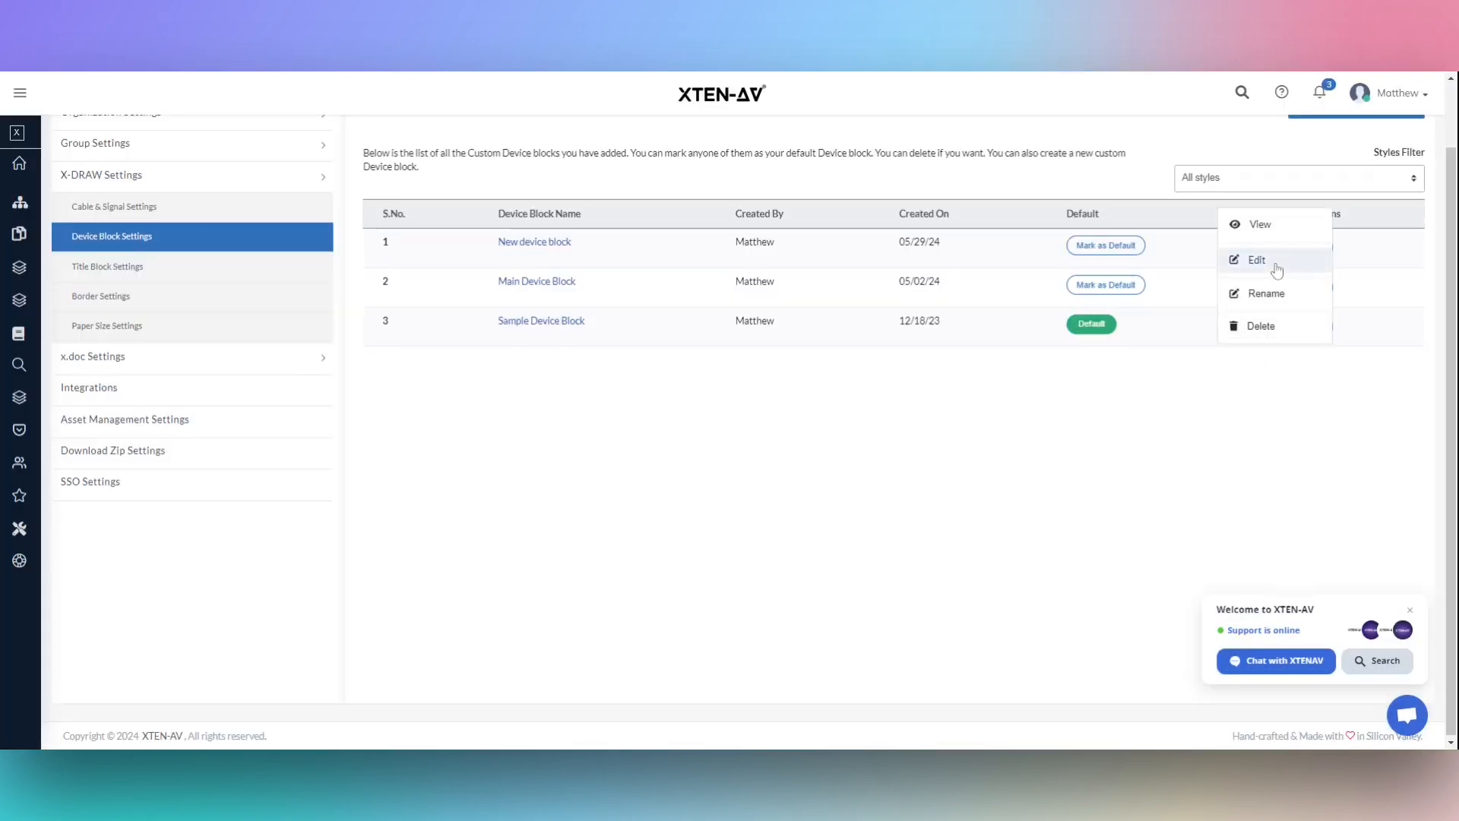
left_click(1257, 260)
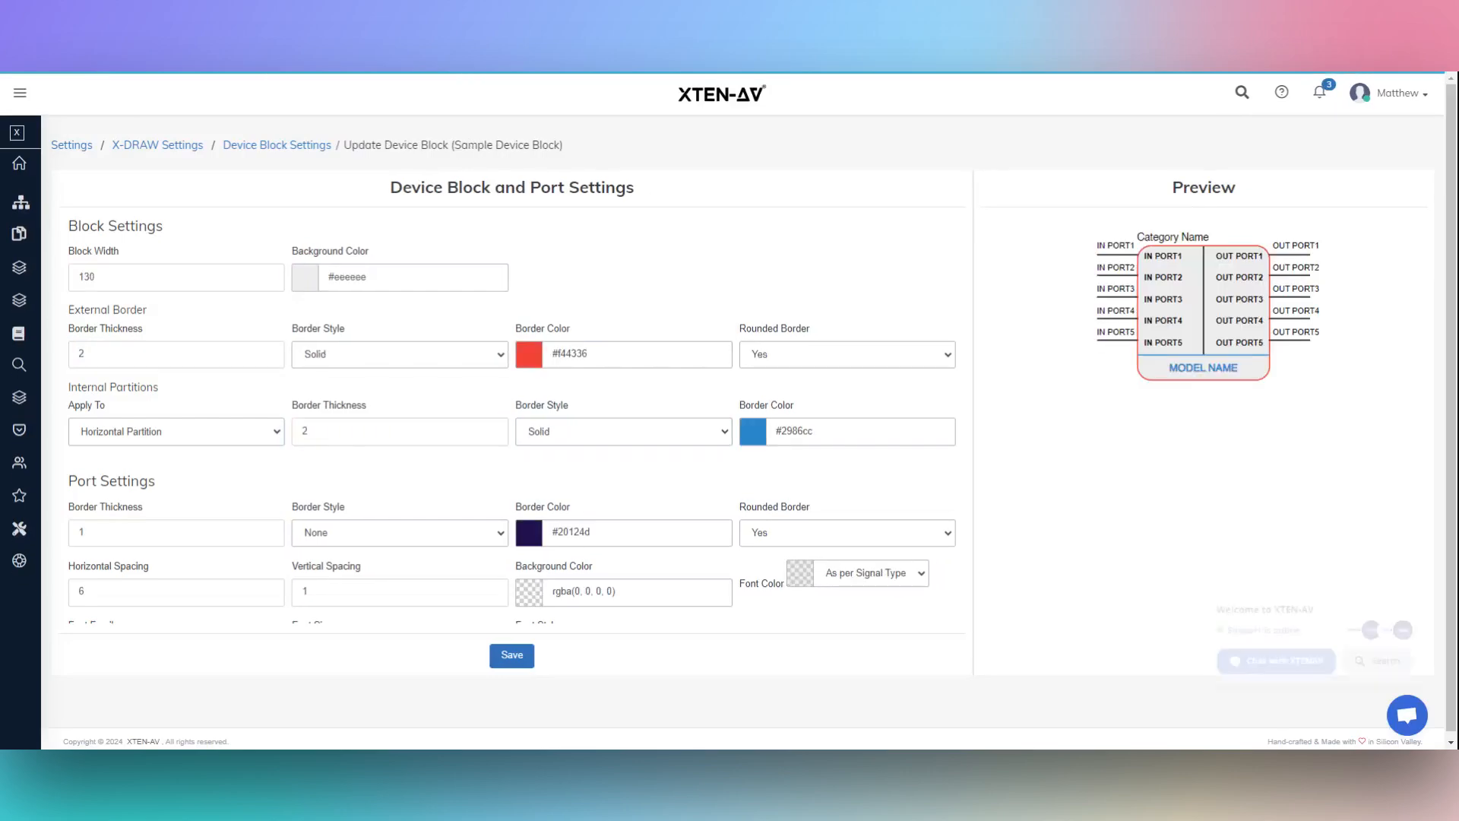
scroll("down", 3)
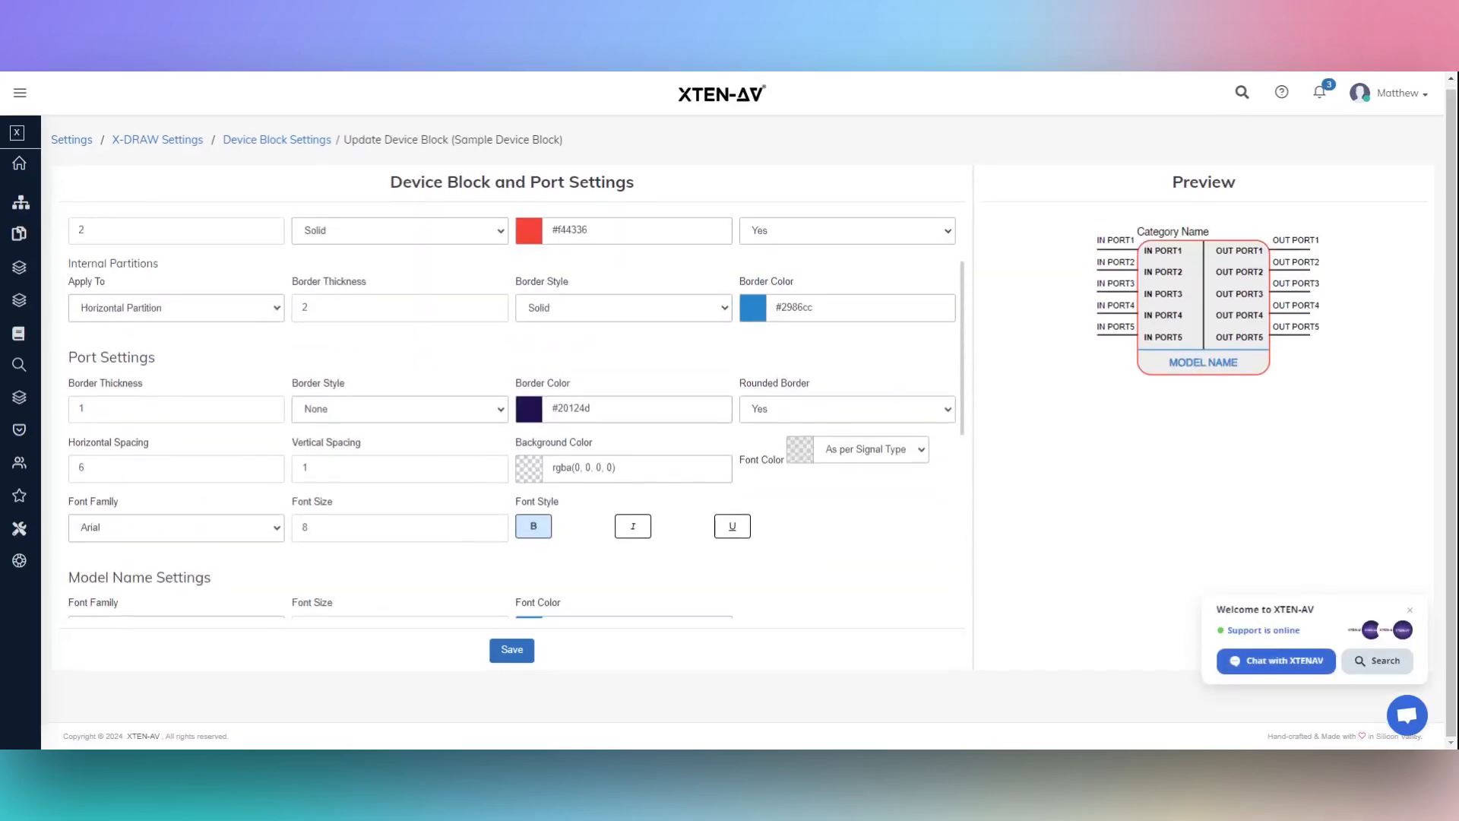
left_click(511, 650)
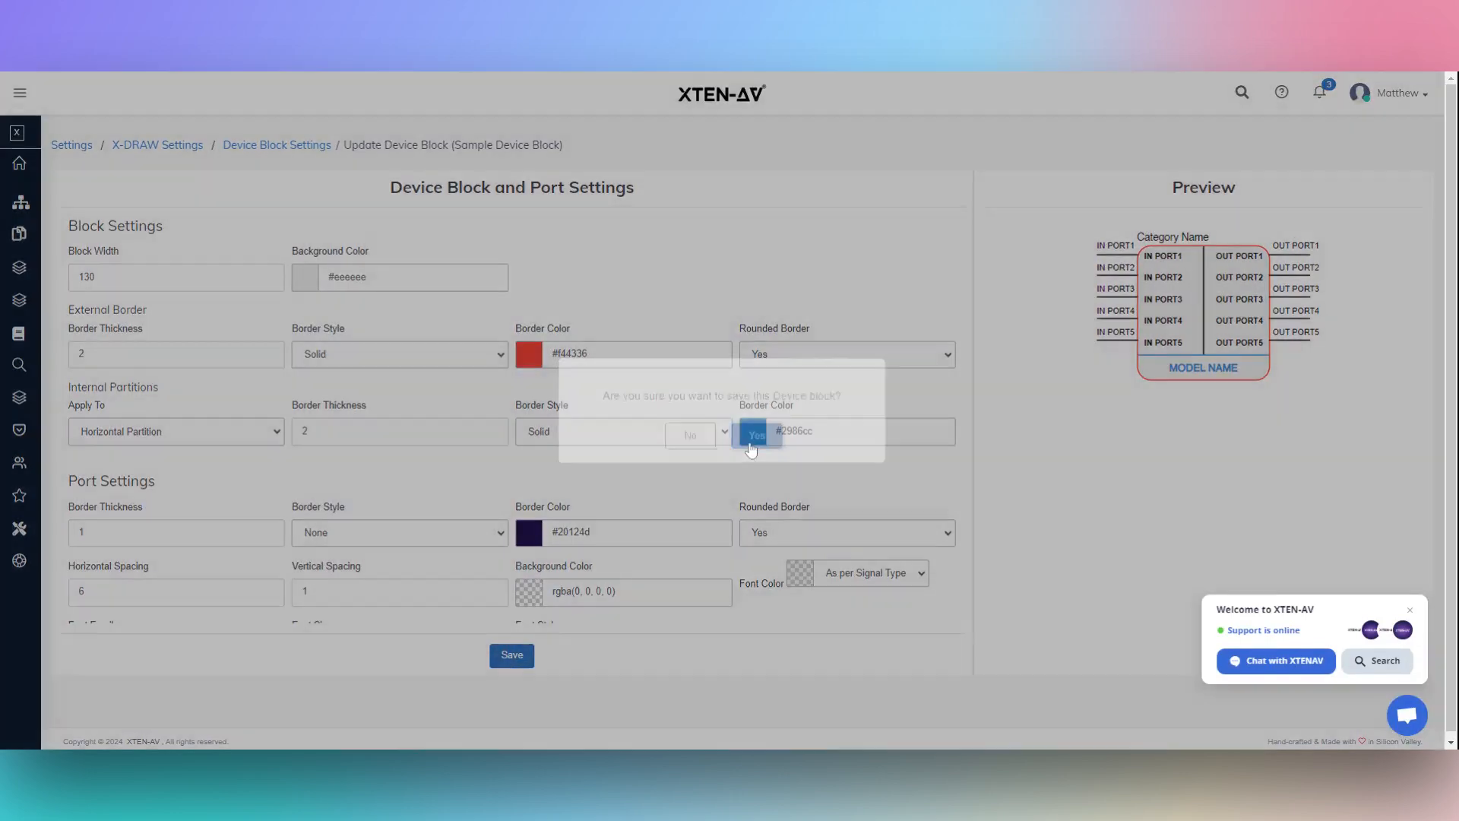
left_click(756, 435)
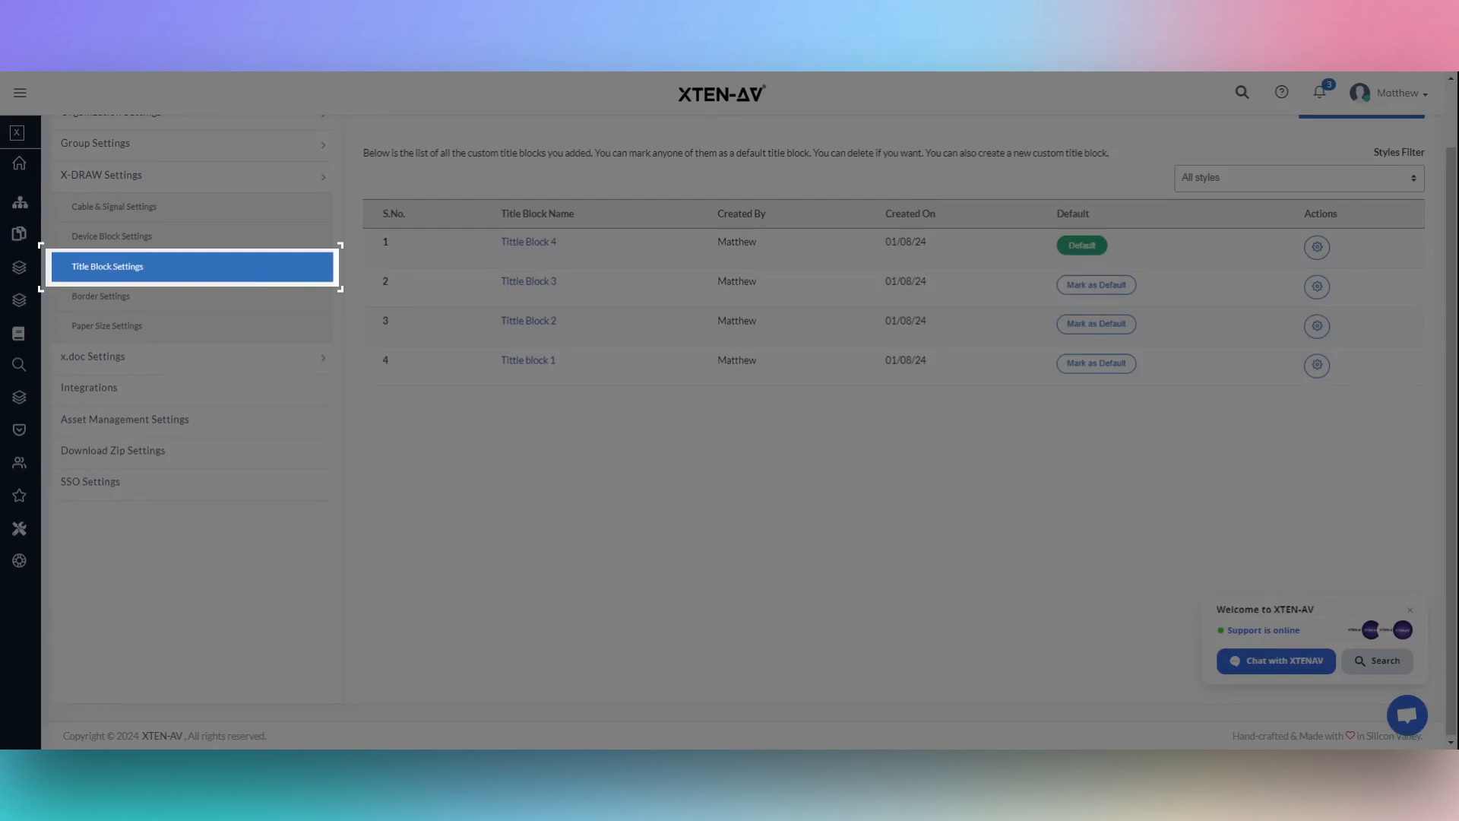
- Make Tittle block 1 the default title block and add notes in its text editor
scroll("up", 3)
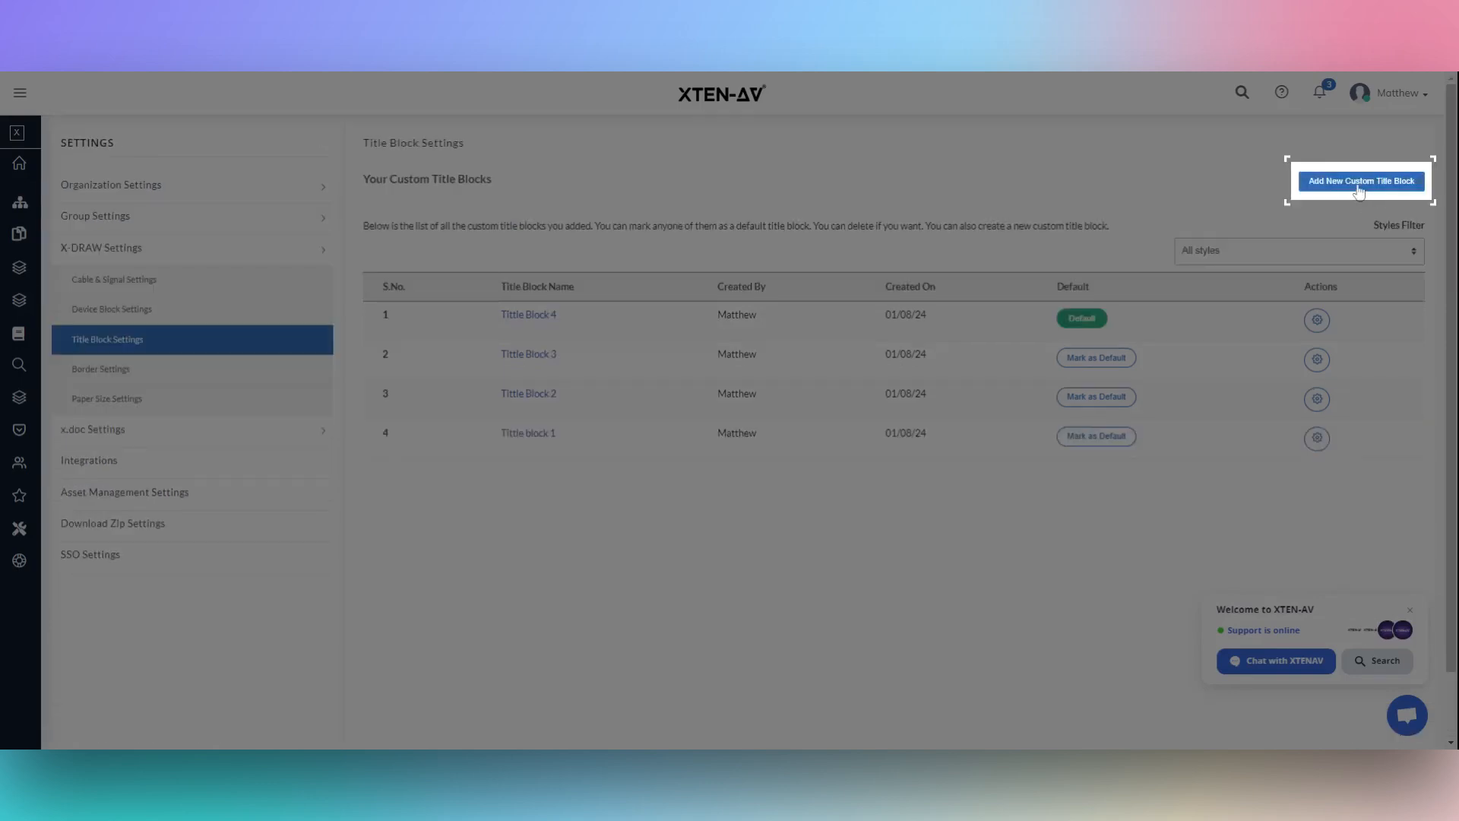
left_click(1096, 435)
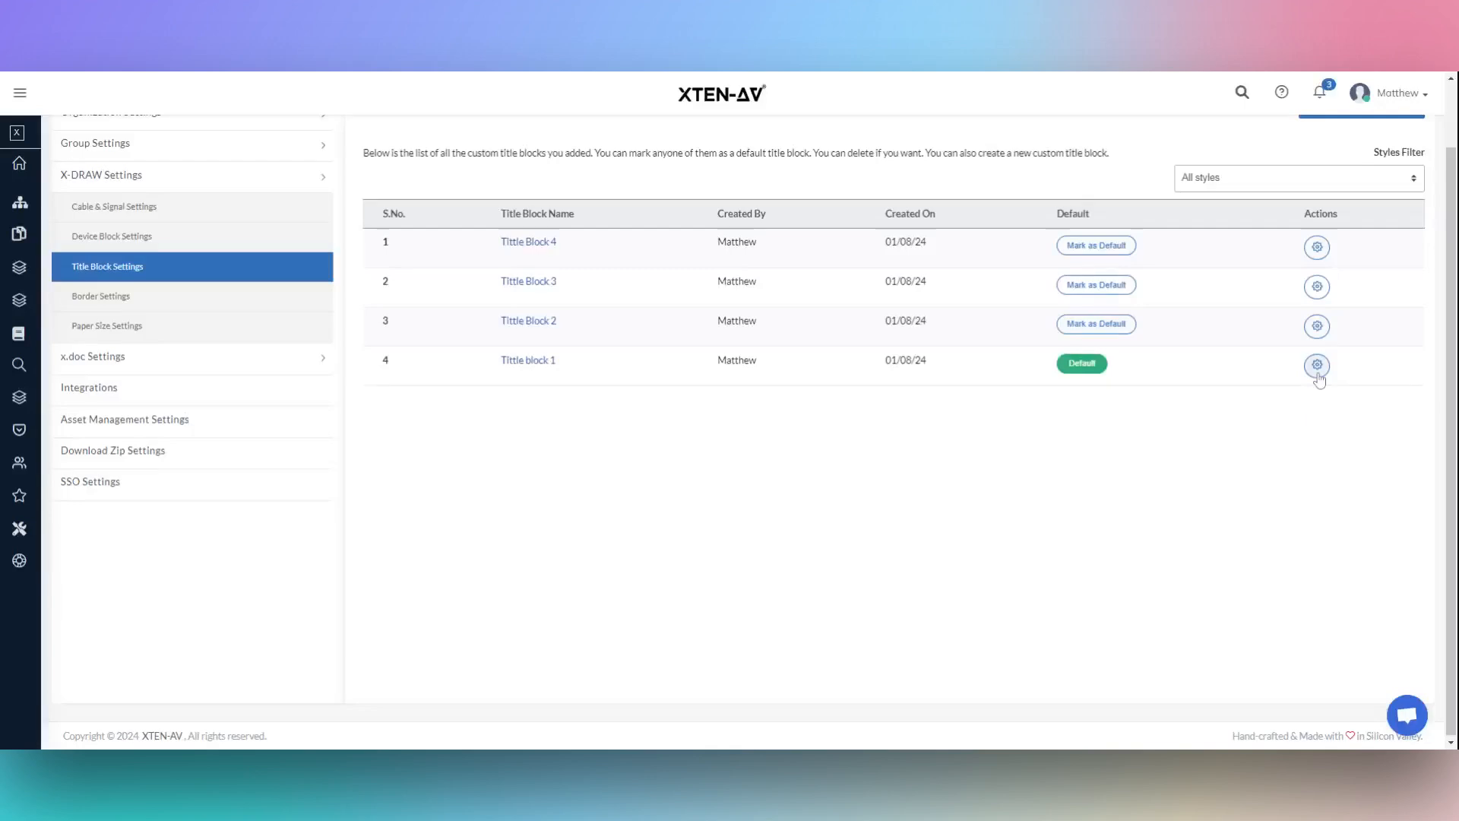
left_click(1316, 365)
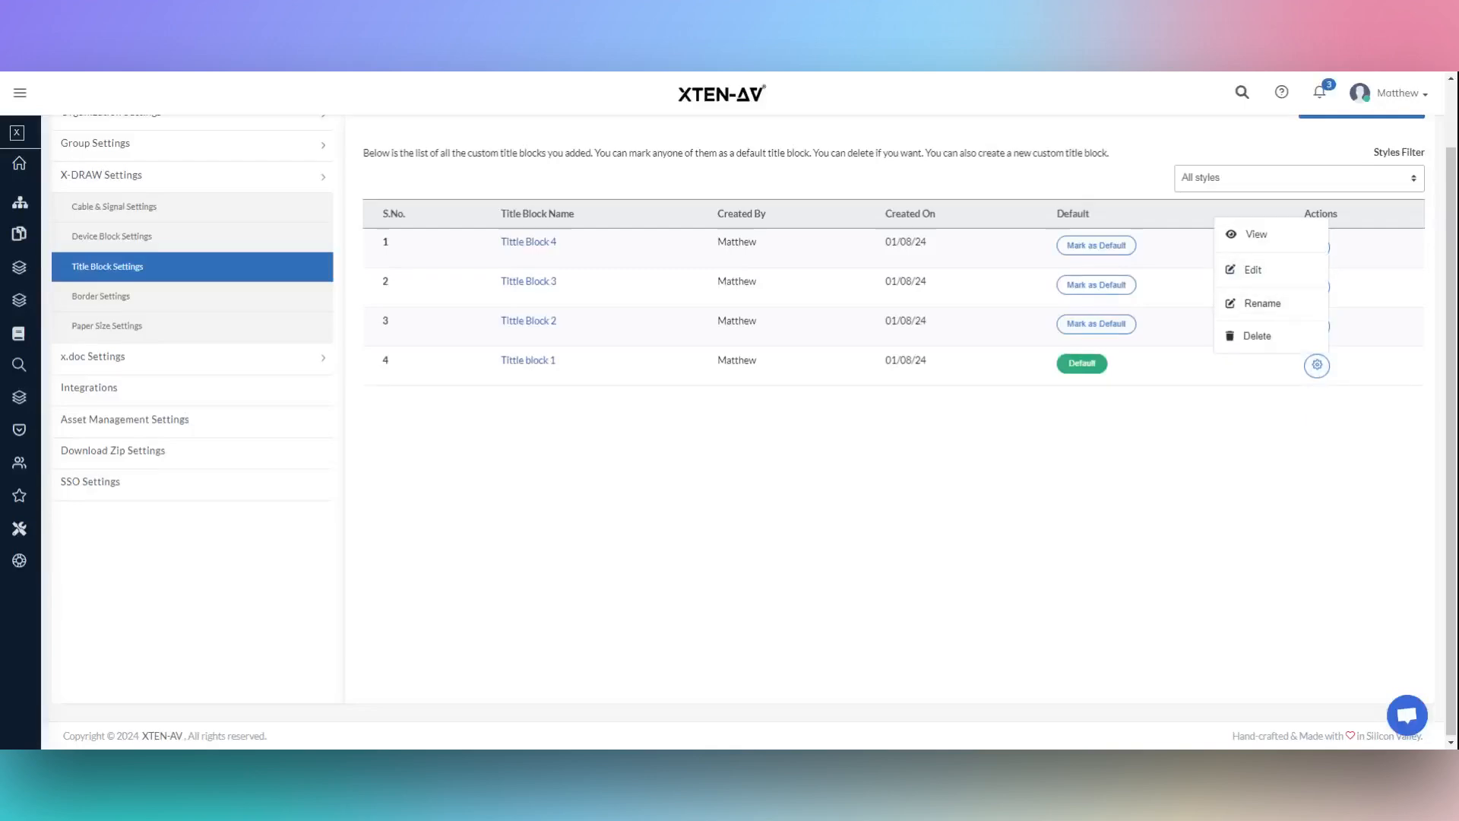
left_click(1252, 270)
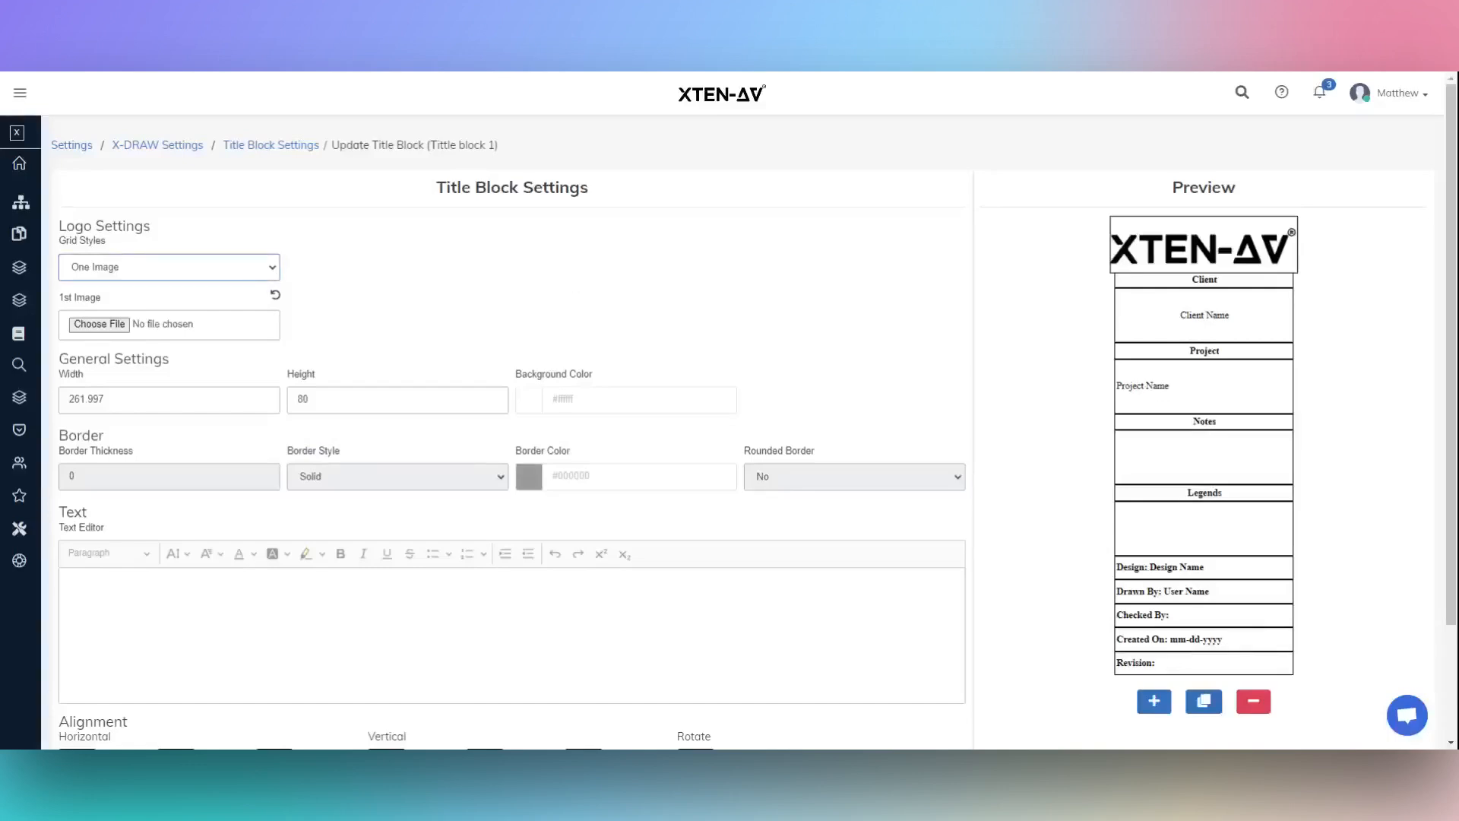
scroll("down", 3)
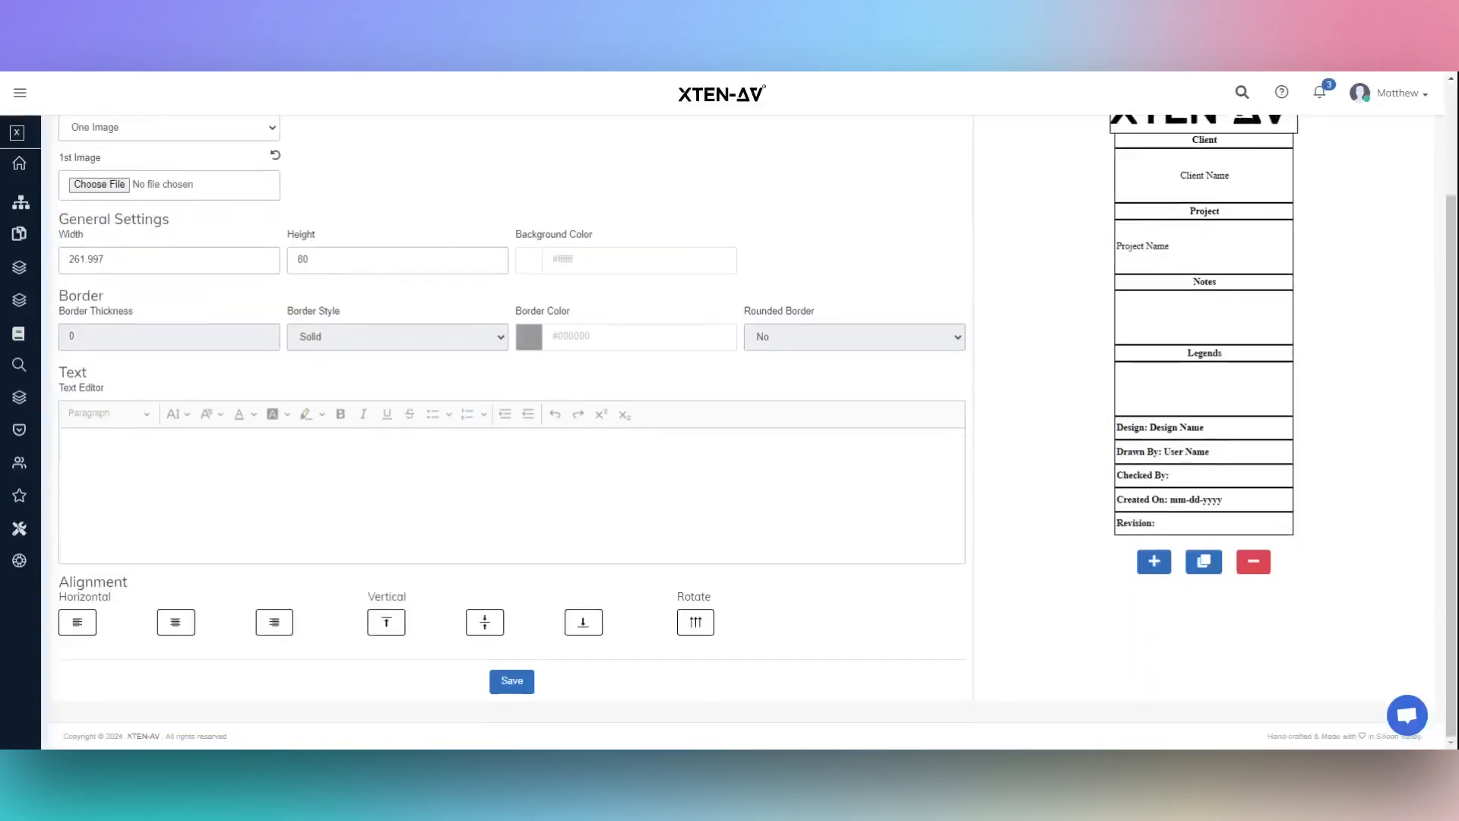
scroll("up", 3)
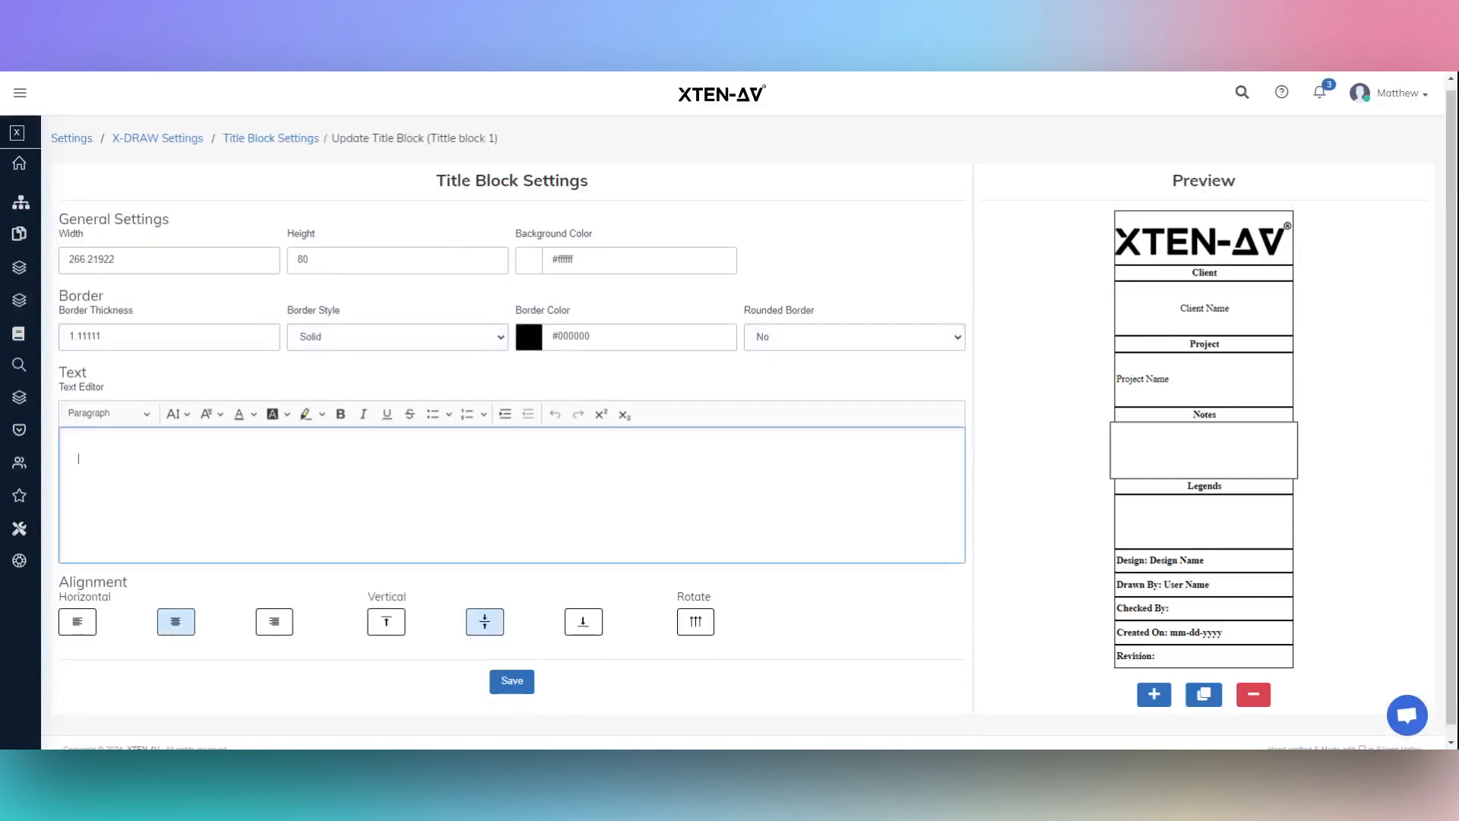
type("add notes")
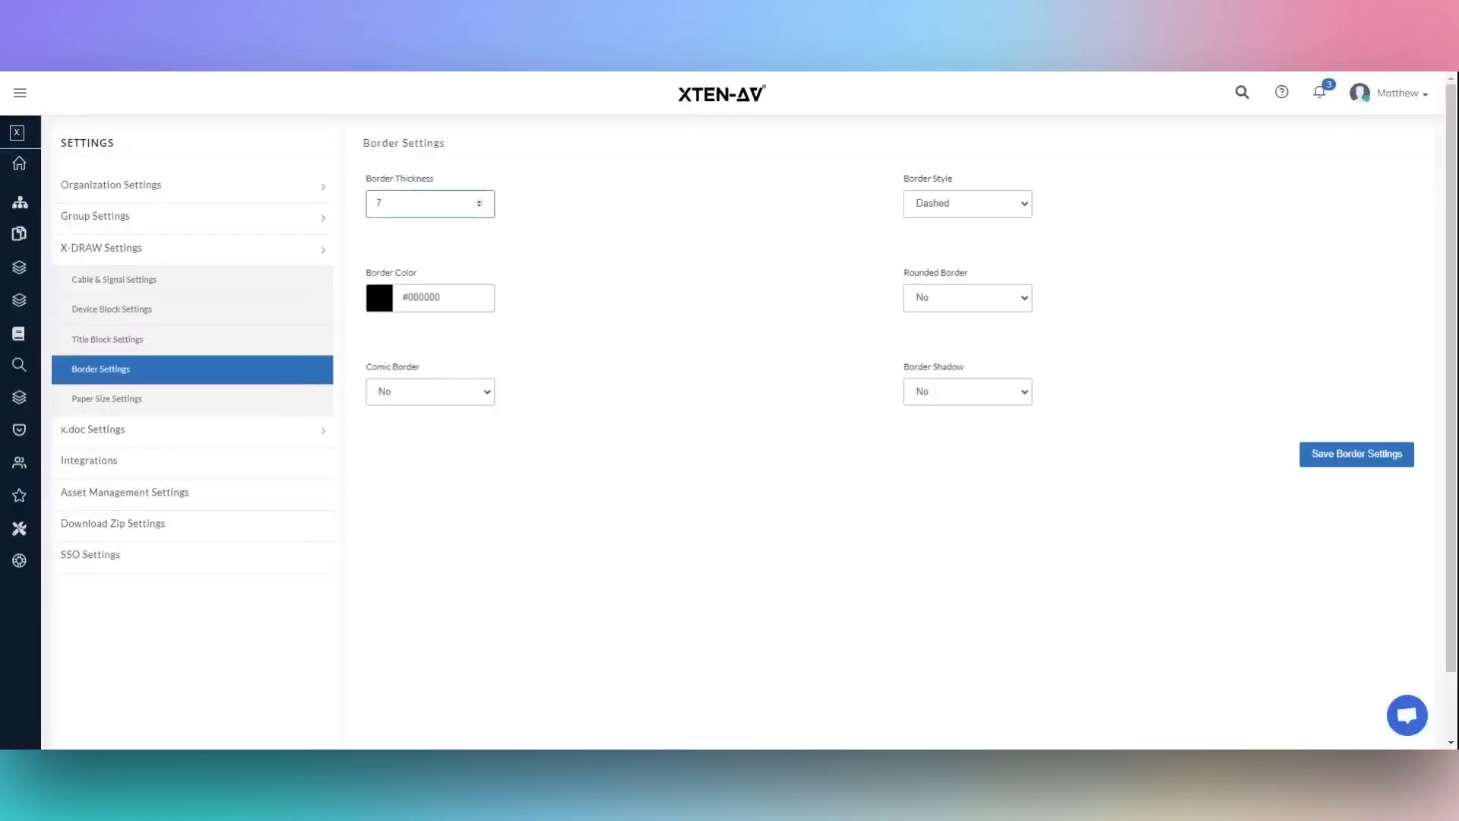
- Save the dashed, thickness-7 black border settings
left_click(428, 204)
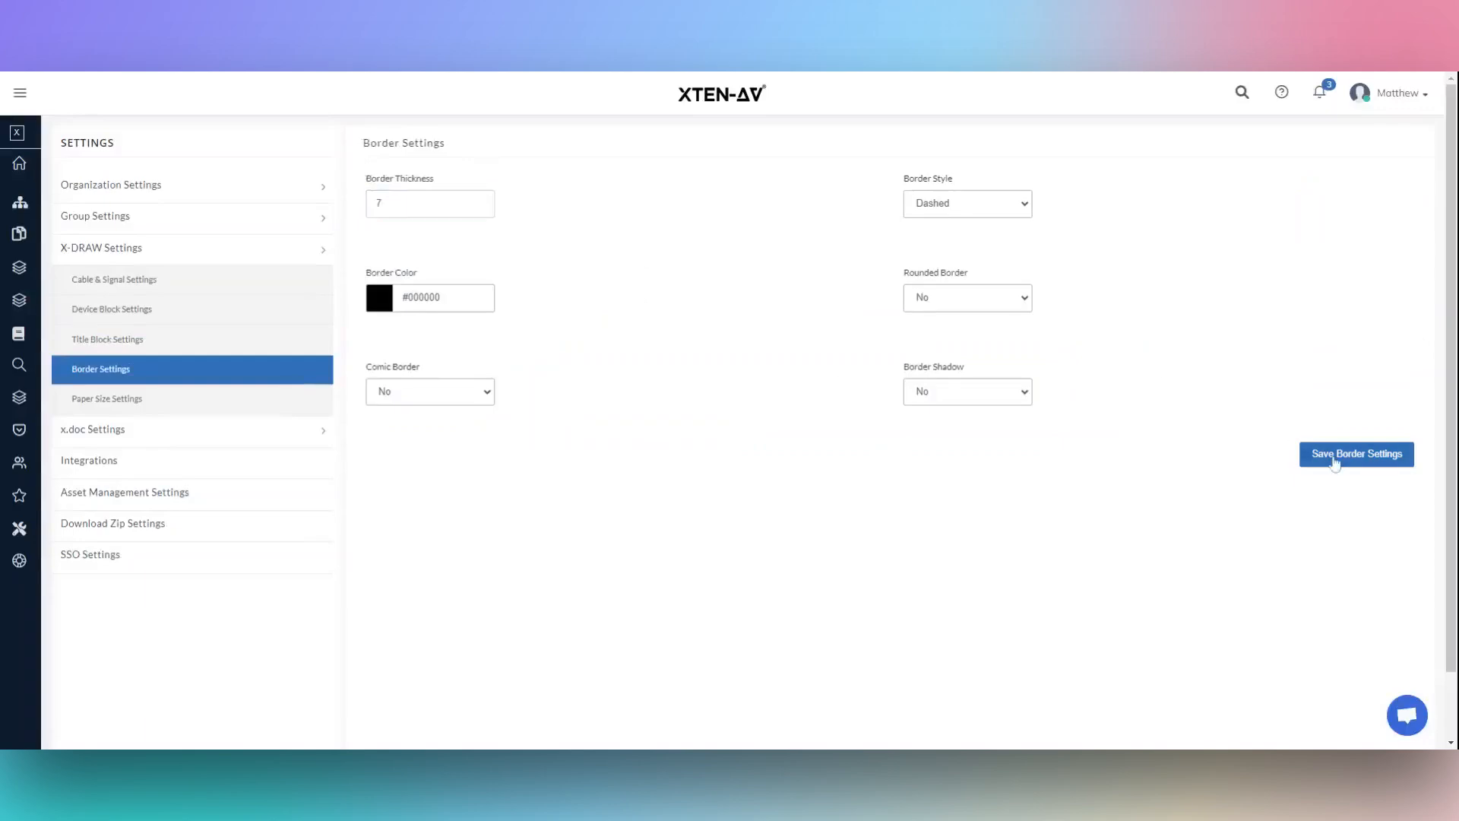
mouse_move(732, 501)
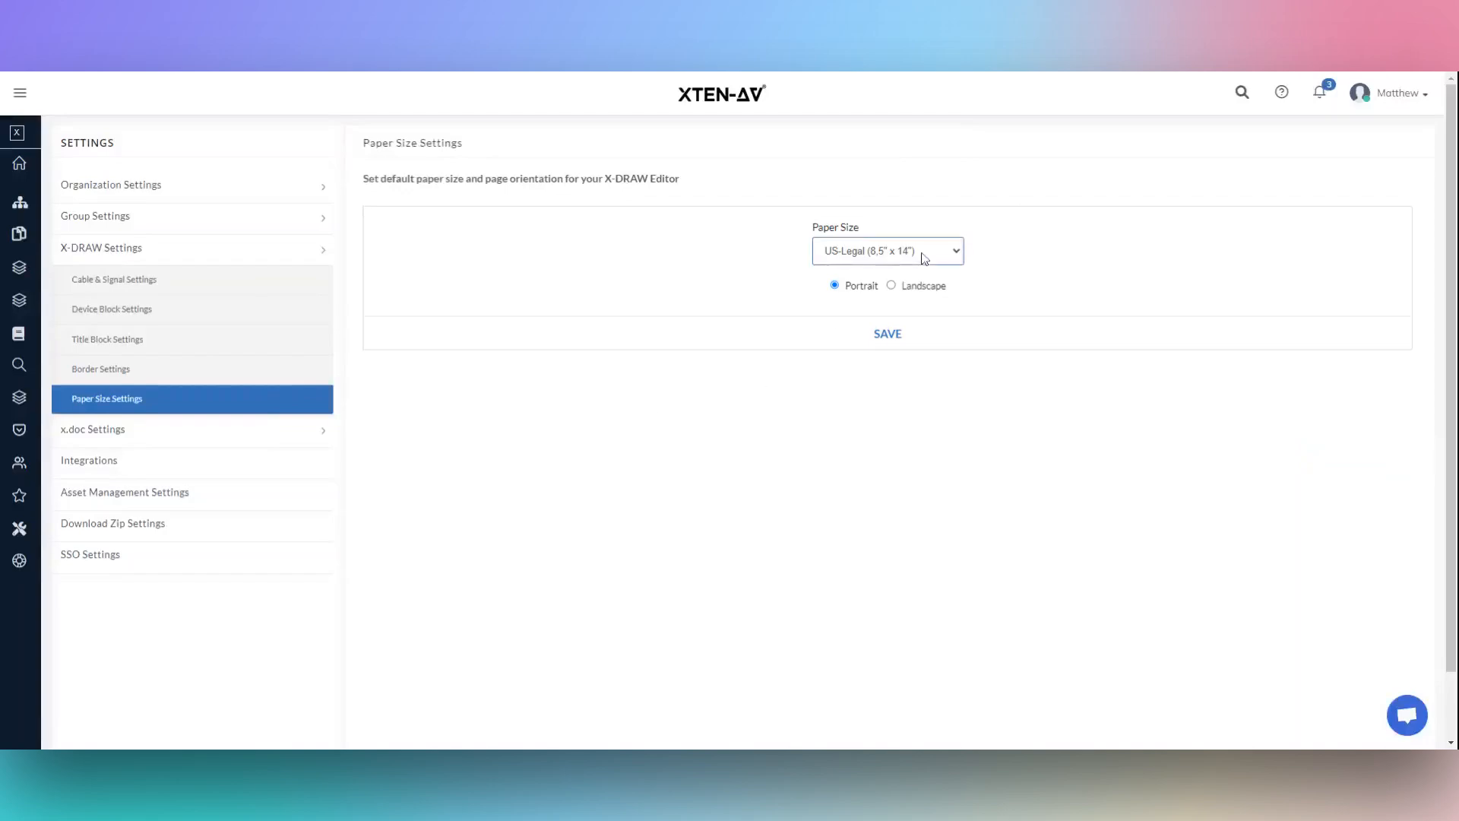
- Change the page orientation and save the US-Legal paper size settings
left_click(891, 285)
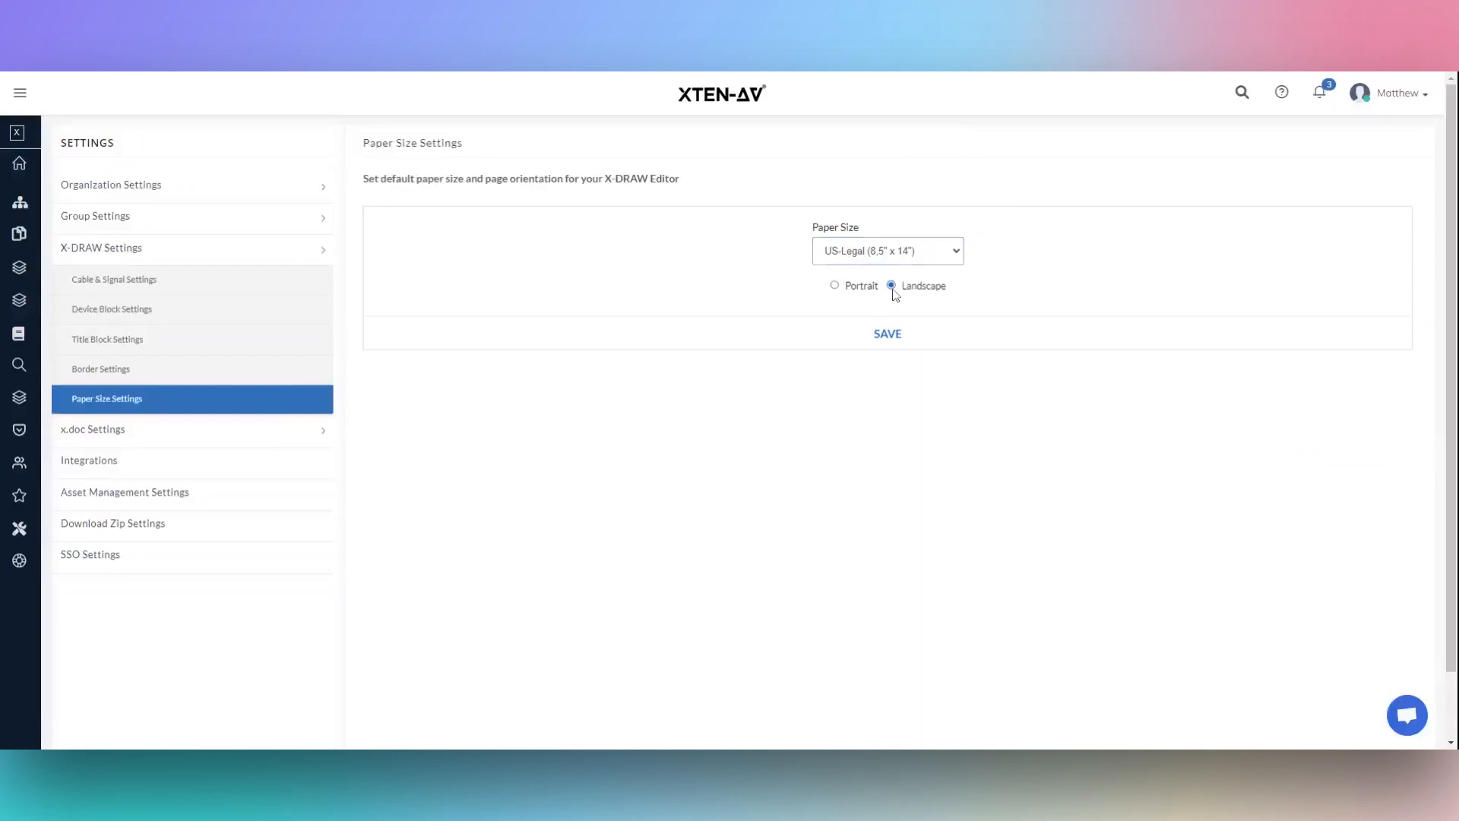
left_click(835, 285)
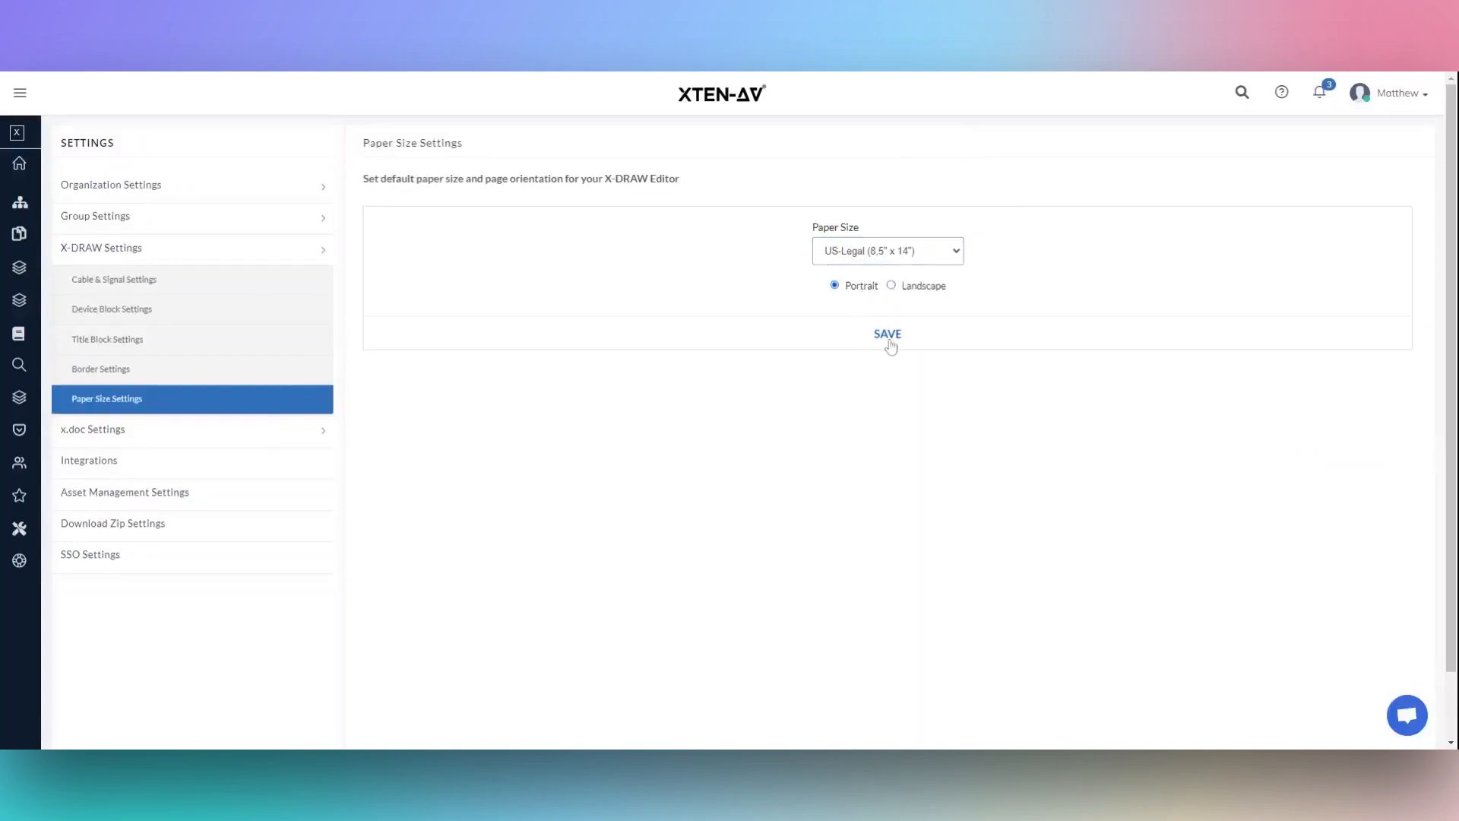
mouse_move(882, 411)
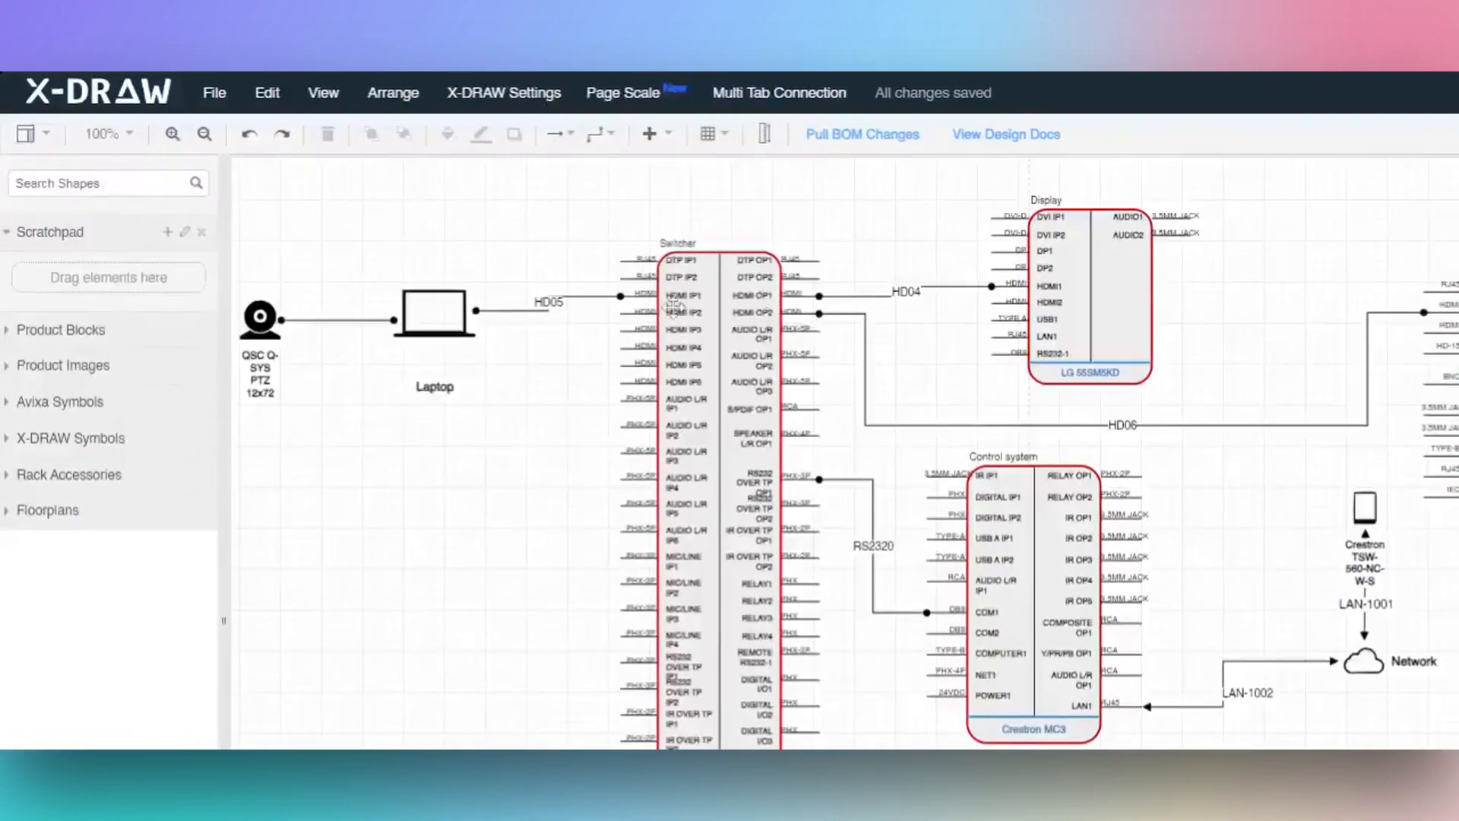
- Apply the saved cable settings to the schematic's cables using Pull Cable Settings
left_click(503, 92)
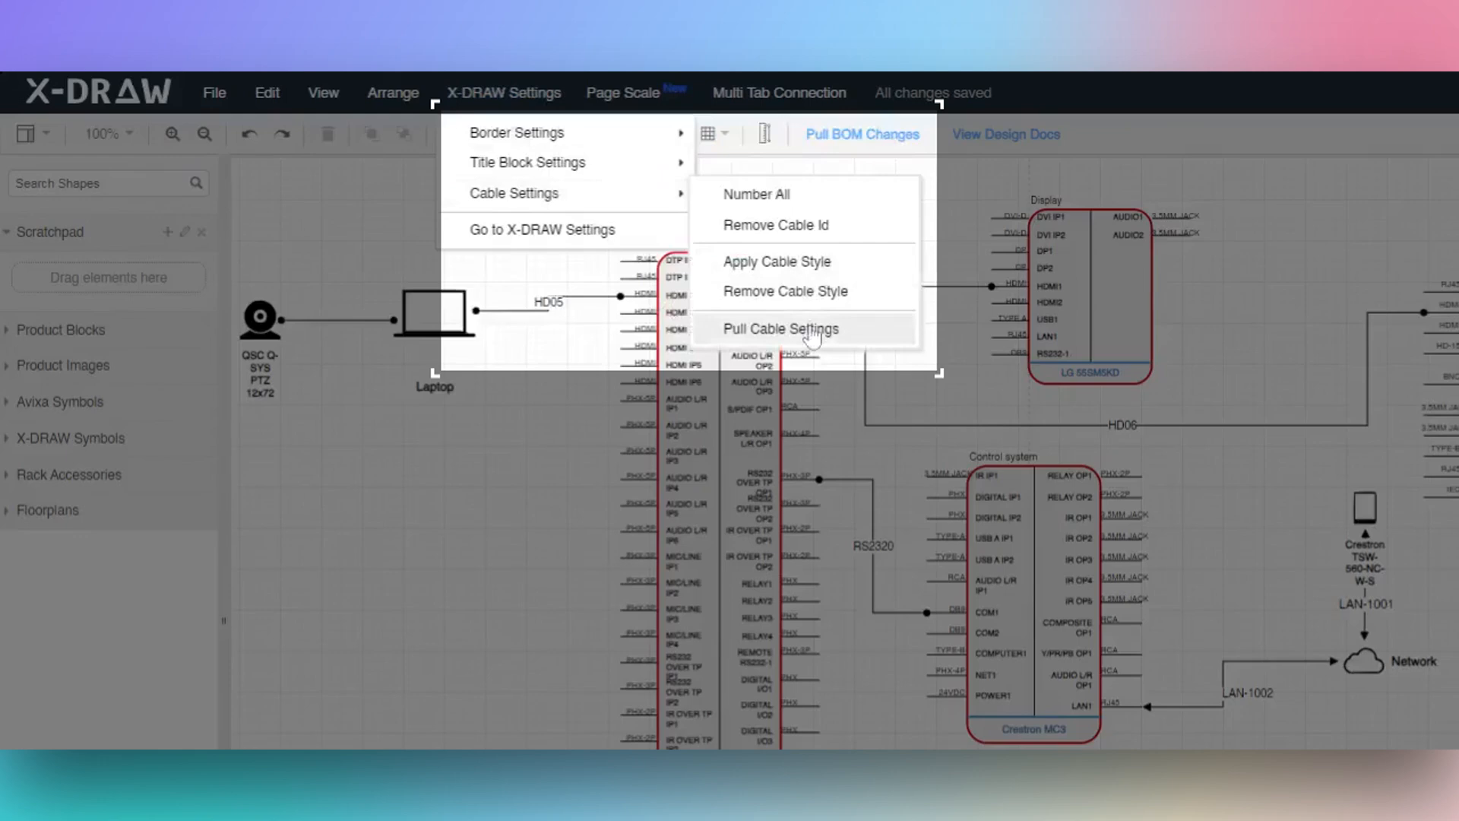
left_click(780, 329)
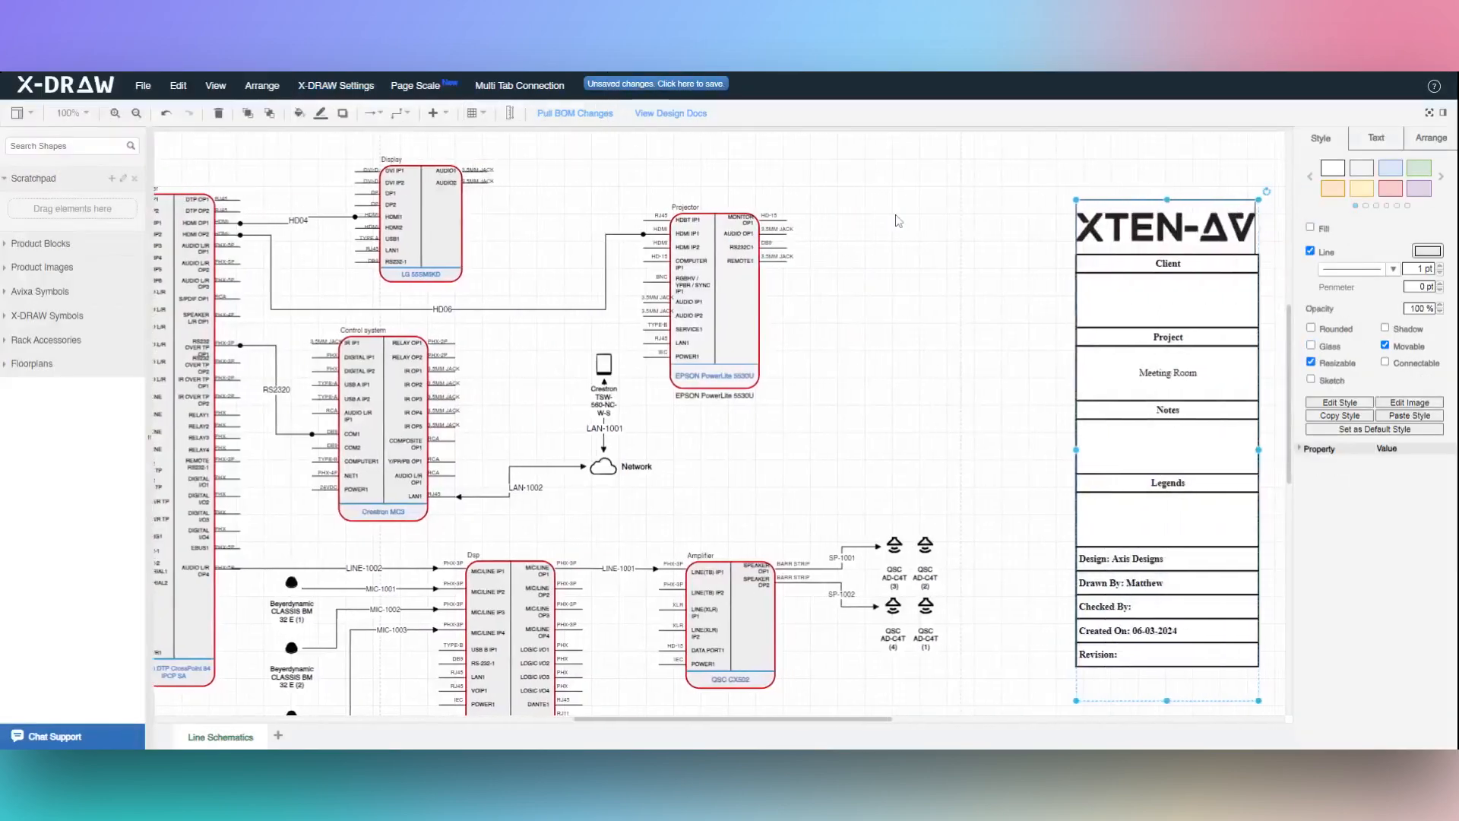
- Add a thick black border framing the line schematic and its title block
left_click(373, 95)
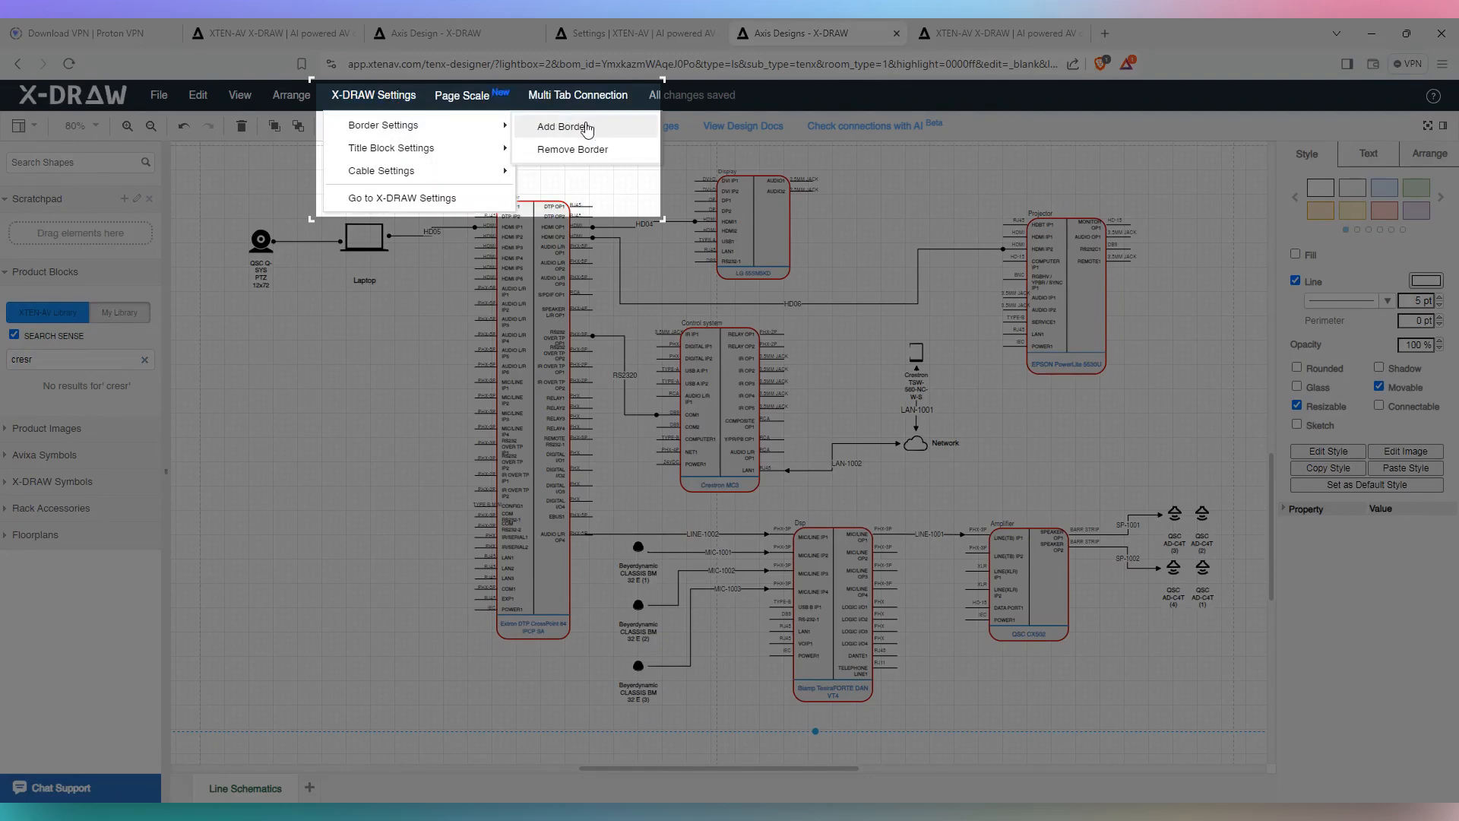
left_click(563, 127)
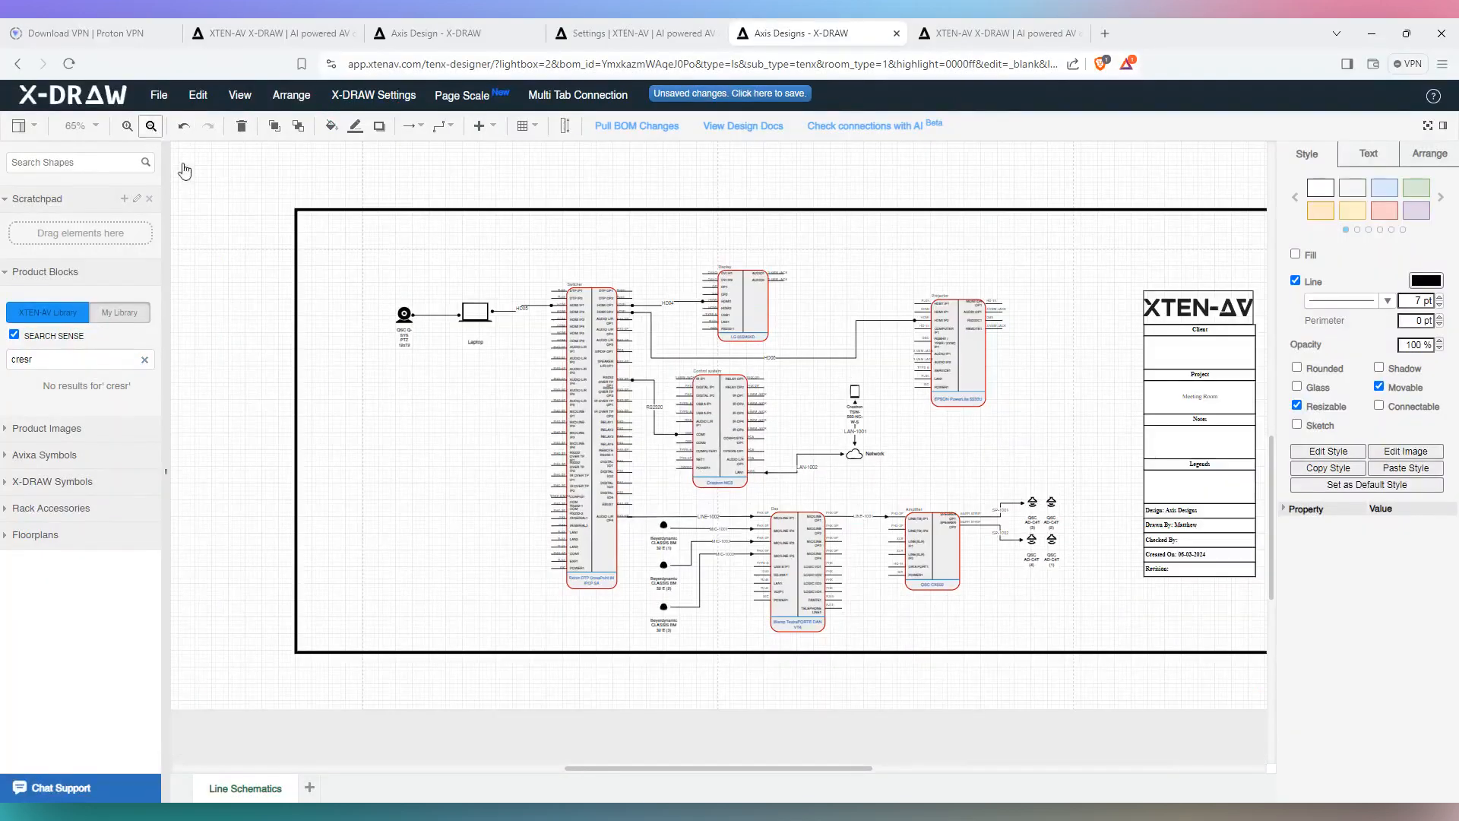
left_click(149, 125)
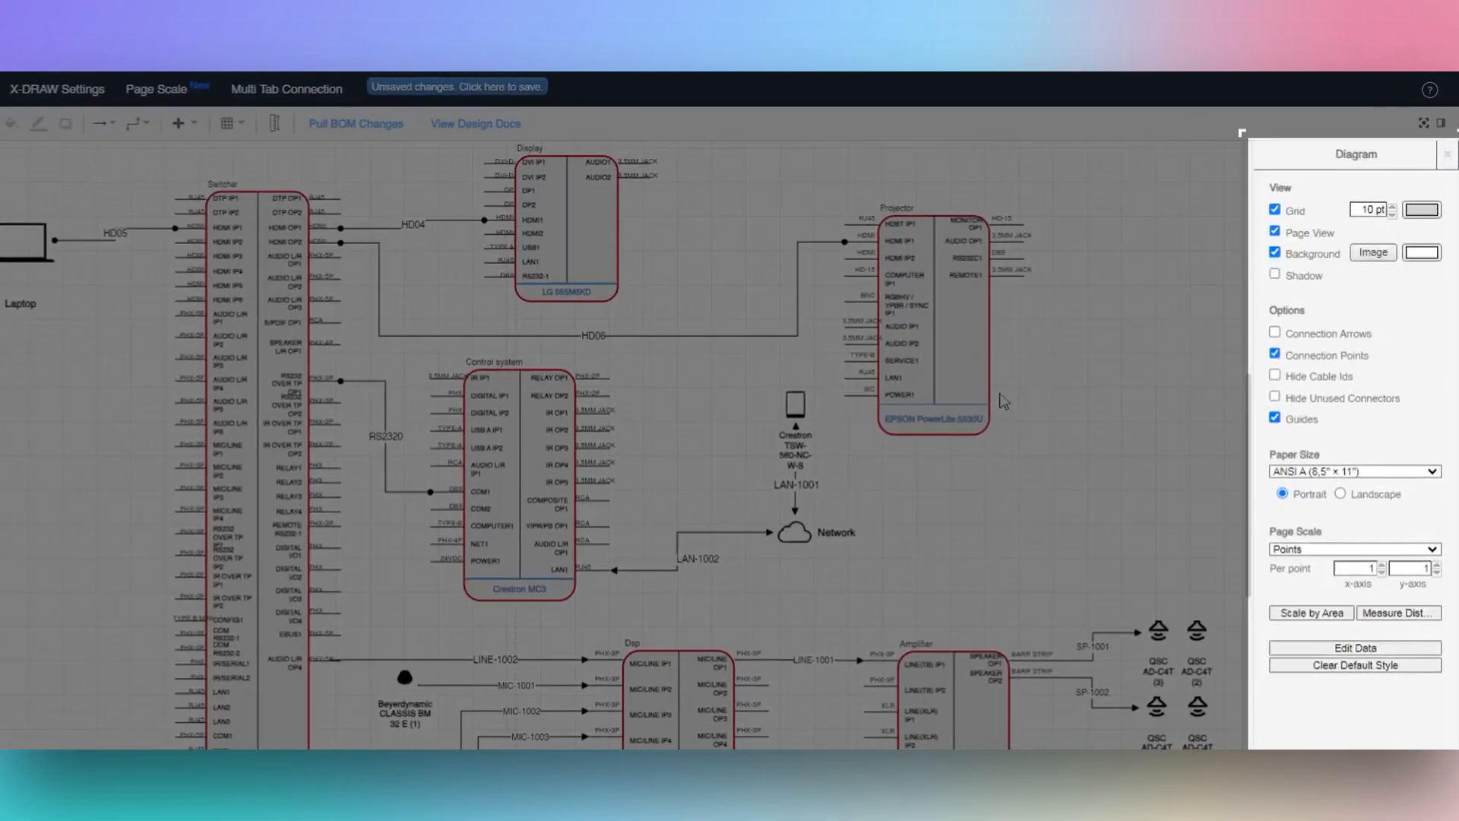
- Save the bordered schematic's pending changes and review the Export as formats
left_click(933, 316)
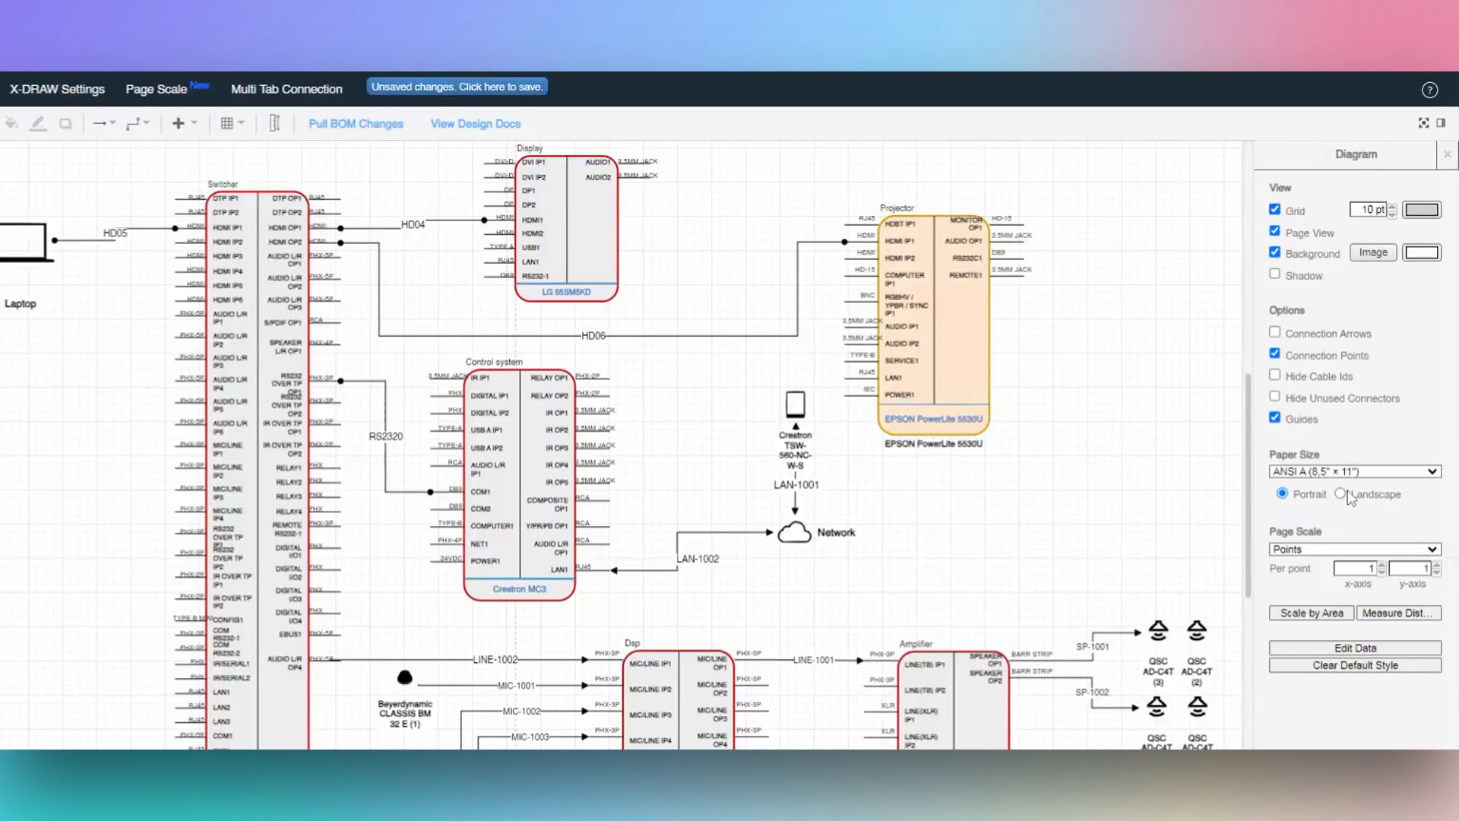
mouse_move(1097, 563)
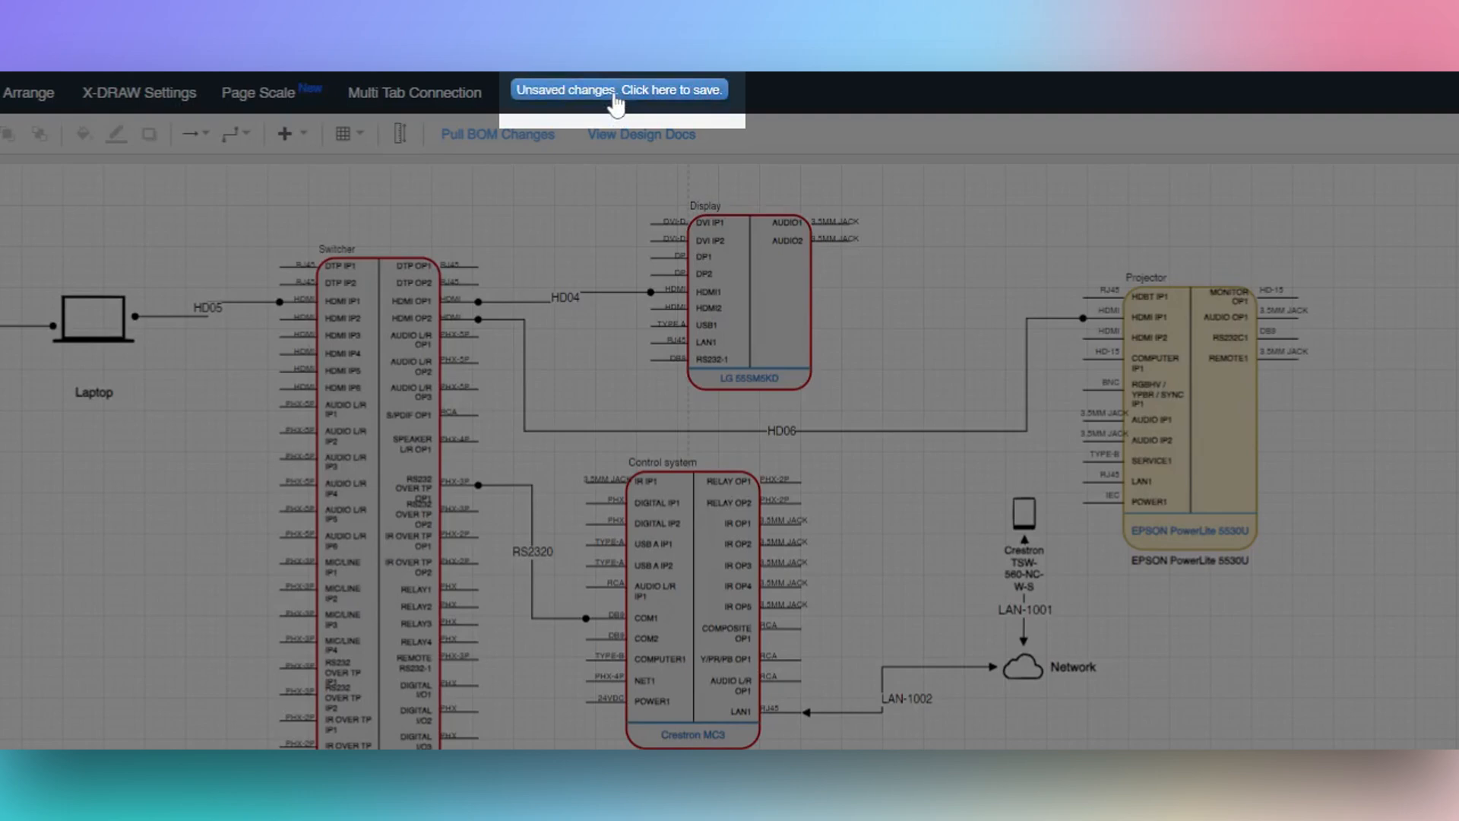
left_click(618, 90)
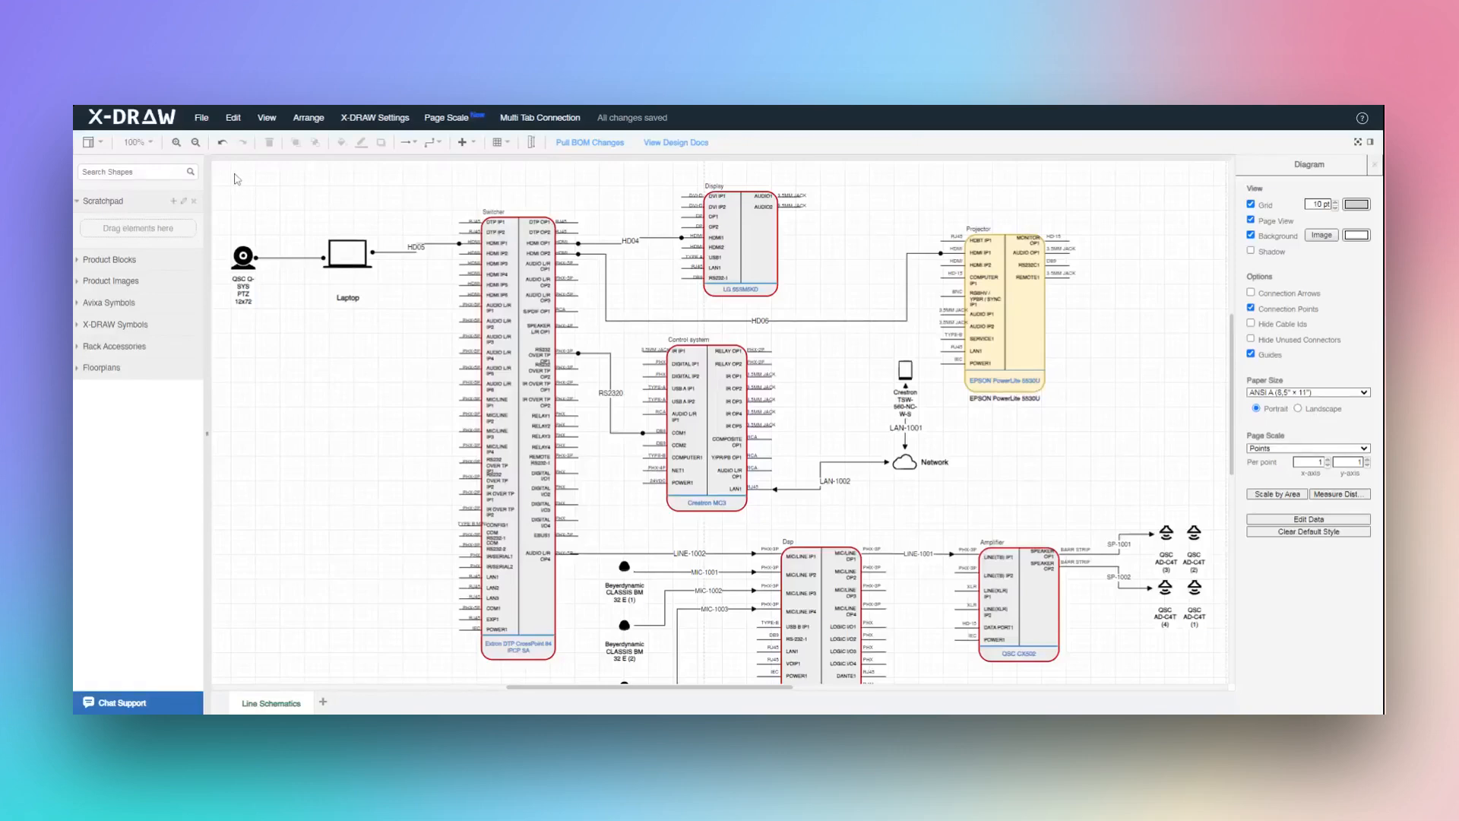
left_click(201, 117)
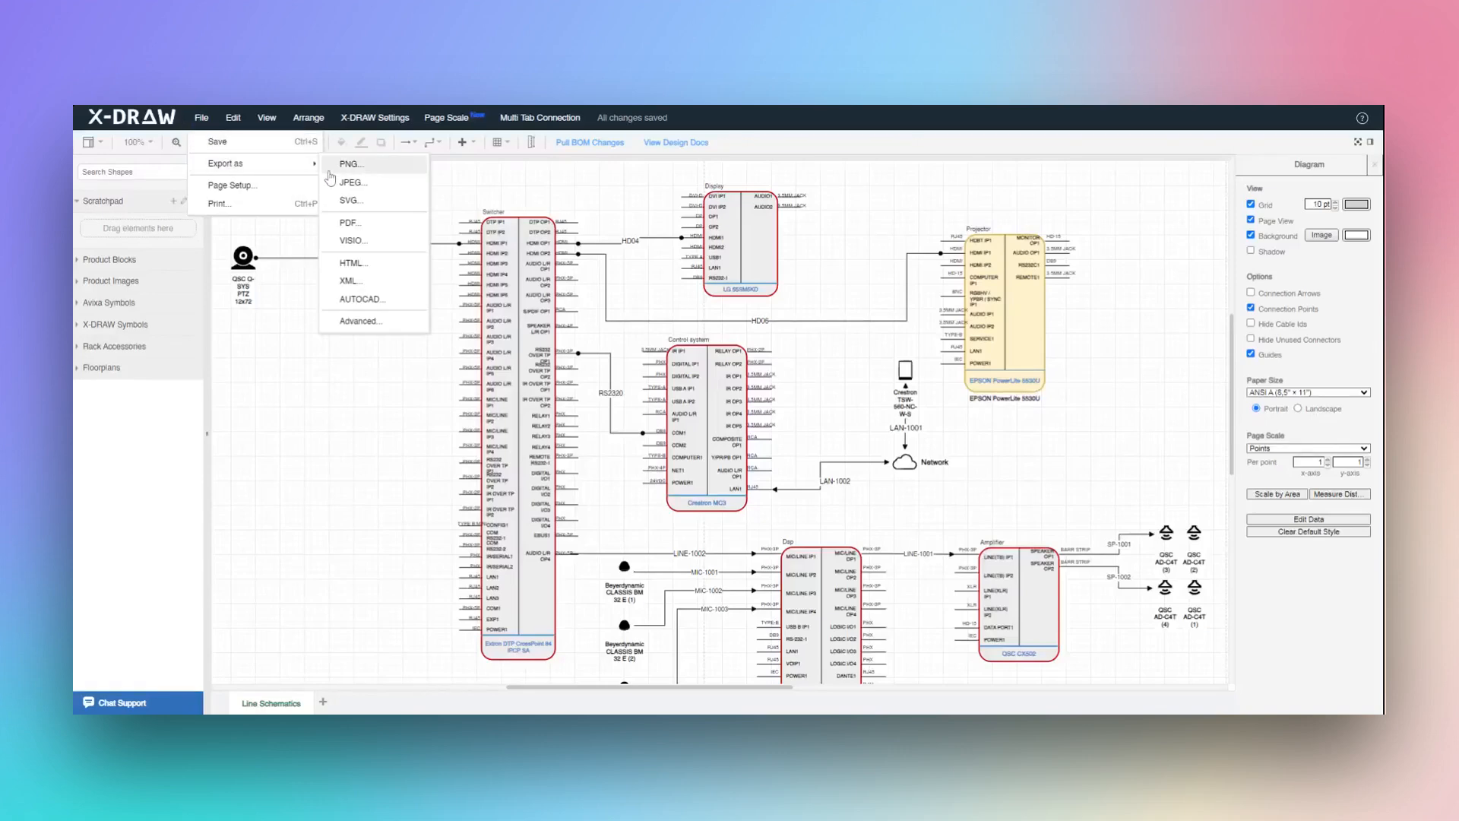
mouse_move(352, 262)
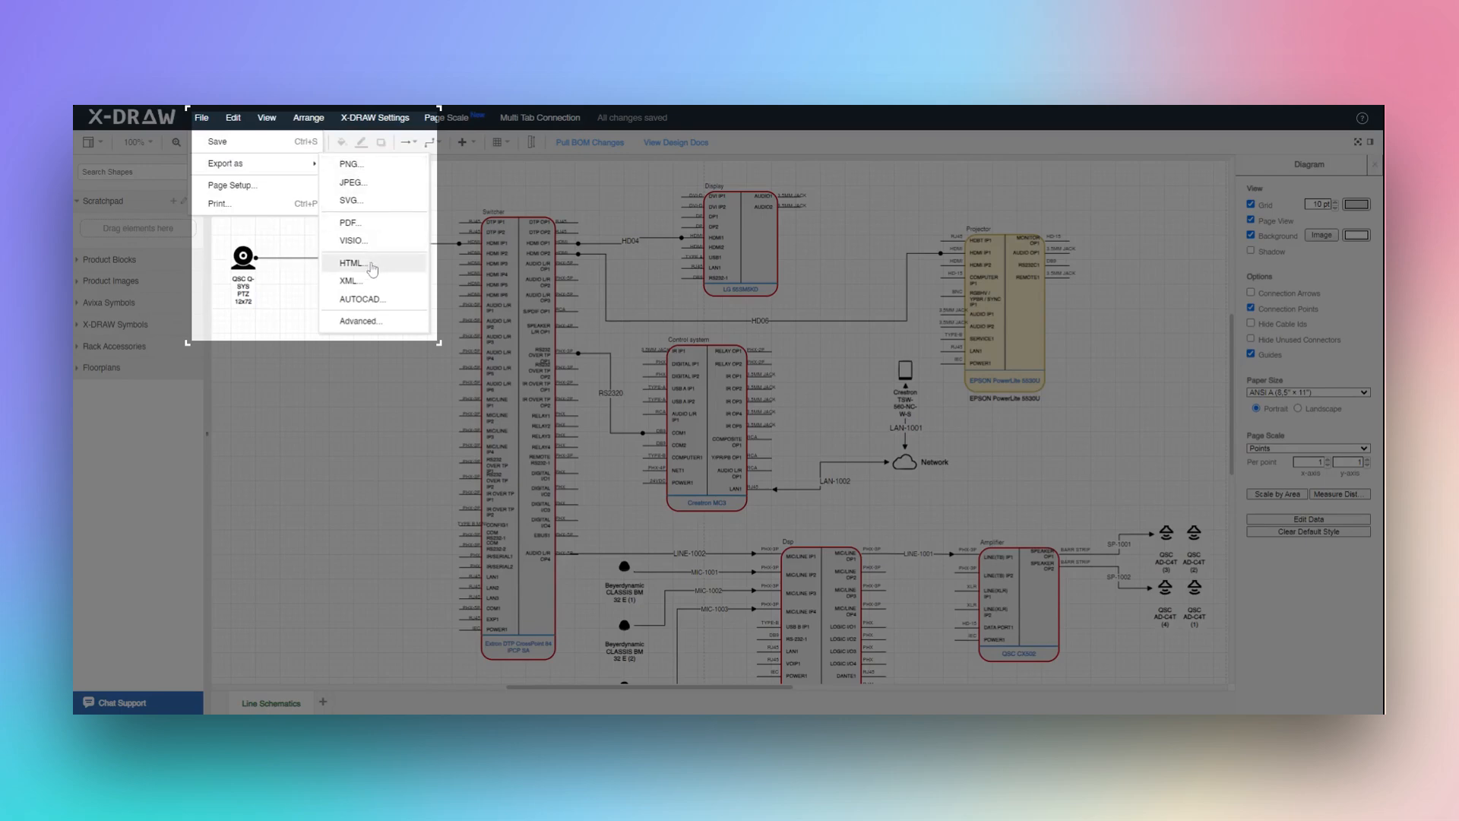
mouse_move(362, 299)
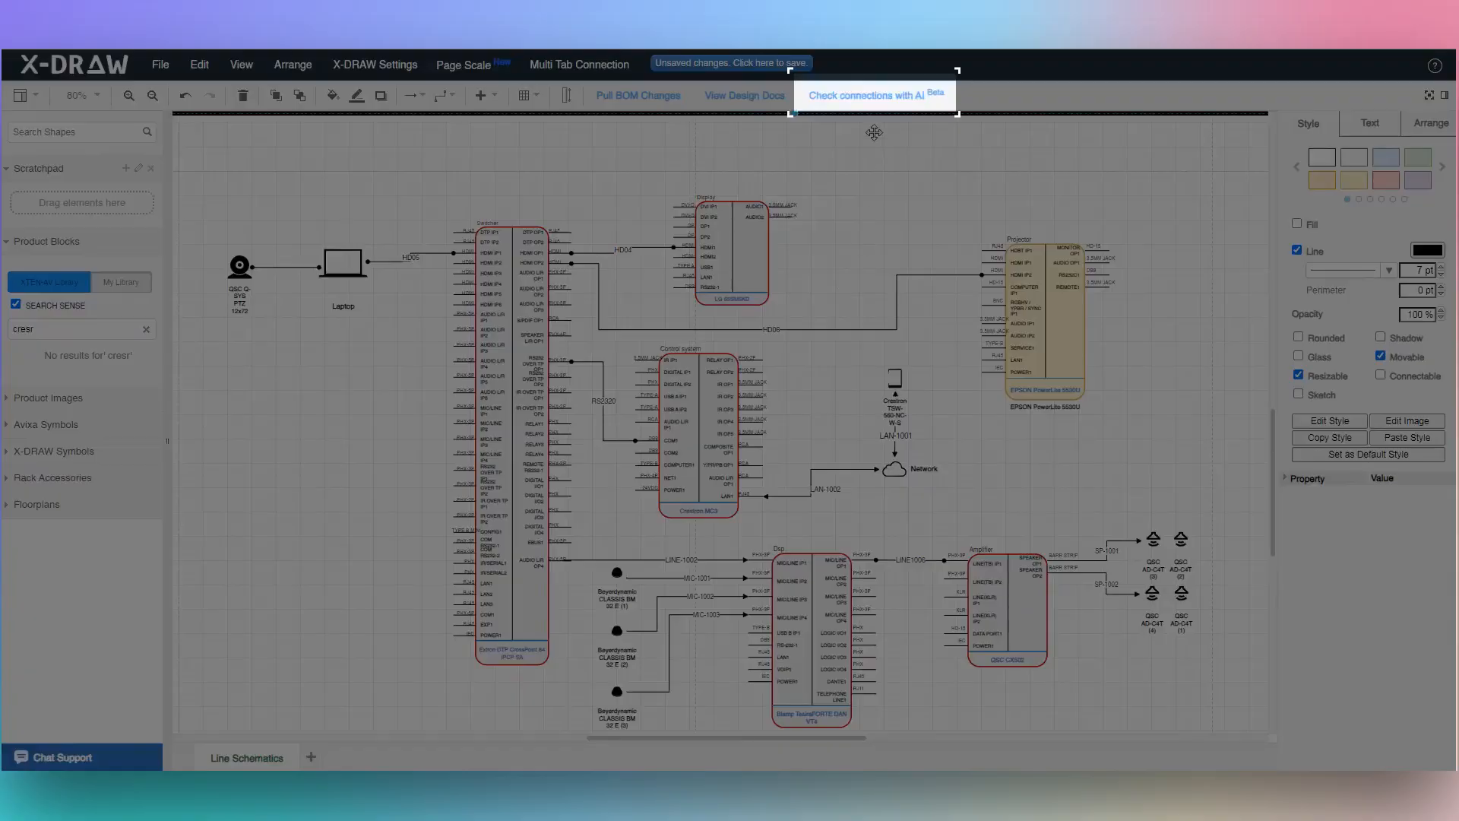
mouse_move(871, 95)
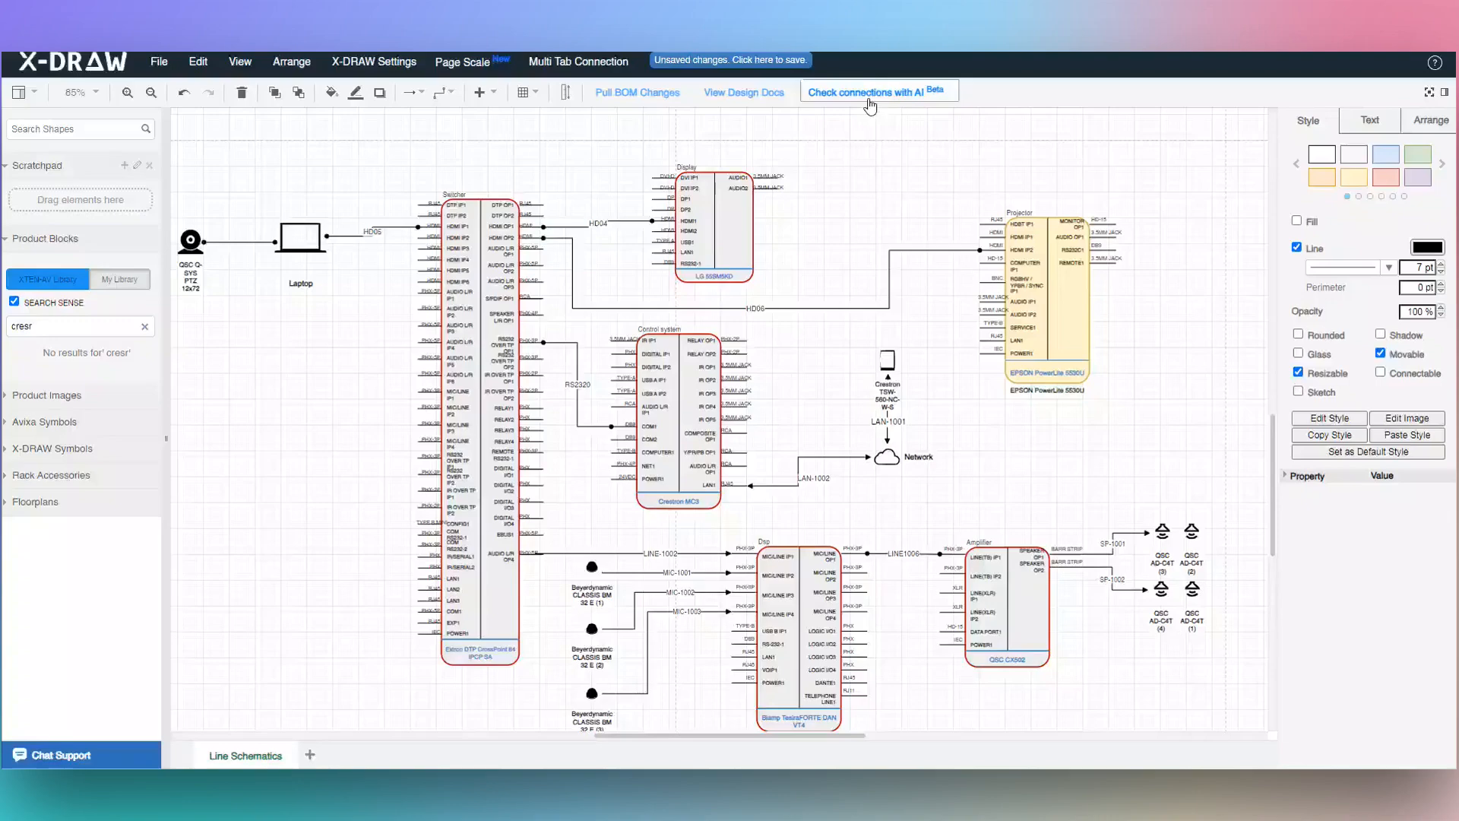
- Run the AI connection check on the line schematic
left_click(863, 91)
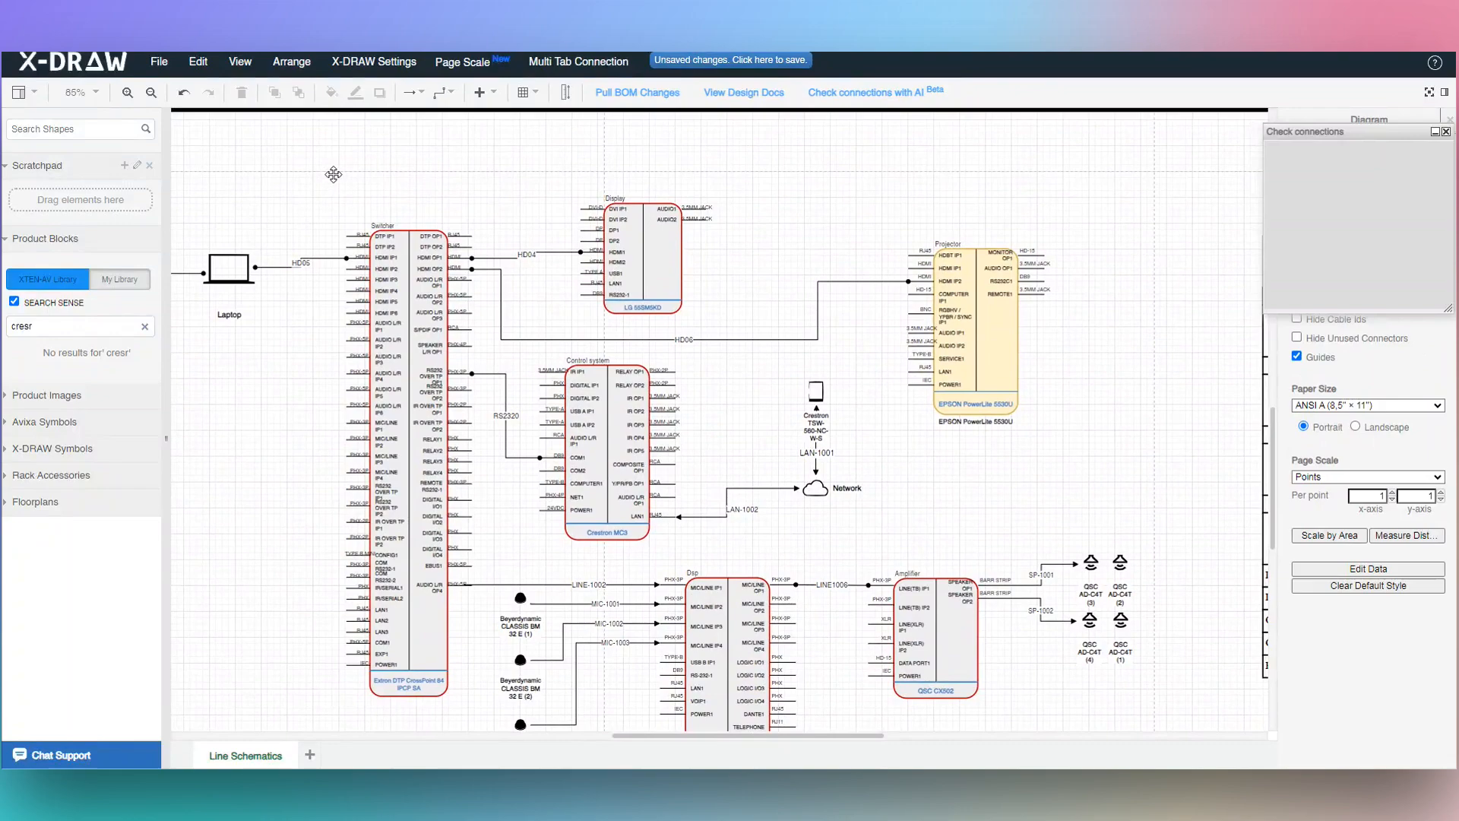
mouse_move(709, 216)
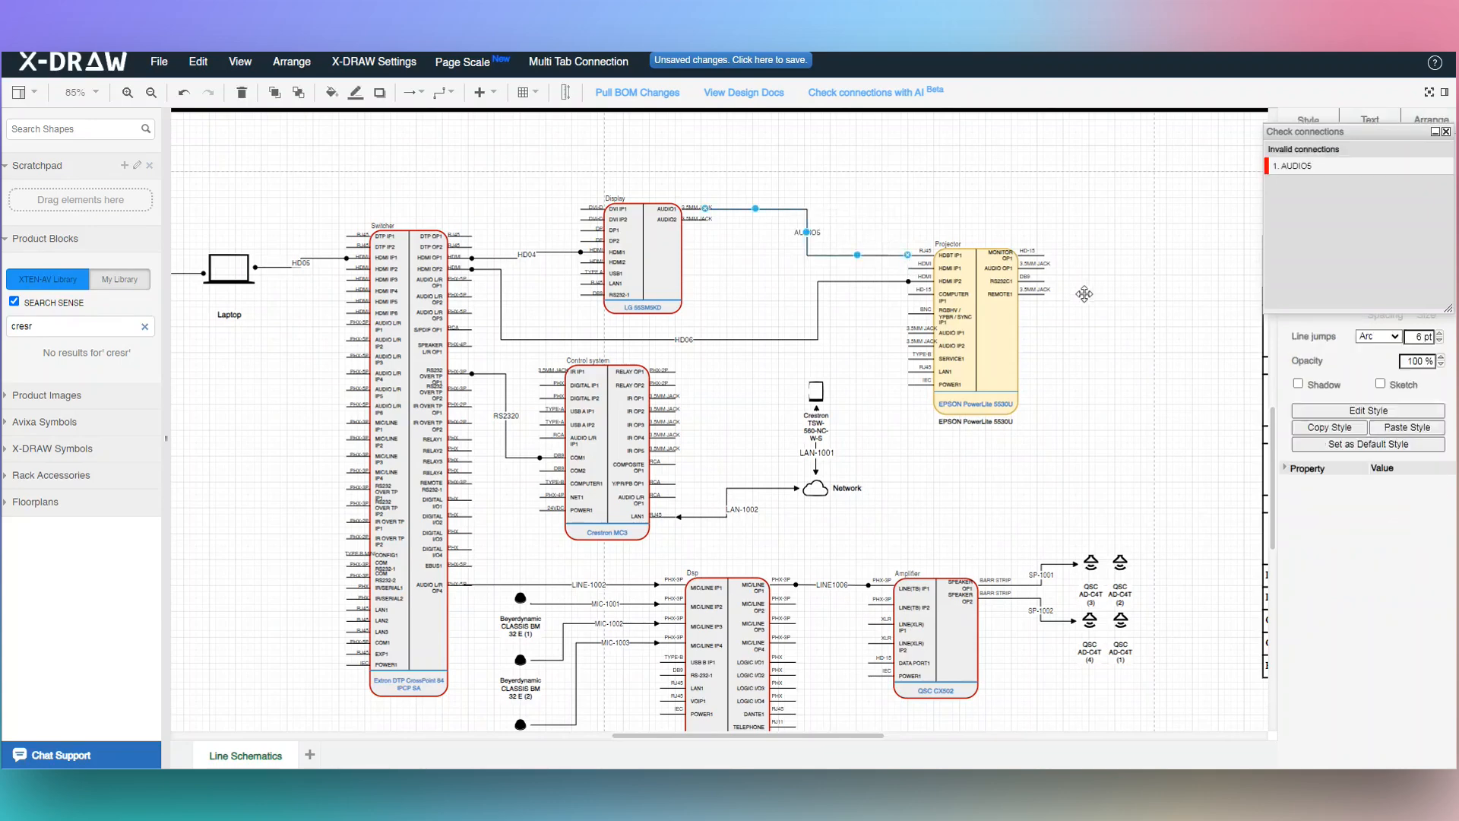
mouse_move(1307, 195)
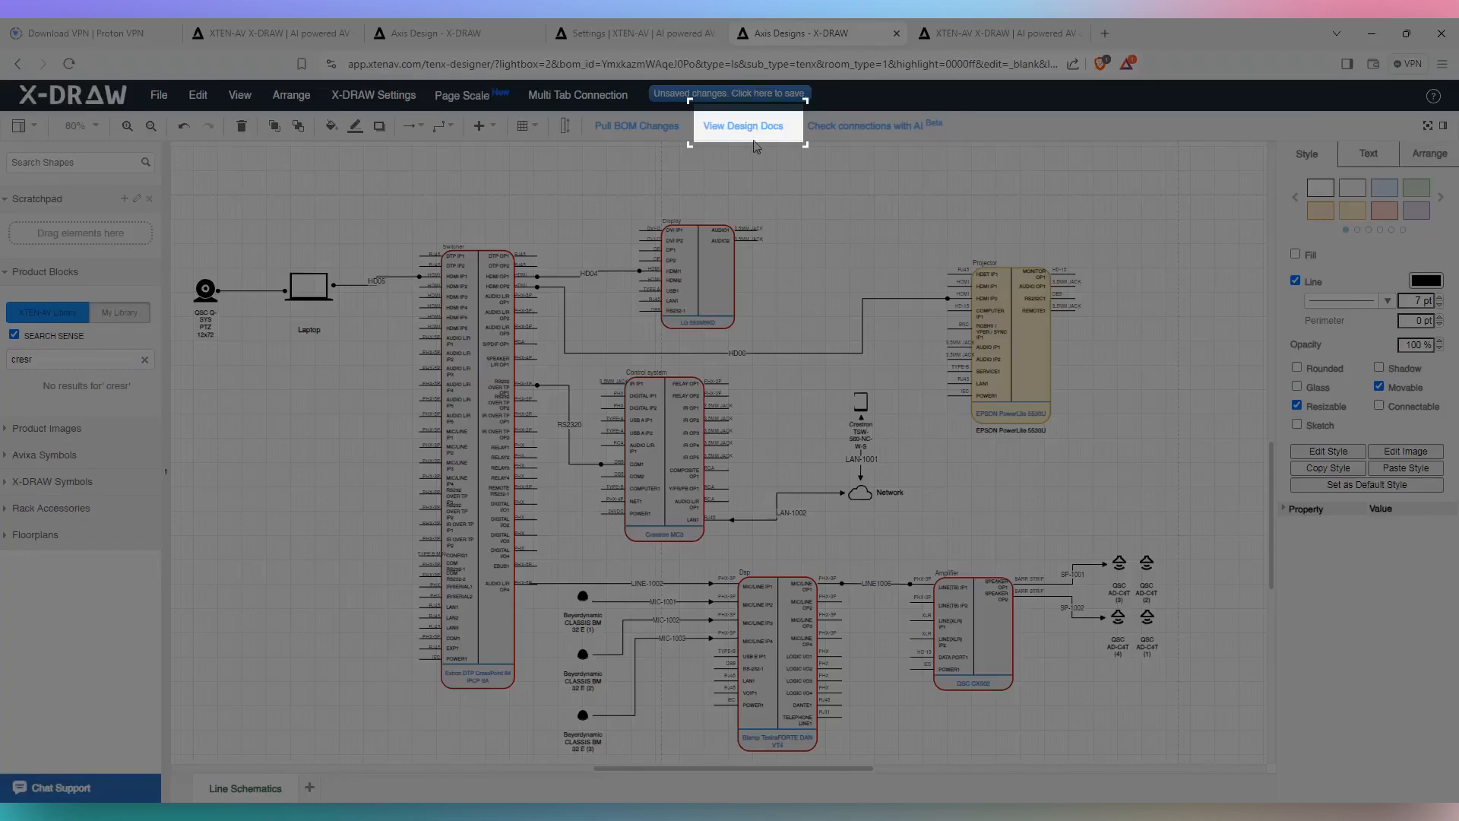
mouse_move(745, 130)
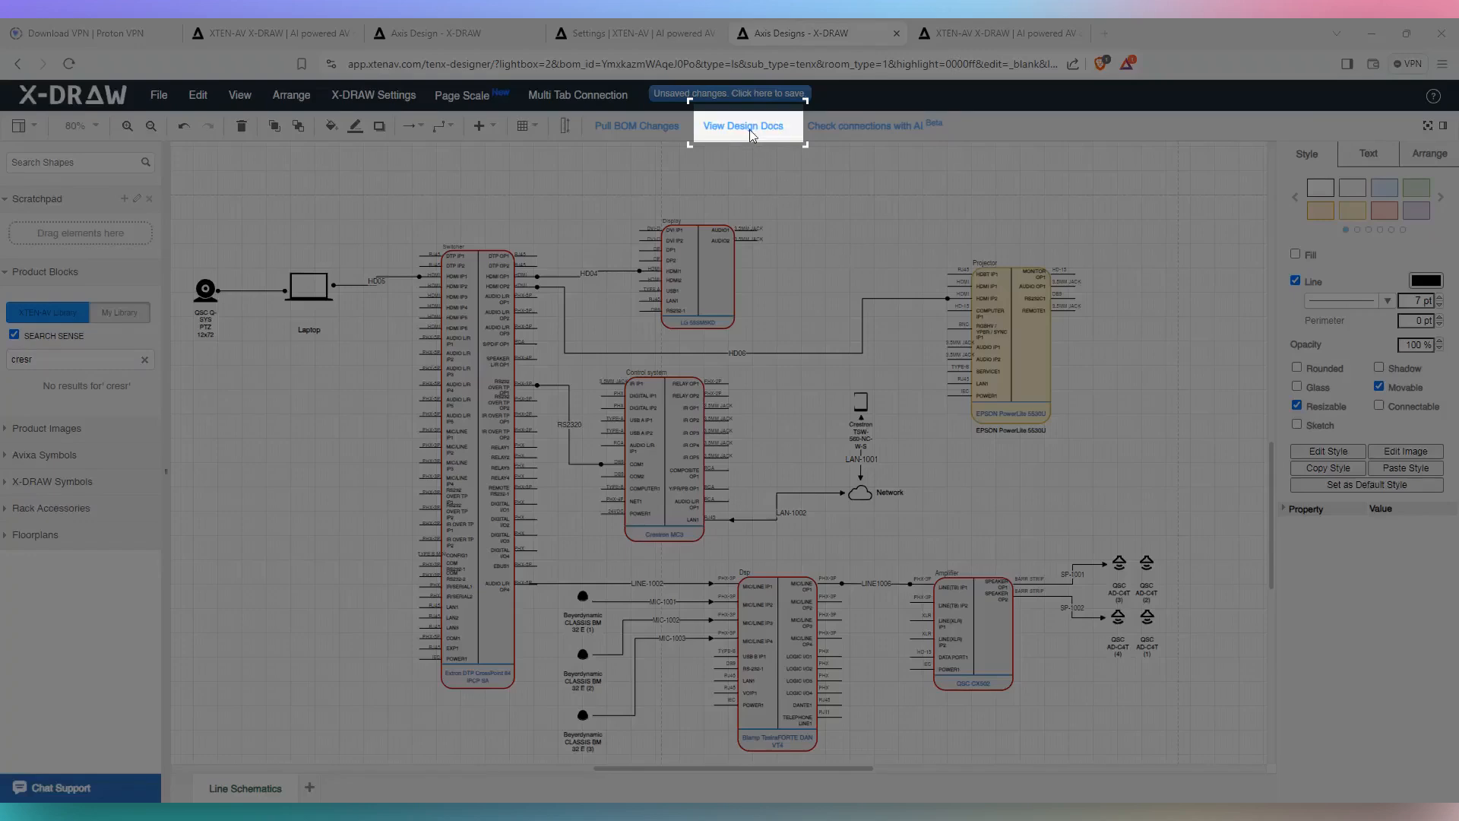
- View the Axis Designs Bill of Material totalling $27,661.00 from the design docs
left_click(742, 126)
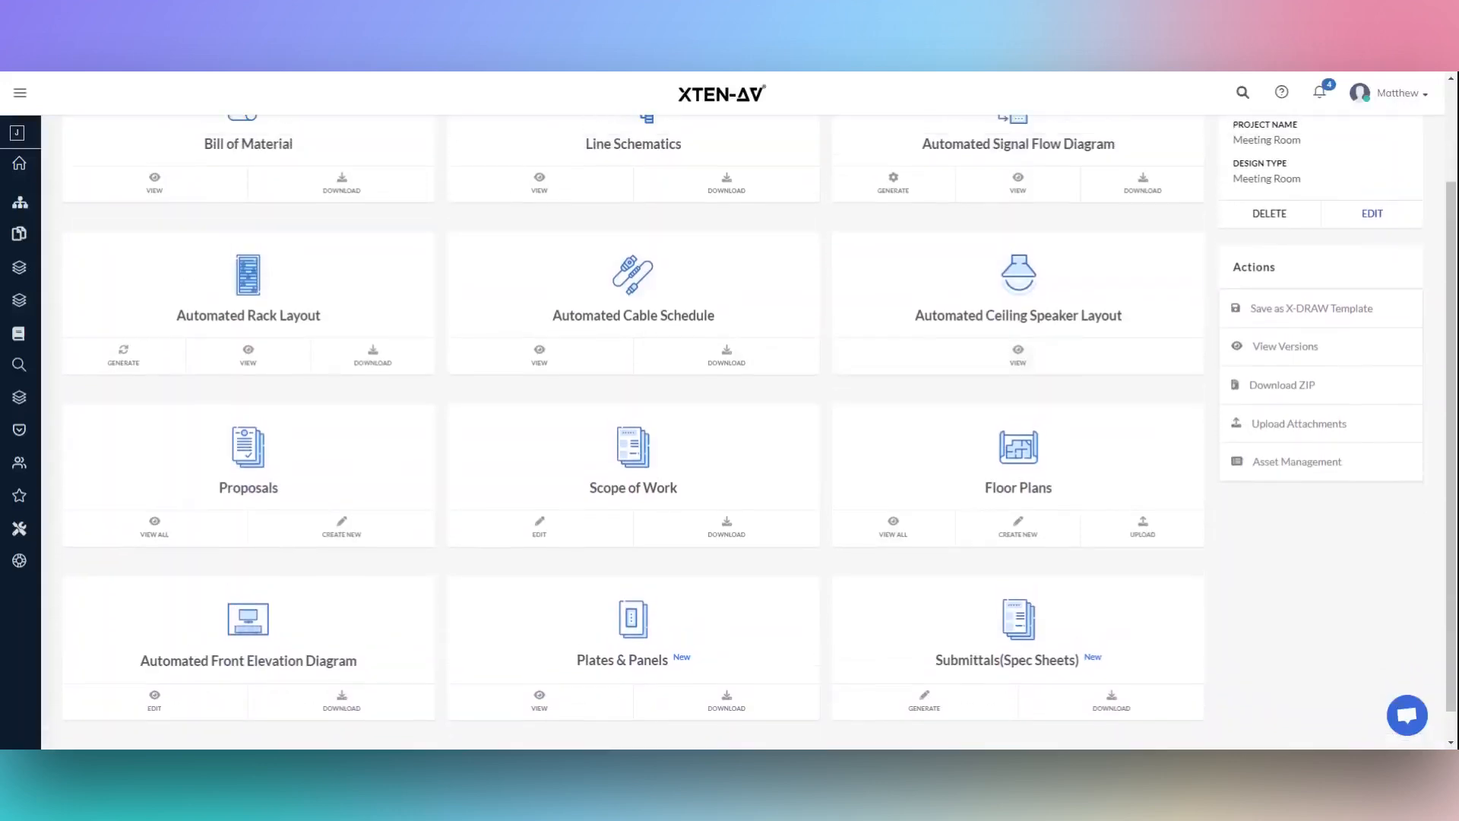
scroll("up", 3)
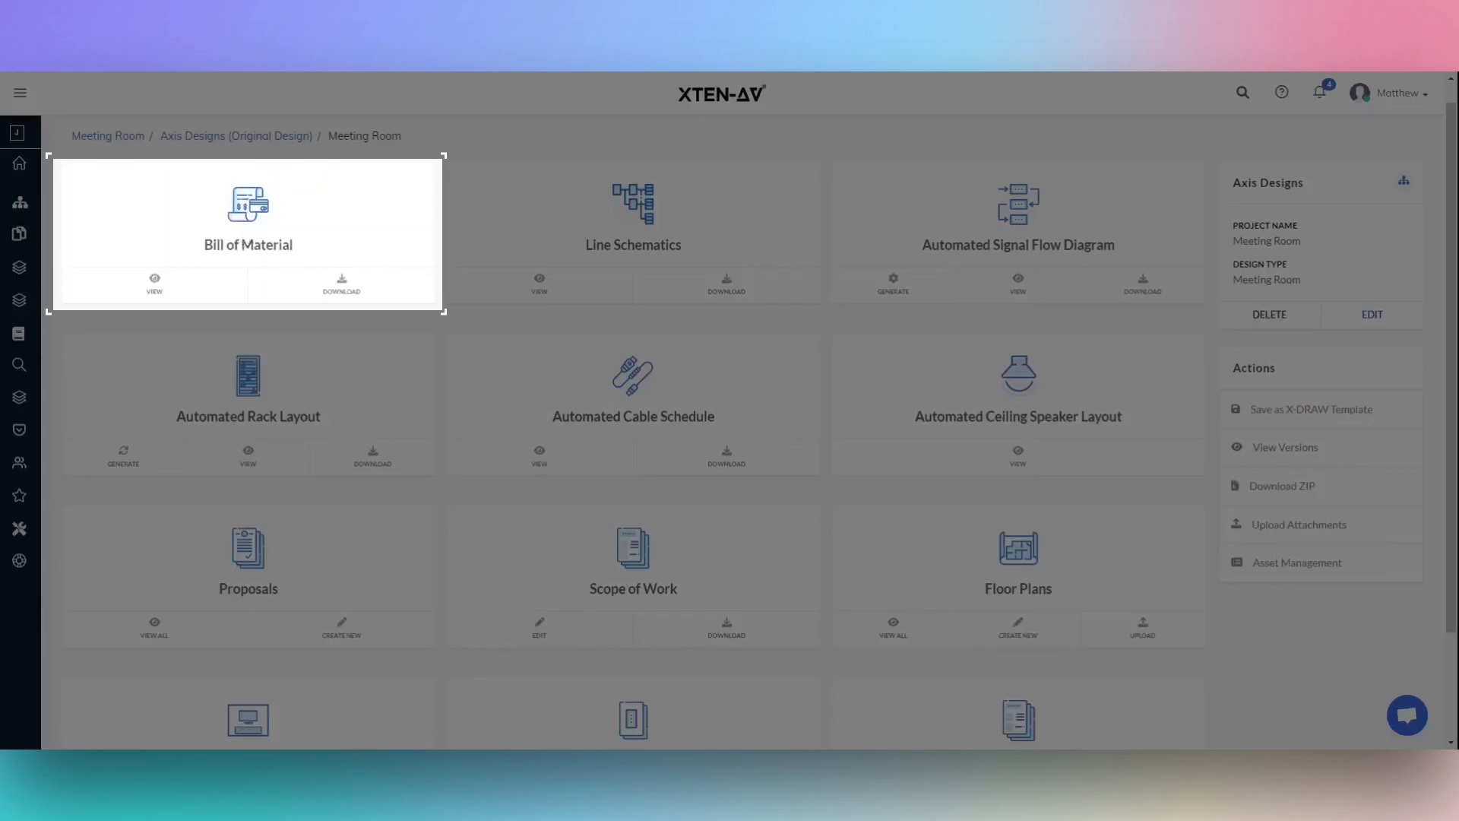
mouse_move(187, 291)
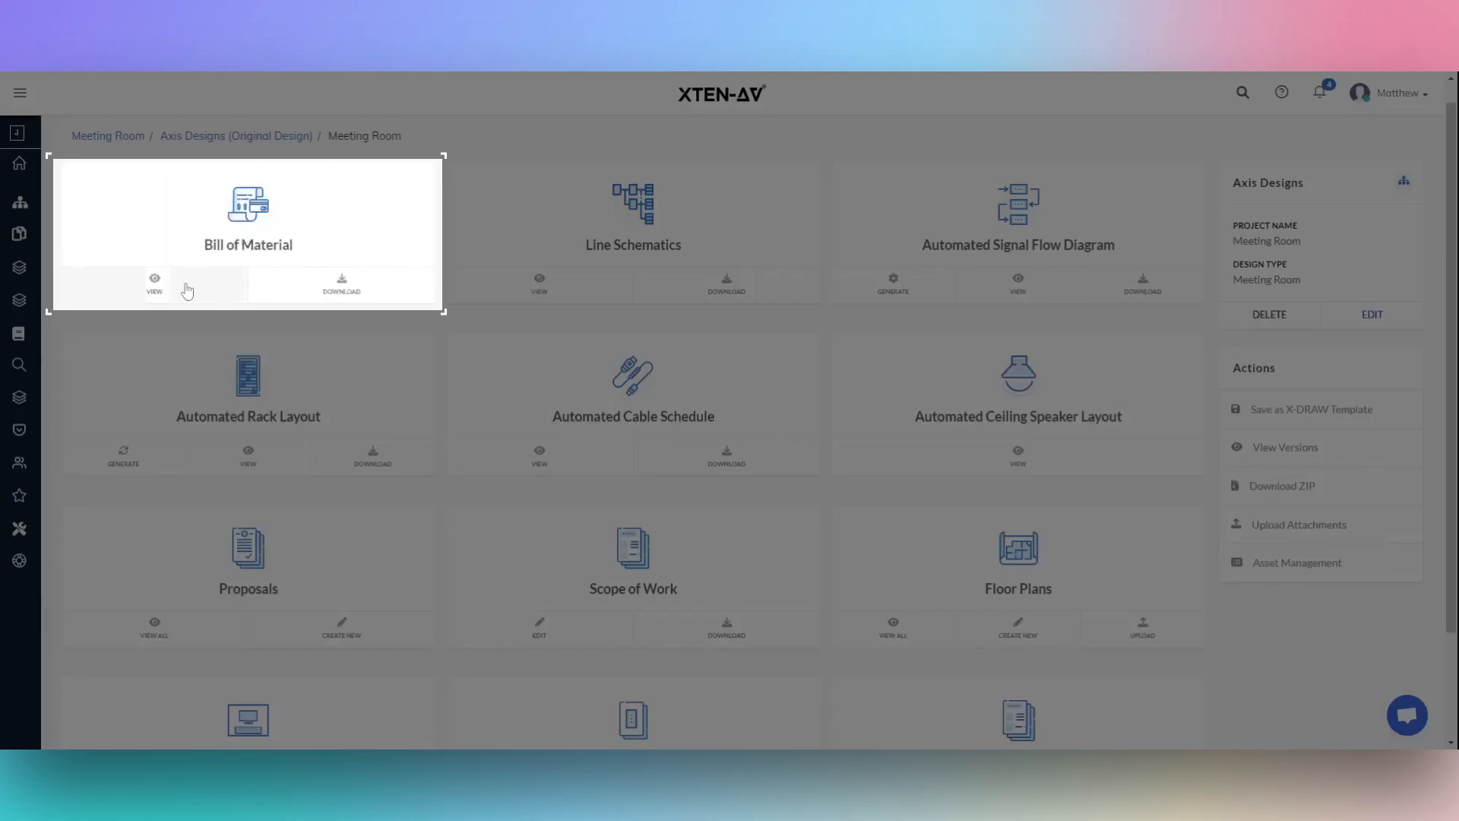
left_click(153, 285)
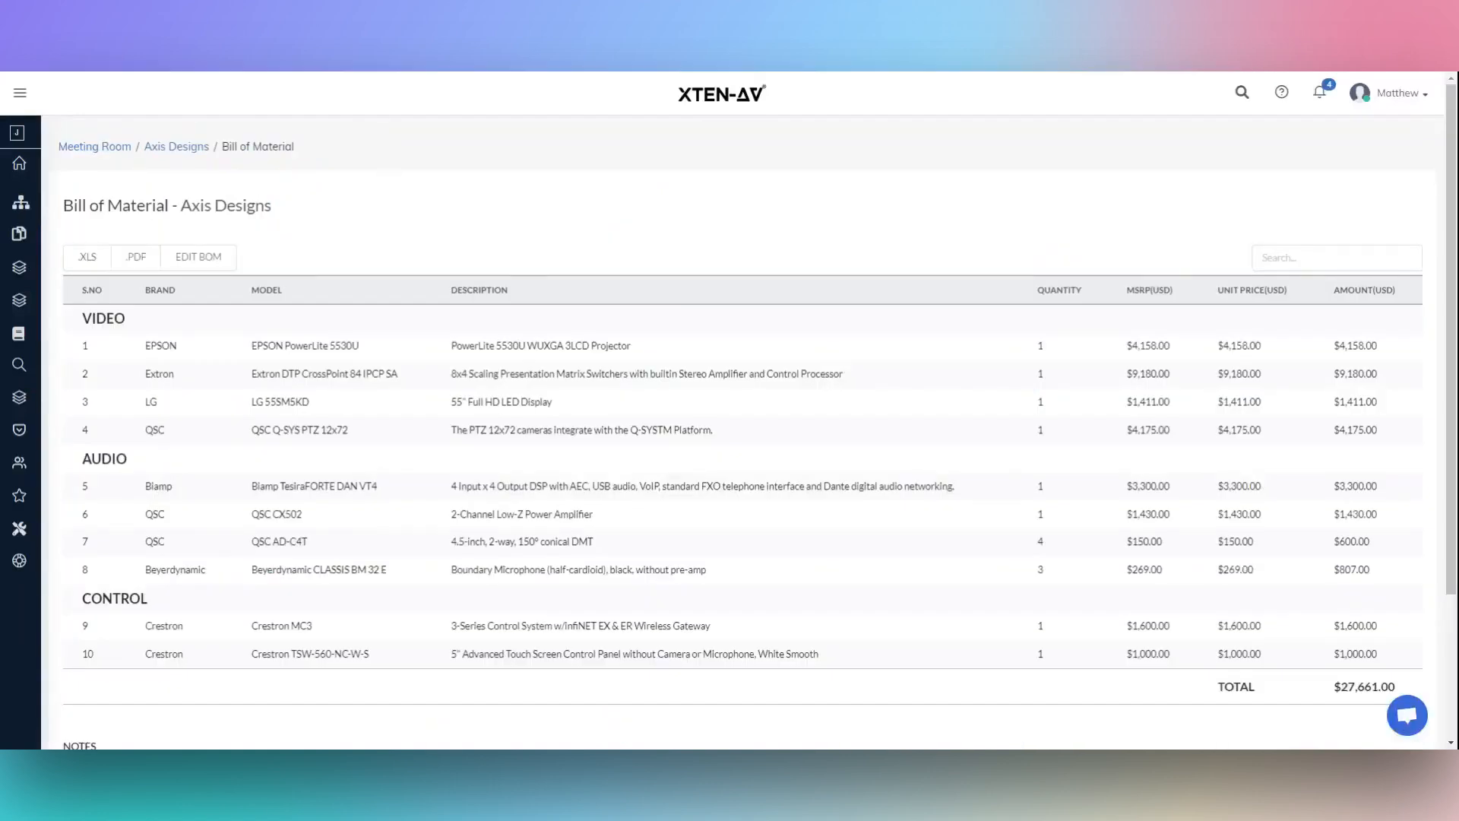
mouse_move(339, 251)
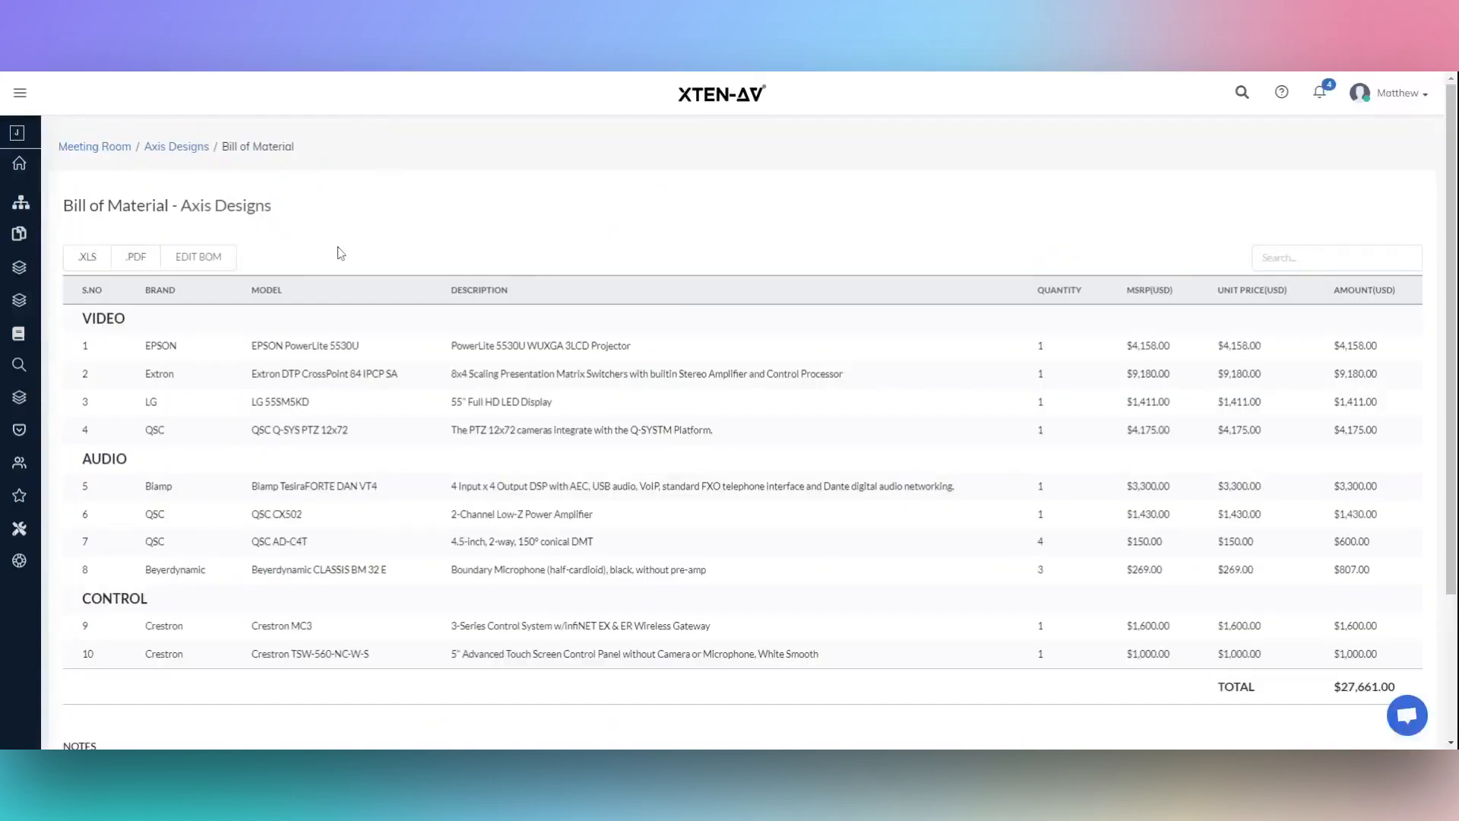
left_click(175, 146)
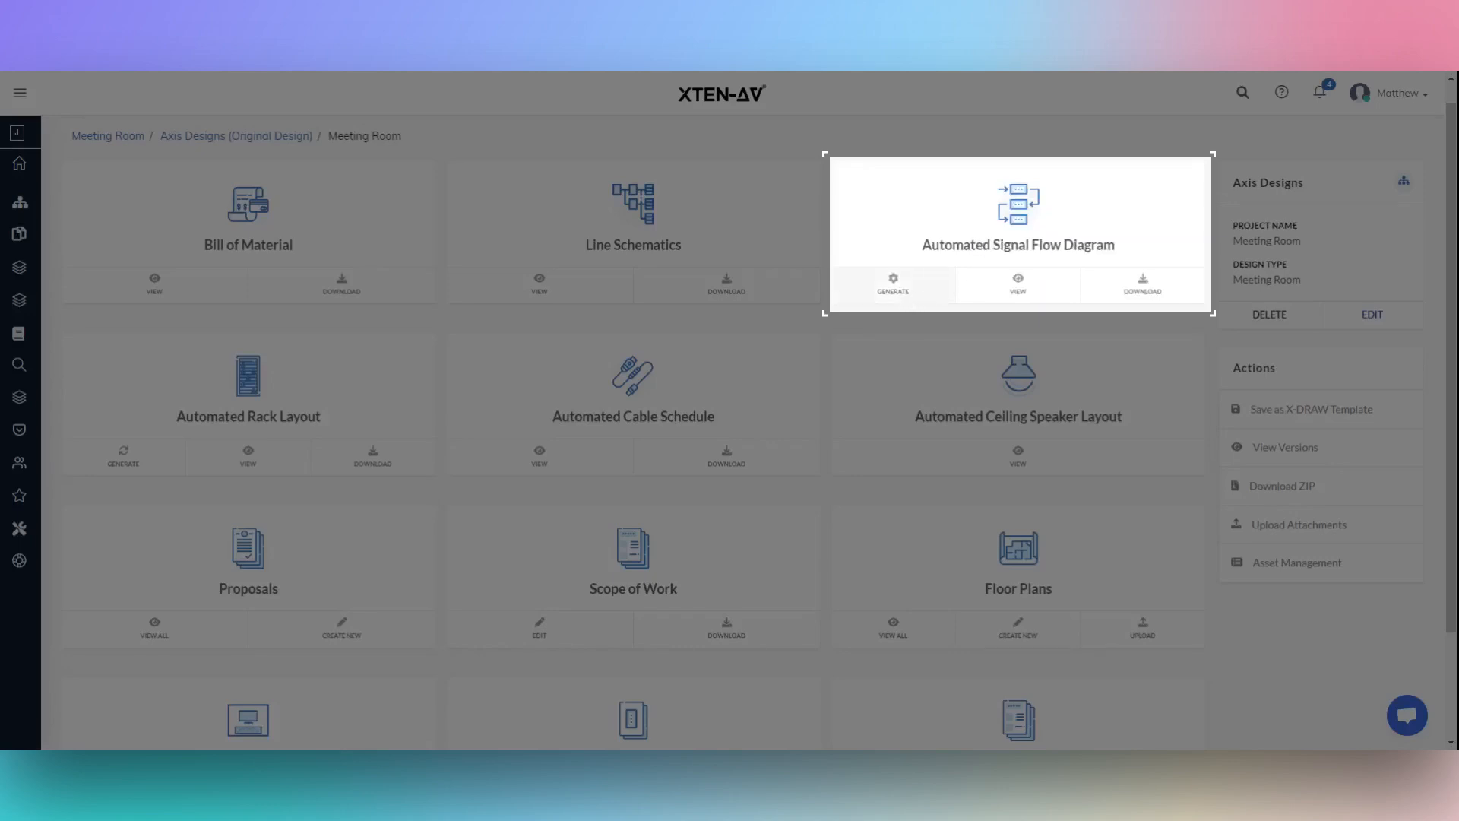
- Generate the automated signal flow diagram and review its Video, Audio, Control, Network, Power legend
left_click(1016, 284)
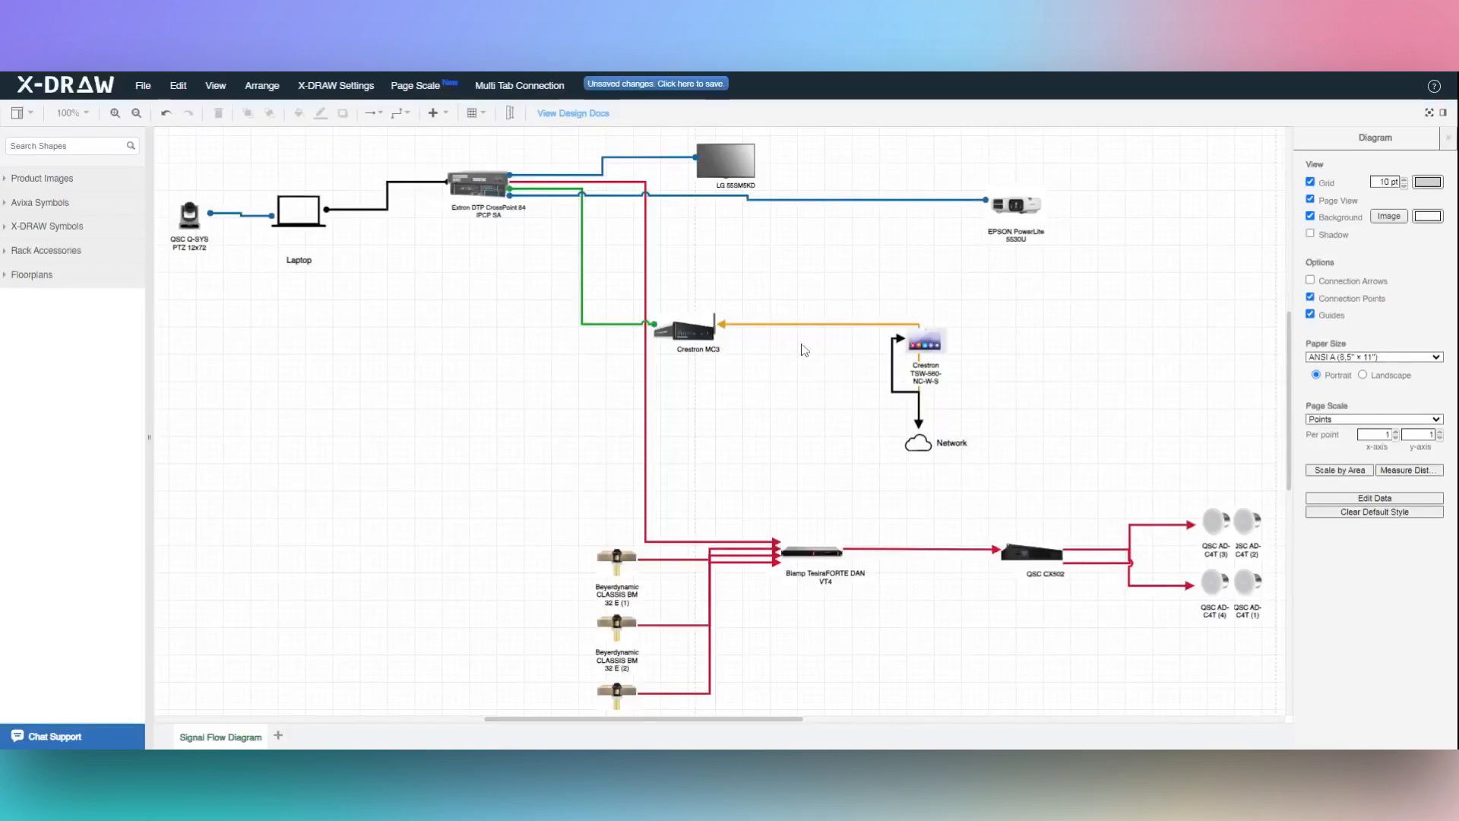
left_click(866, 208)
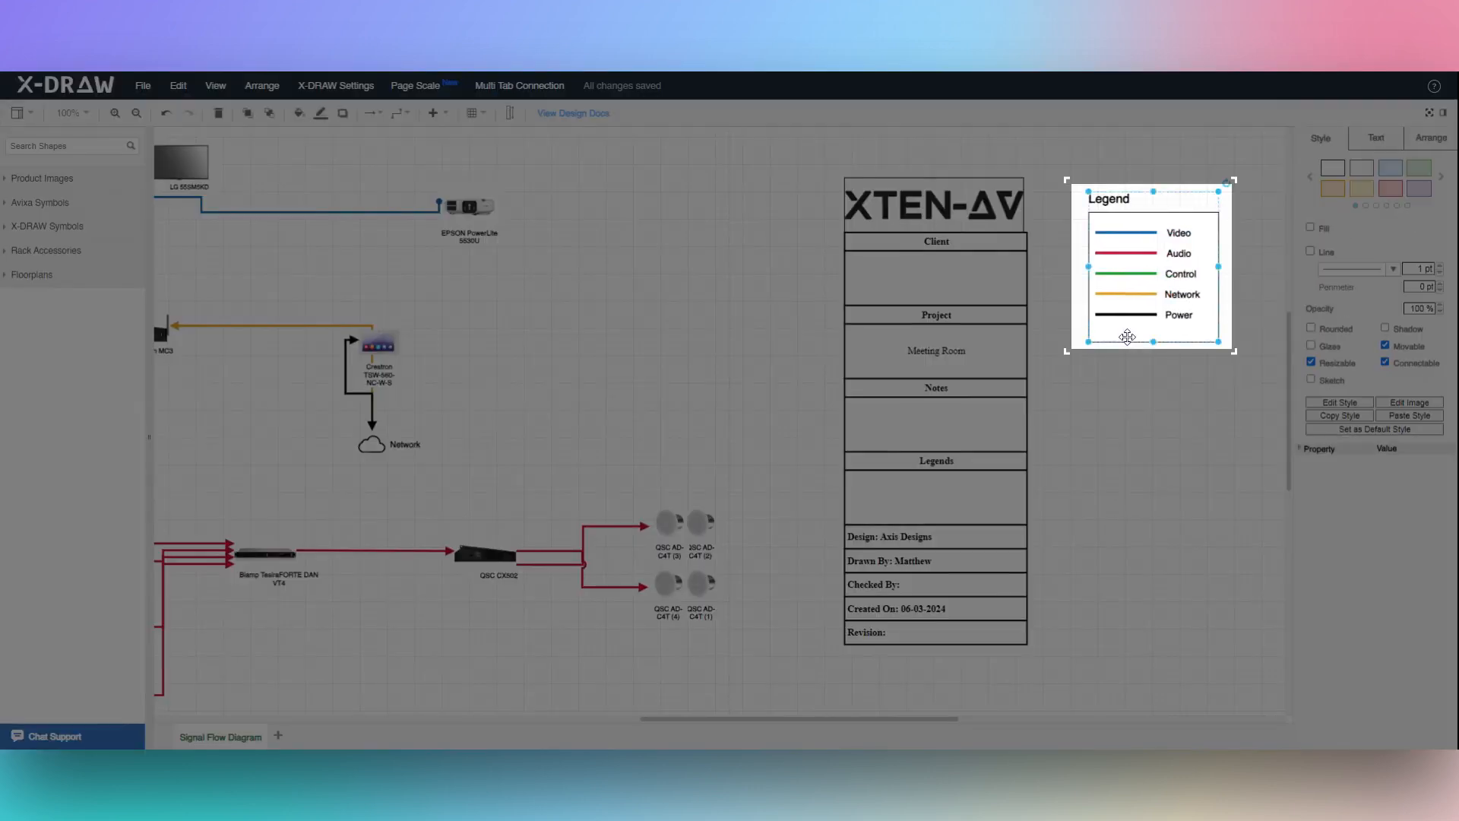
left_click(573, 112)
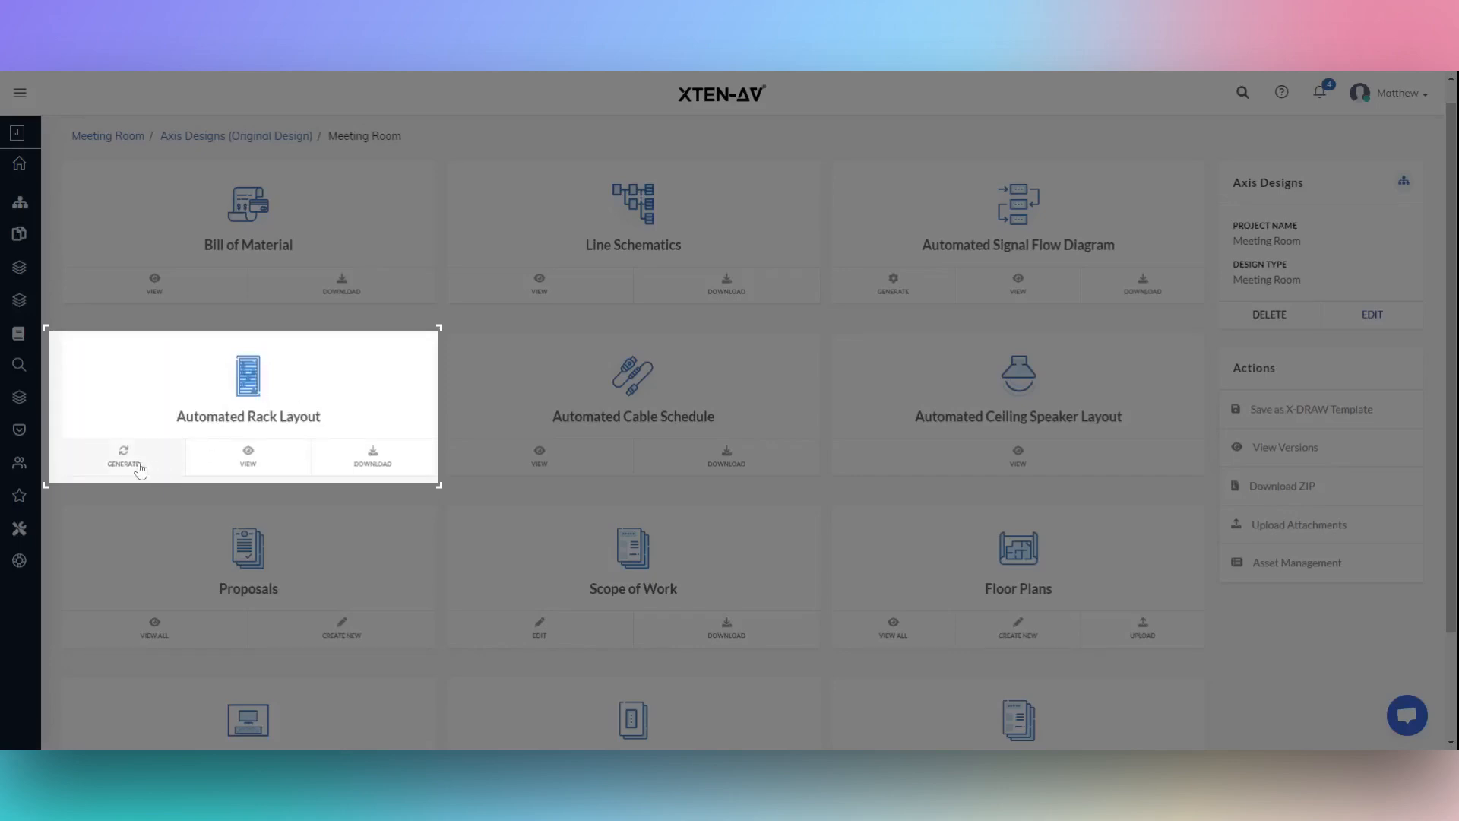
mouse_move(121, 456)
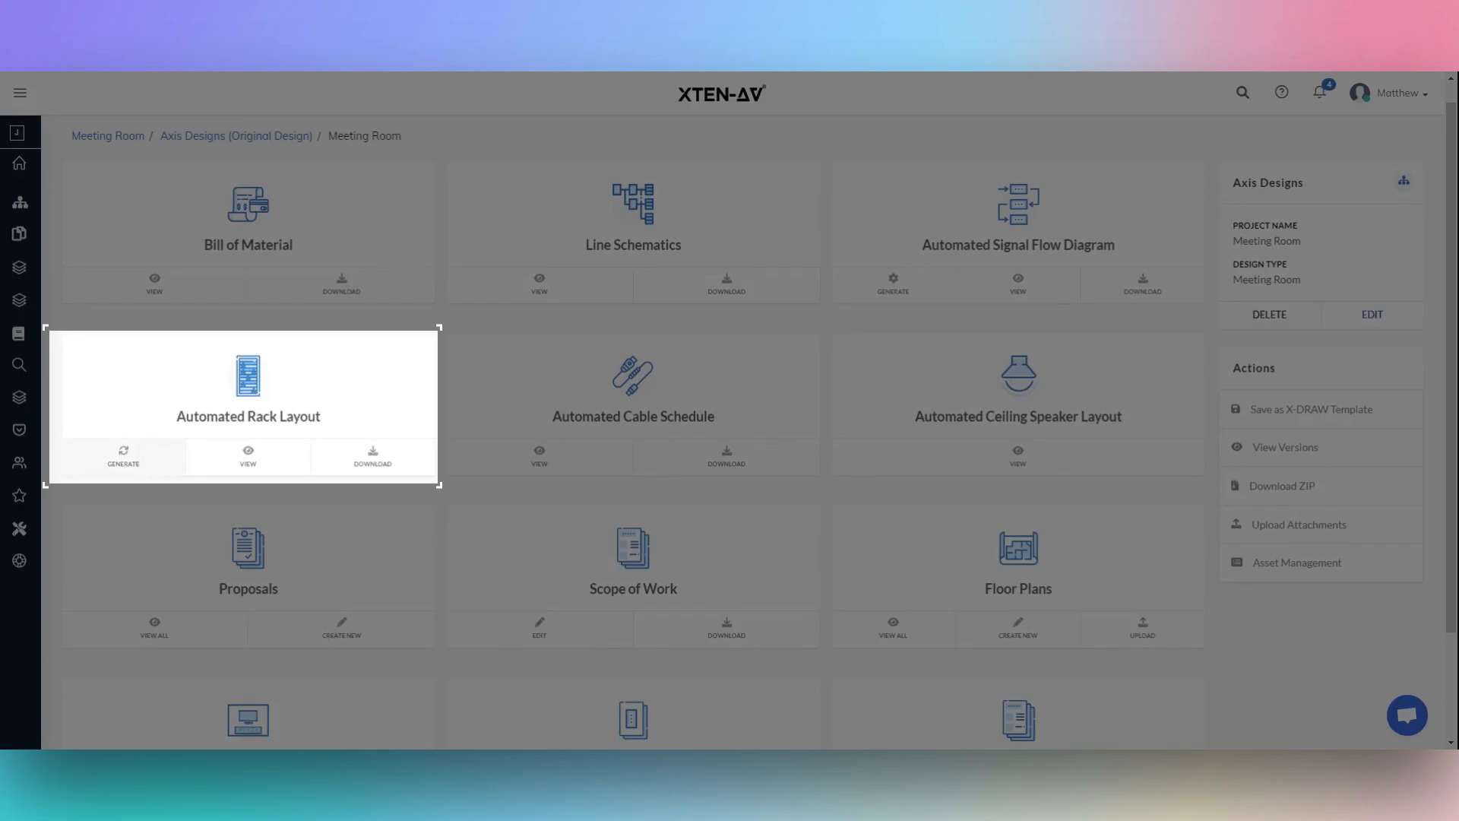
- Generate the automated 9U rack layout and select the equipment rack on the canvas
left_click(248, 456)
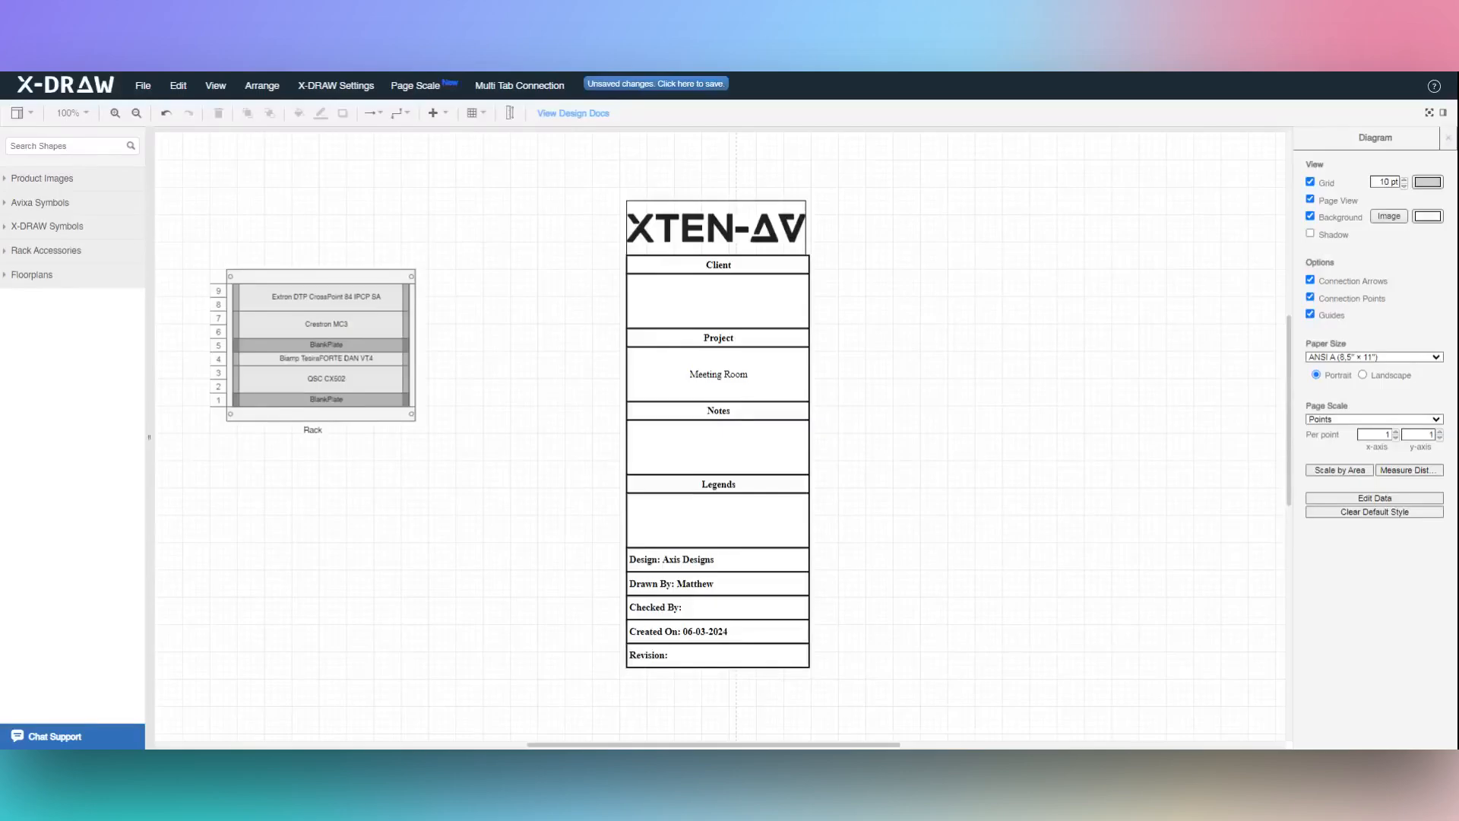
left_click(320, 344)
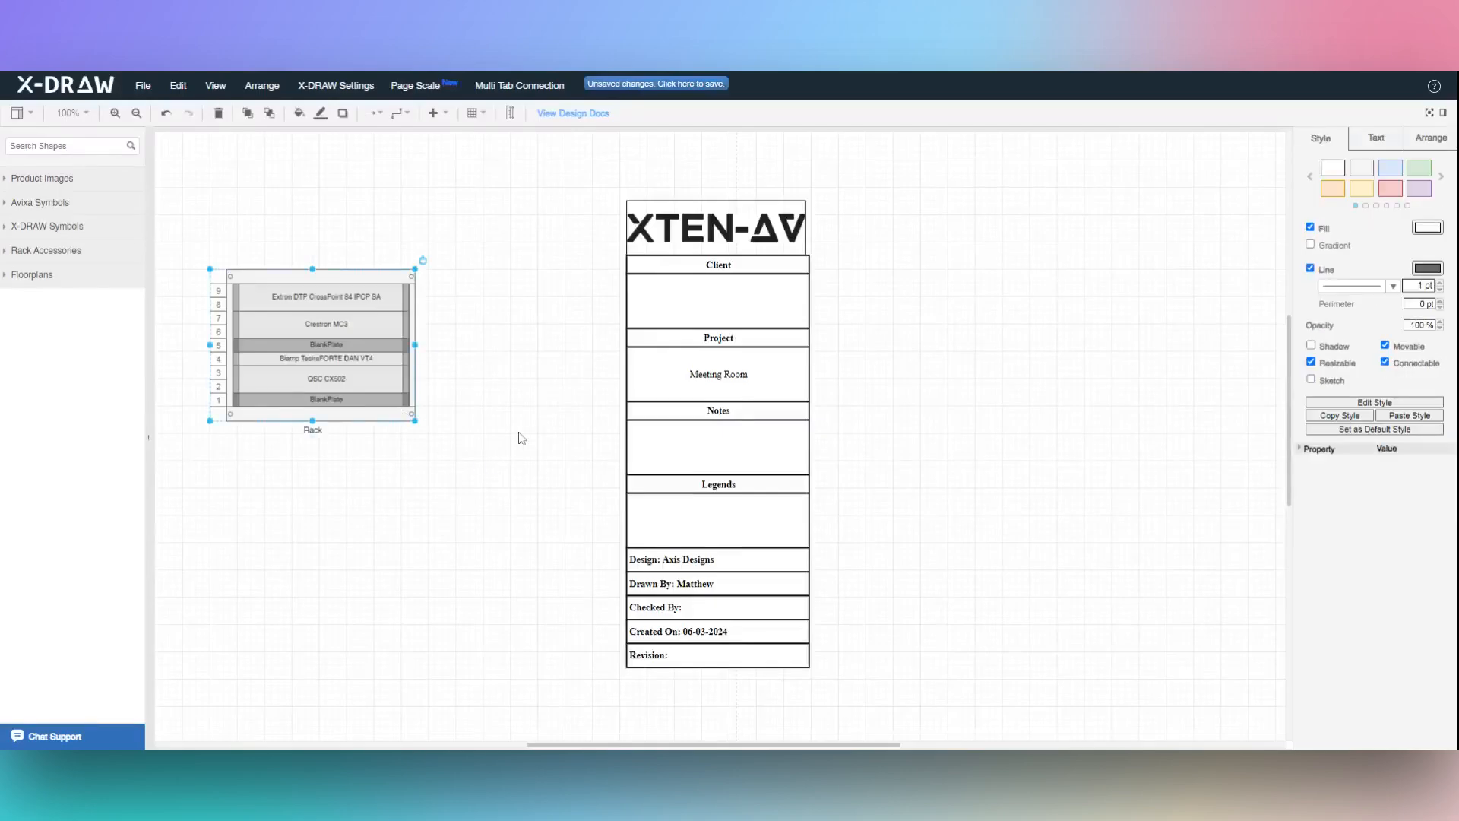
mouse_move(407, 494)
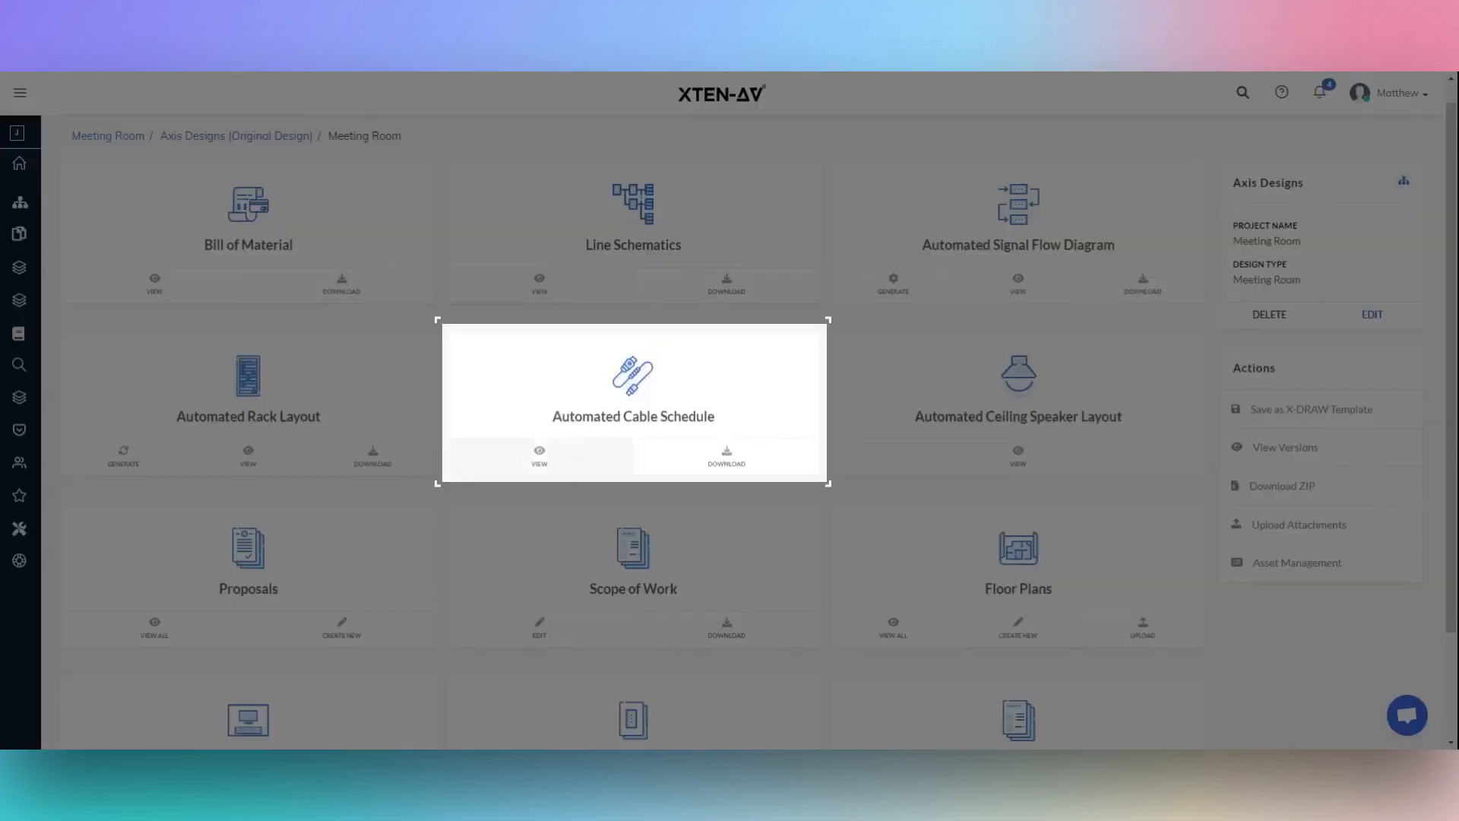
- Enter 45 Meters as cable HD-1002's length in the first schedule row
left_click(538, 457)
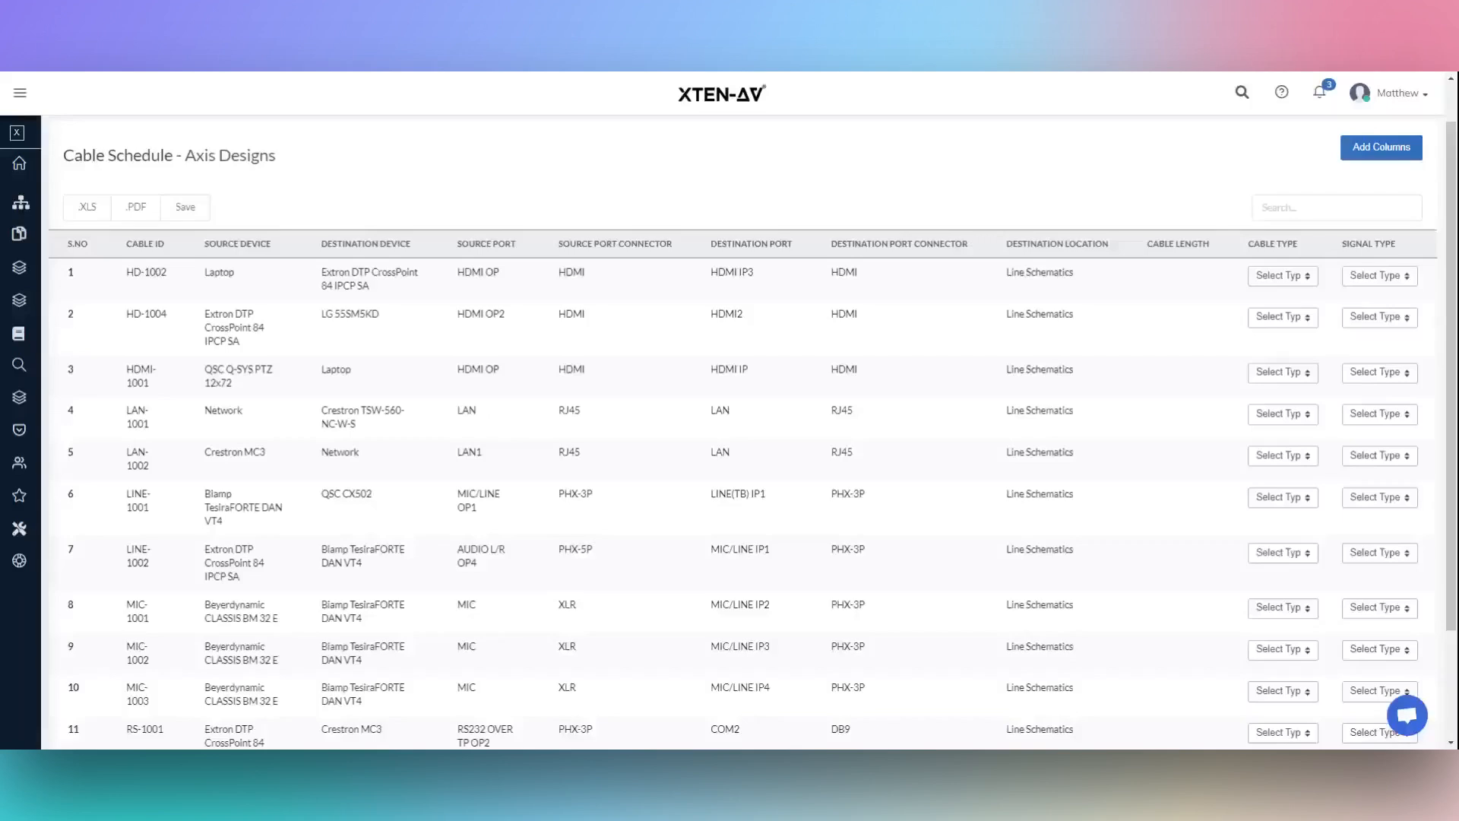
mouse_move(373, 258)
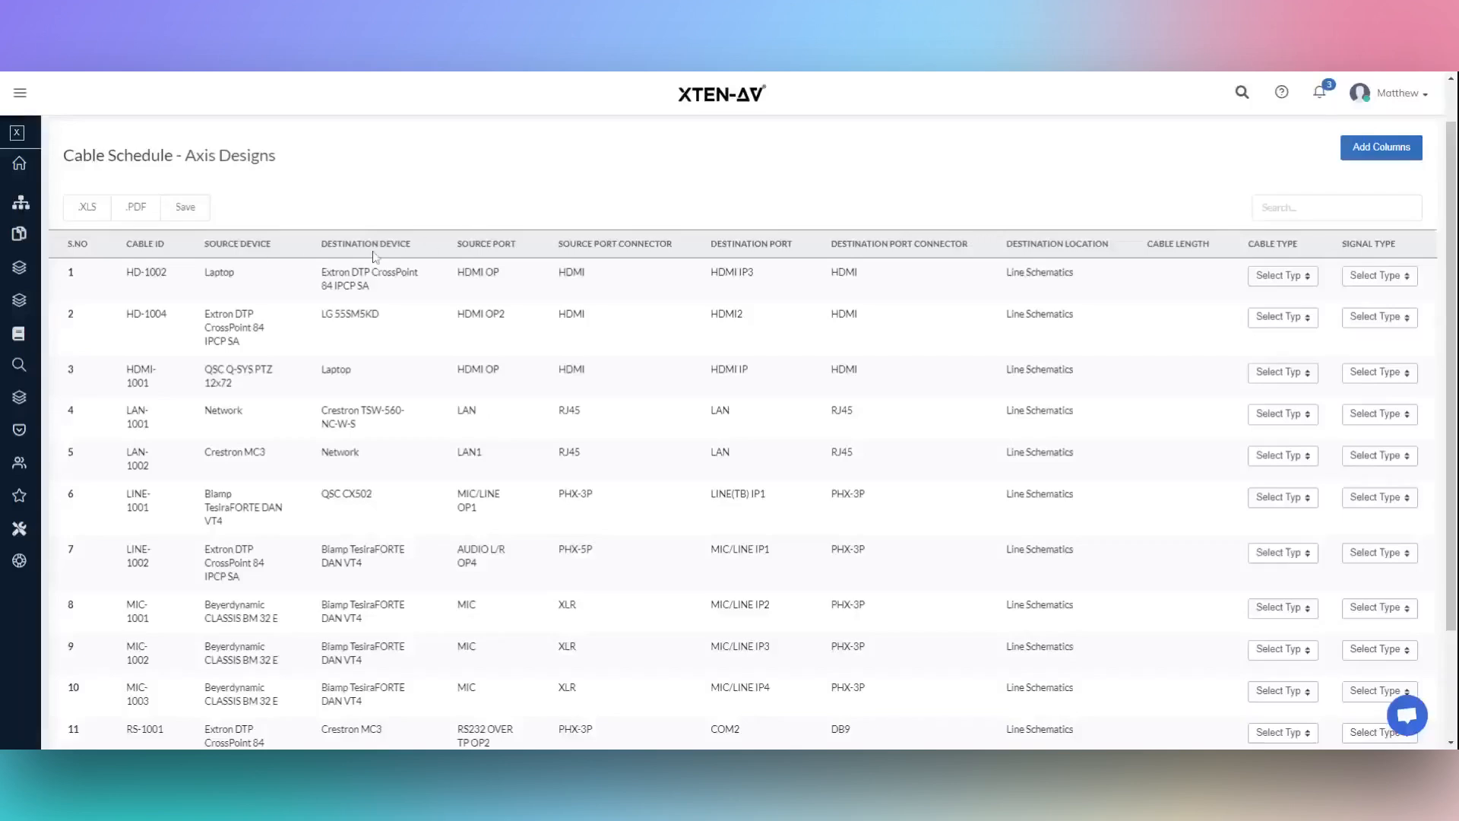
mouse_move(701, 252)
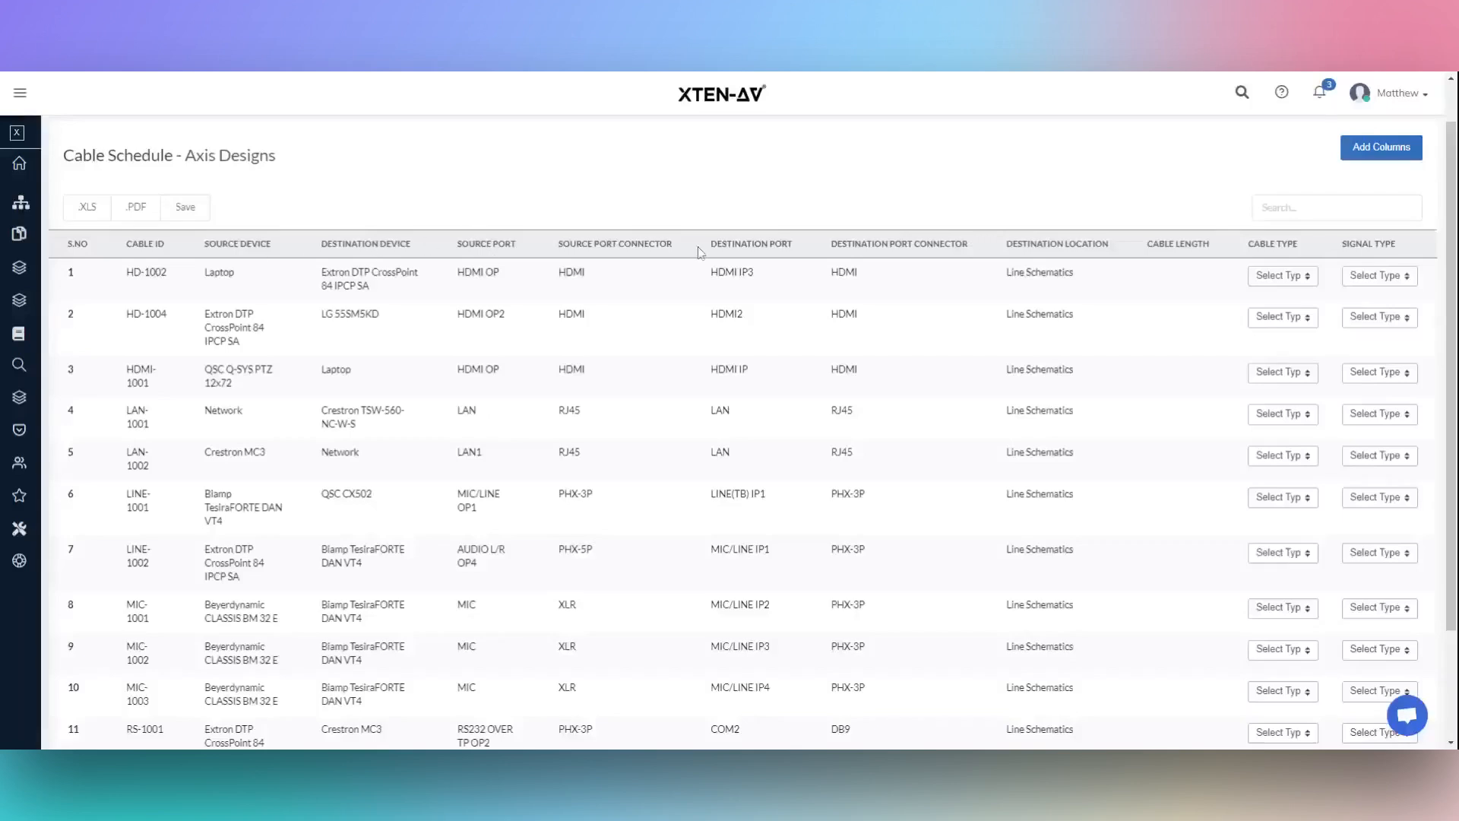
mouse_move(1047, 297)
type("45 Me")
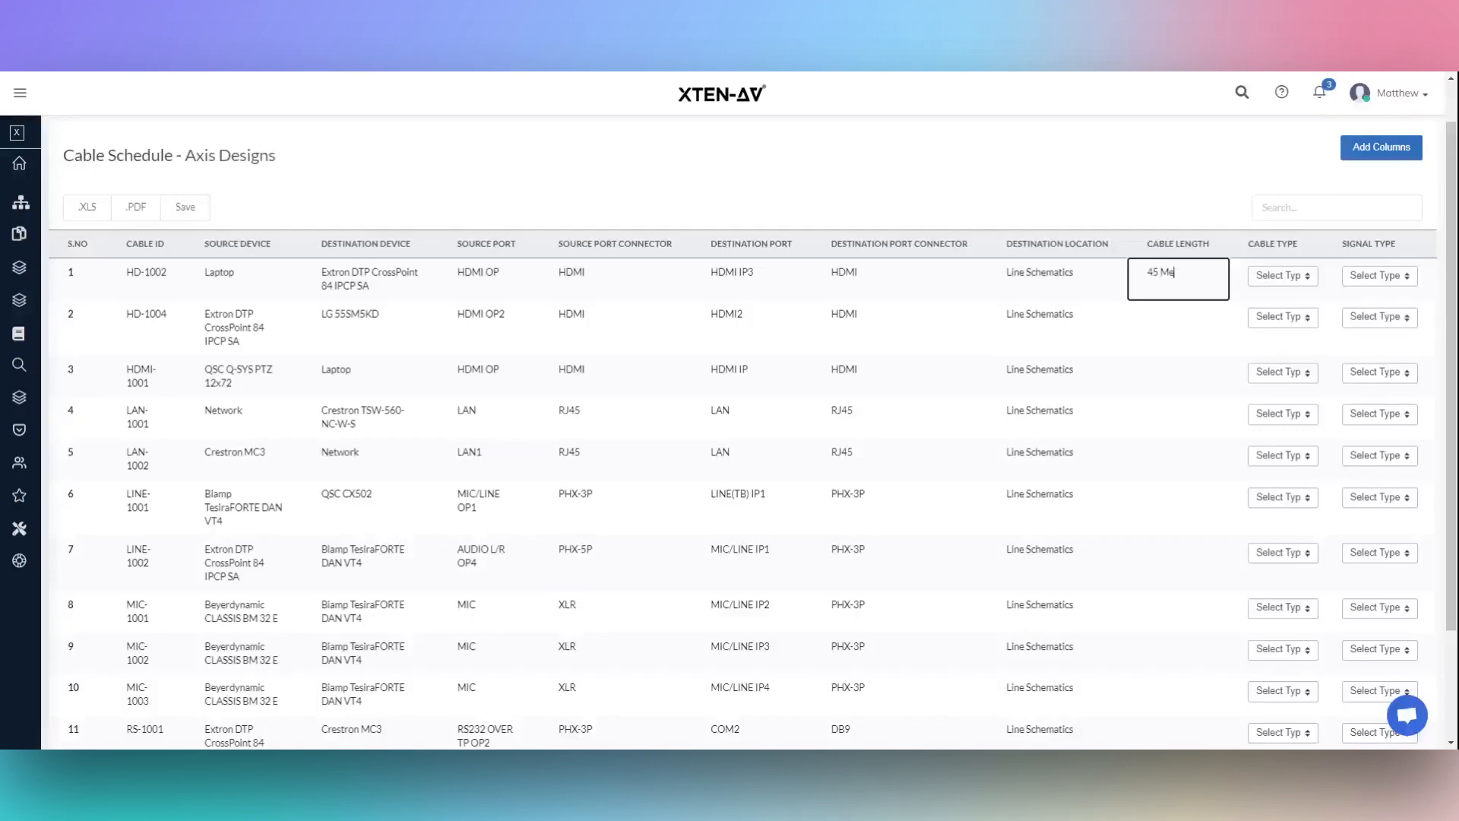
type("ters")
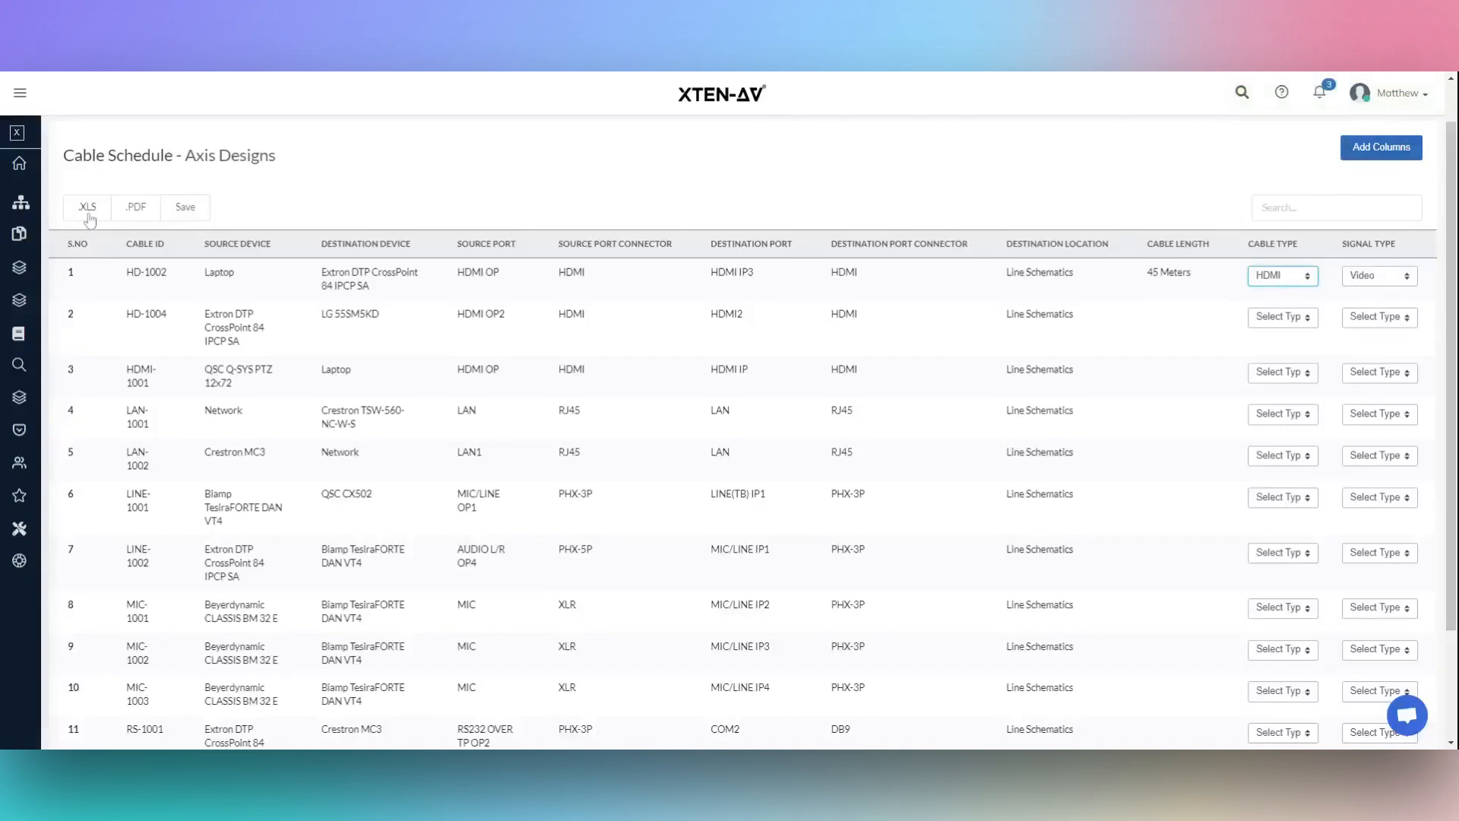
mouse_move(306, 215)
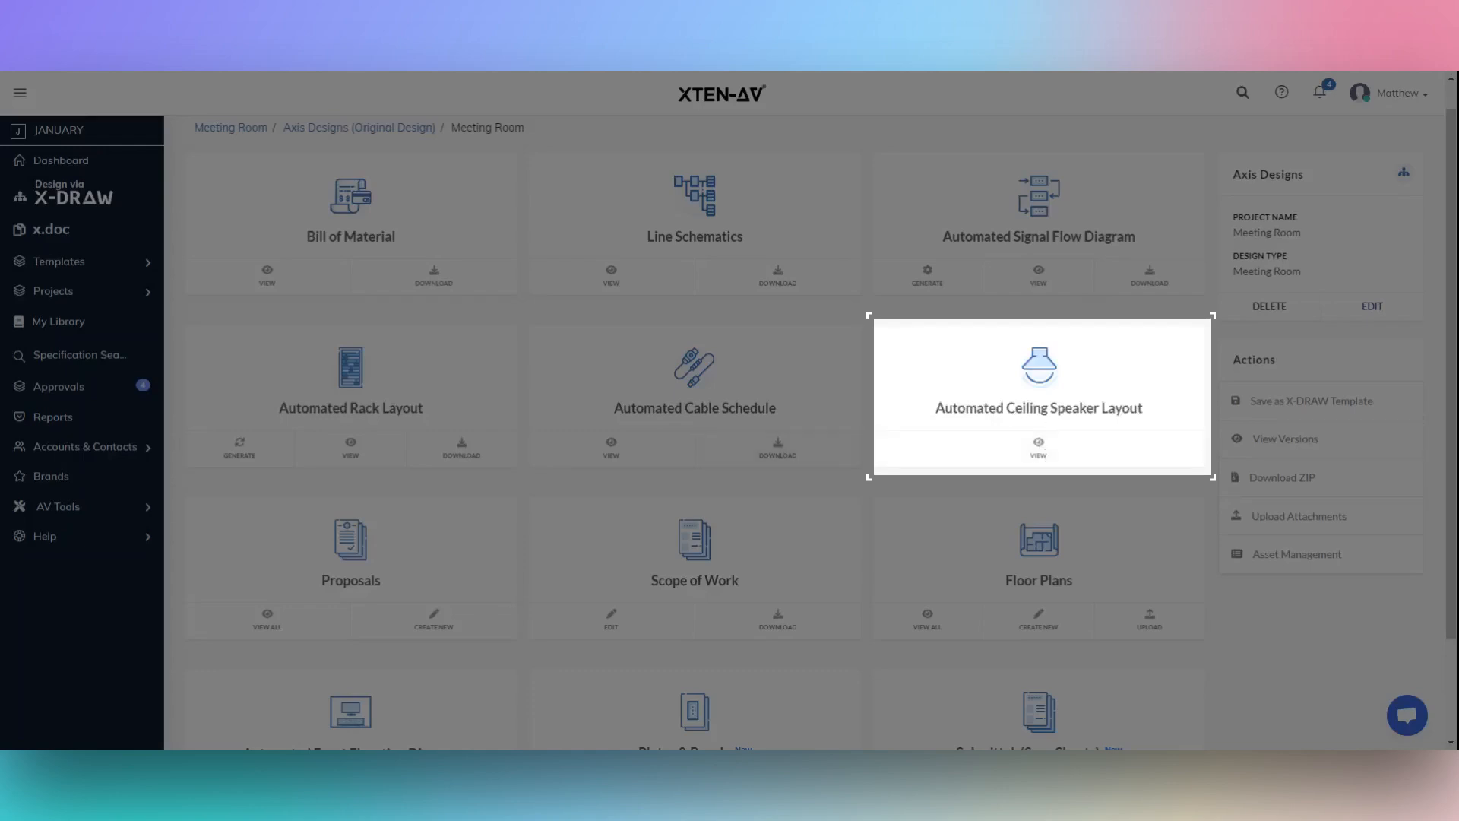
- Generate a JBL 8124 layout of six partially overlapping speakers for a 20x15x10 ft room
left_click(1037, 446)
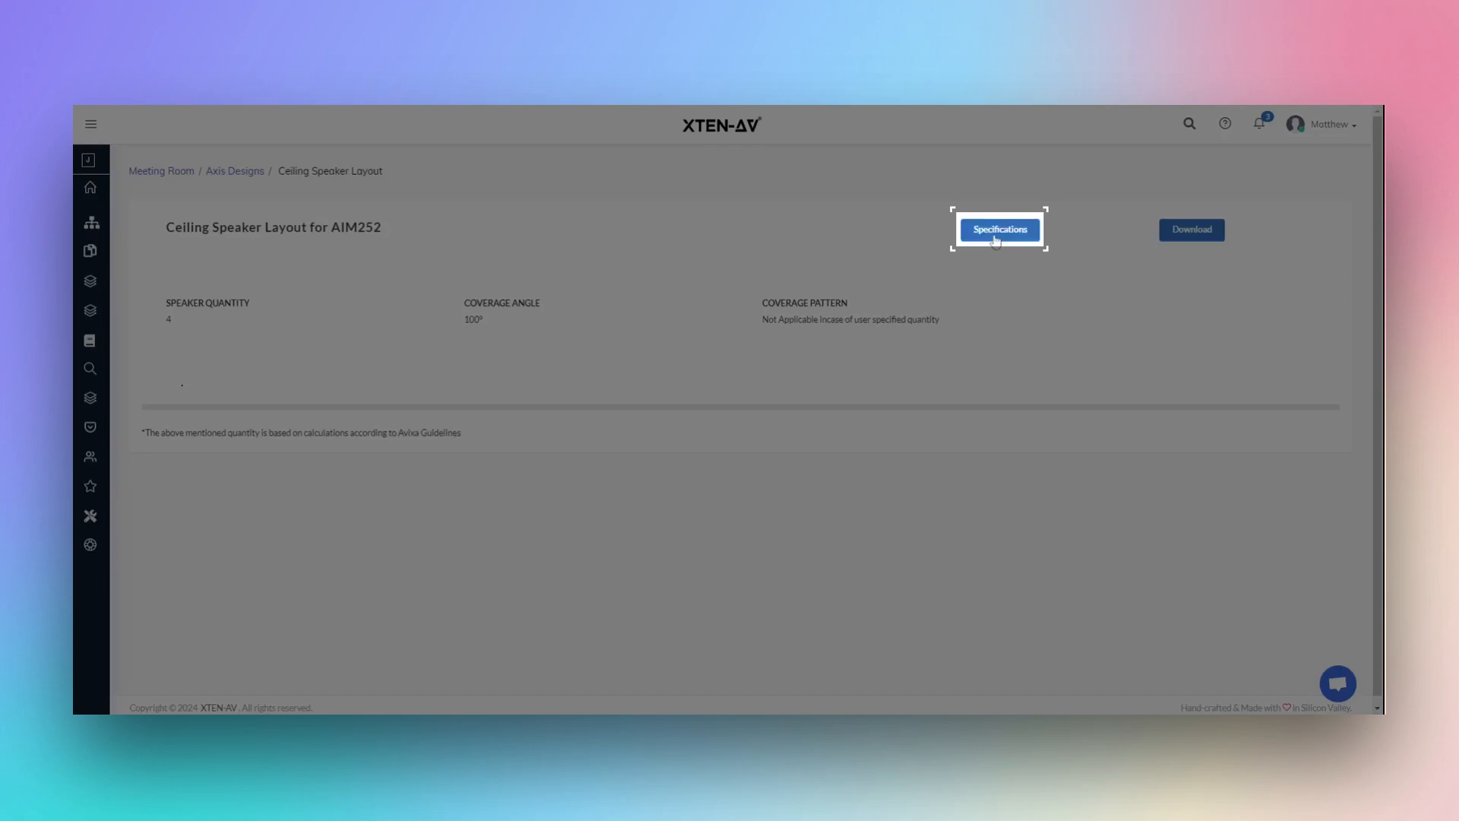
left_click(999, 230)
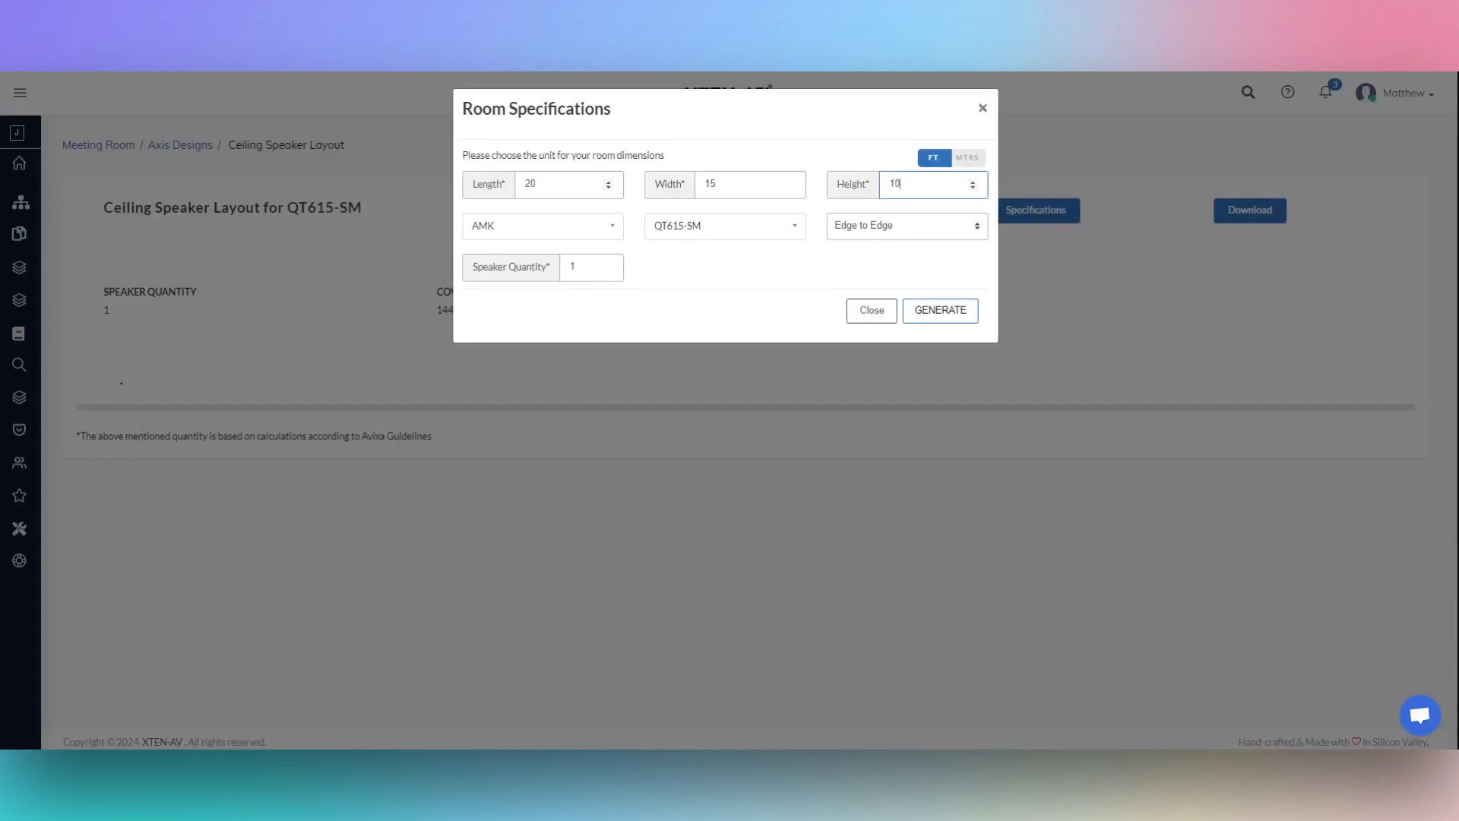
left_click(542, 225)
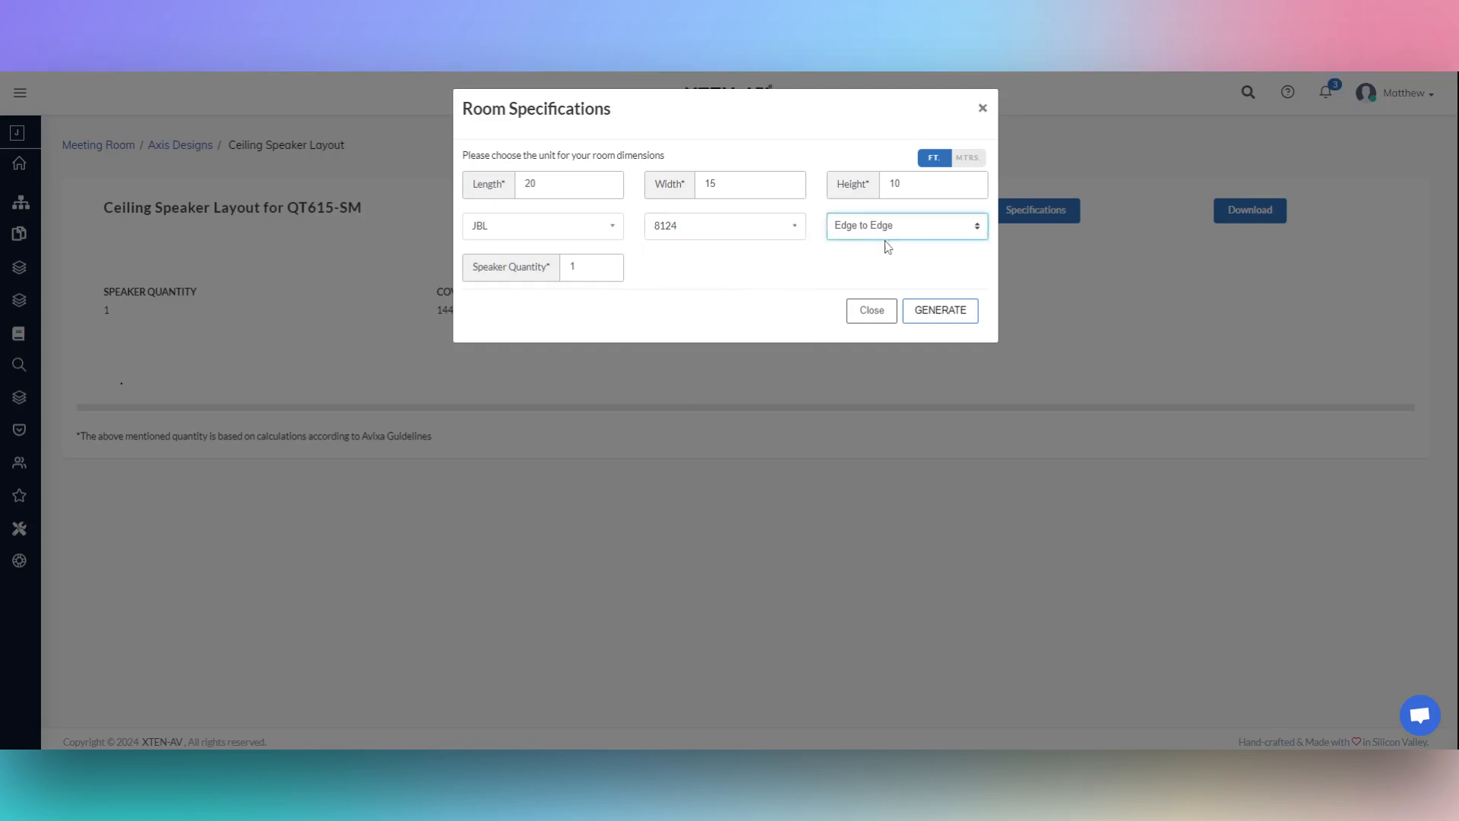
left_click(905, 225)
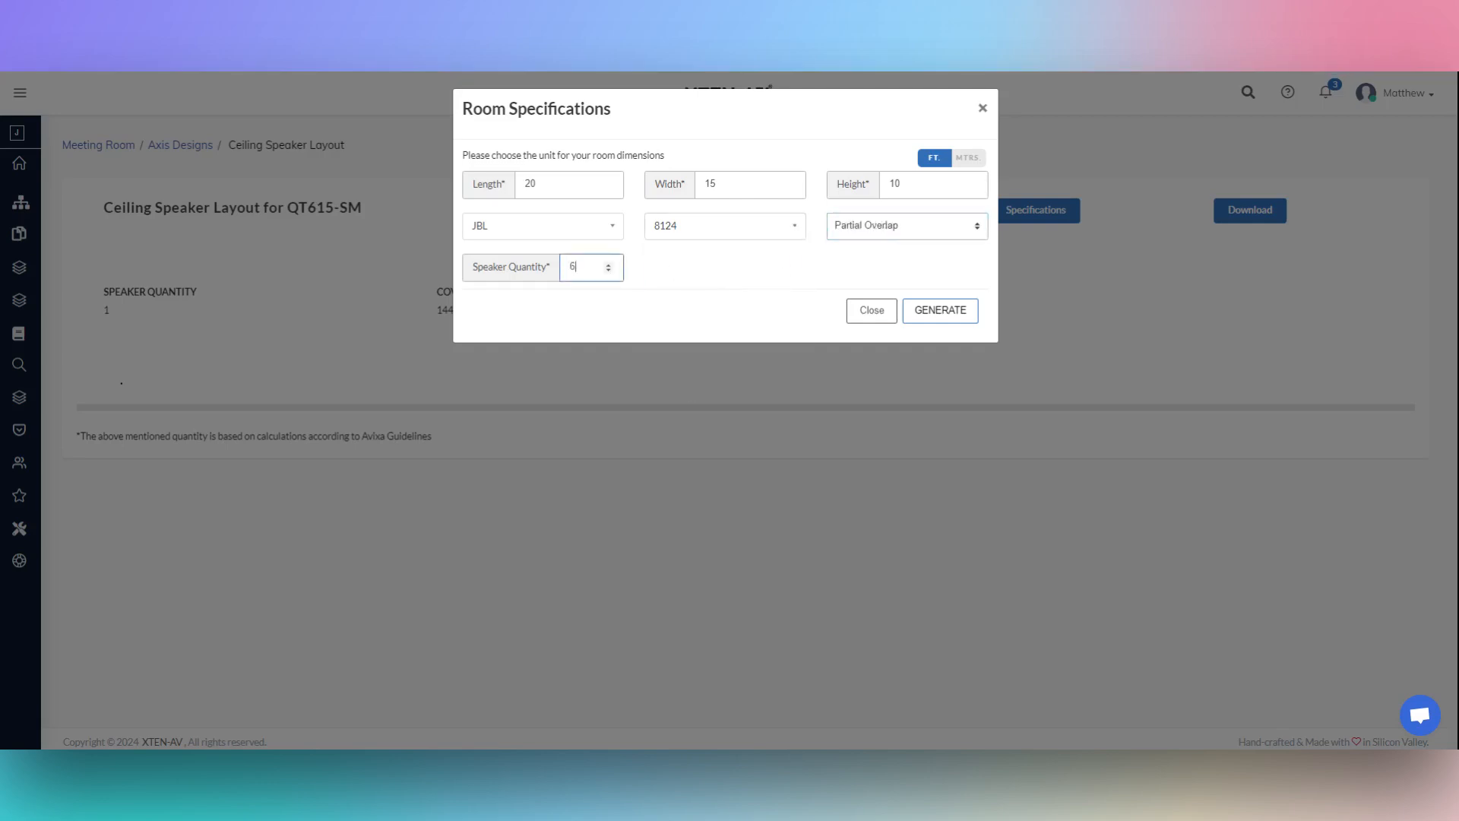
left_click(940, 310)
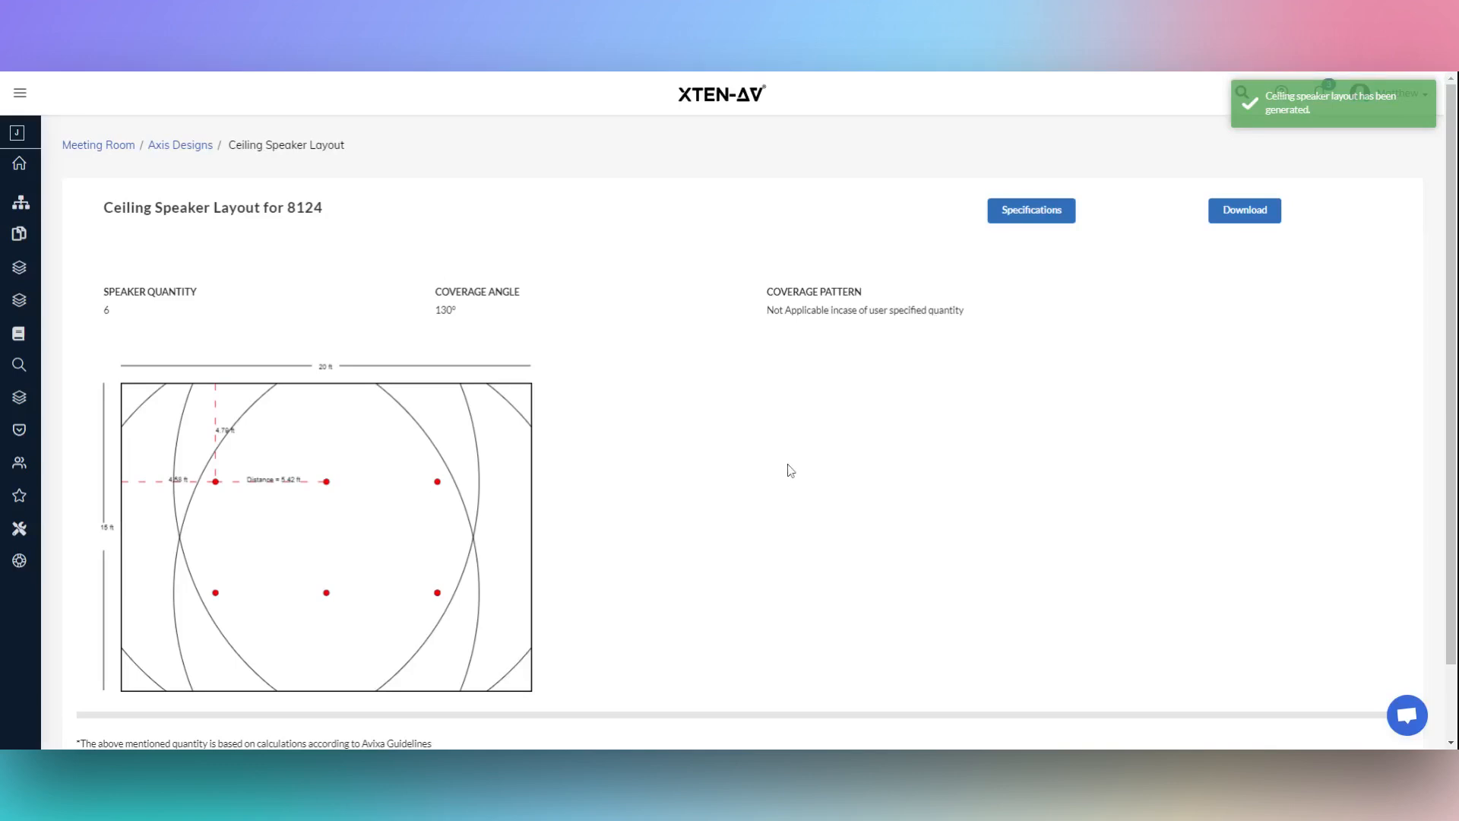
scroll("down", 3)
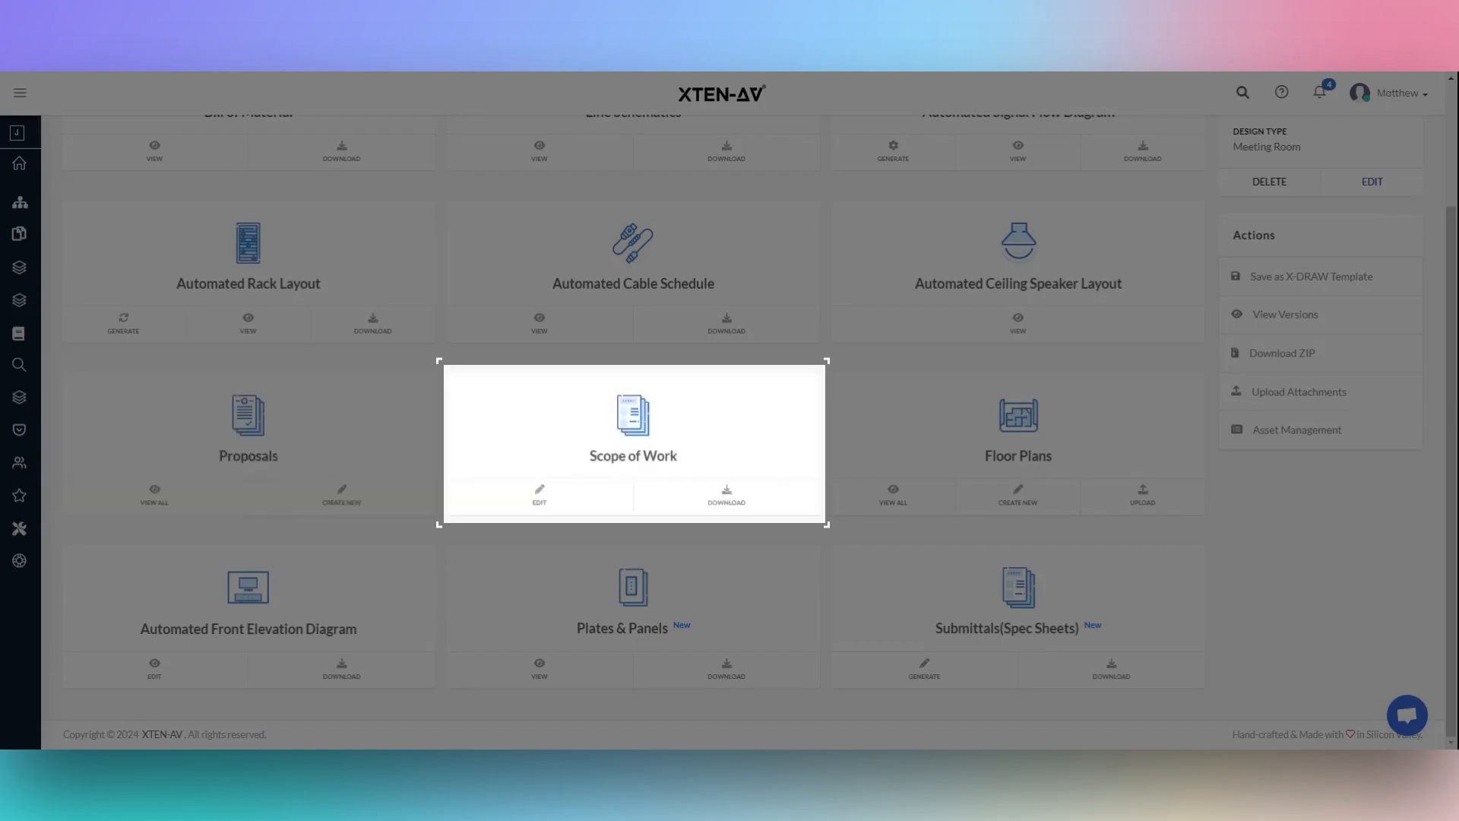
mouse_move(642, 474)
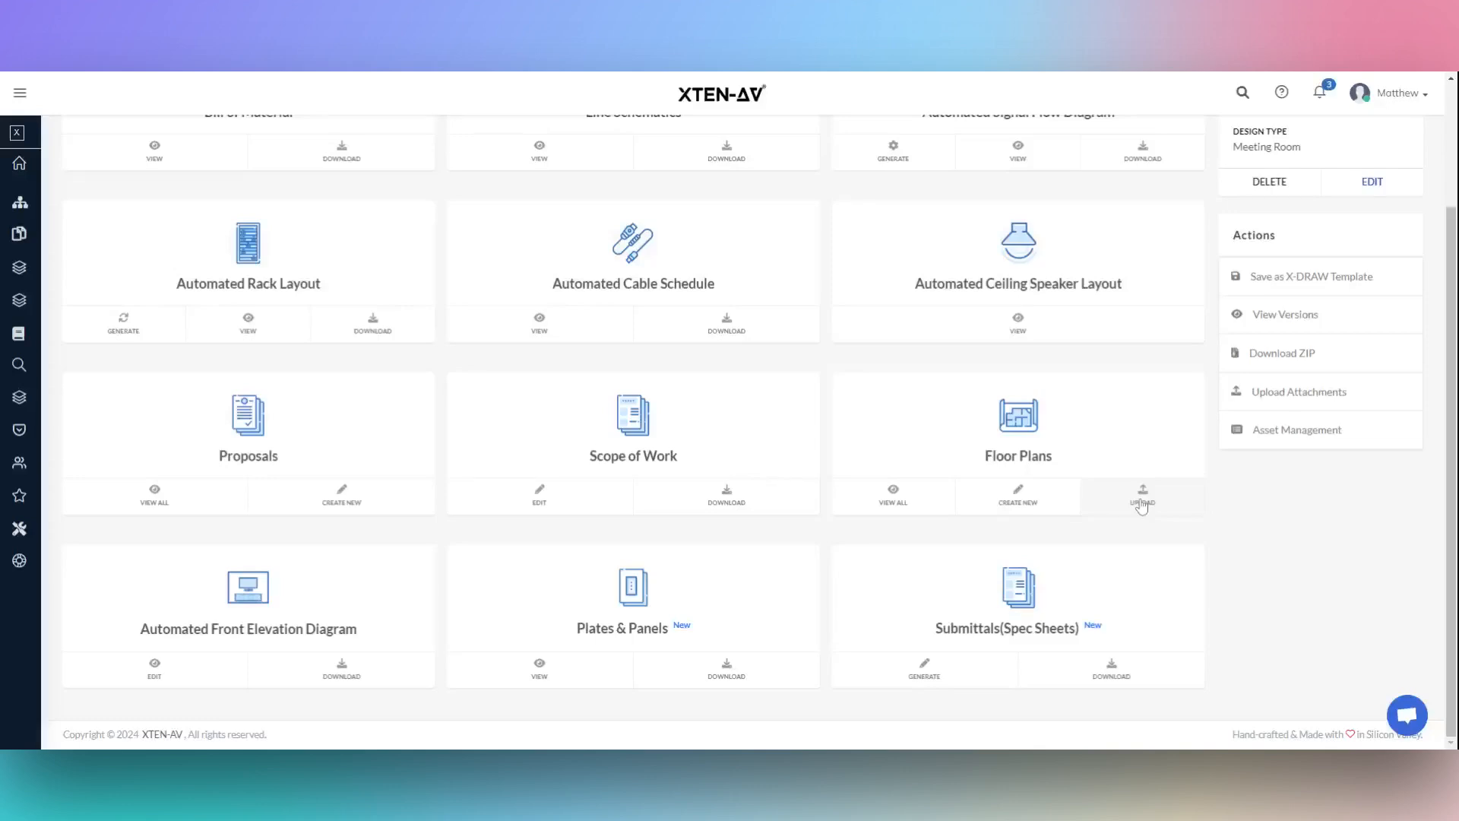
- Open the floor plan upload dialog from the design documents page
left_click(1141, 497)
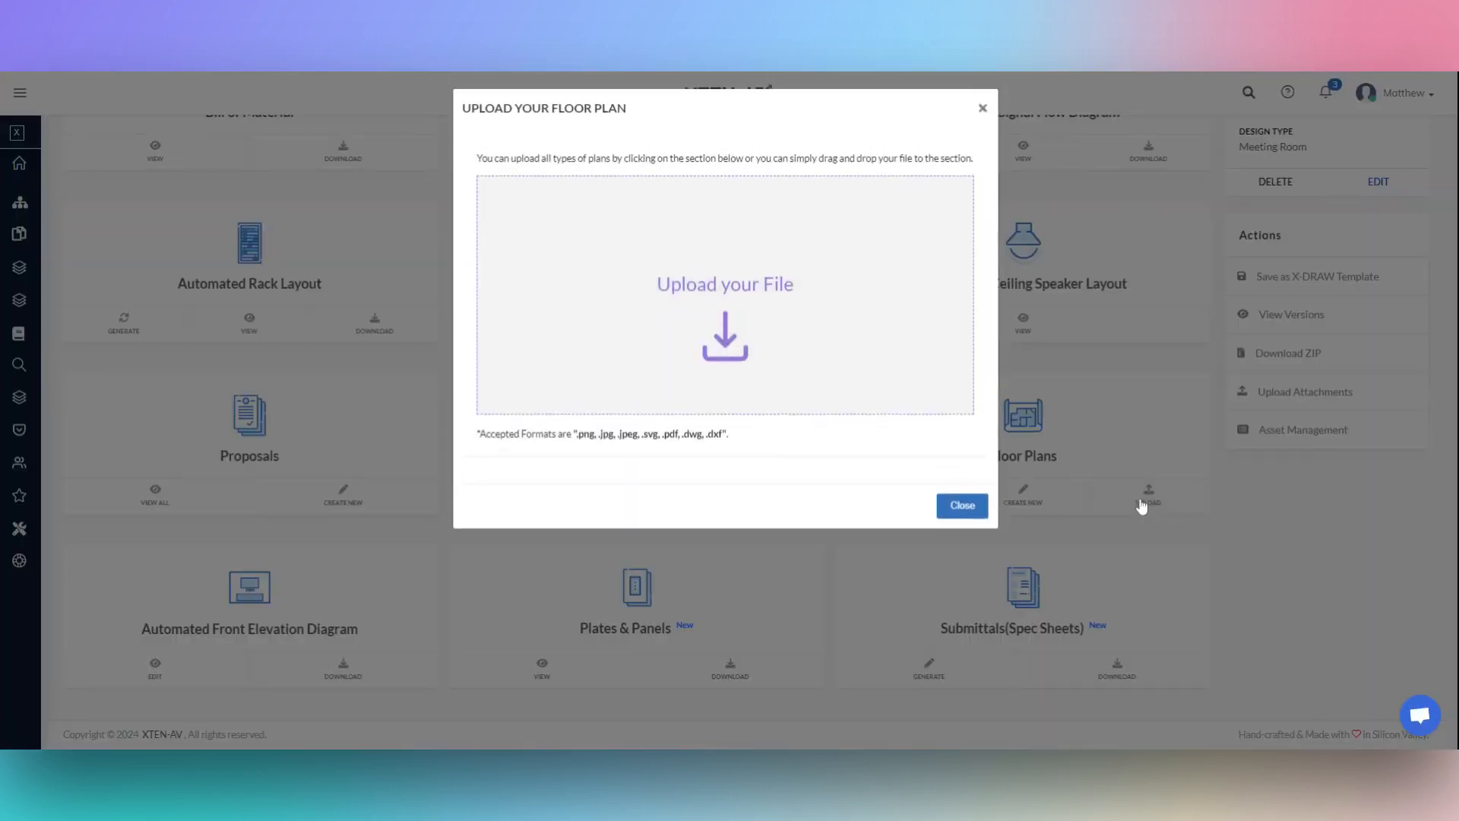
mouse_move(600, 444)
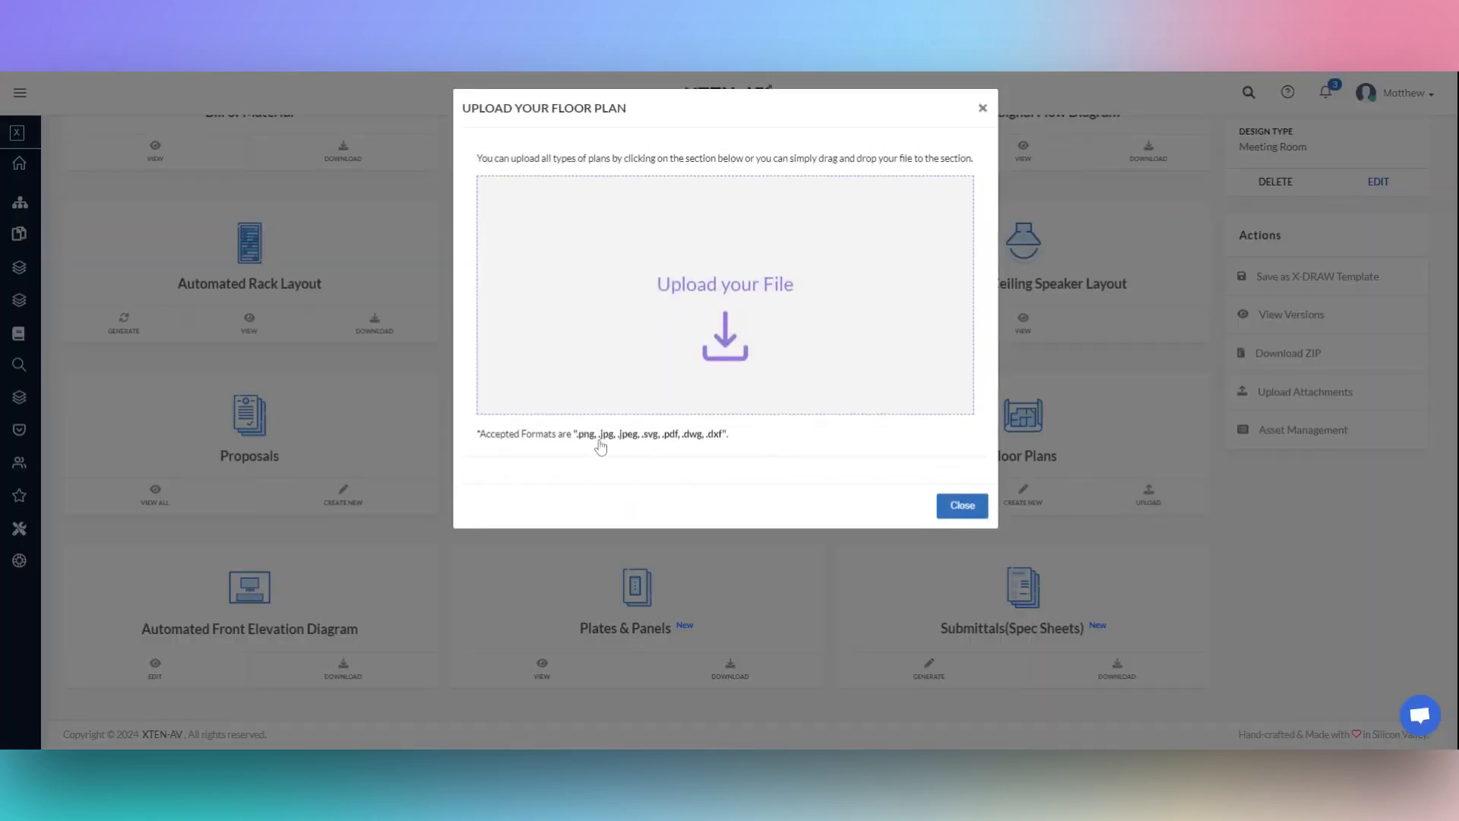
mouse_move(675, 444)
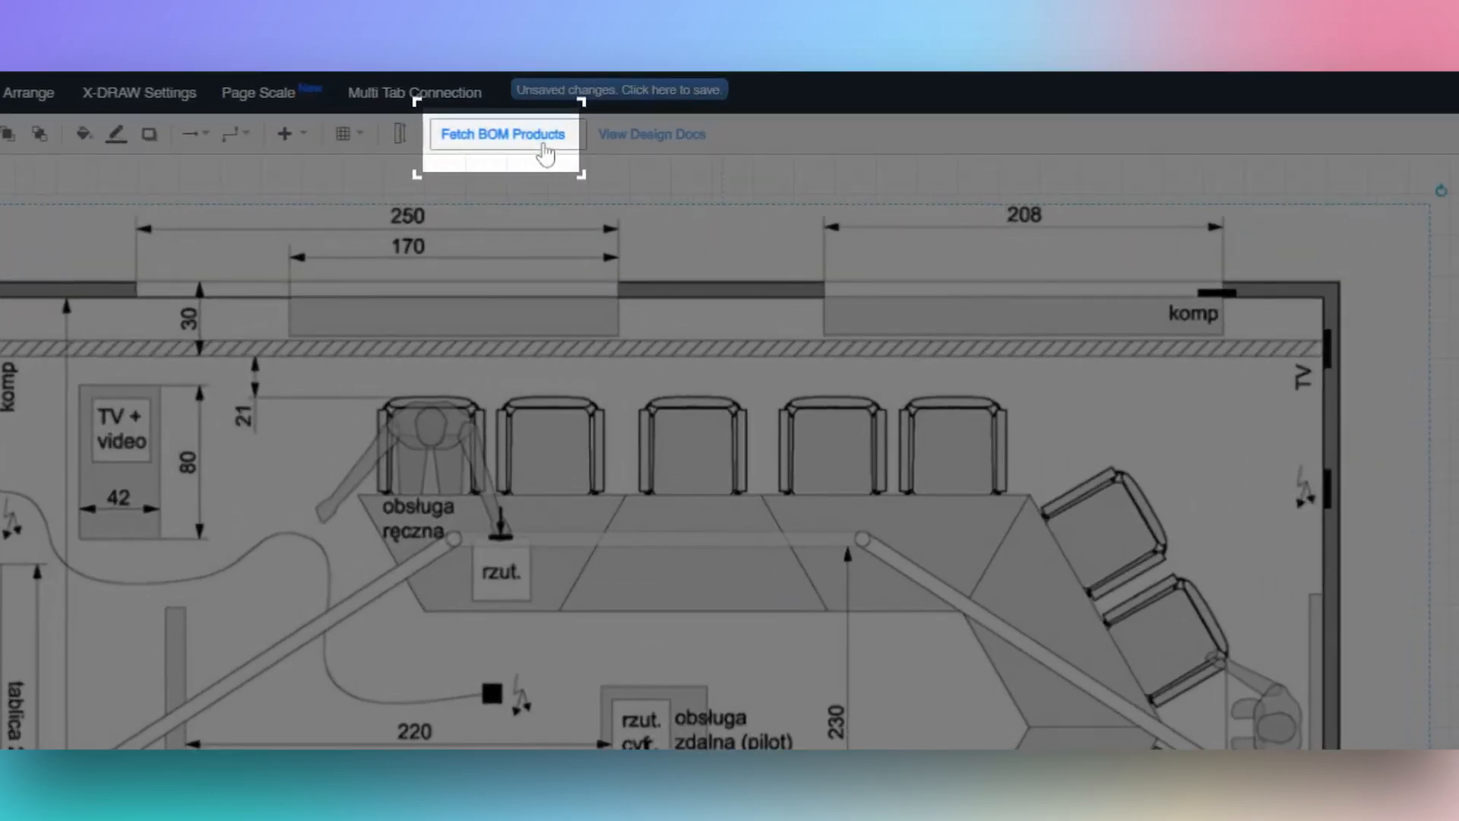
- Fetch the BOM product images onto the floor plan and place a CCTV camera symbol
left_click(501, 134)
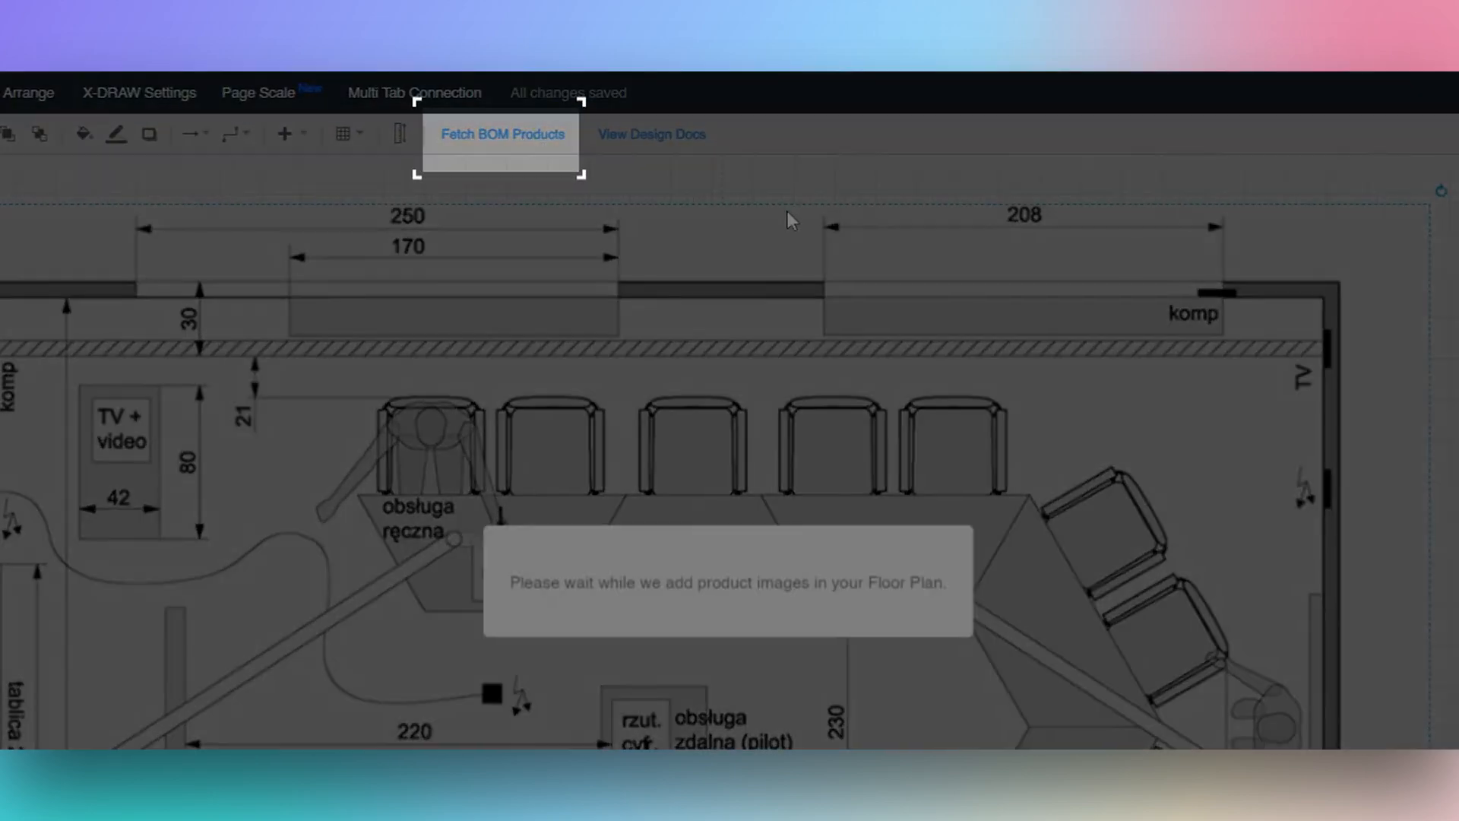
left_click(501, 134)
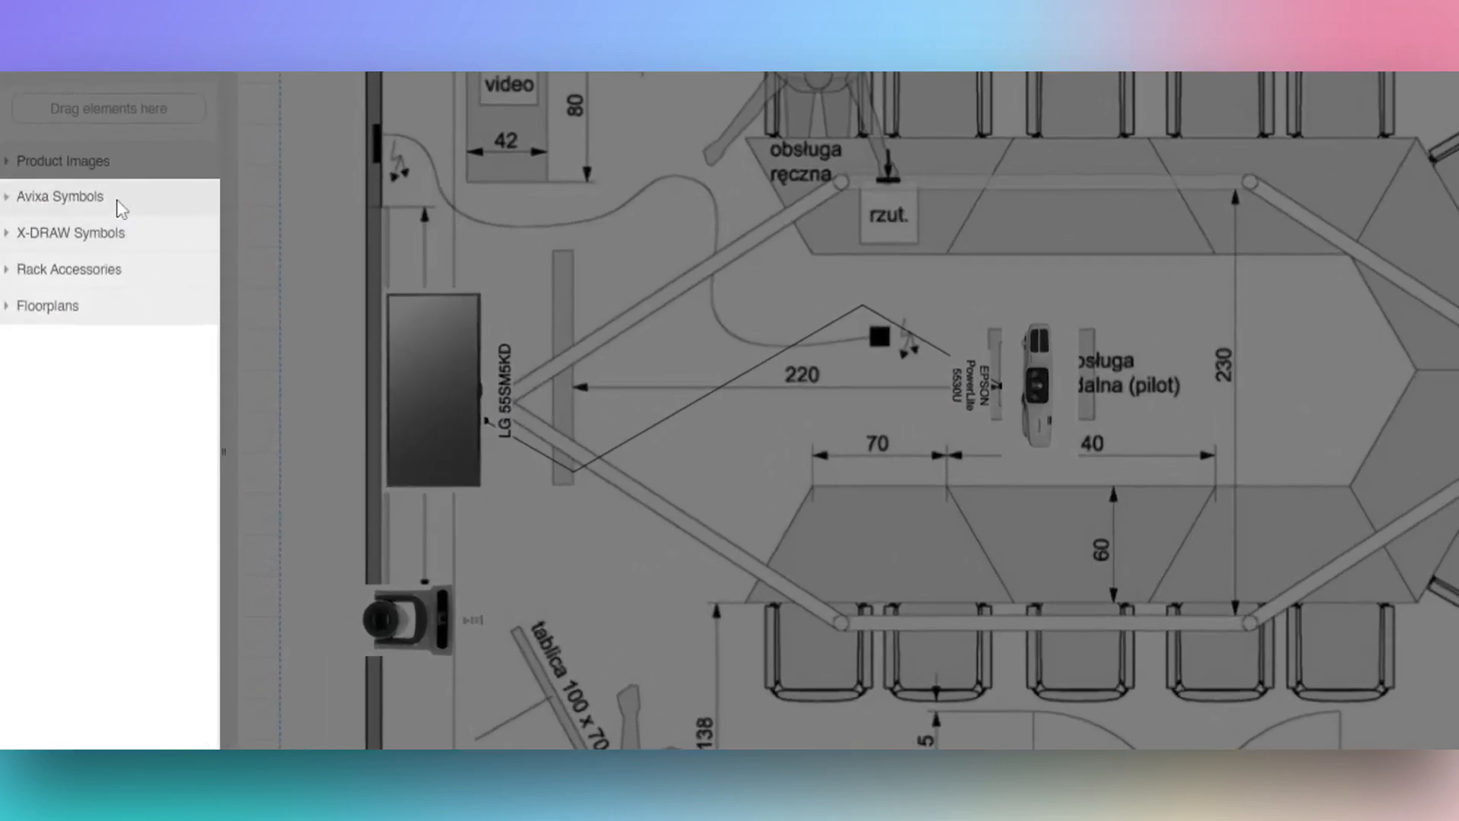
mouse_move(137, 218)
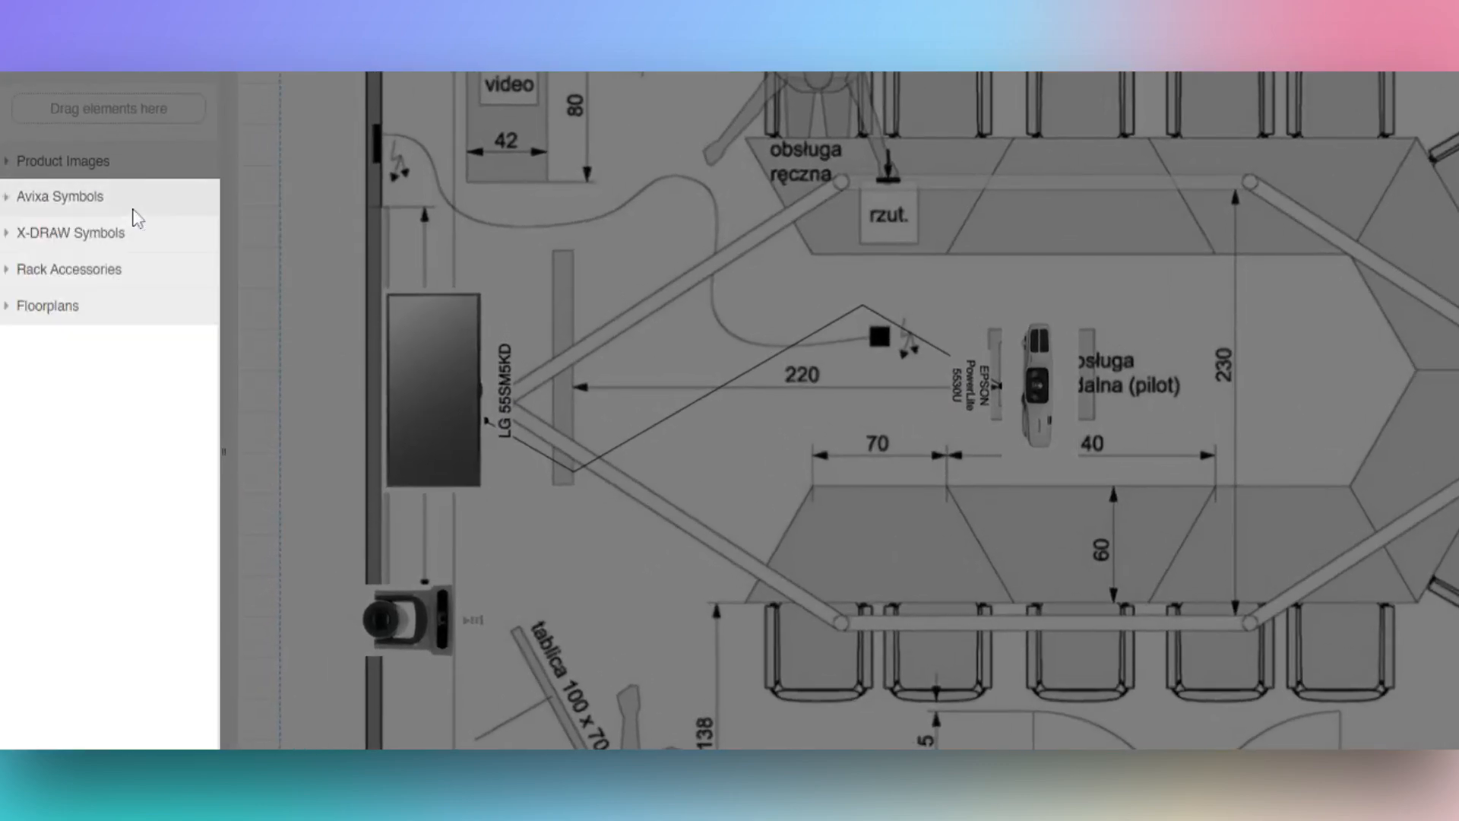
left_click(71, 233)
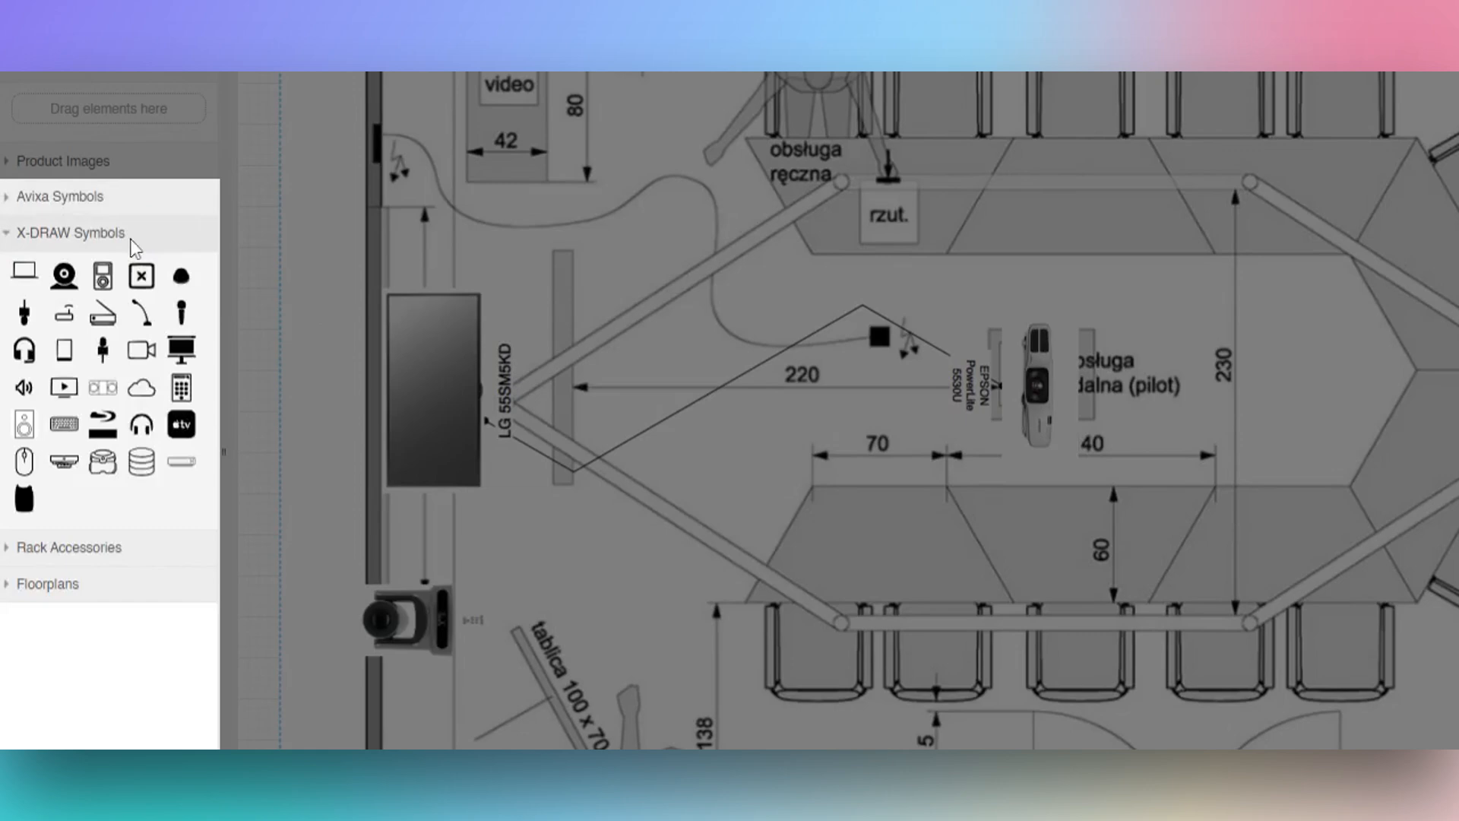
left_click(46, 584)
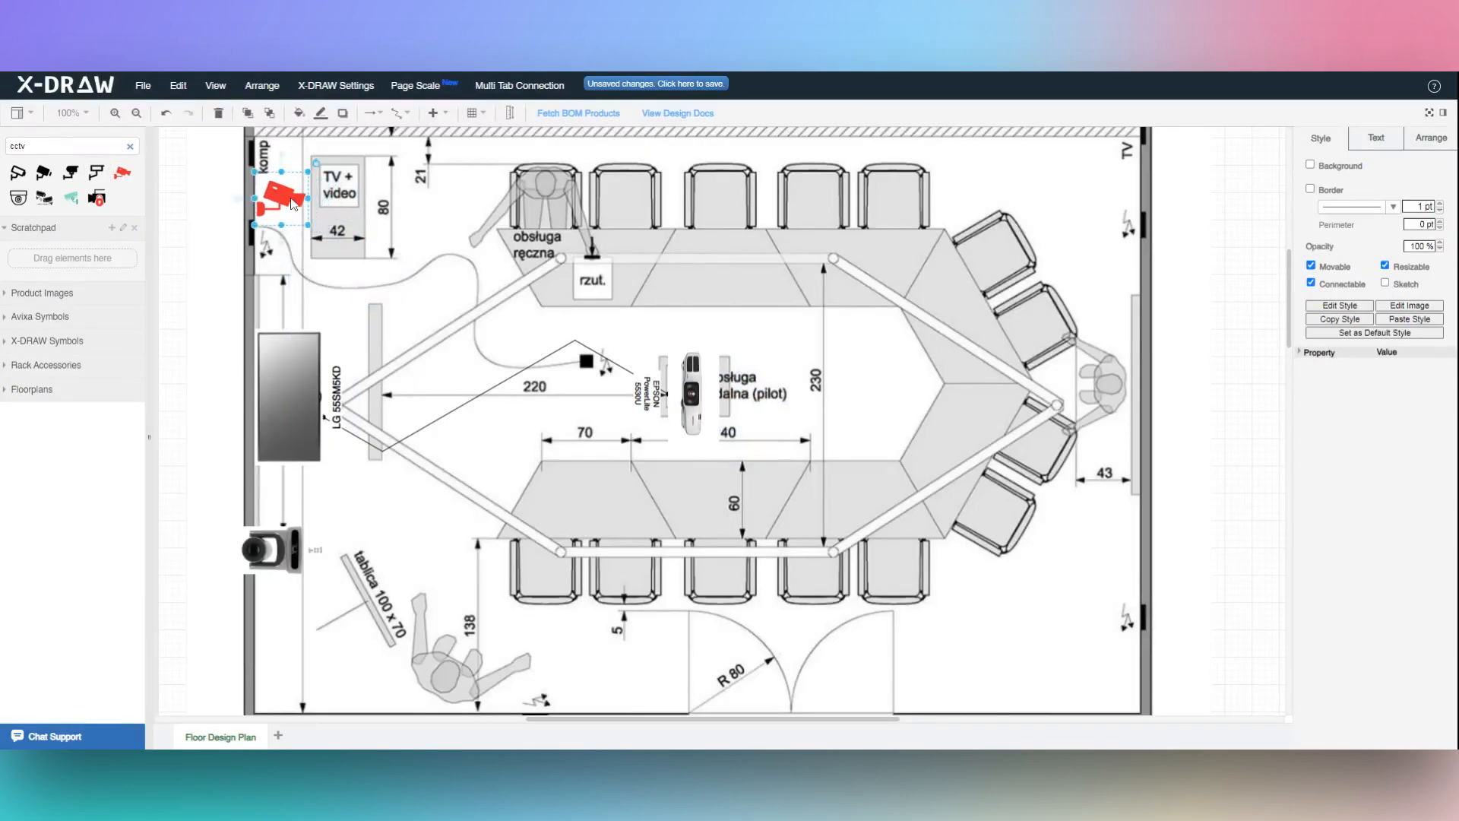
left_click(177, 203)
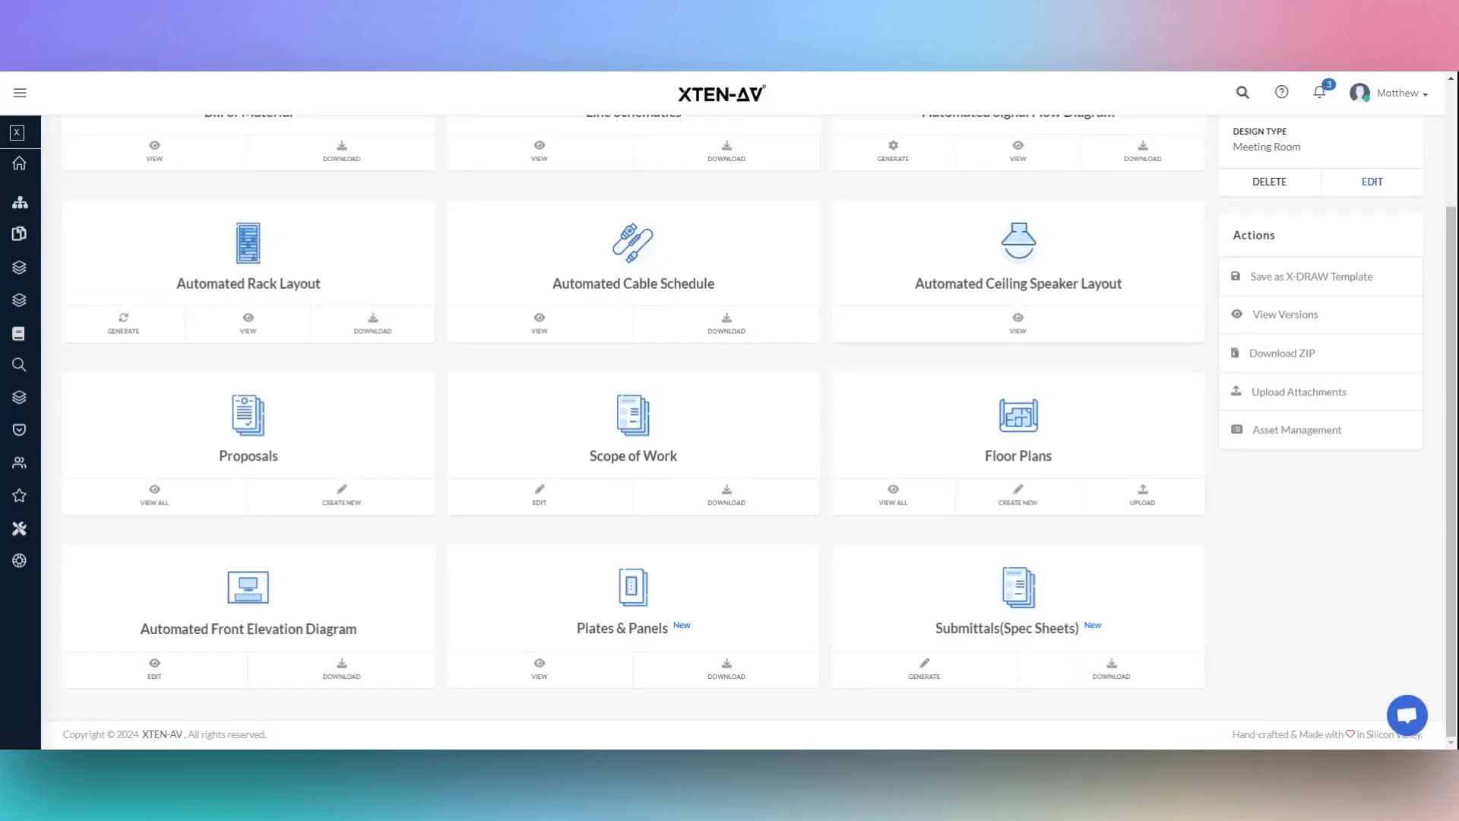
- Set a 12 ft elevation with the QSC Q-SYS PTZ 12x72 camera and LG 55SM5KD display
left_click(153, 671)
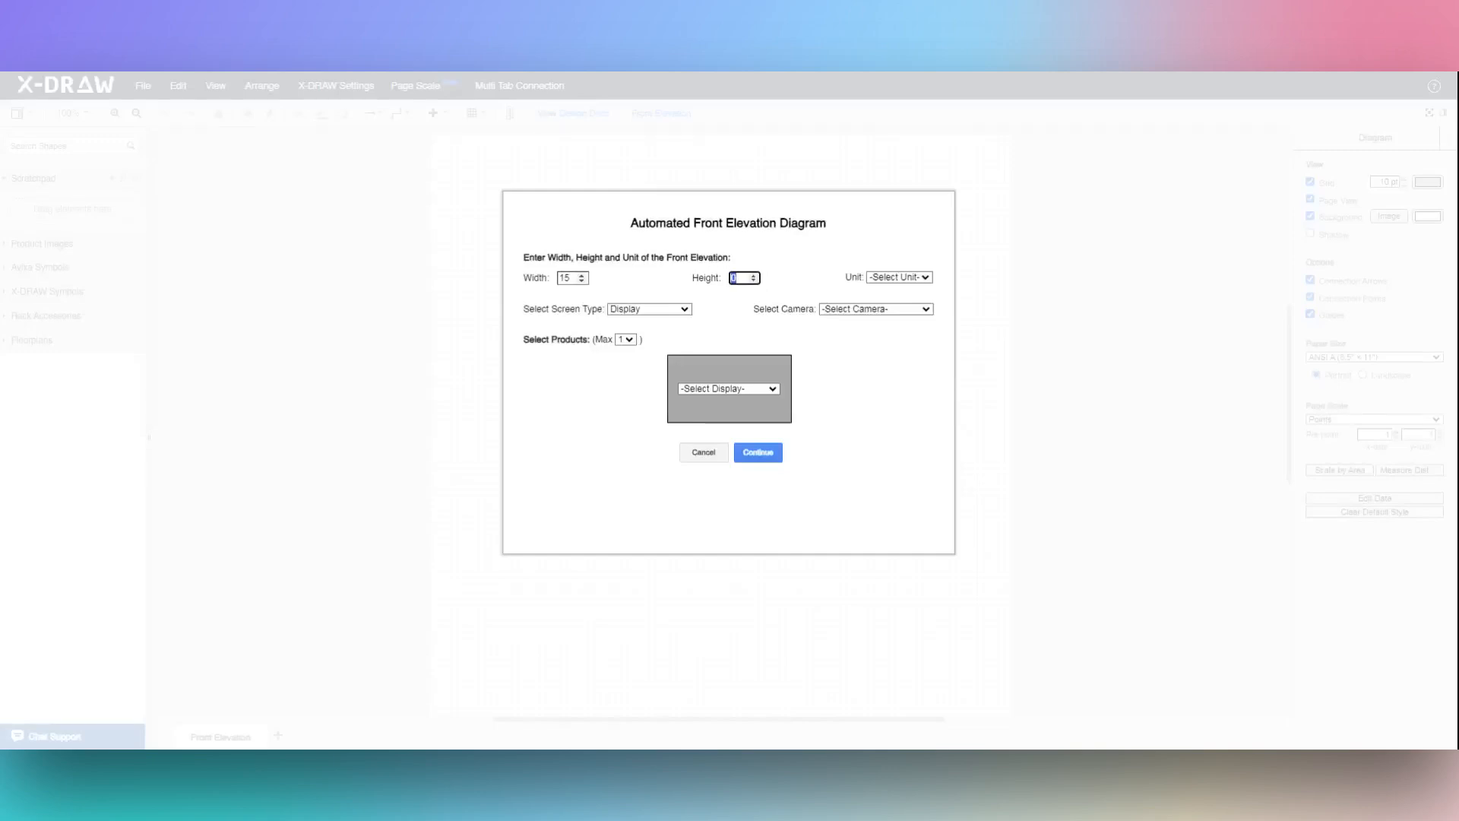
type("12")
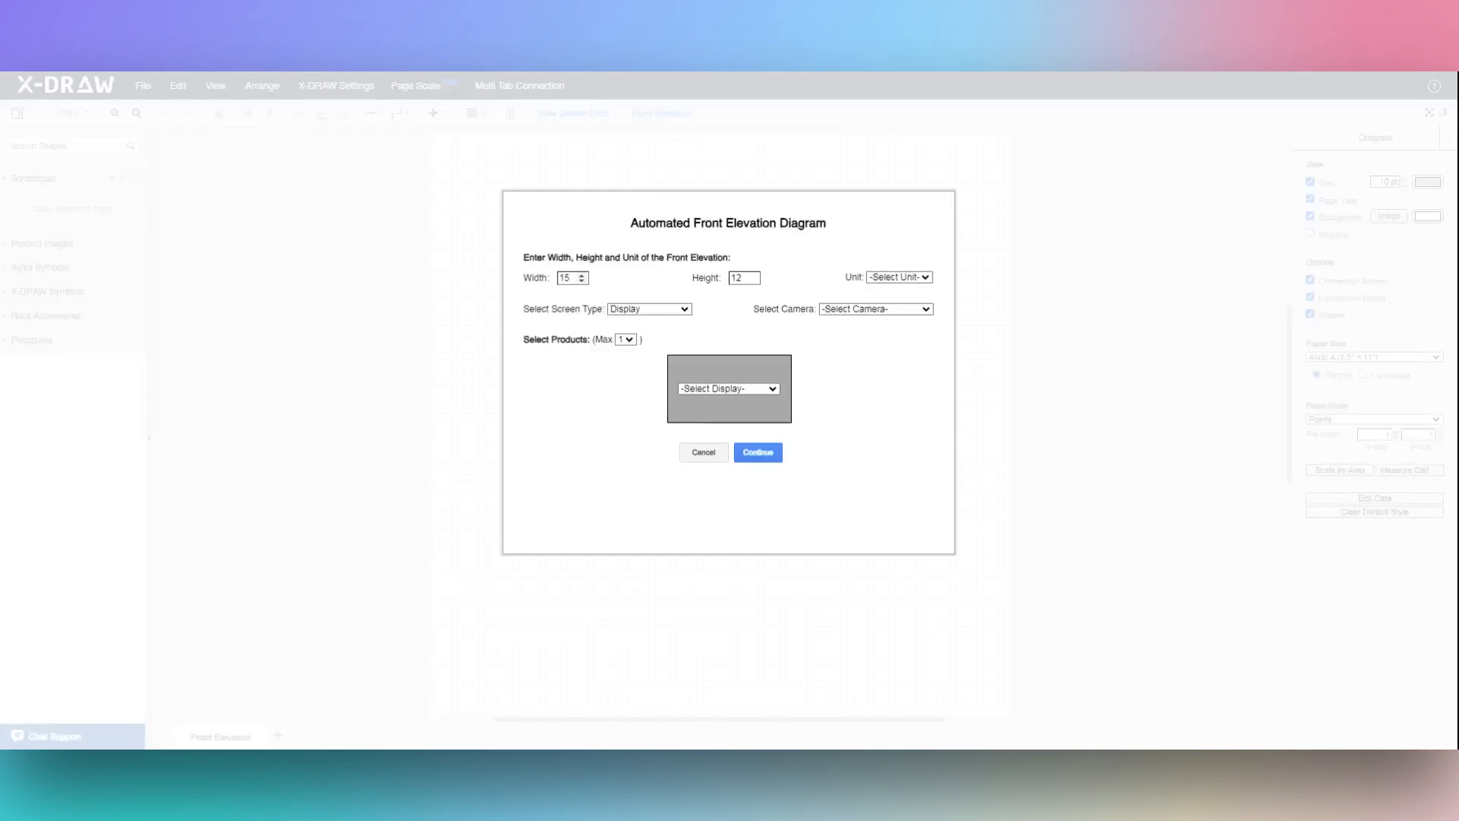
left_click(898, 278)
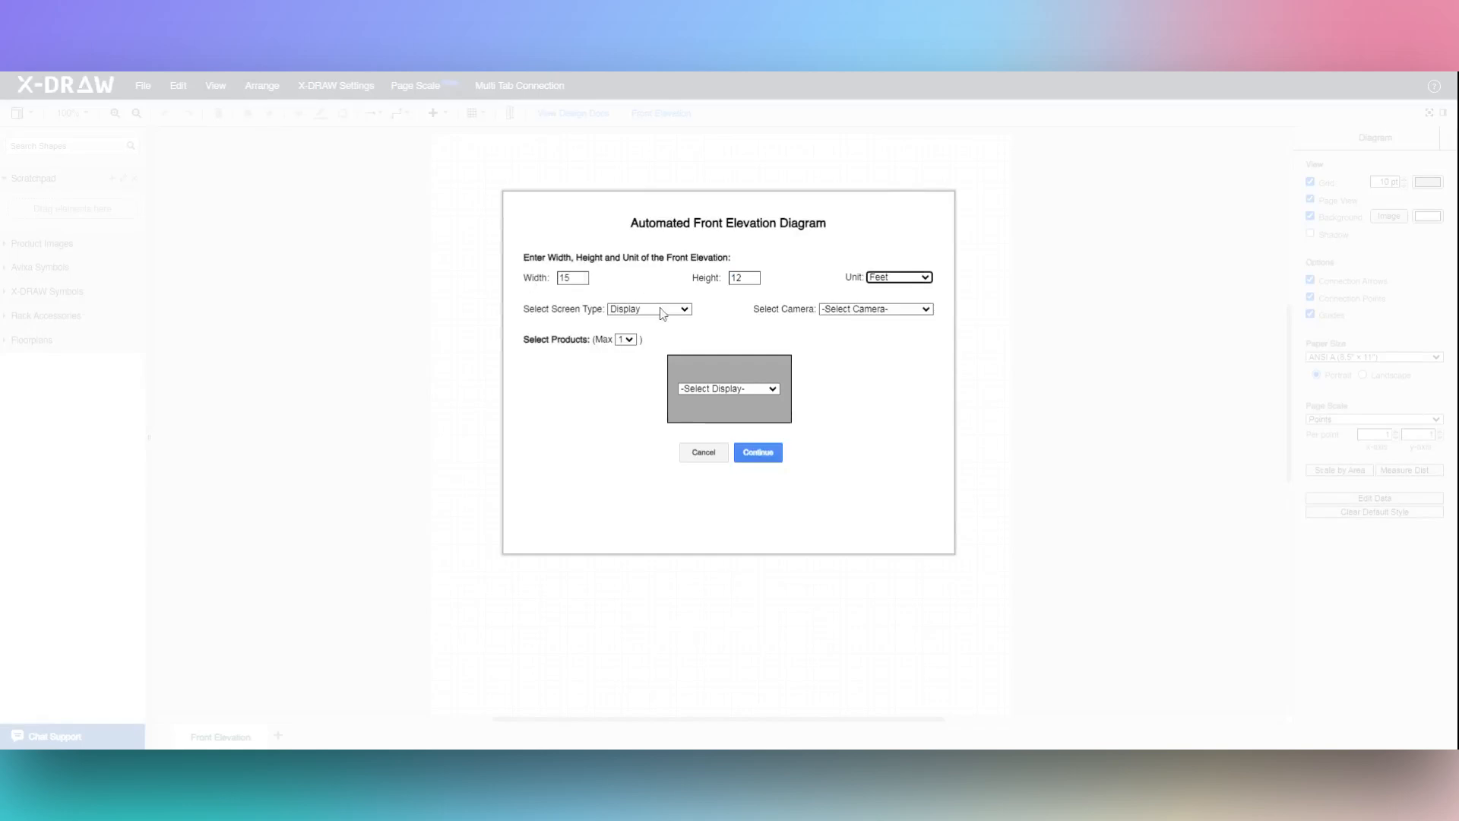
mouse_move(868, 323)
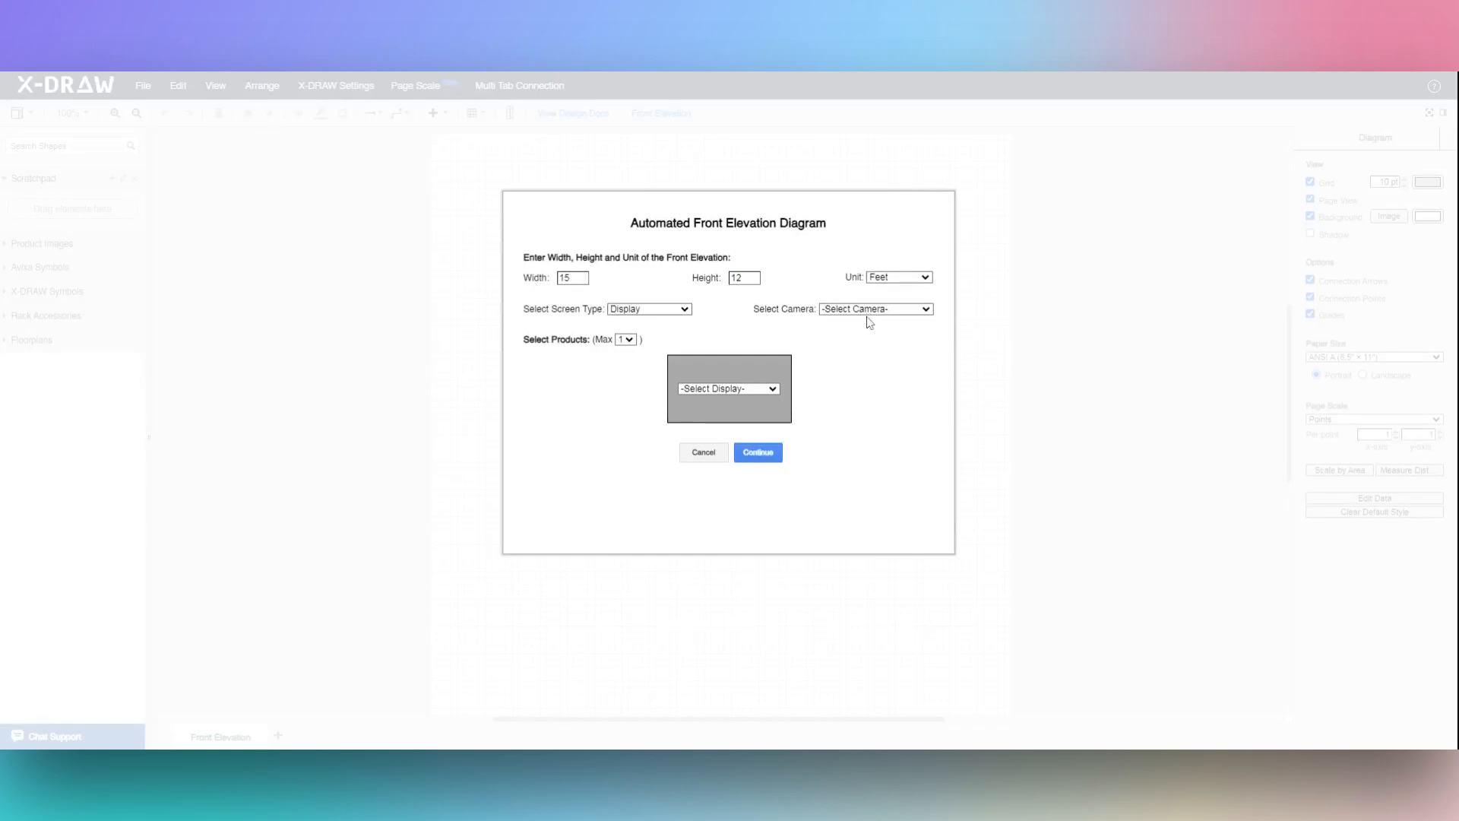
left_click(874, 308)
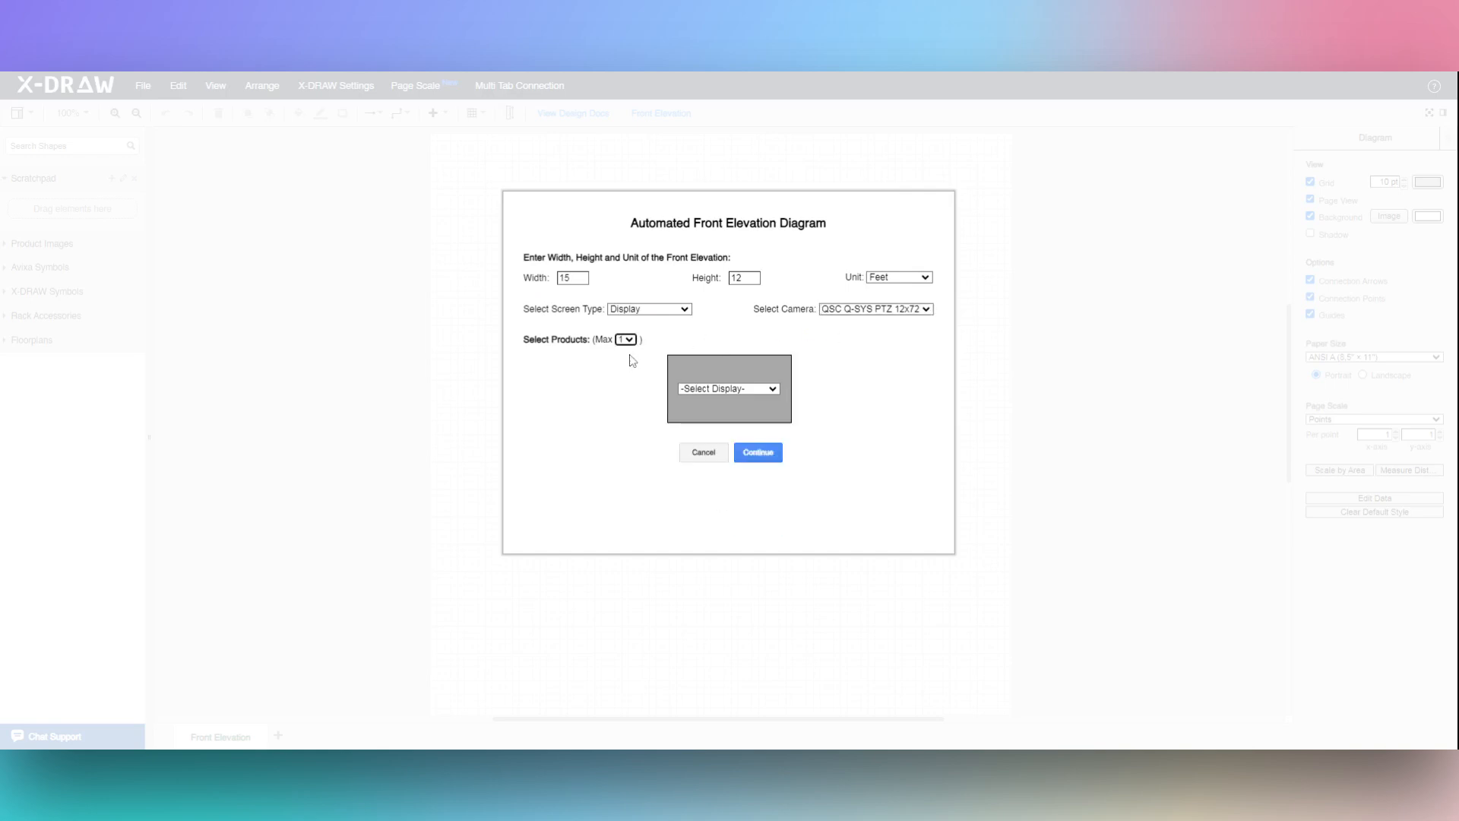
left_click(729, 388)
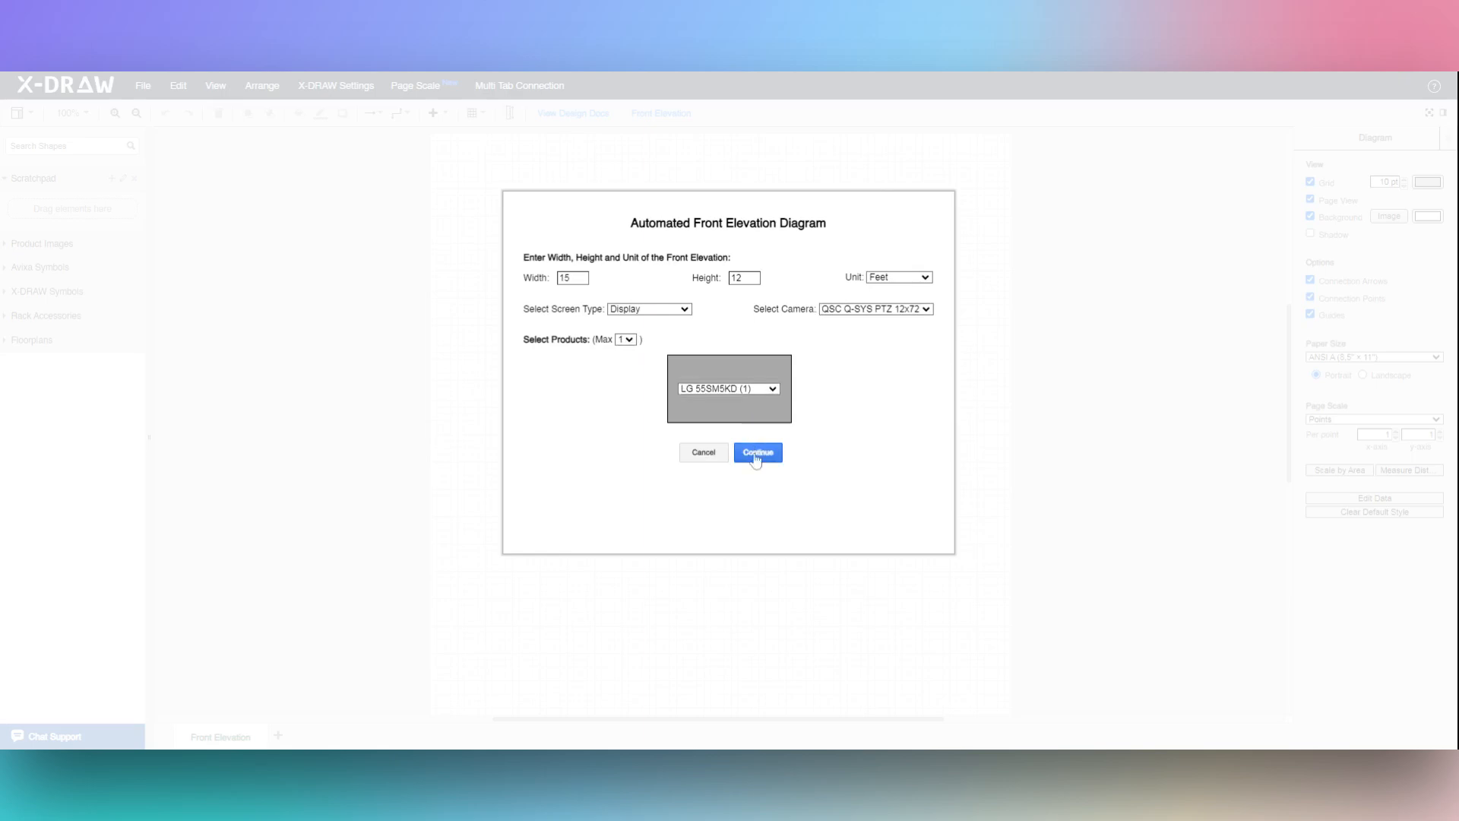
left_click(757, 452)
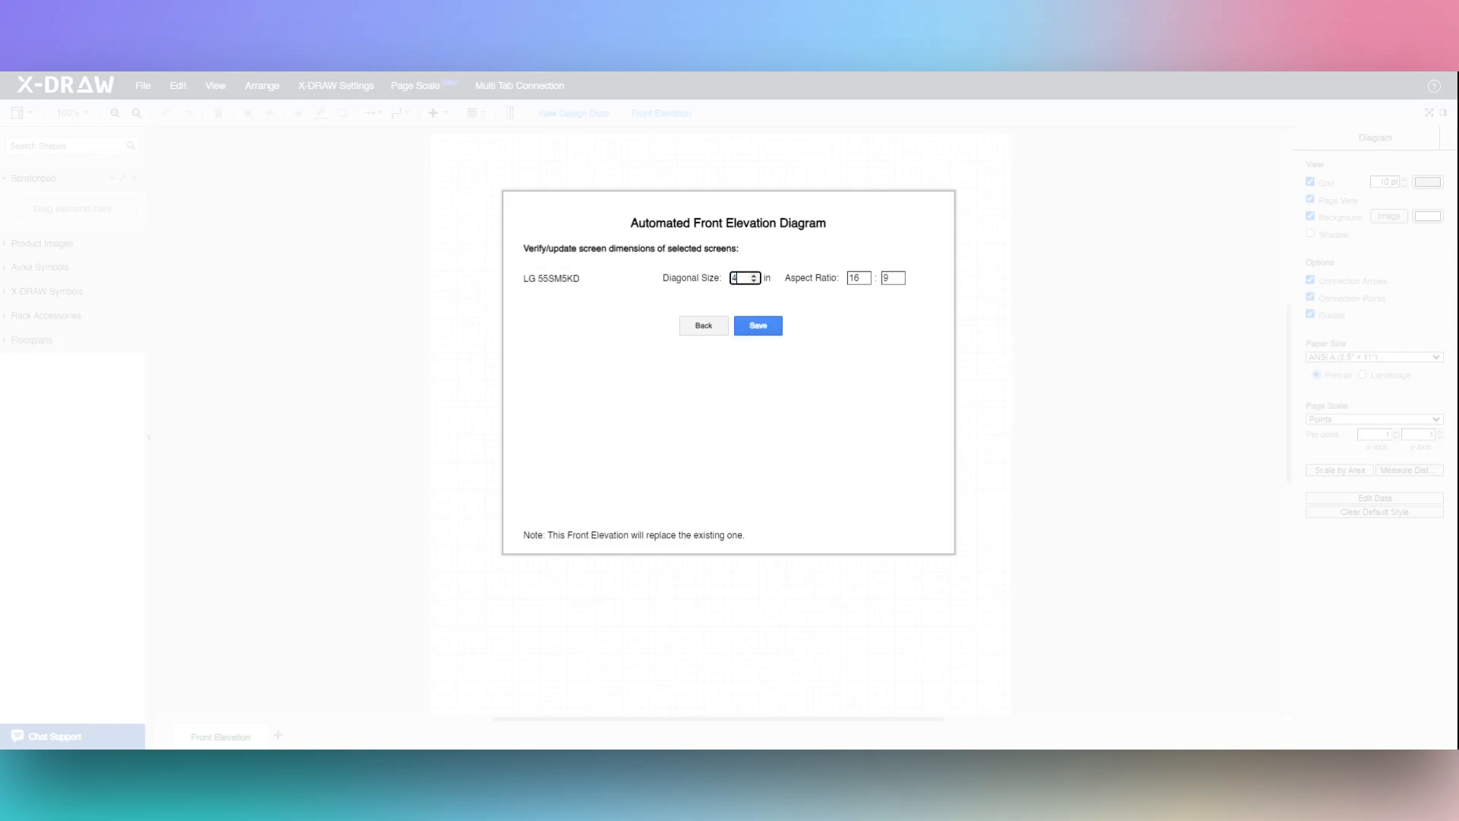
- Resize the display to a 45-inch diagonal and regenerate the front elevation
type("45")
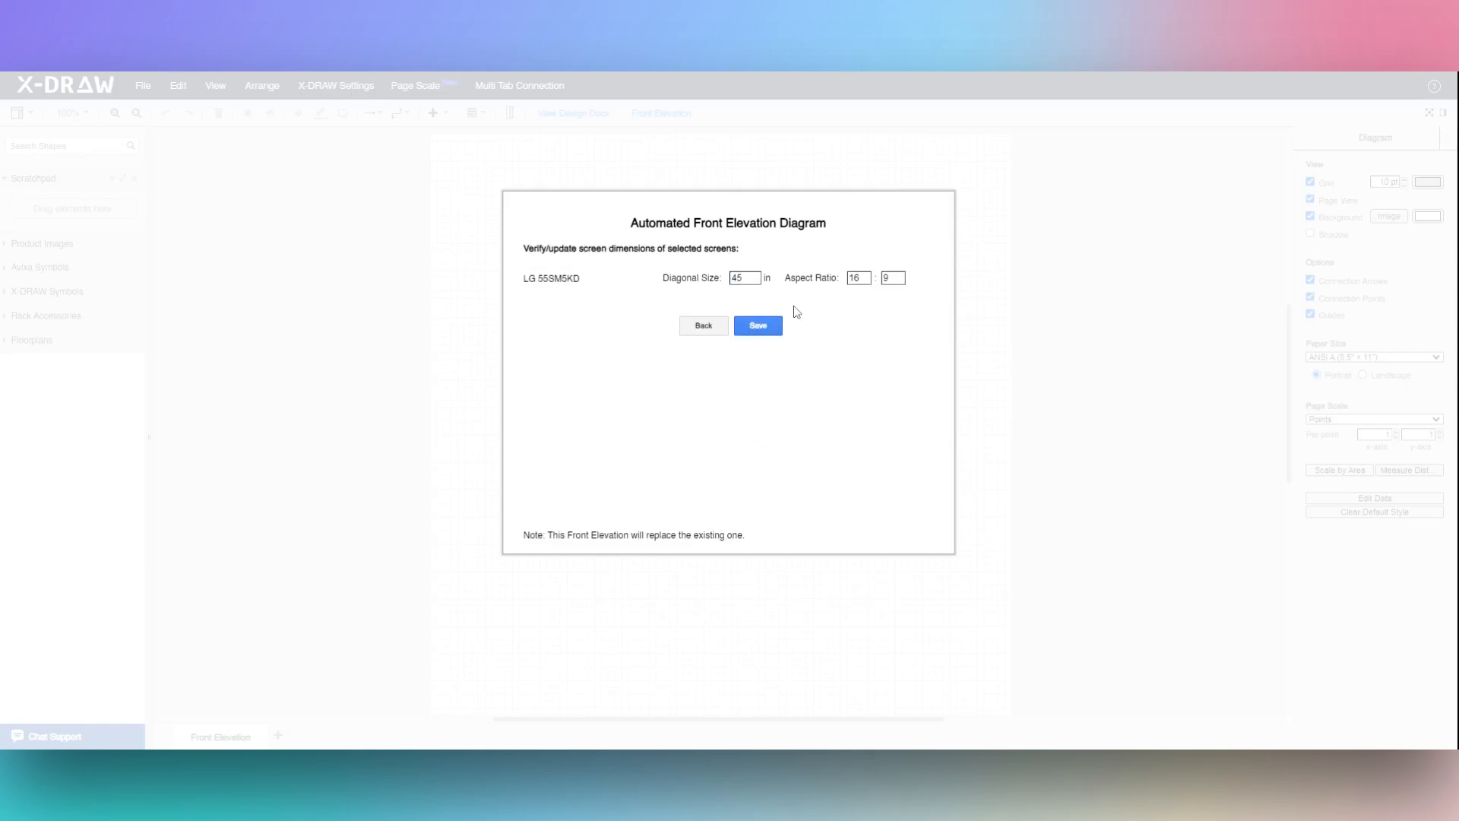
left_click(757, 326)
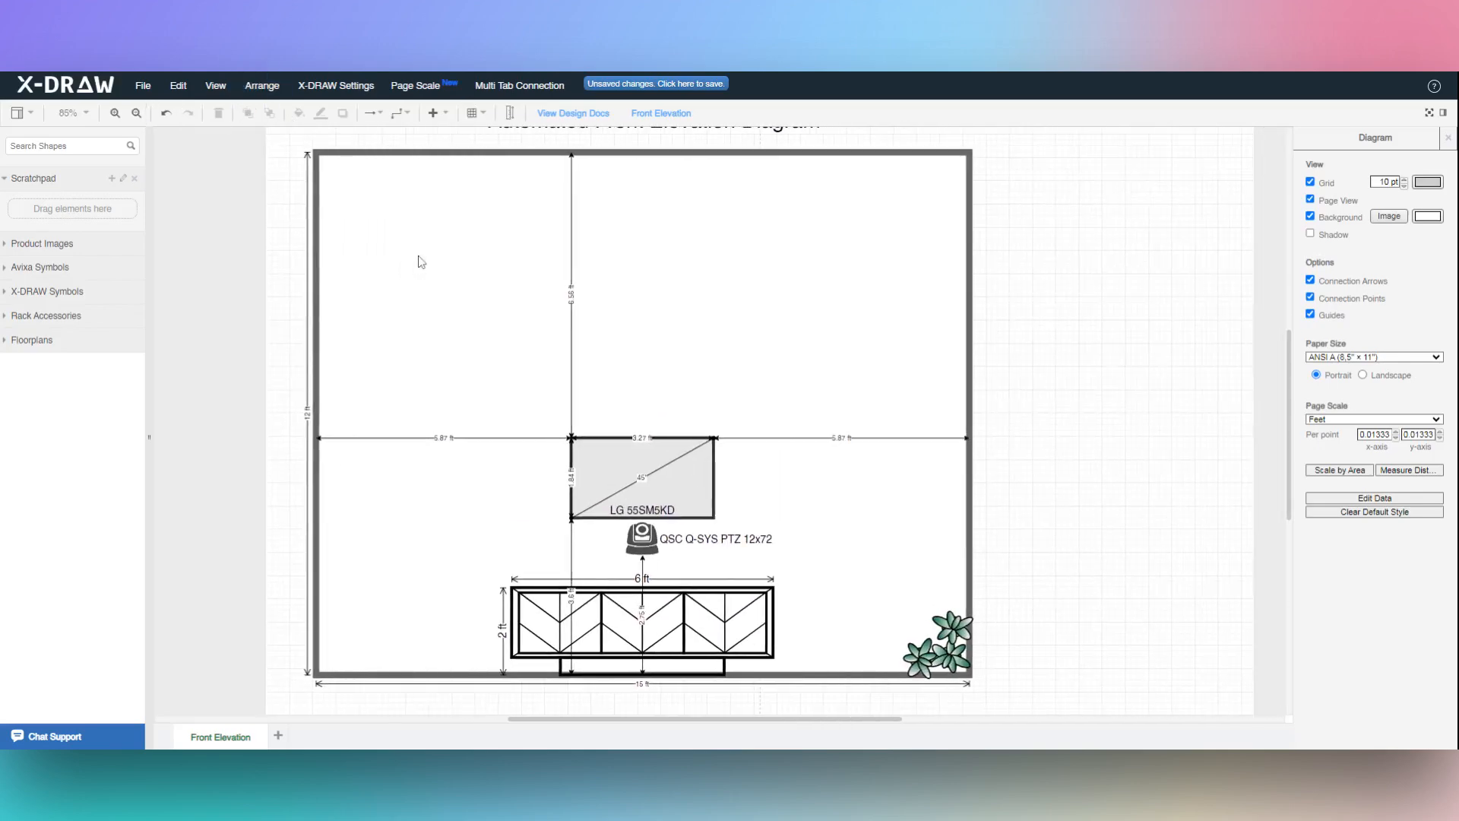
left_click(641, 474)
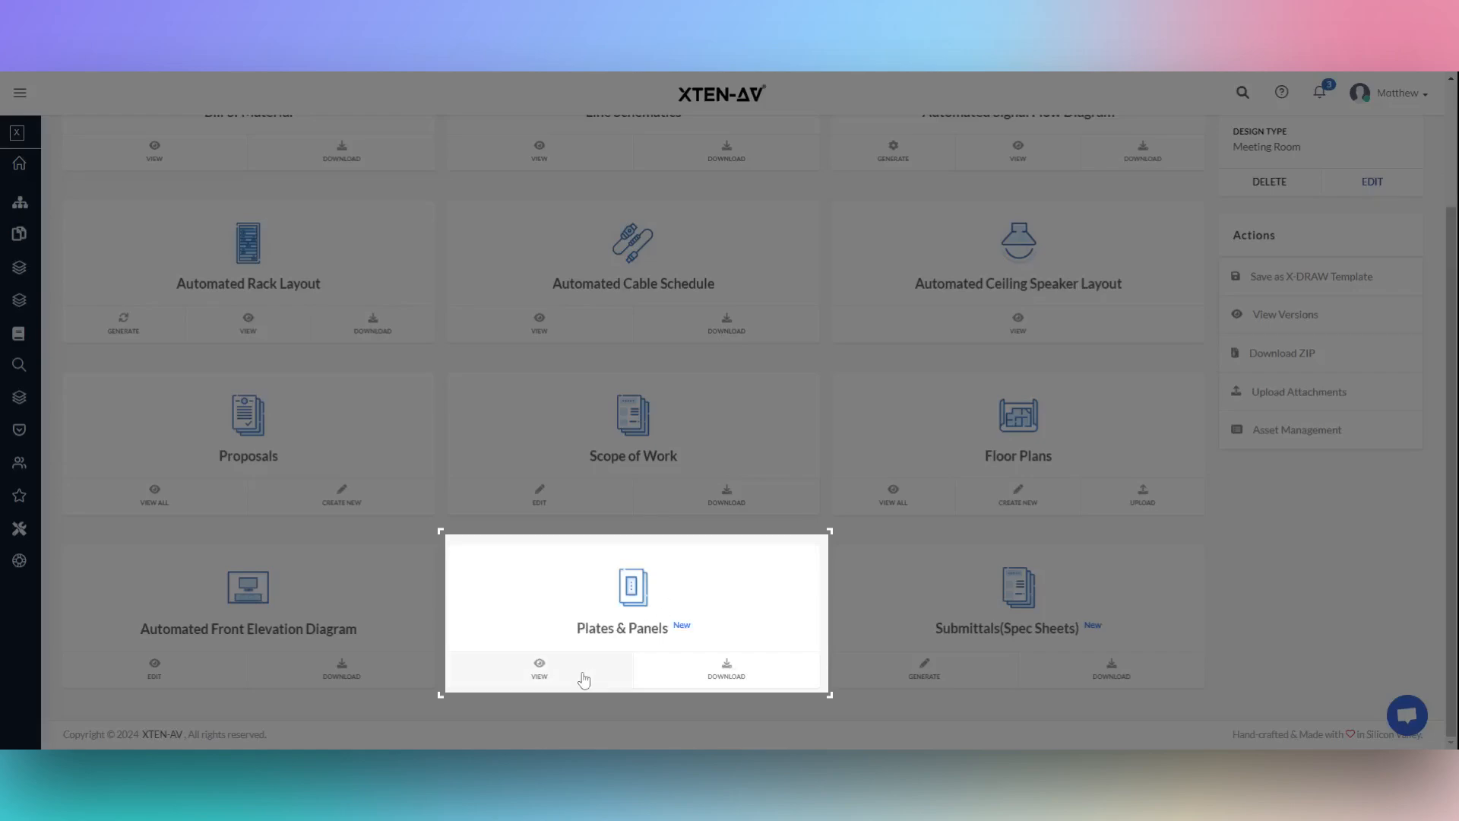
- View the plates and panels design, then list Leviton Panel 1's connectors and 80514-W wallplate
left_click(539, 668)
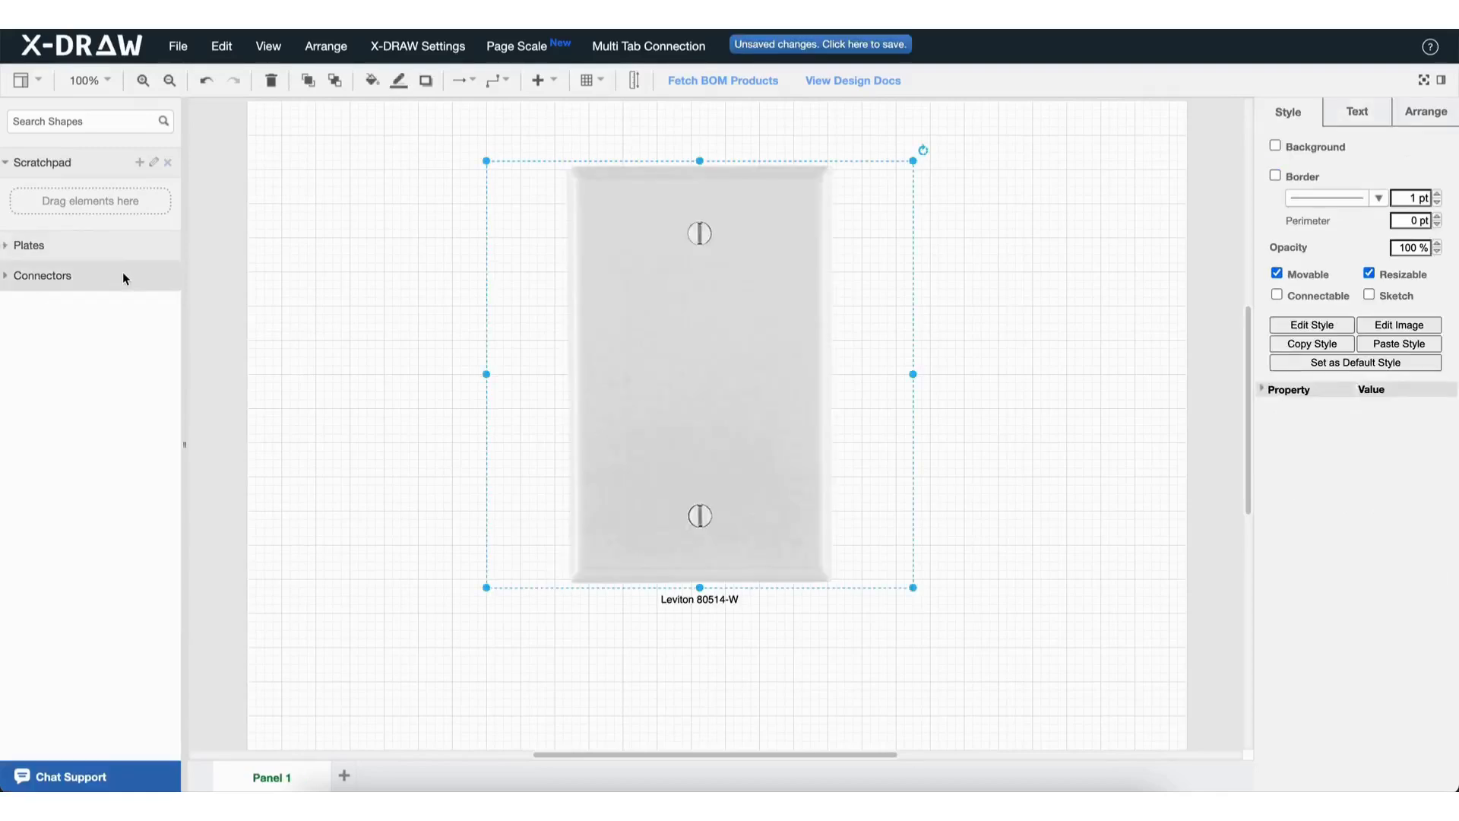
left_click(43, 276)
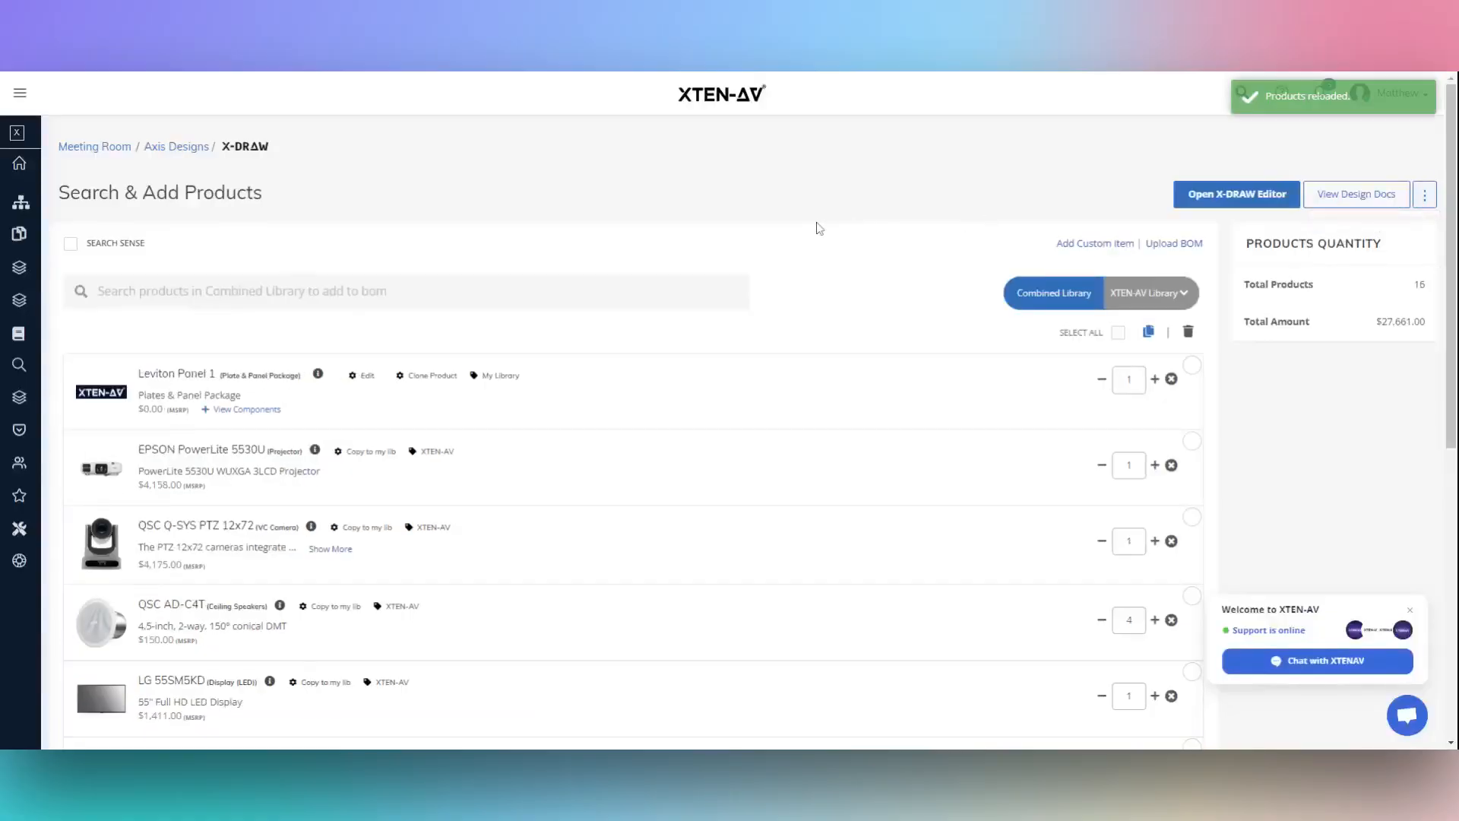
left_click(241, 409)
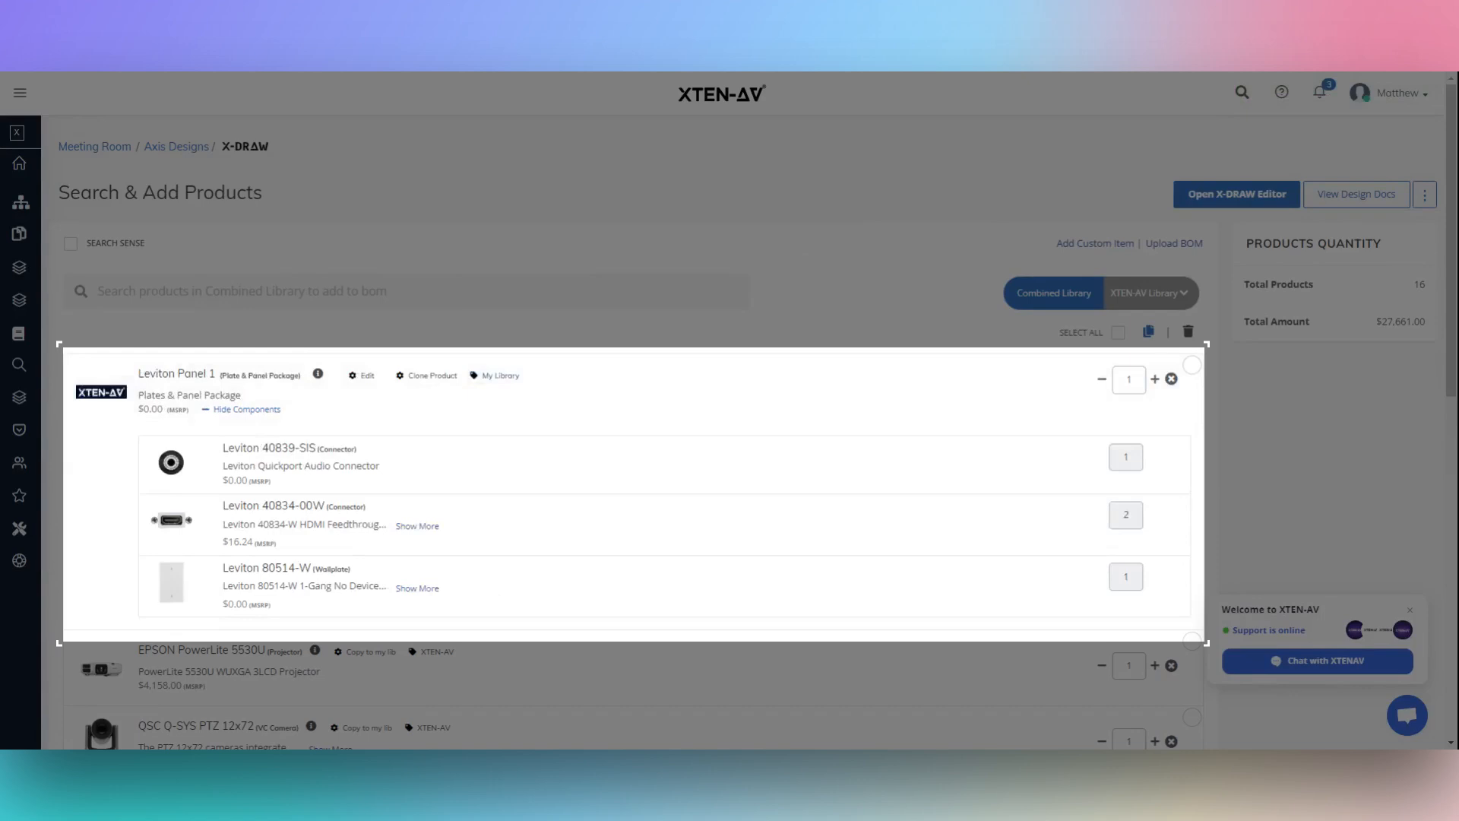
left_click(1355, 193)
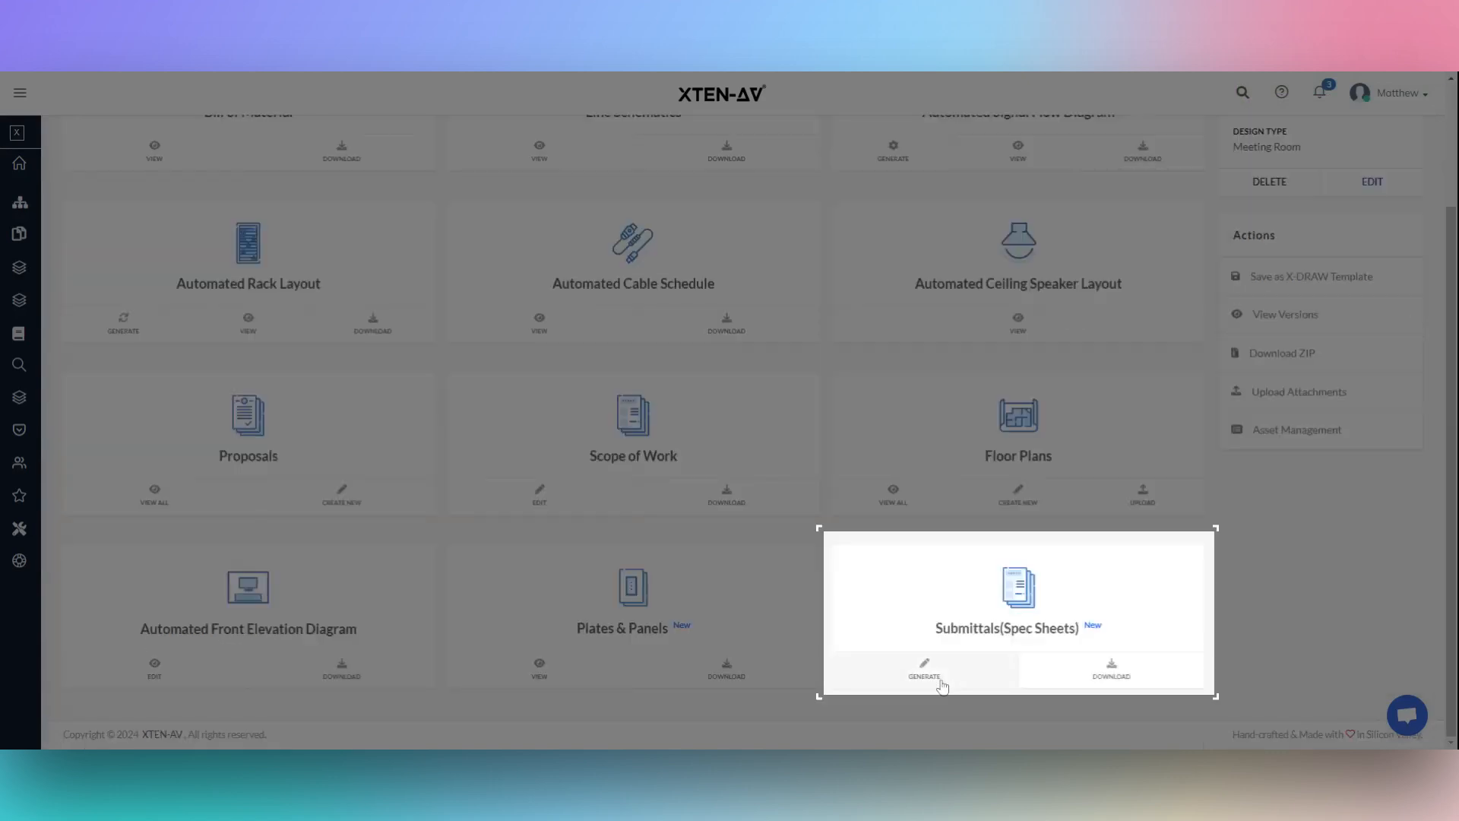
- Generate the submittal spec sheets document and browse pages 4, 6 and 8
left_click(924, 670)
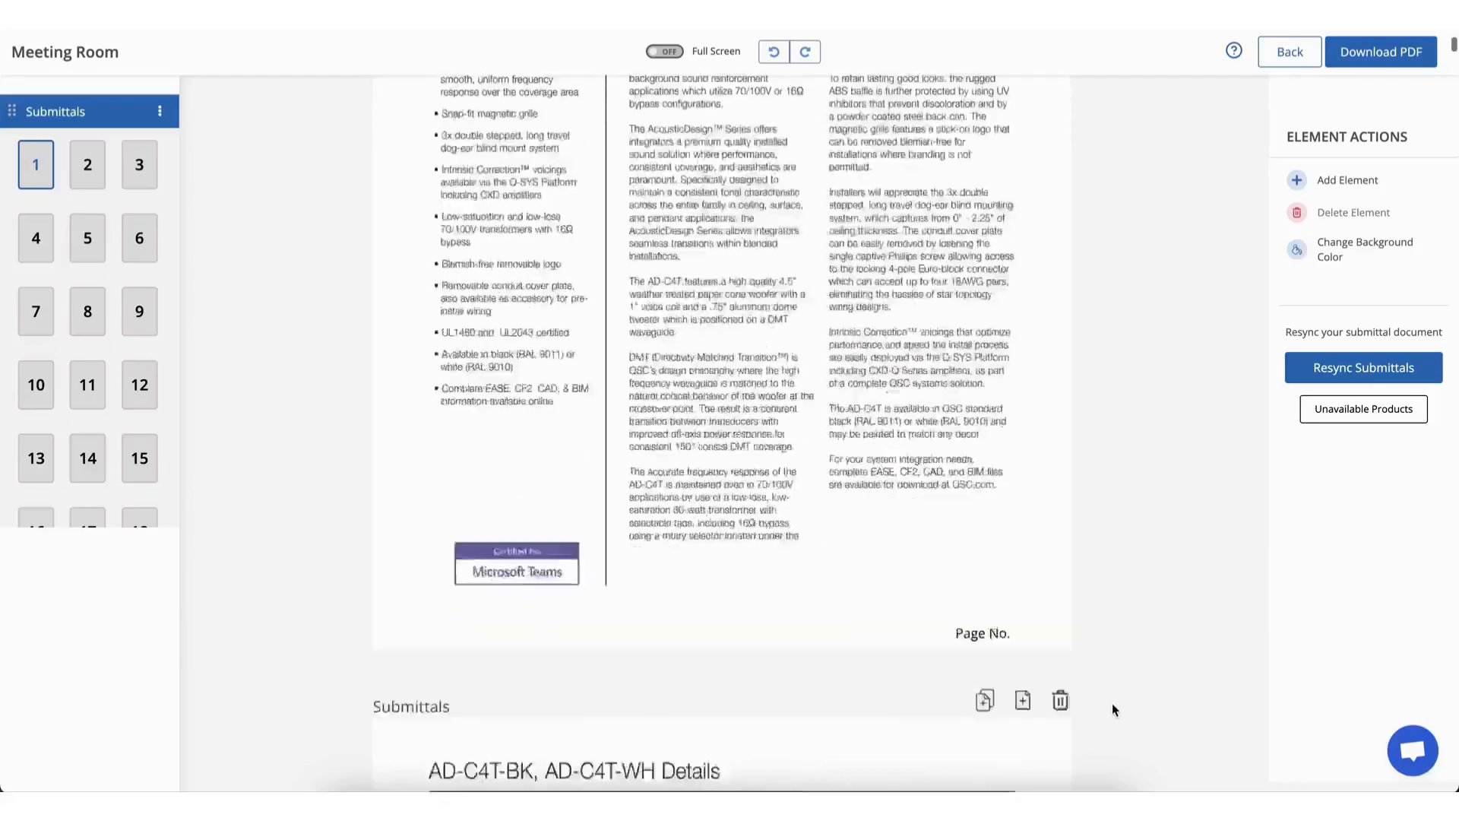
left_click(36, 238)
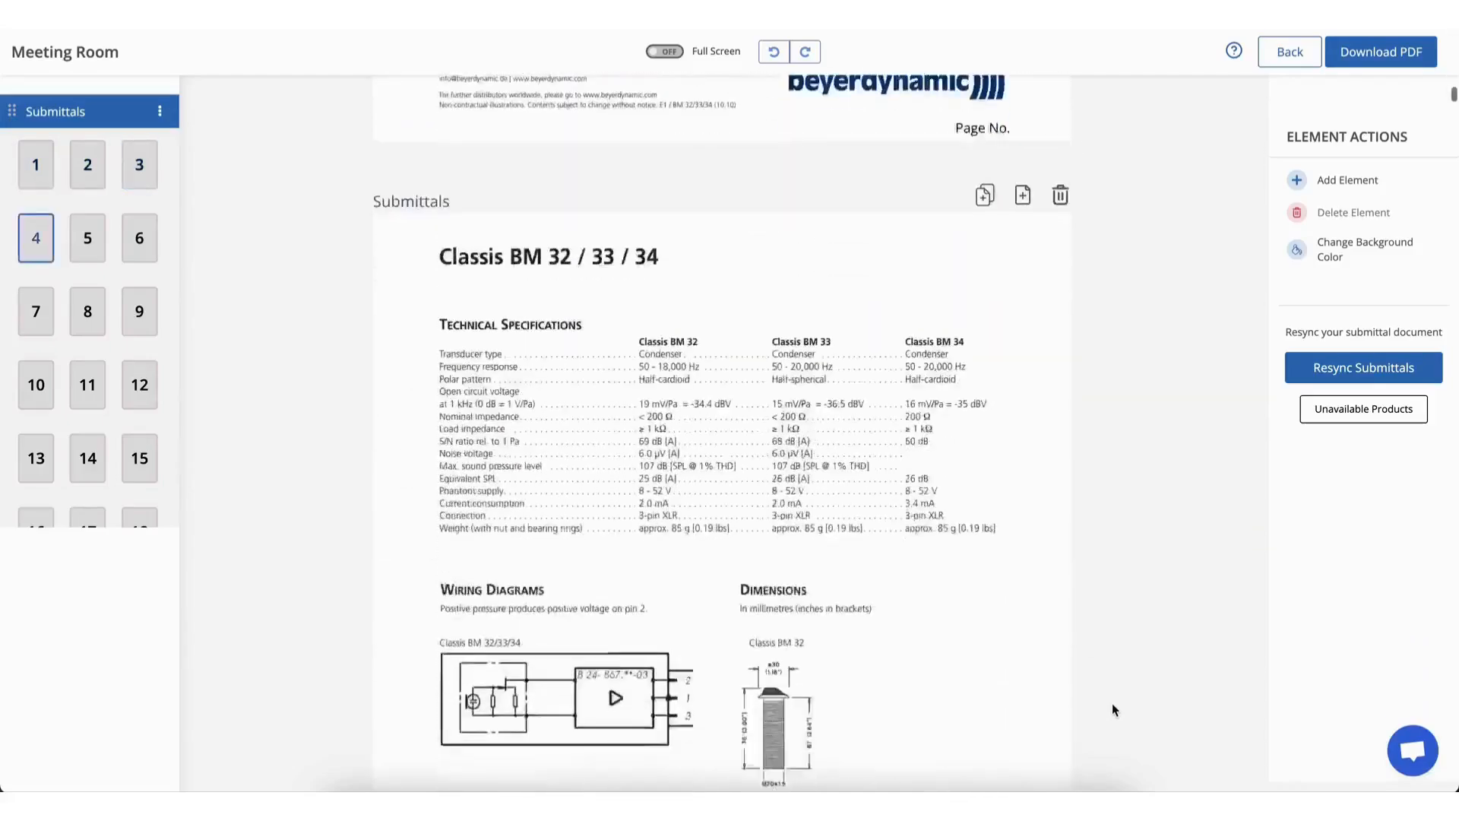
left_click(138, 237)
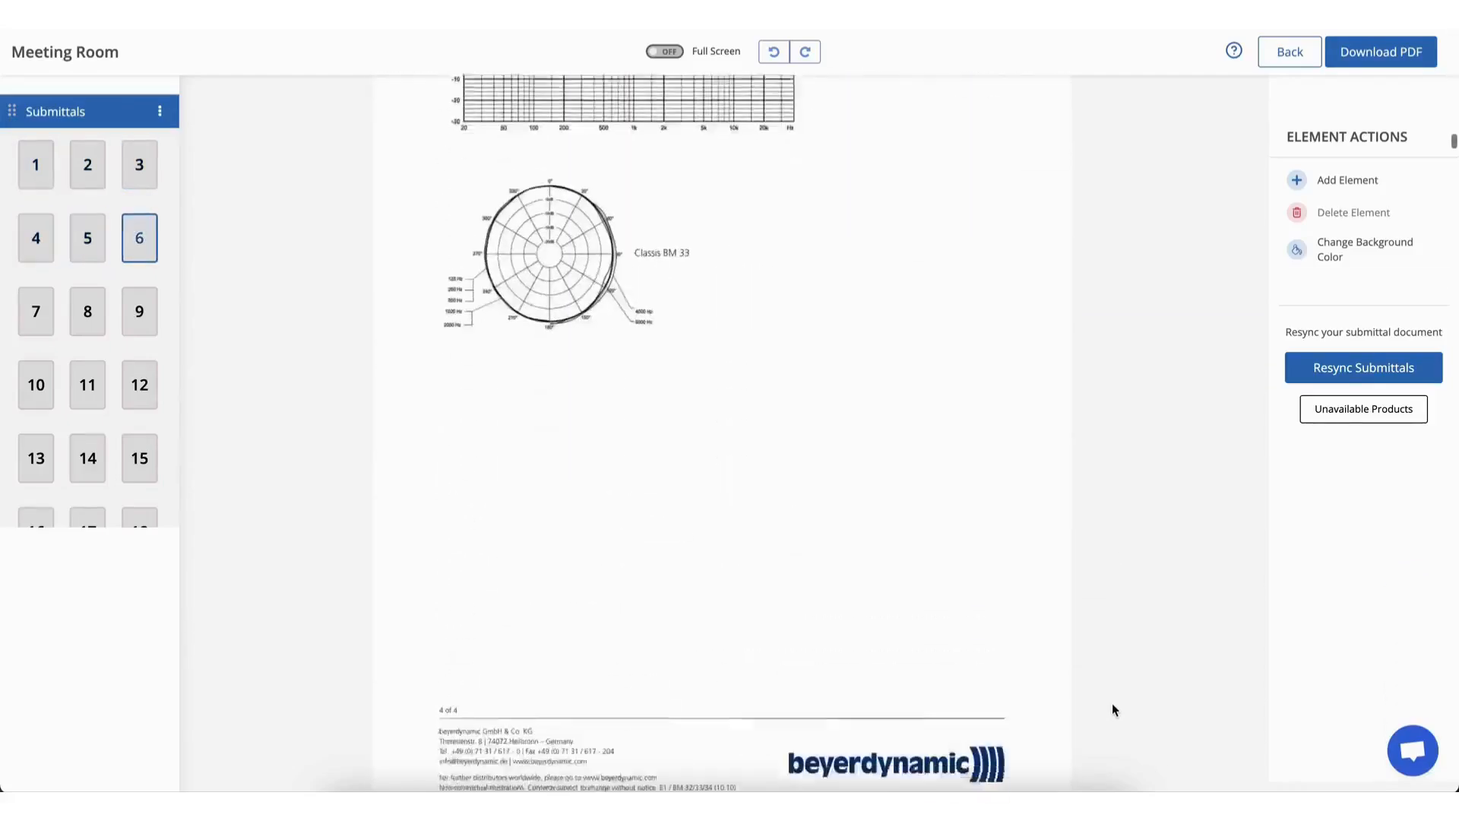
left_click(86, 311)
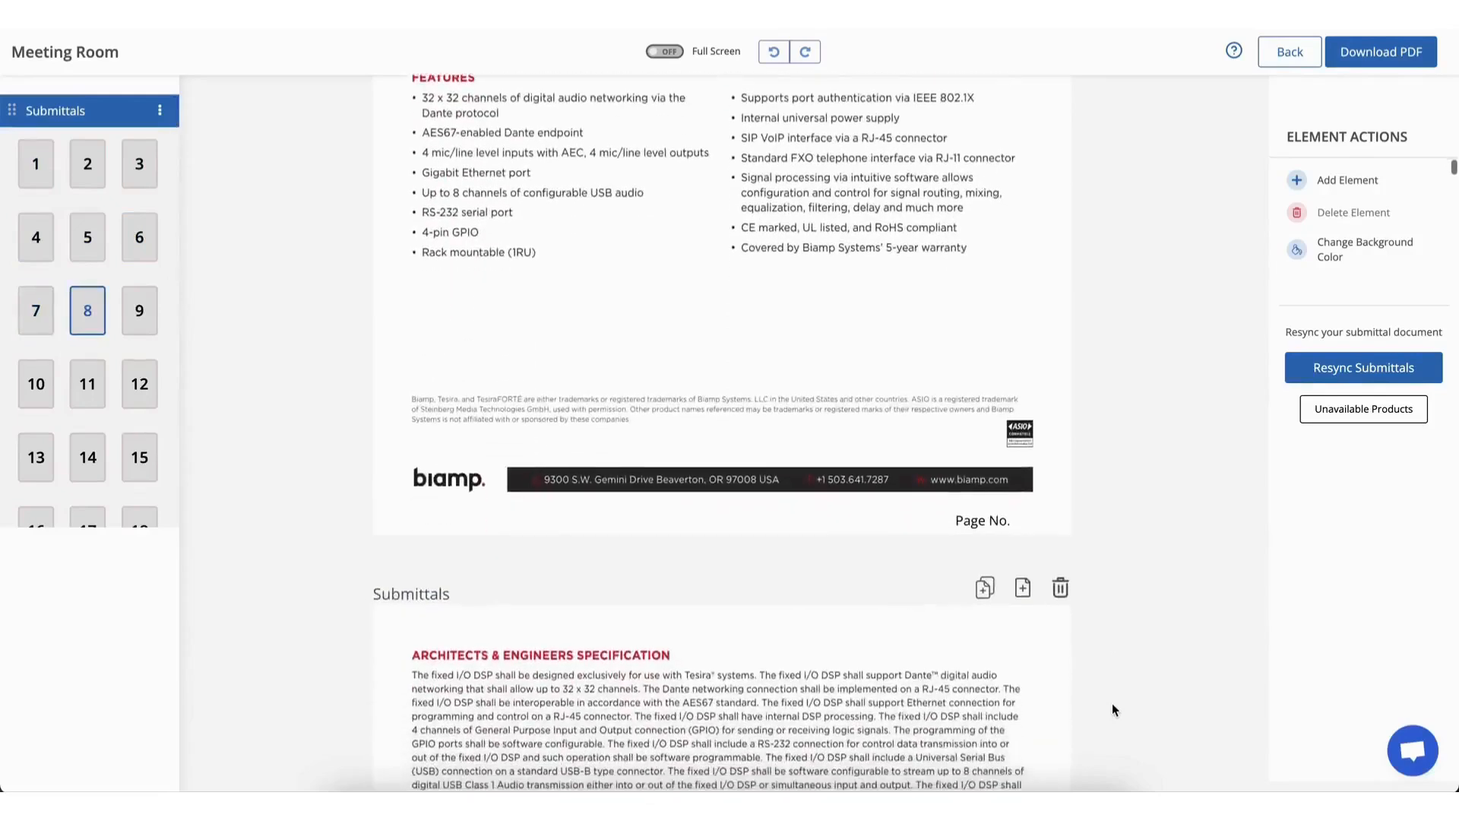
mouse_move(1313, 426)
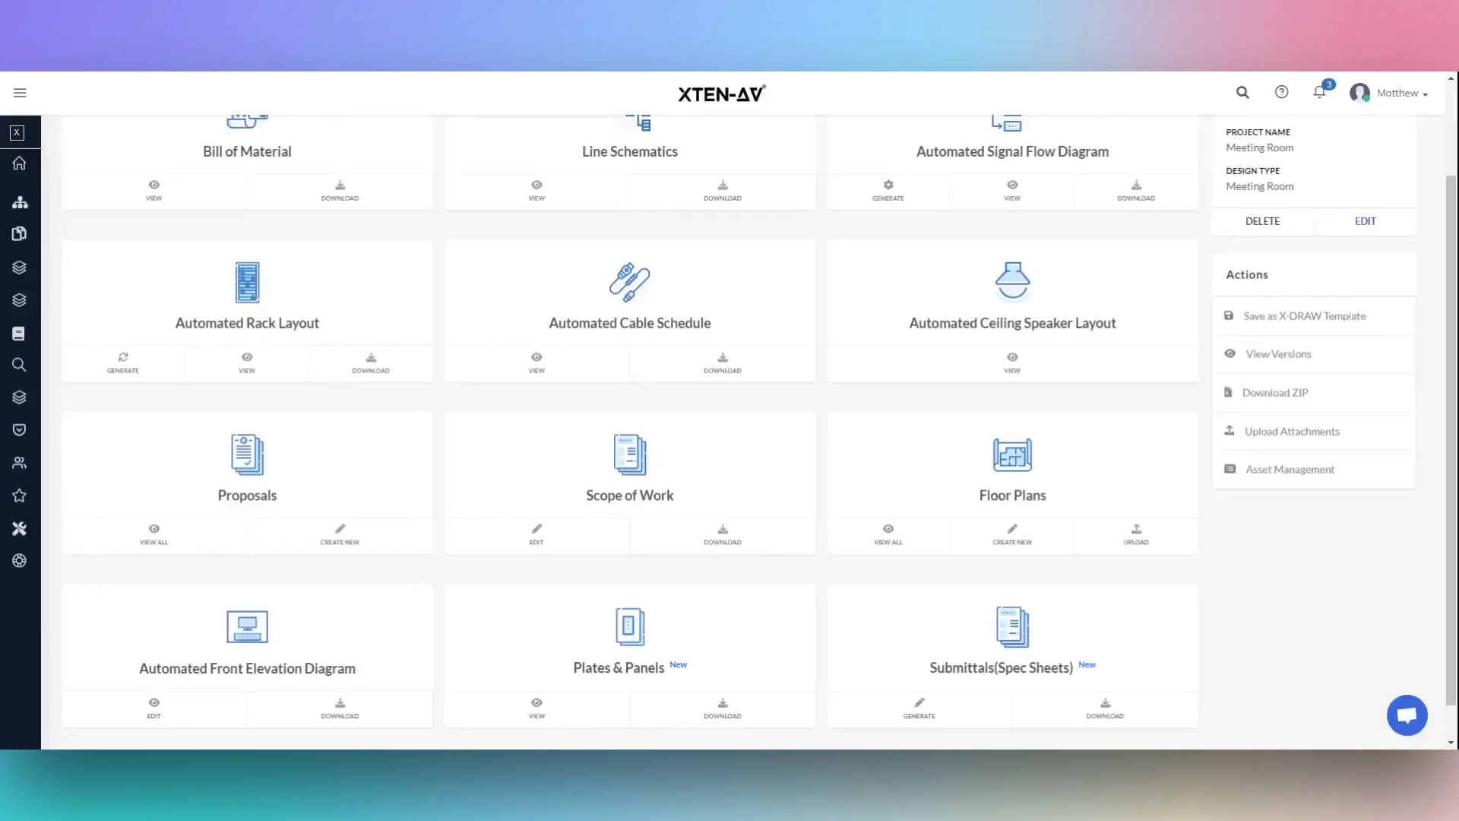
mouse_move(1373, 285)
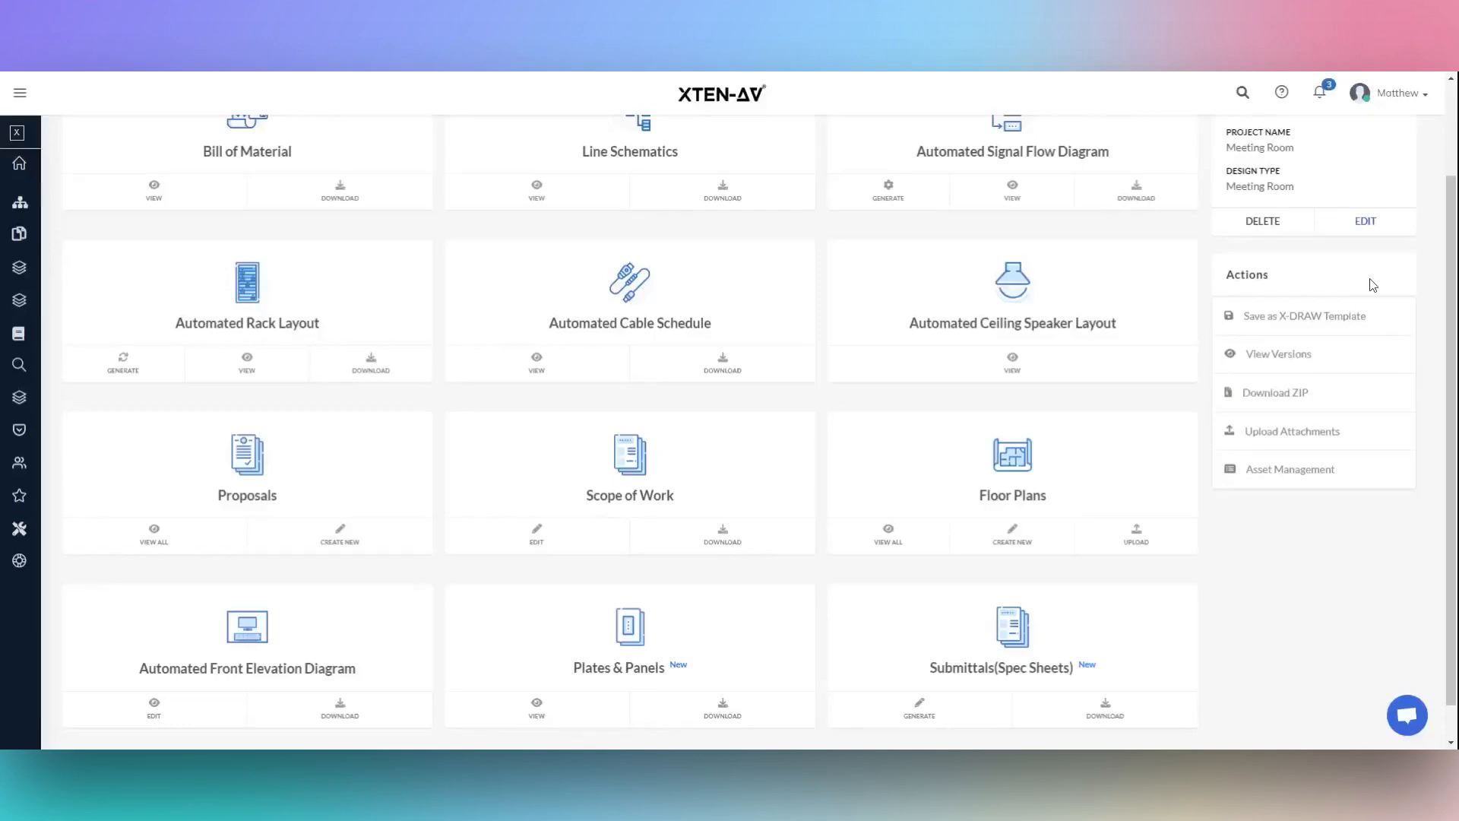
mouse_move(1304, 315)
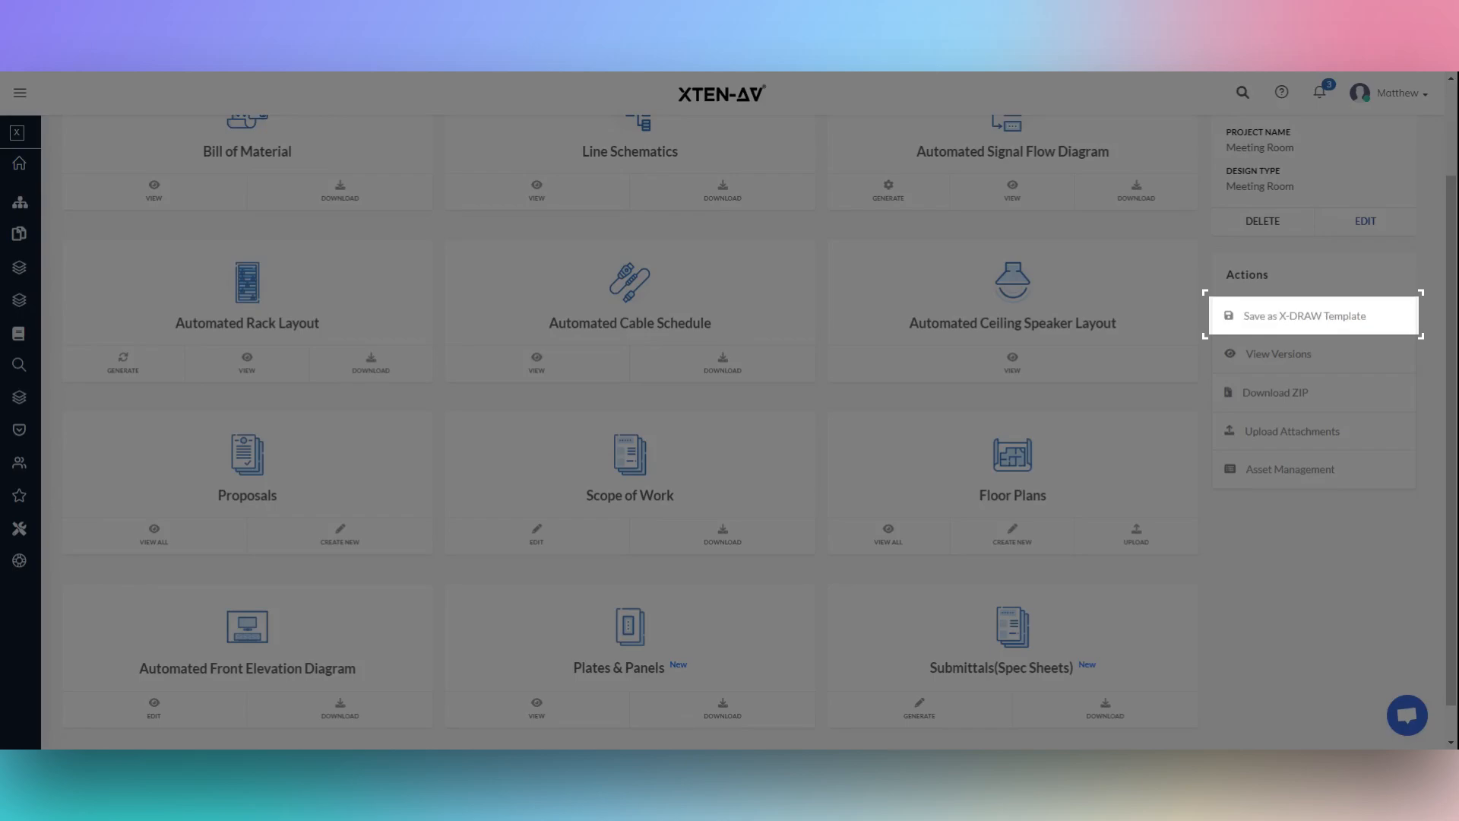
mouse_move(70, 289)
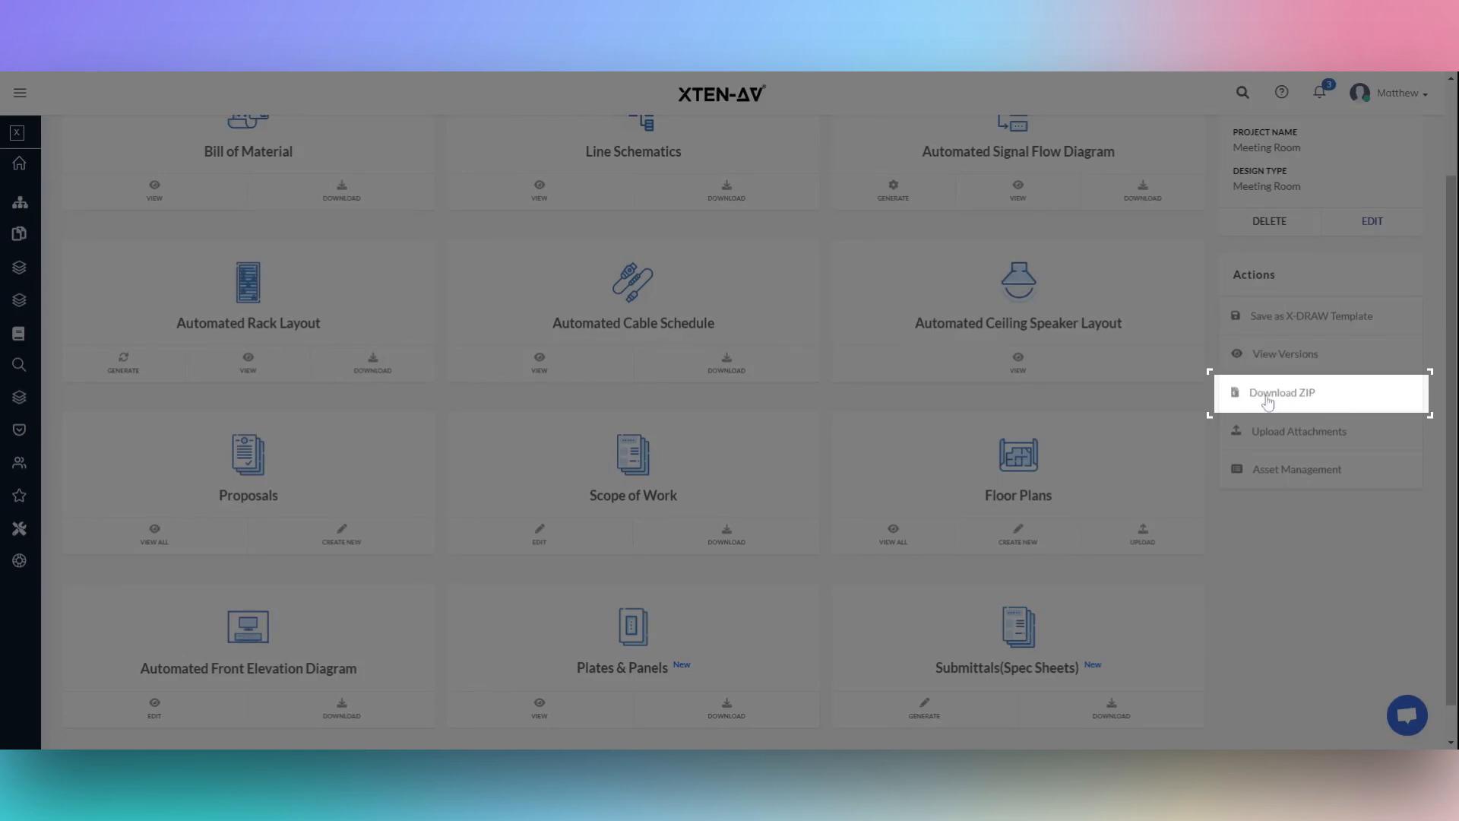
- Select ZIP export documents, dropping Scope of work and adding the Inventory Management PDF
left_click(1281, 392)
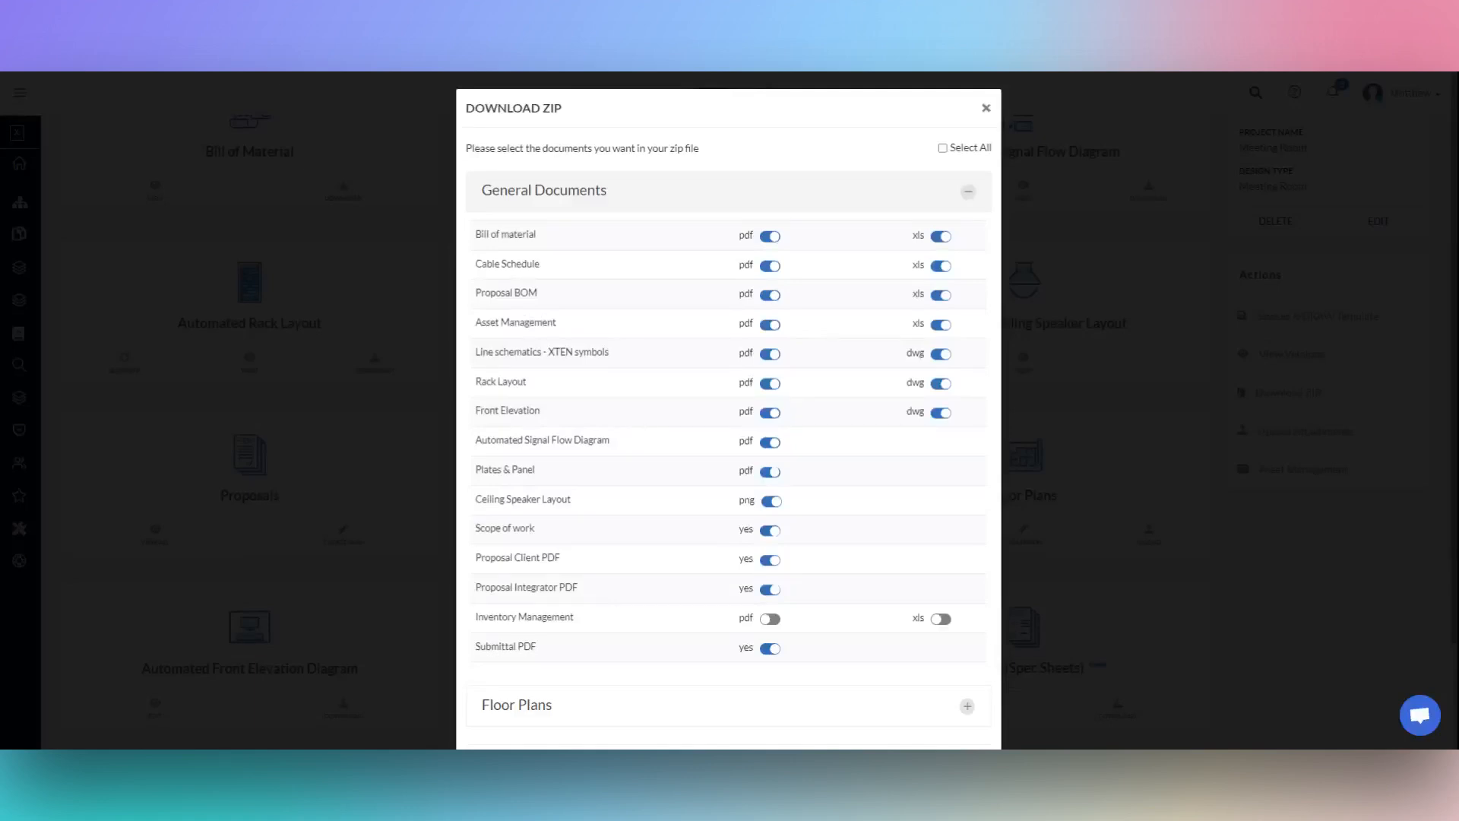
scroll("down", 3)
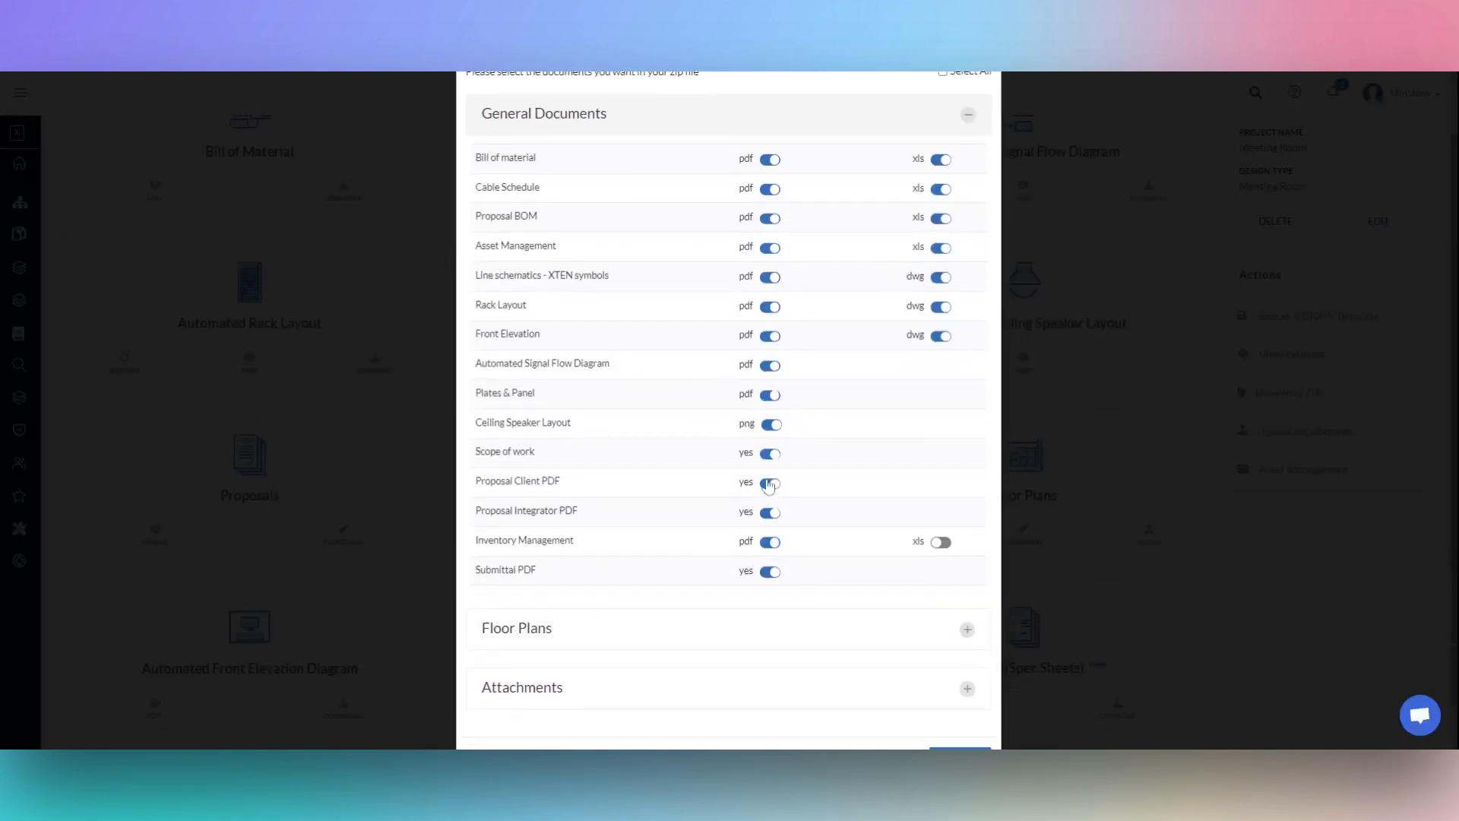
left_click(768, 453)
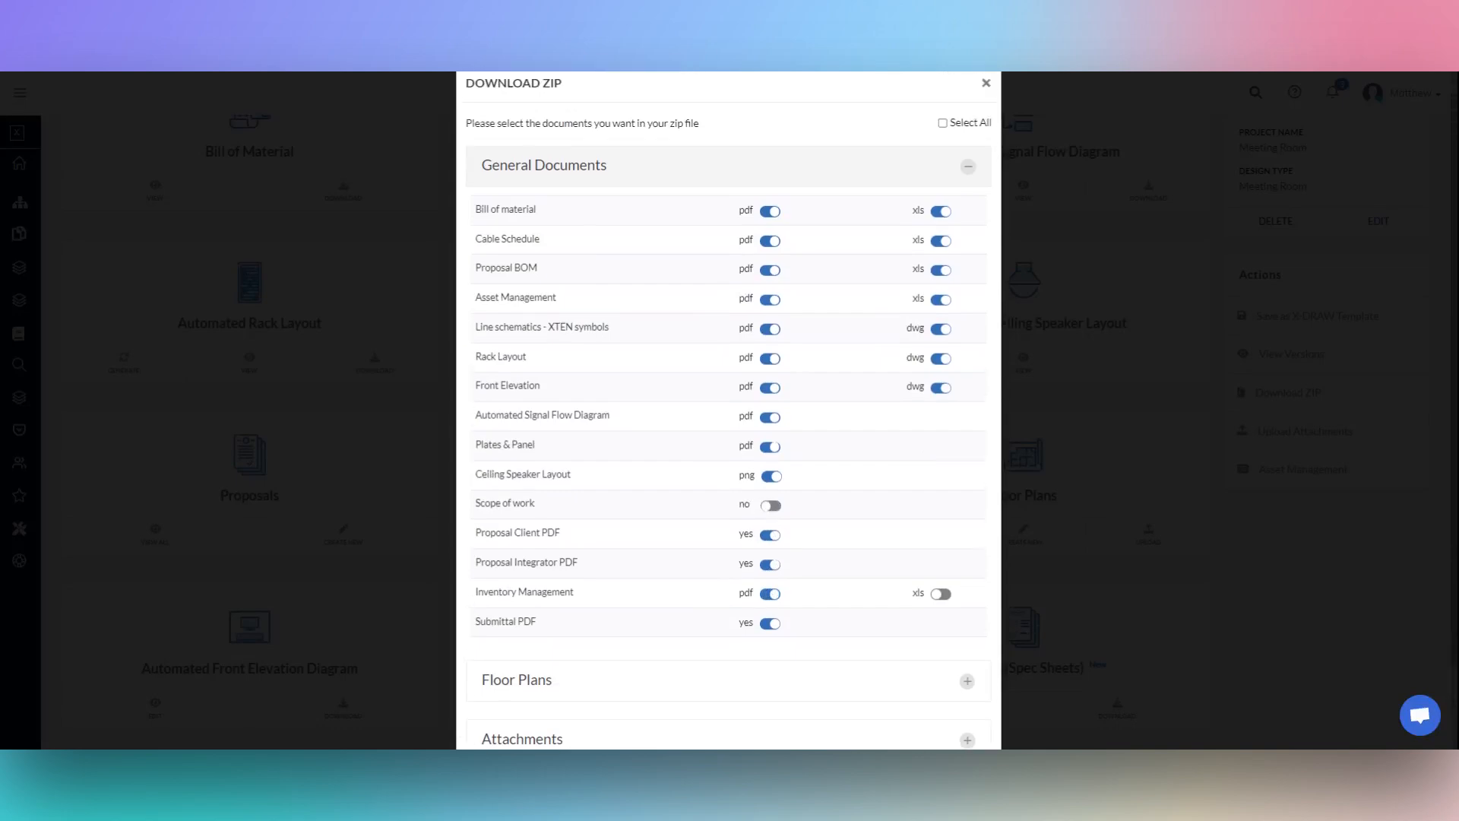
scroll("down", 3)
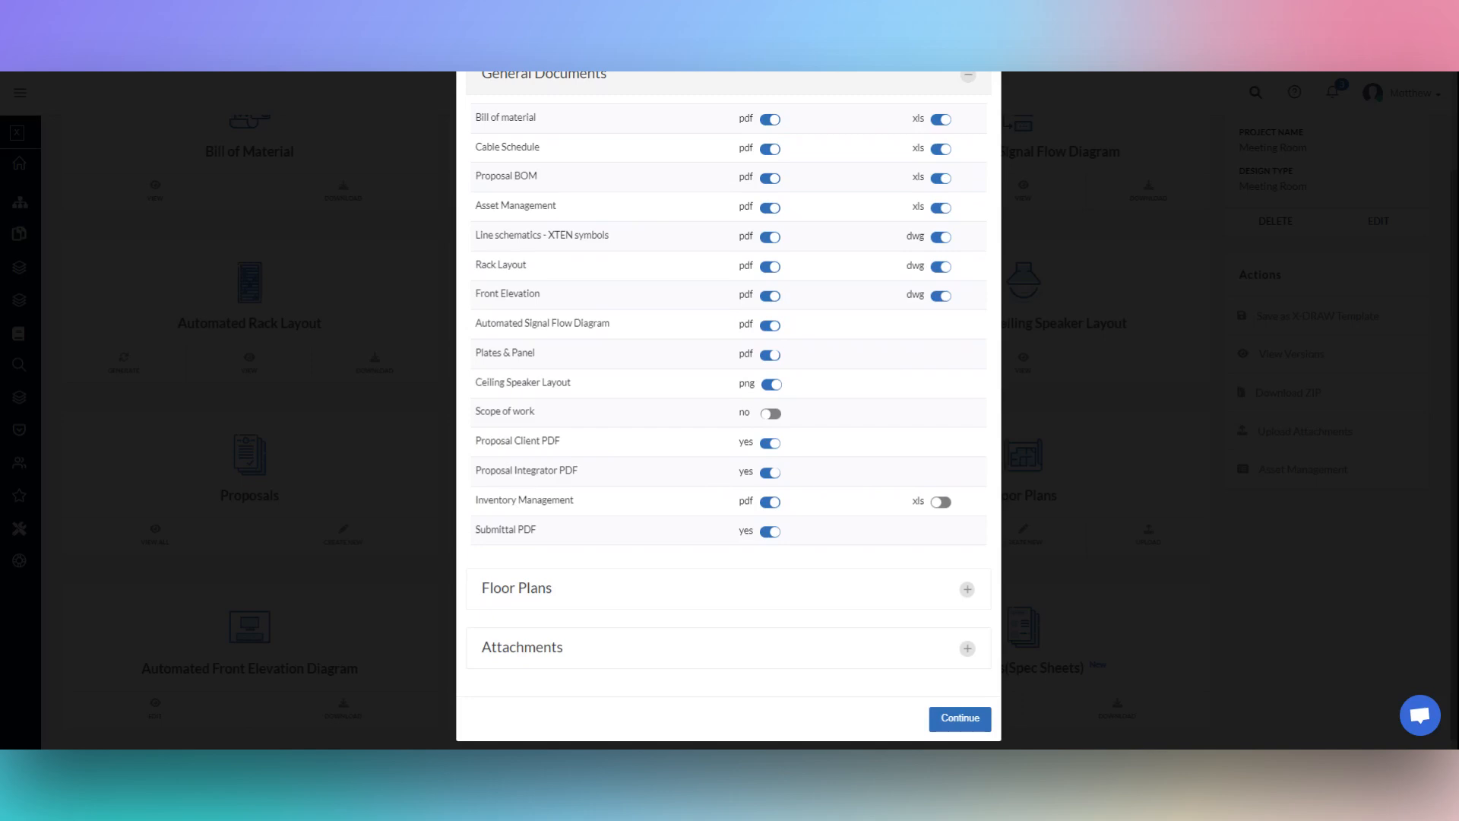
scroll("up", 3)
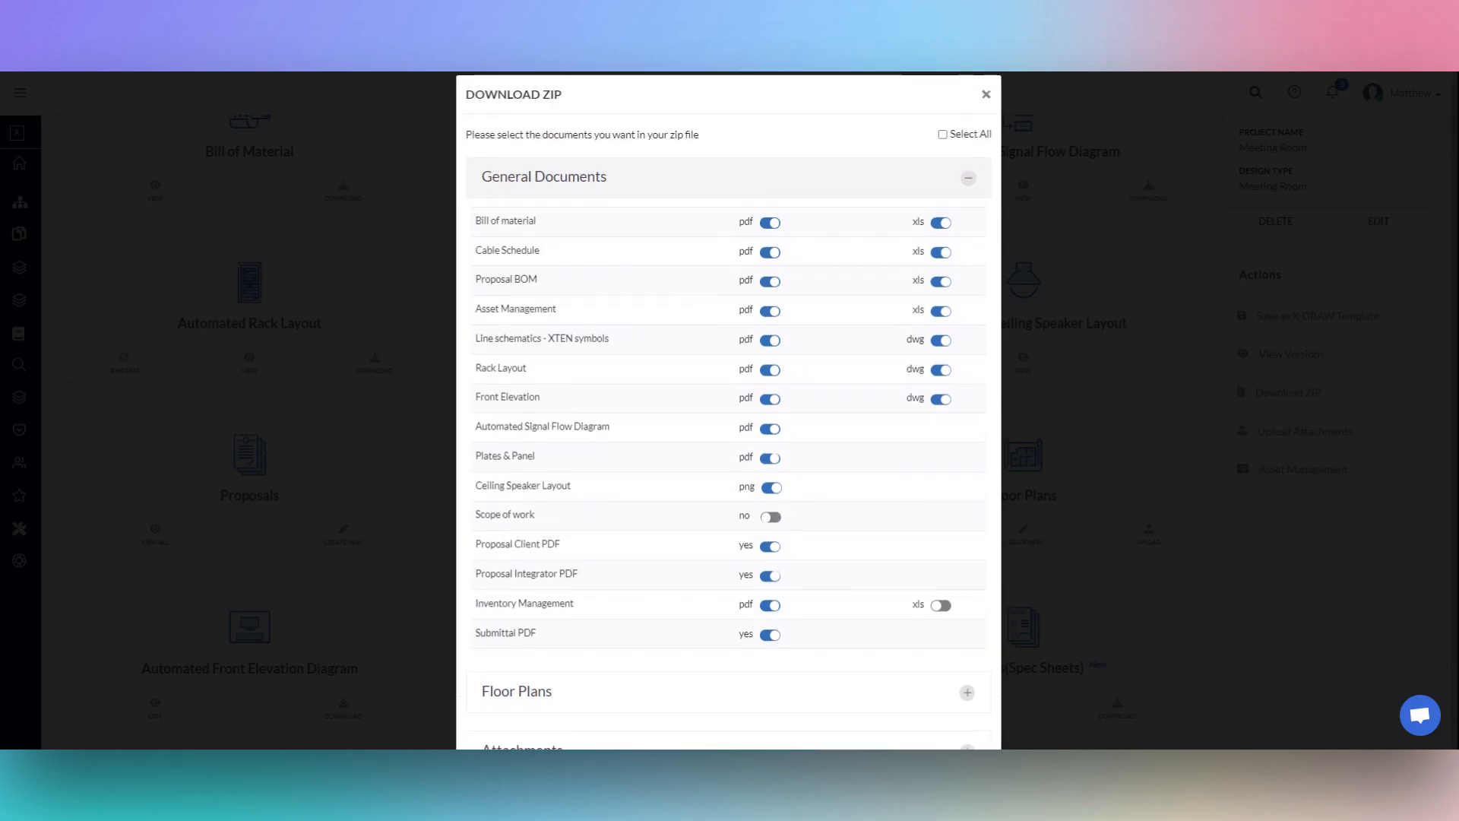
left_click(985, 94)
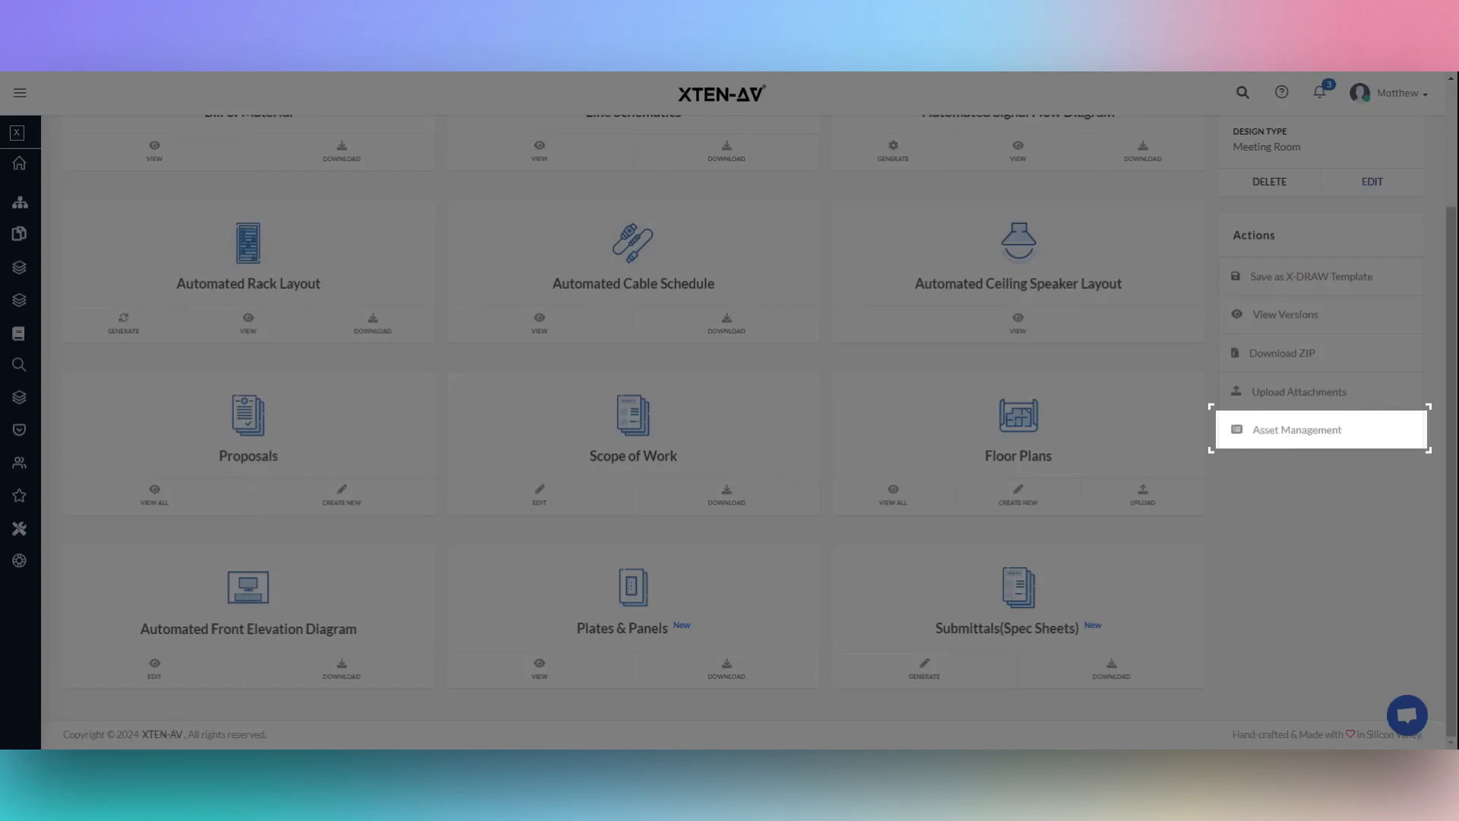
- Open Axis Designs' asset list and close the Modify Headers settings unchanged
left_click(1297, 428)
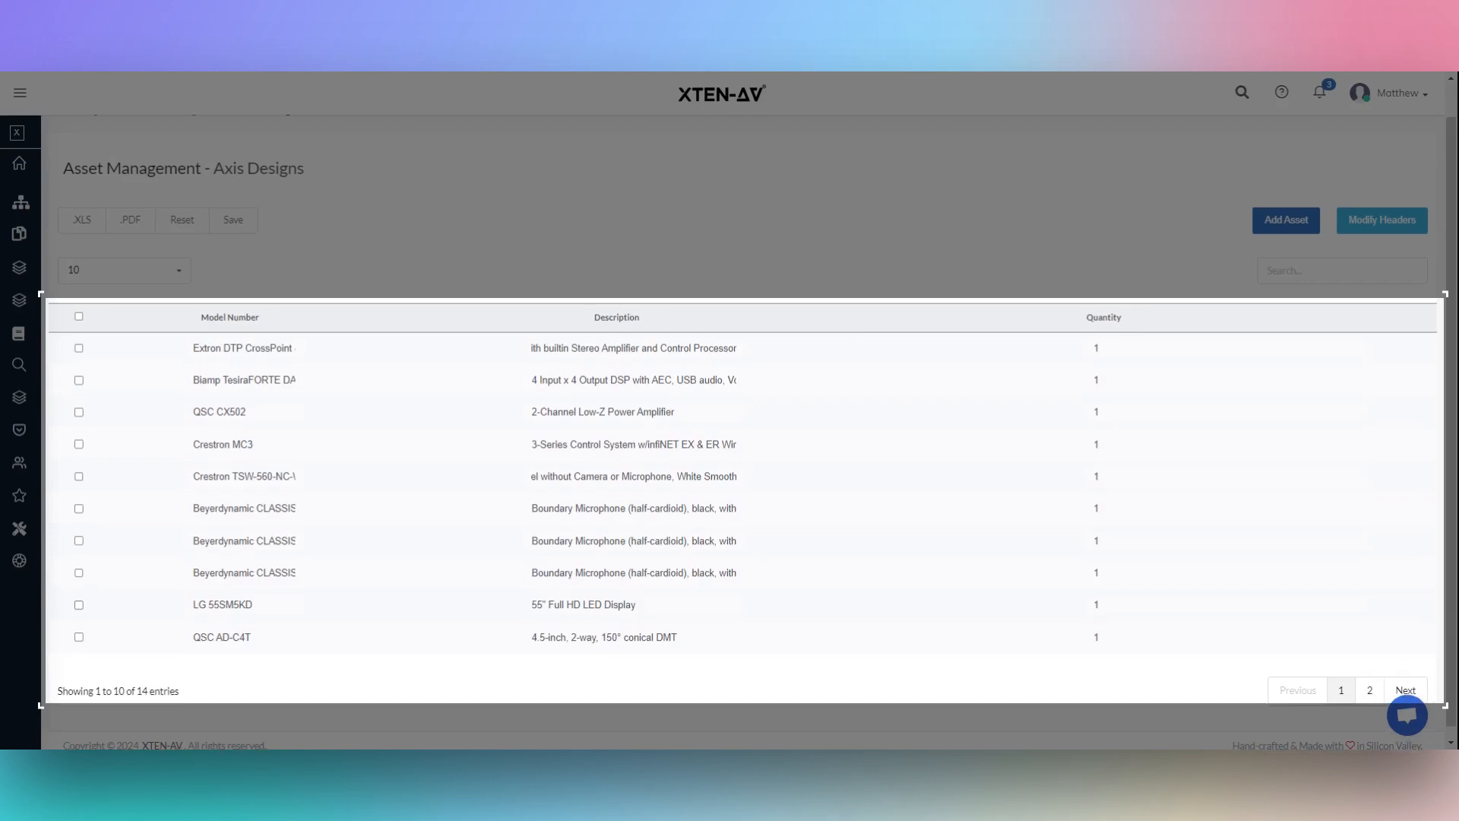
left_click(1386, 220)
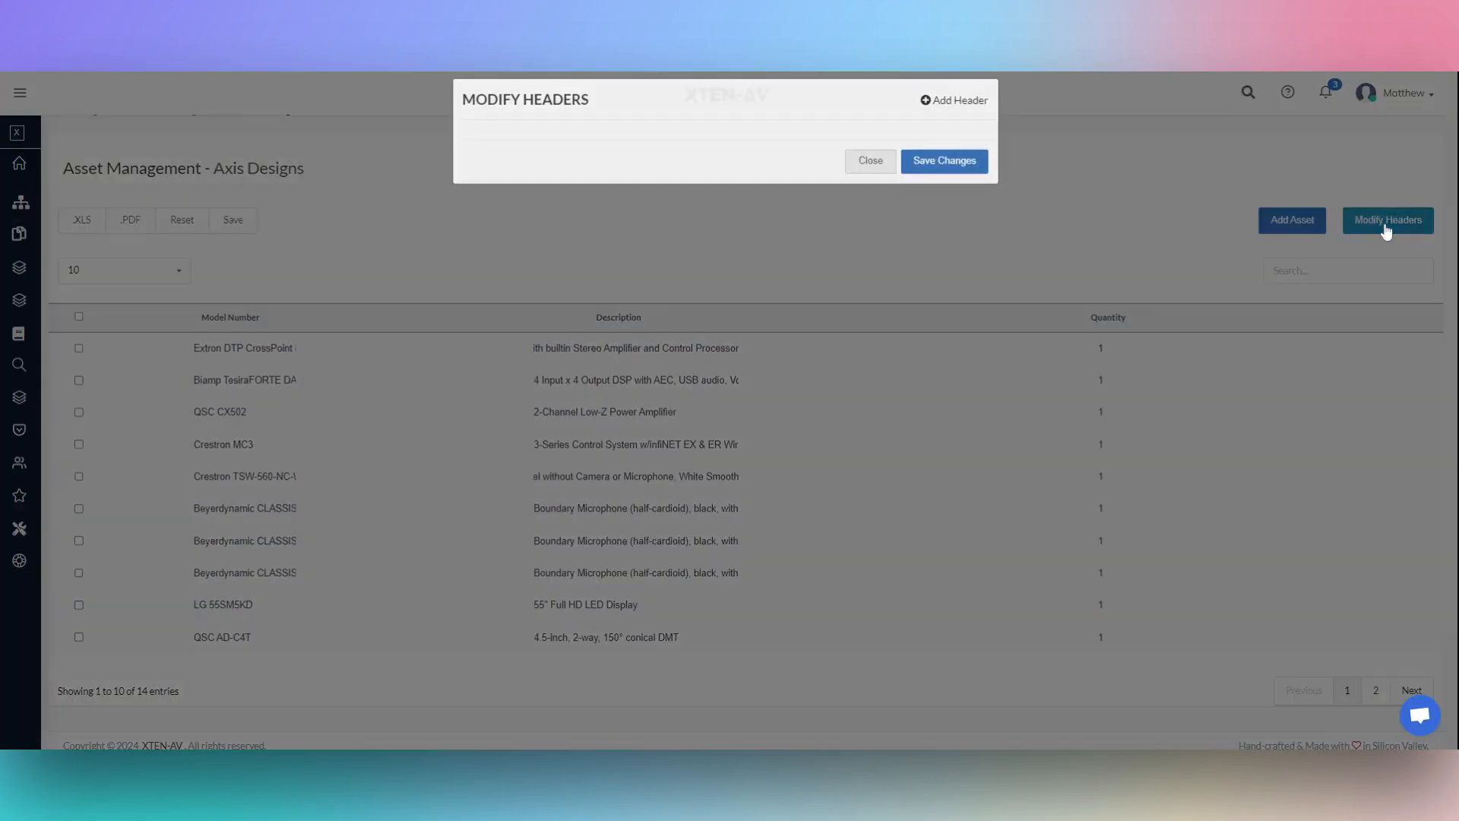
left_click(869, 160)
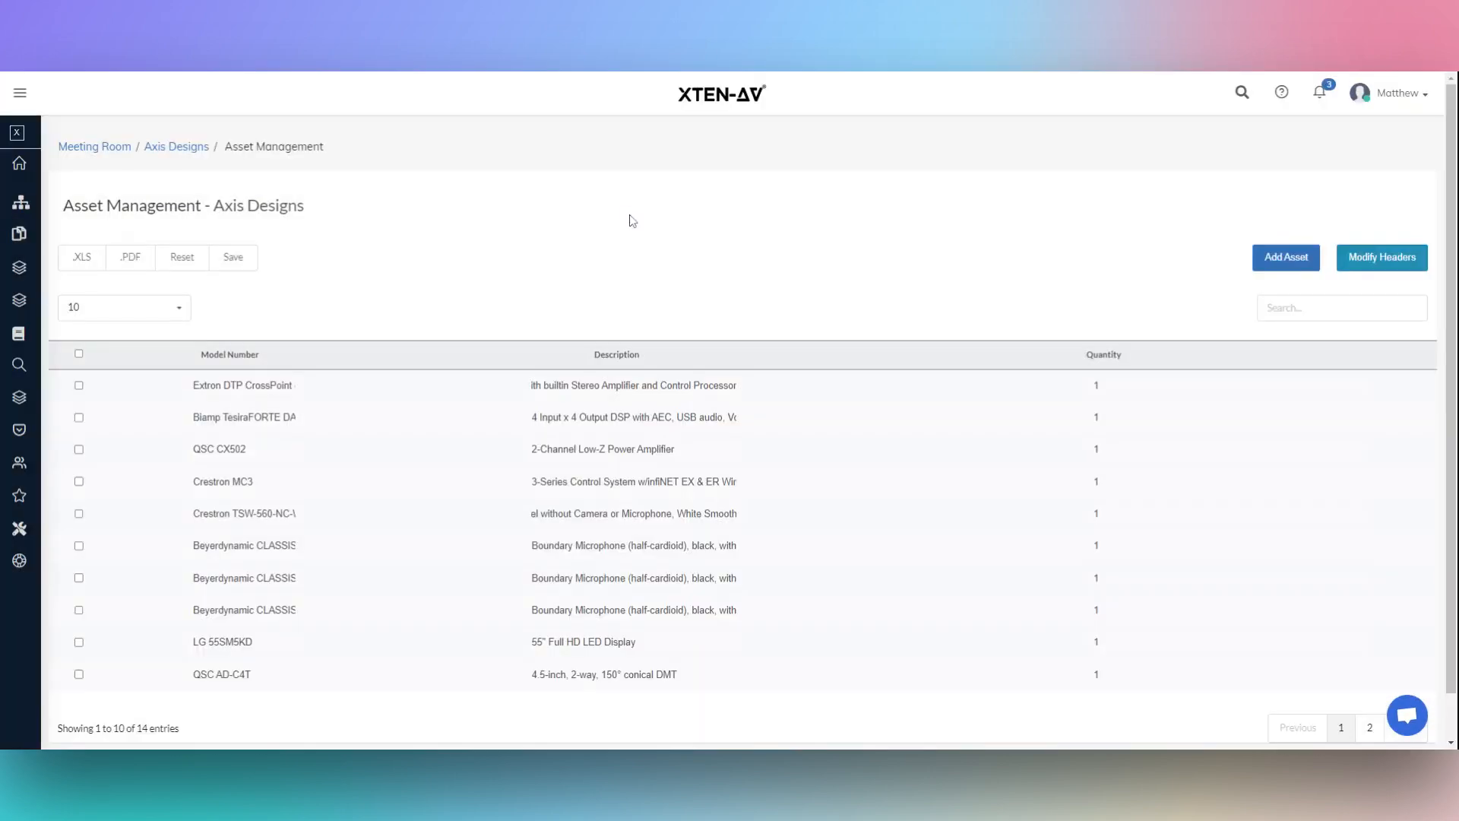